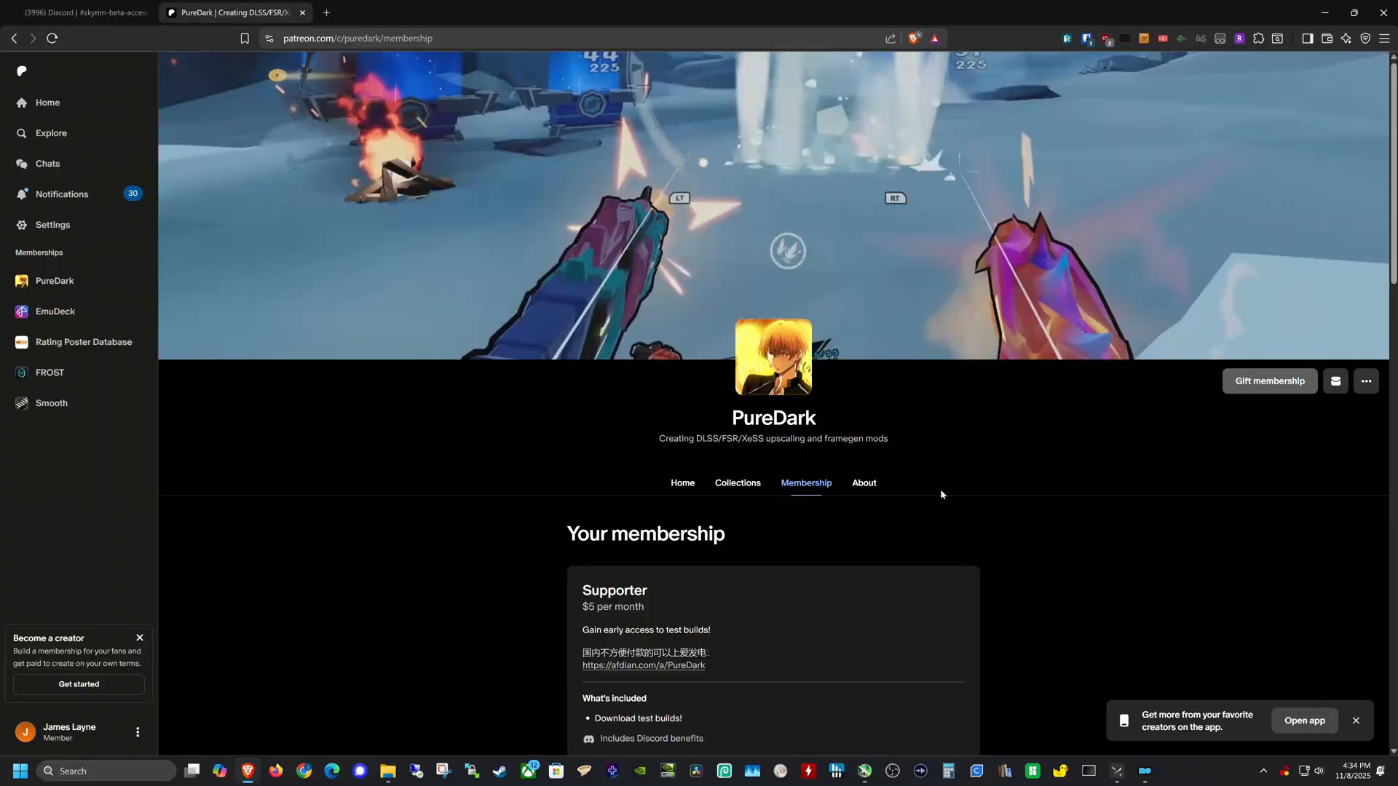
mouse_move(805, 487)
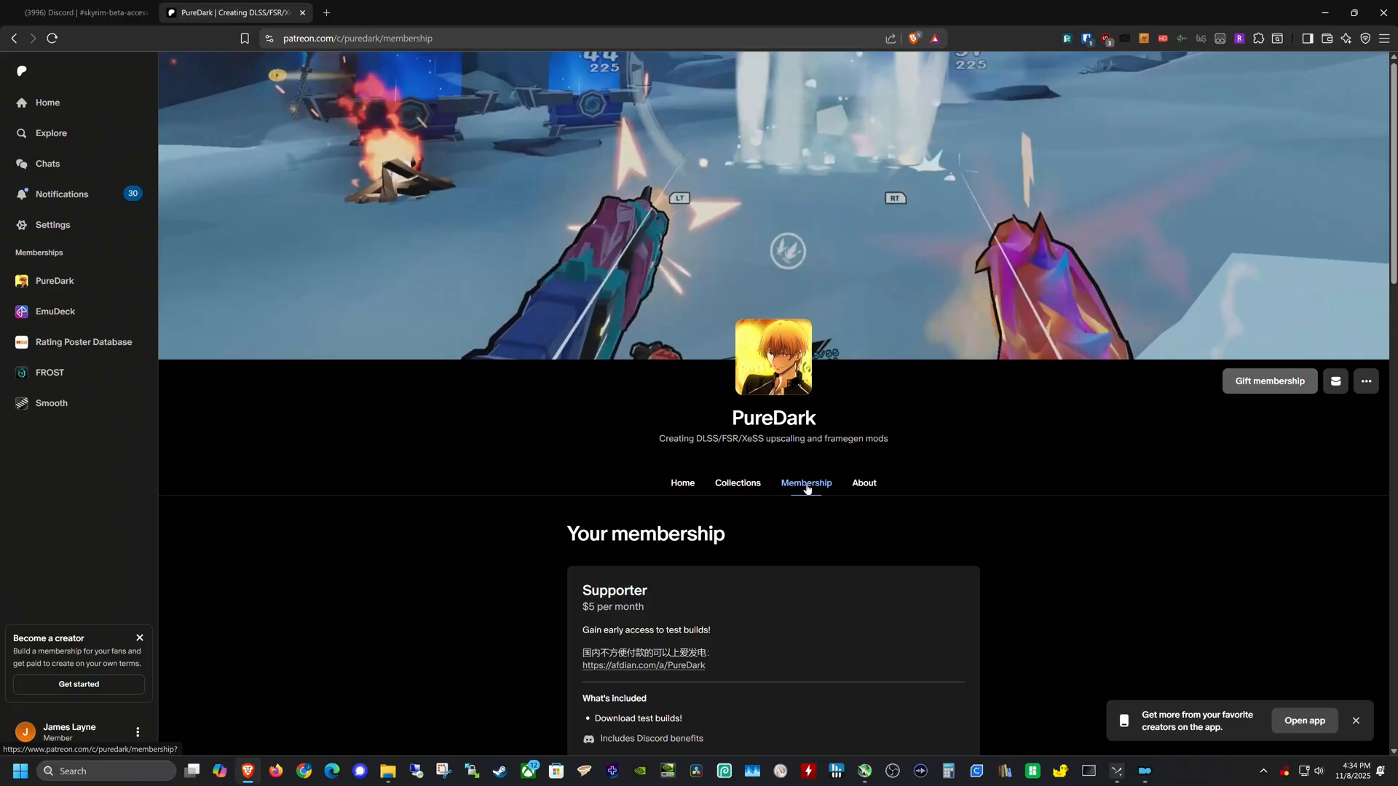
- Join PureDark's Discord server and browse its channel list
scroll("down", 3)
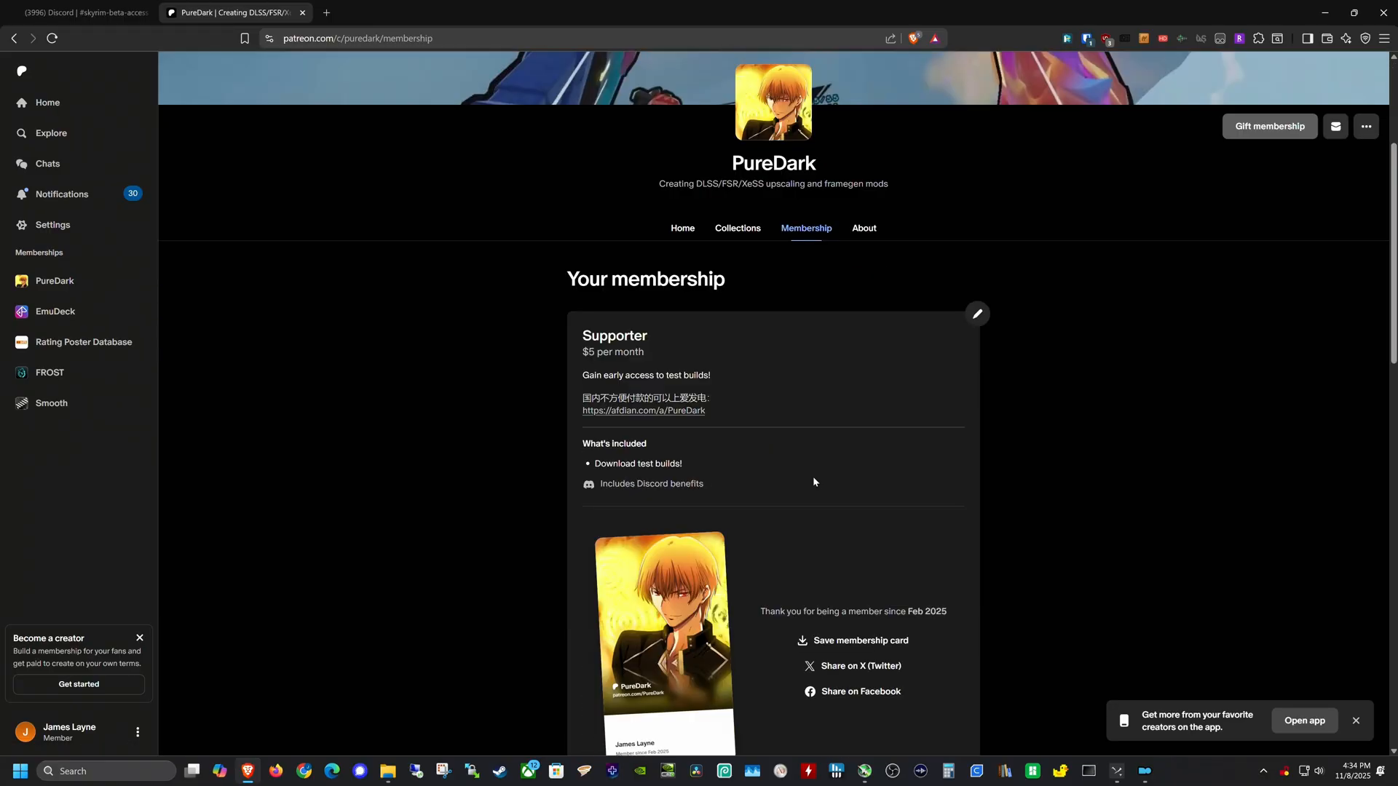
mouse_move(640, 368)
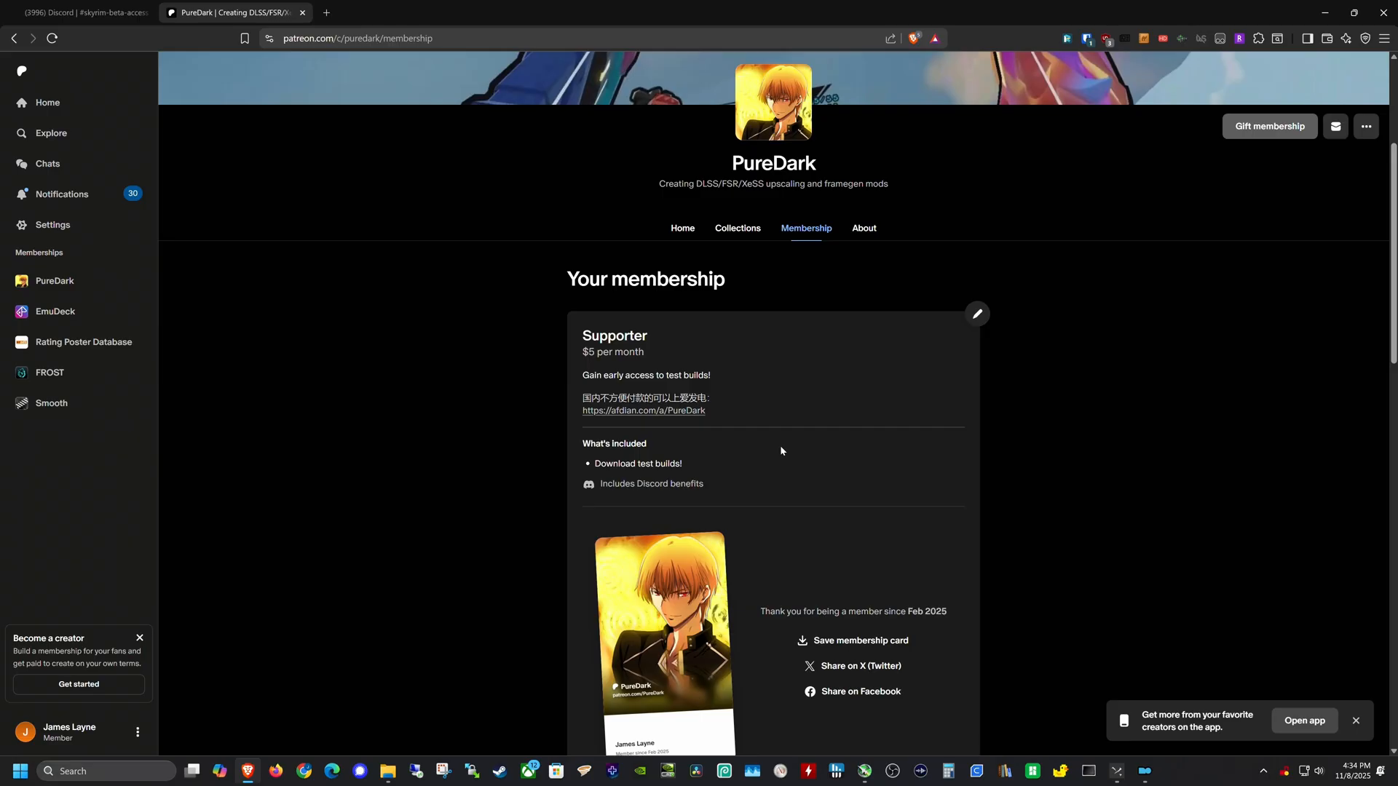
mouse_move(782, 451)
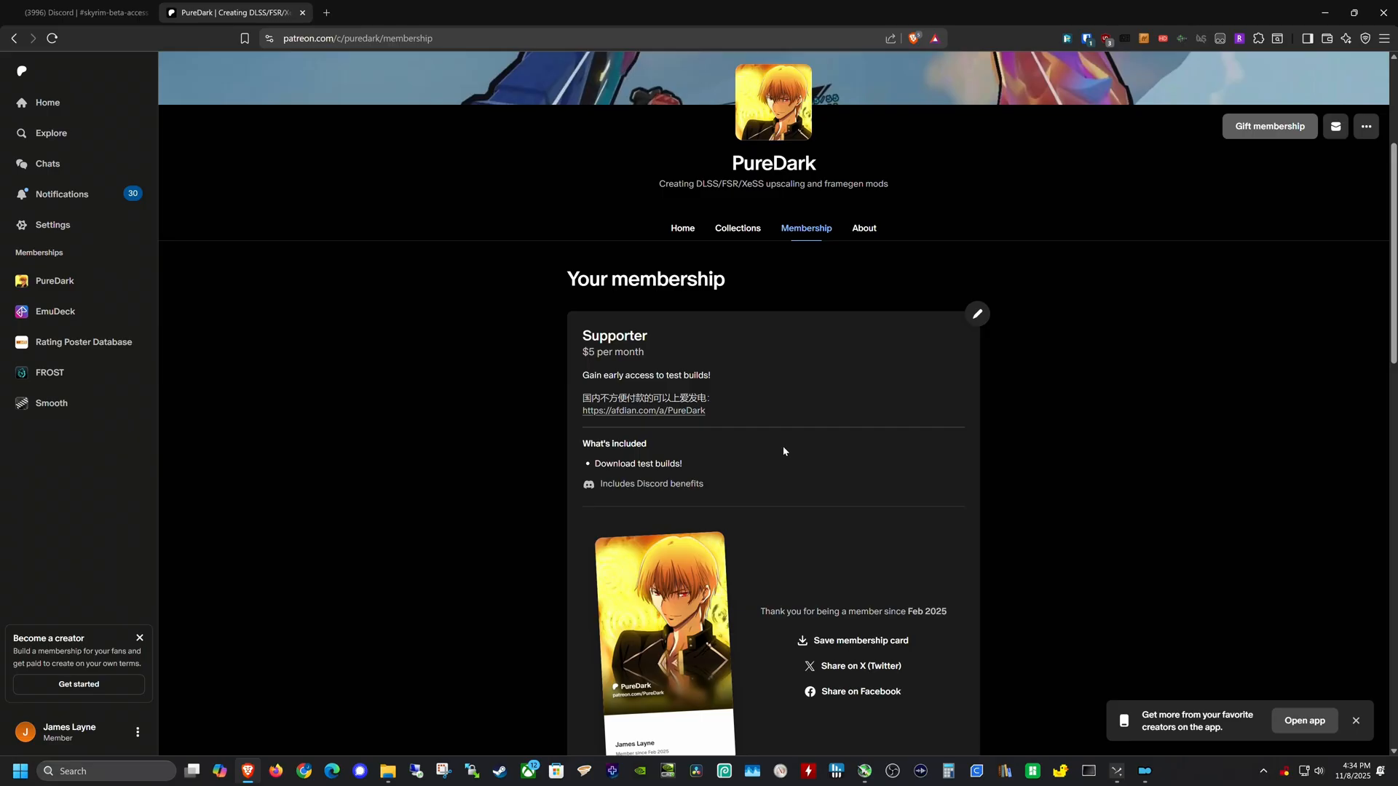
scroll("down", 3)
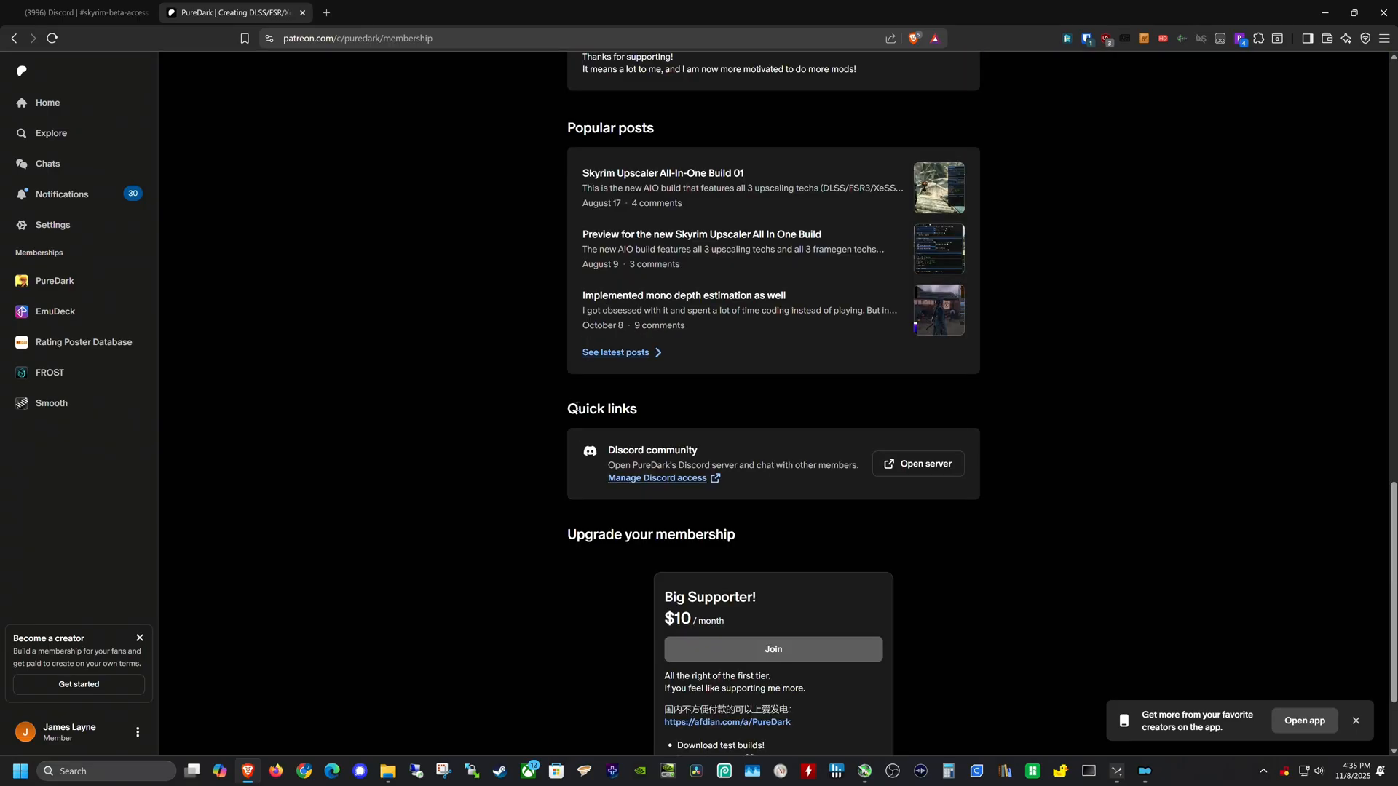
mouse_move(887, 463)
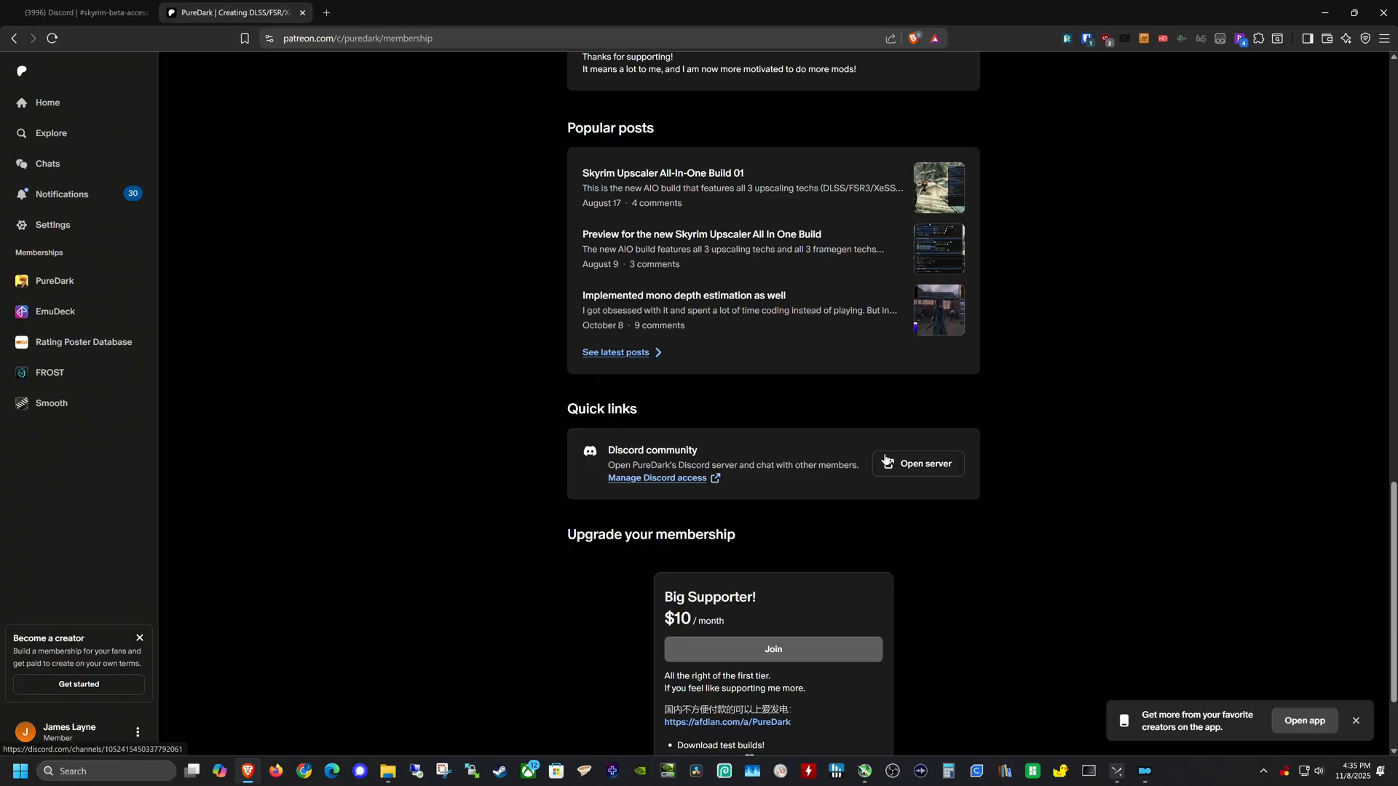
mouse_move(890, 466)
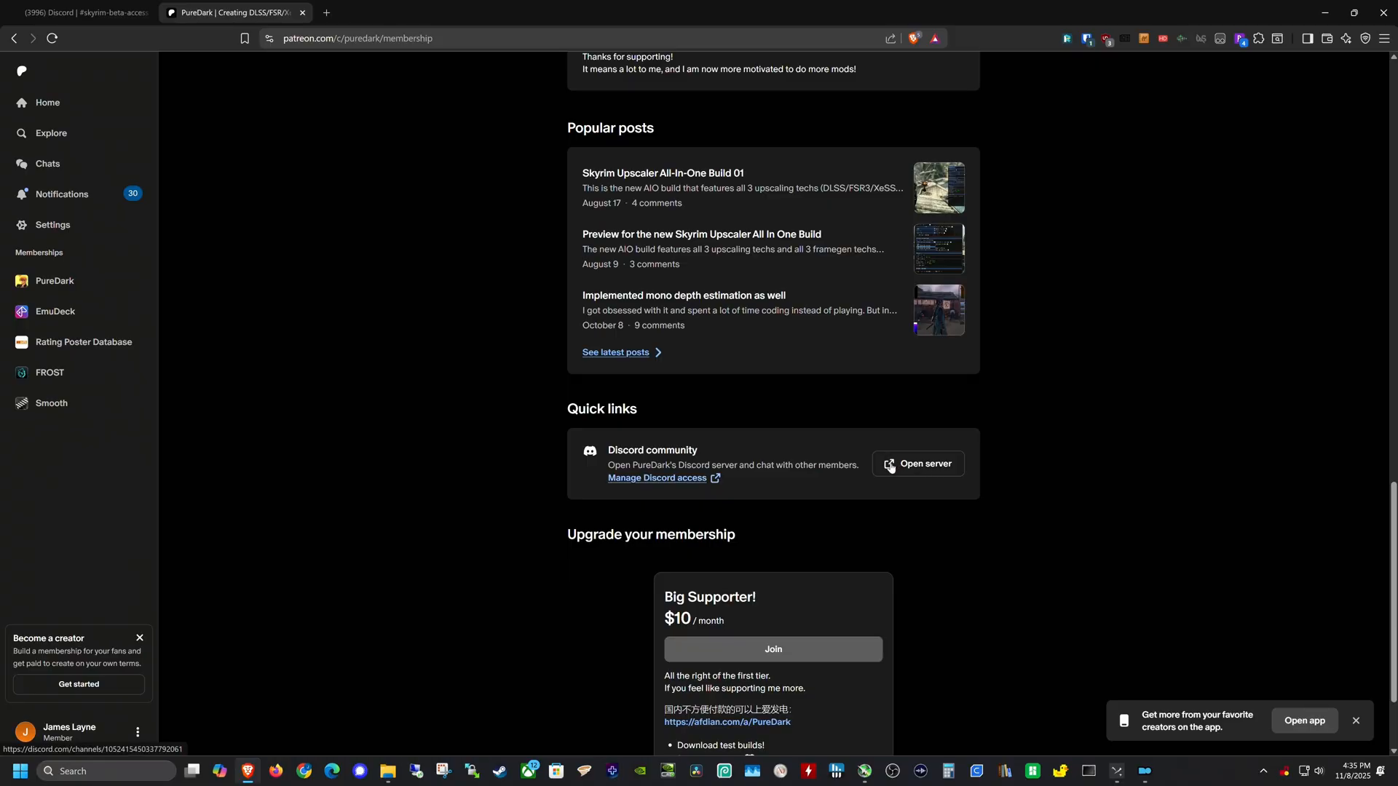
left_click(917, 463)
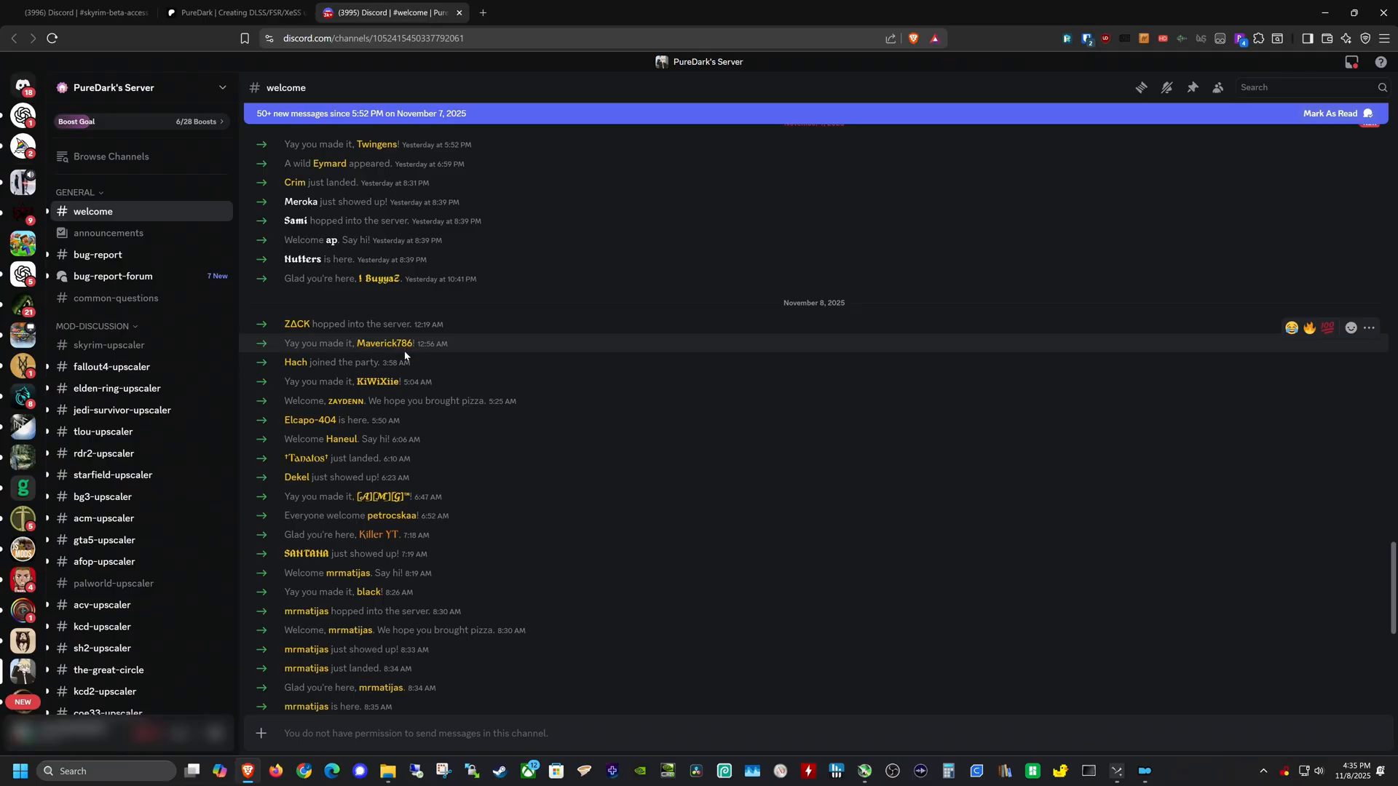
mouse_move(403, 363)
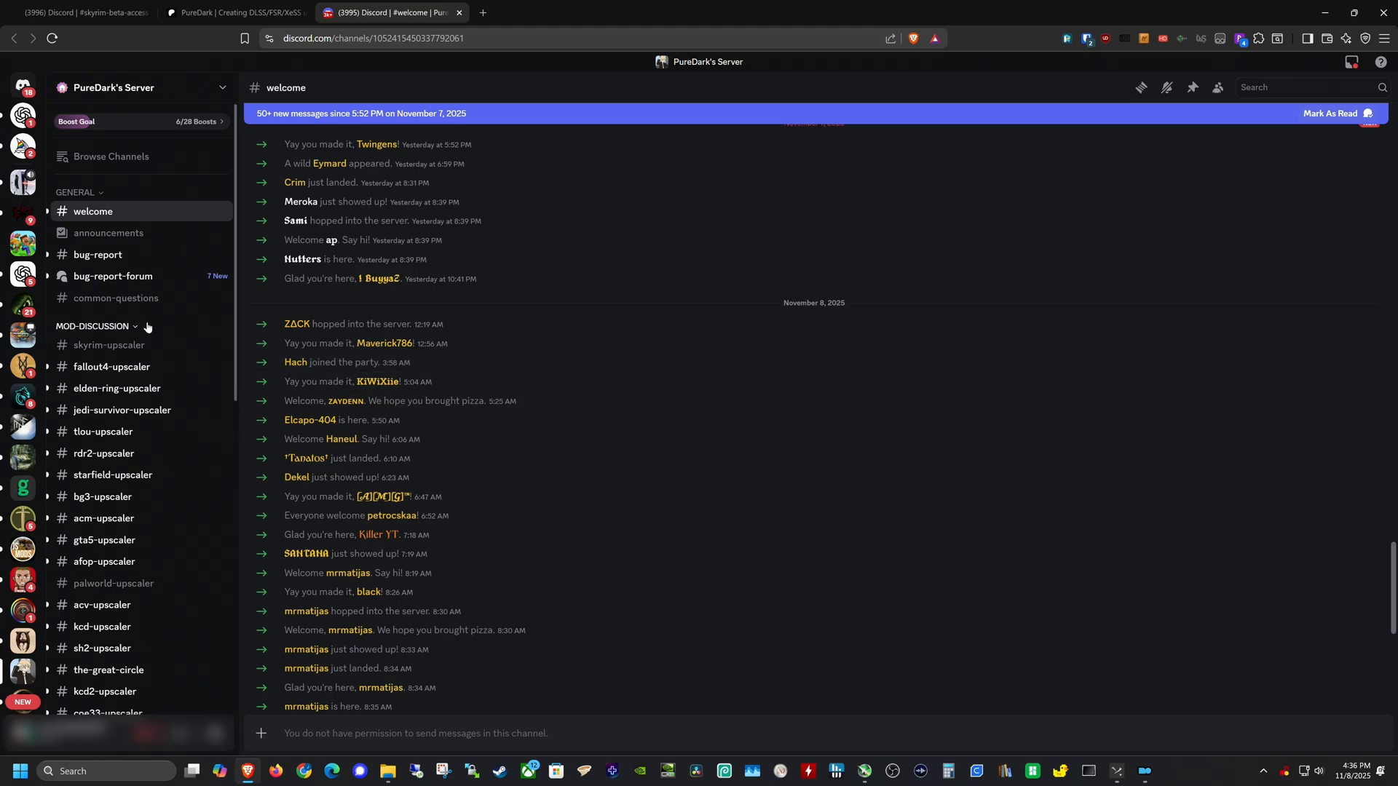
scroll("down", 3)
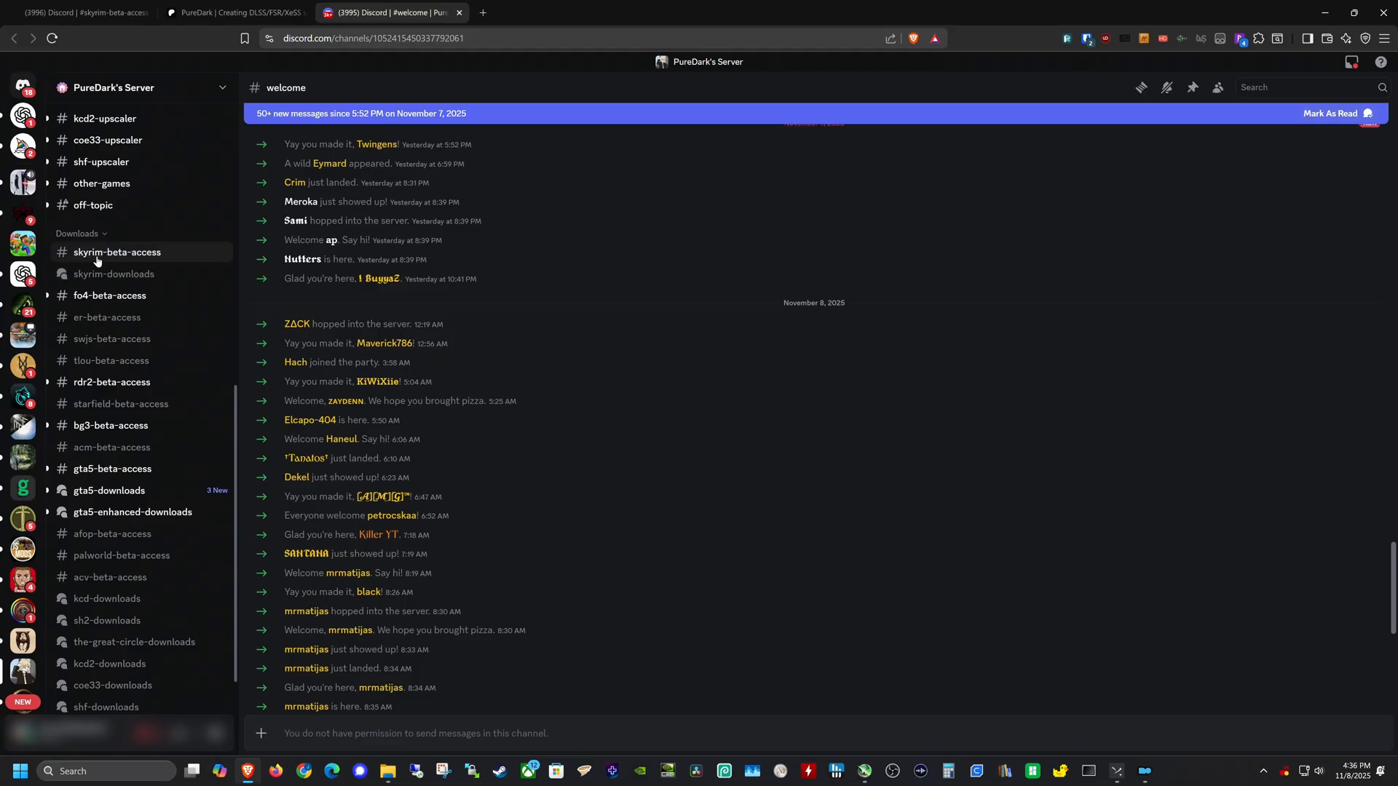
scroll("down", 3)
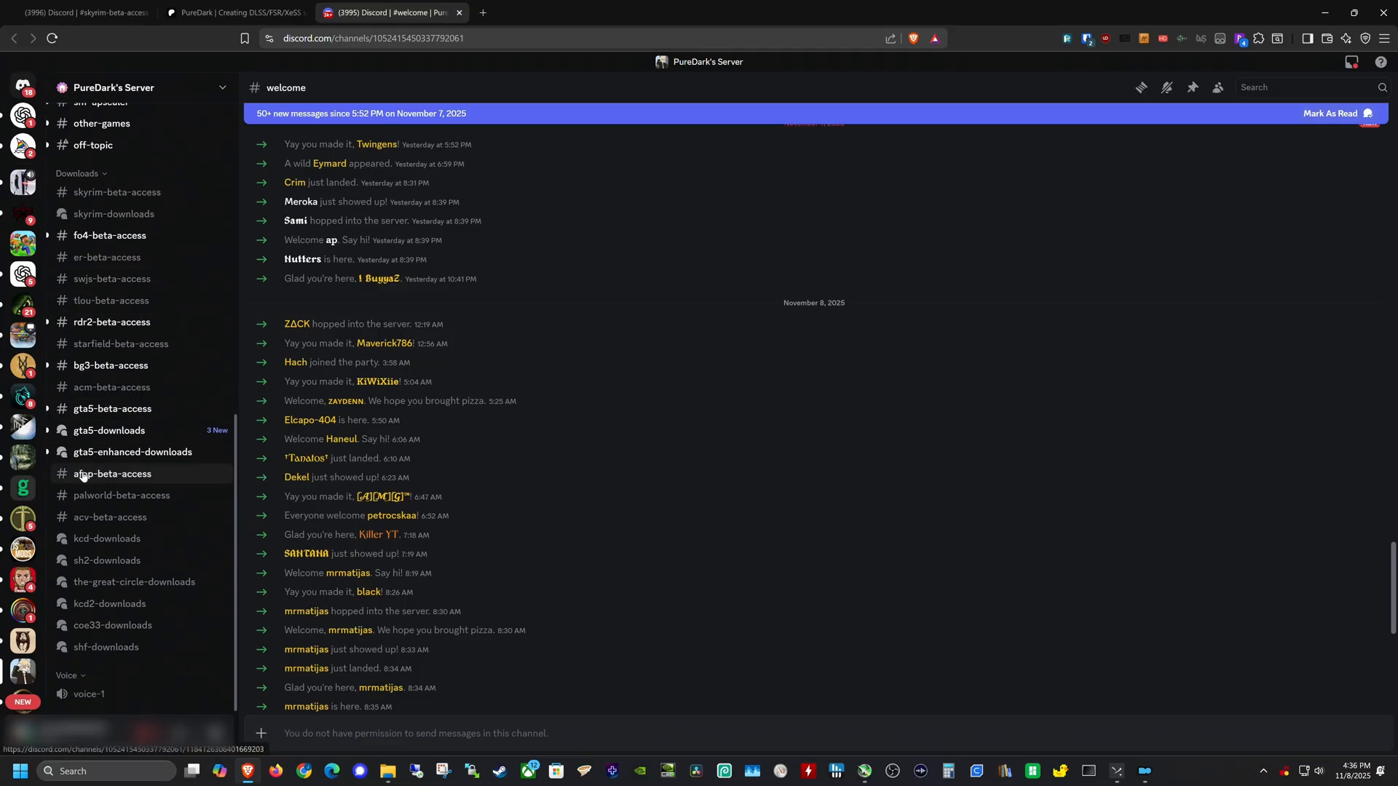
mouse_move(111, 365)
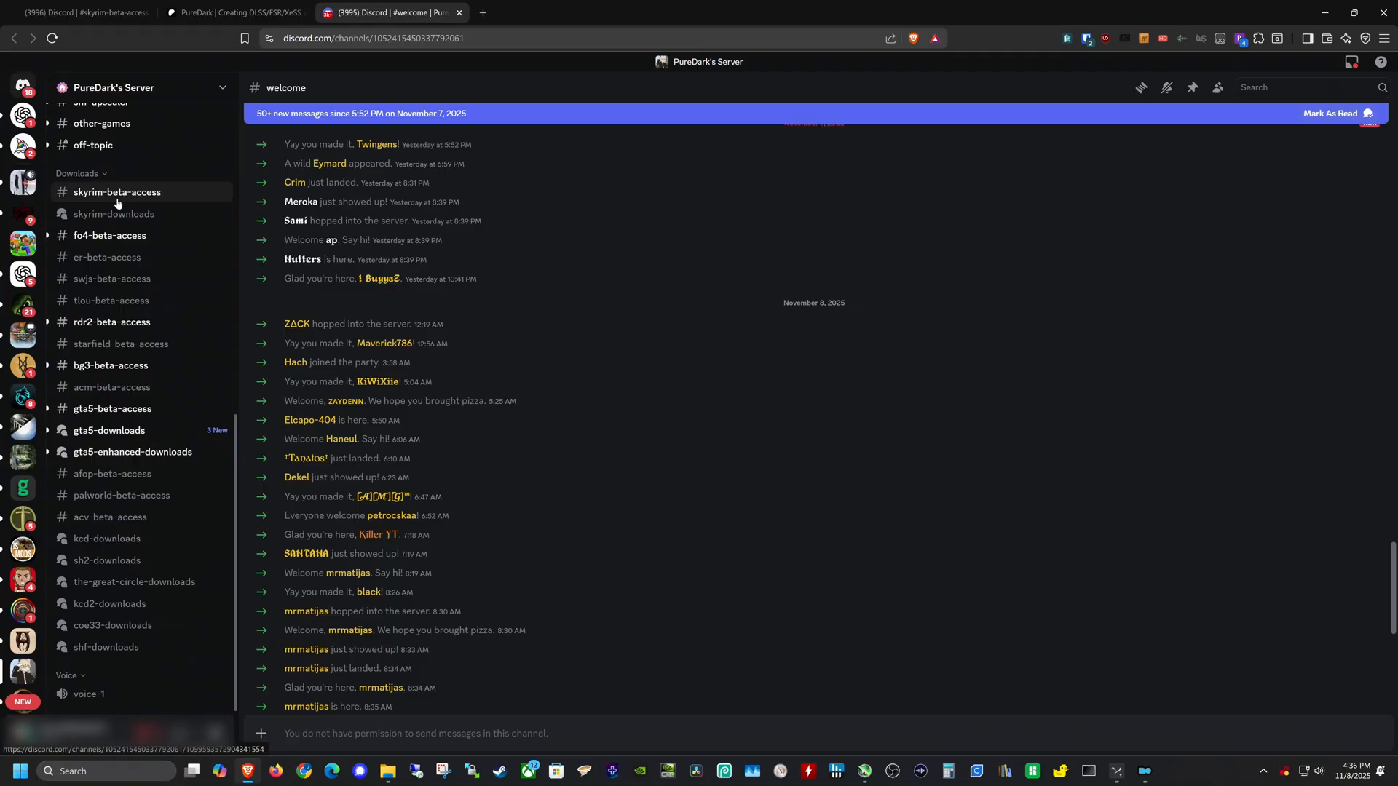
- Look through the fo4, bg3, starfield, gta5 beta-access and kcd download channels, ending on skyrim-beta-access
left_click(109, 236)
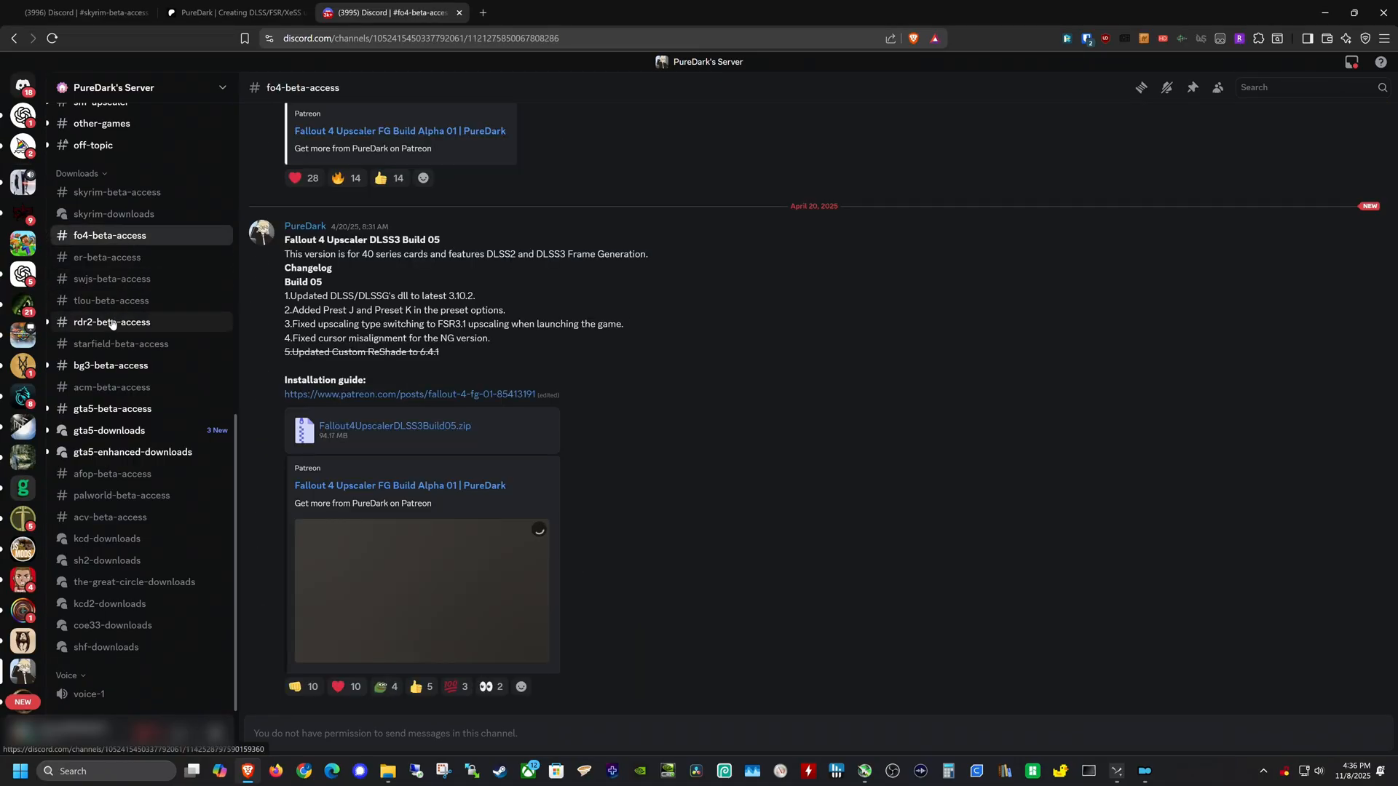
left_click(110, 366)
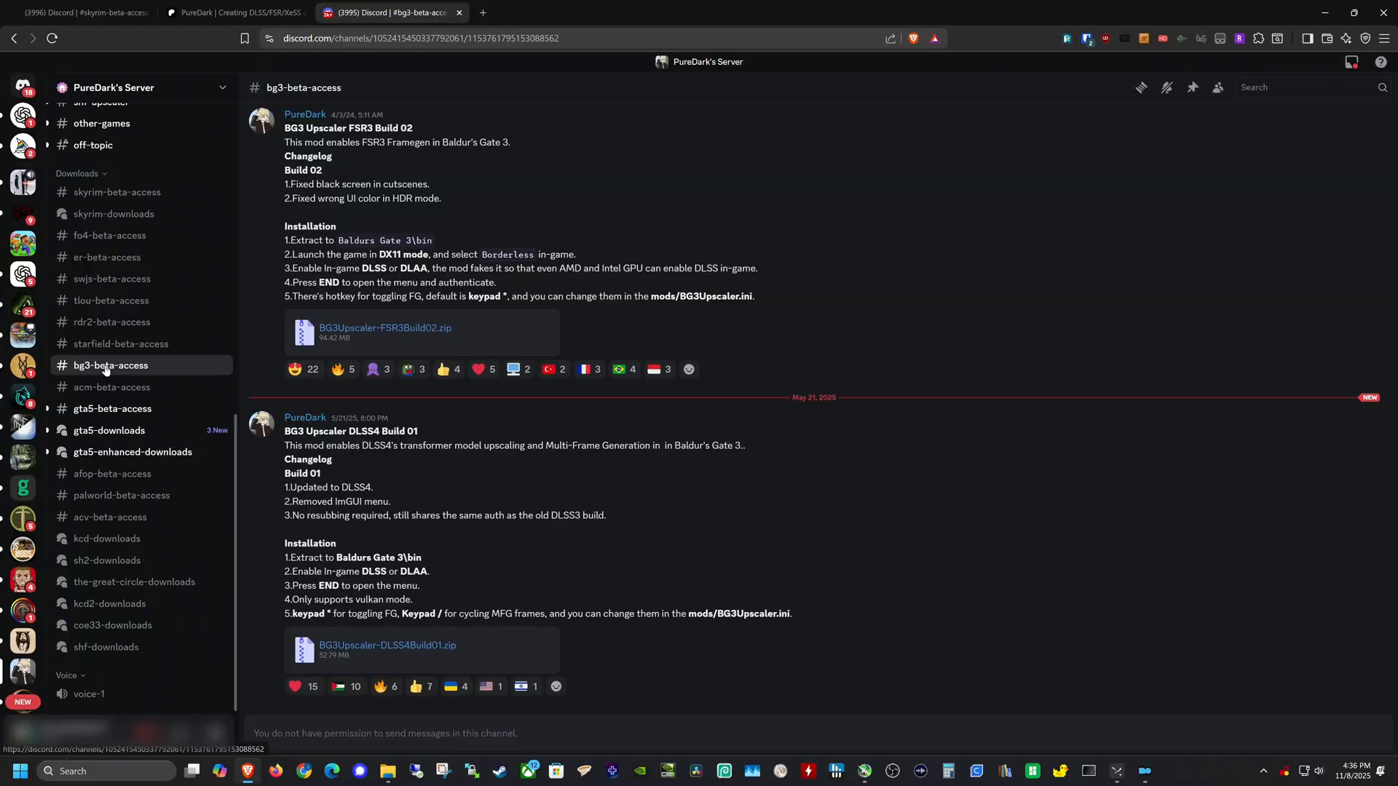
left_click(120, 343)
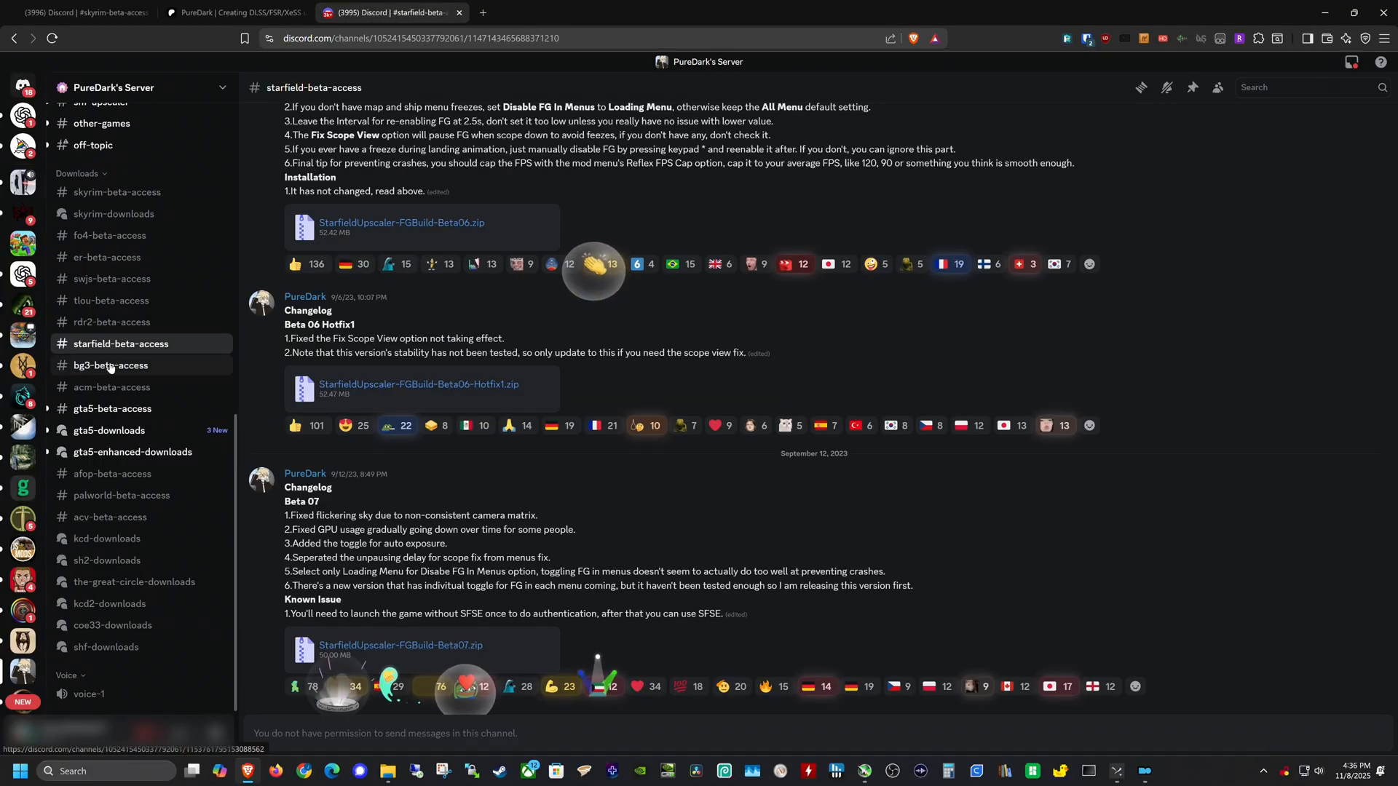
left_click(114, 408)
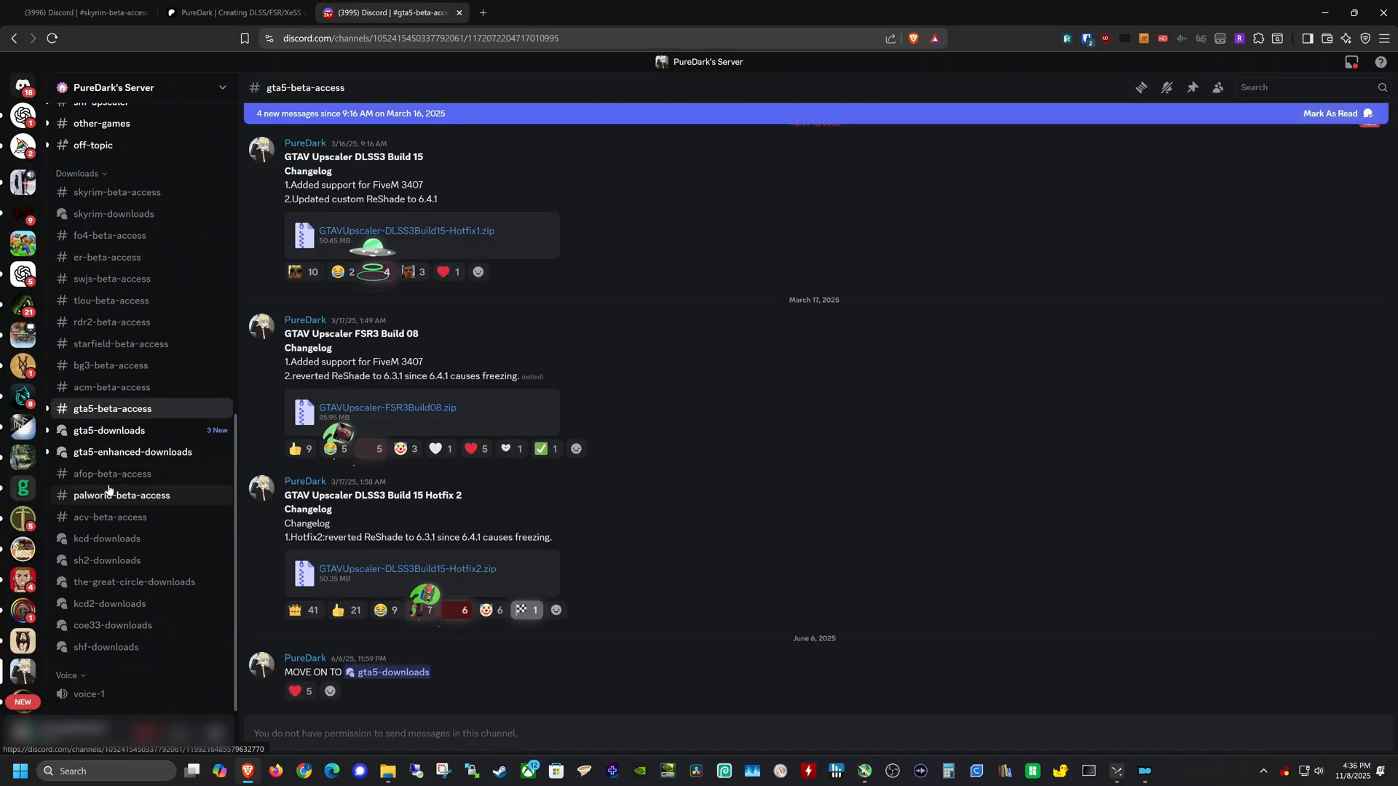
left_click(106, 539)
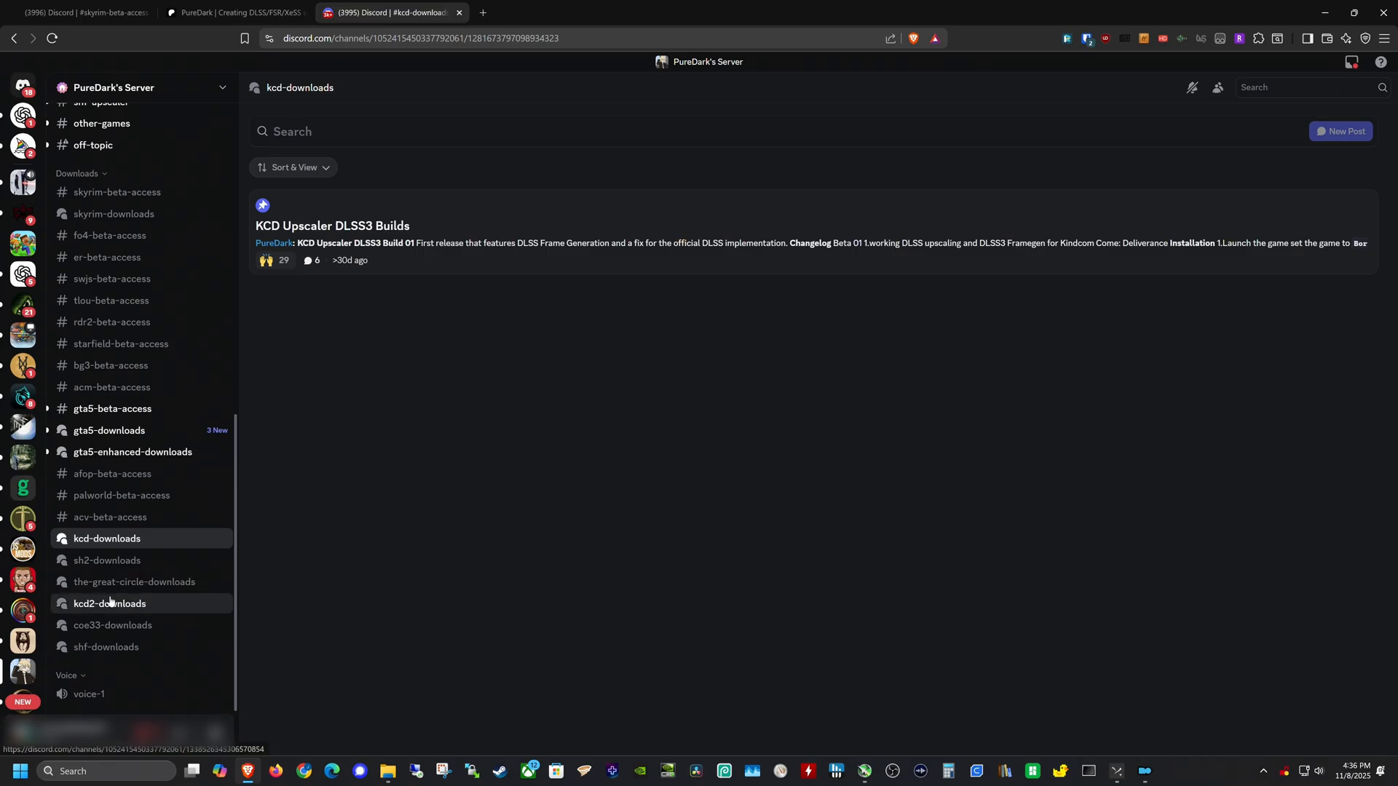
left_click(110, 603)
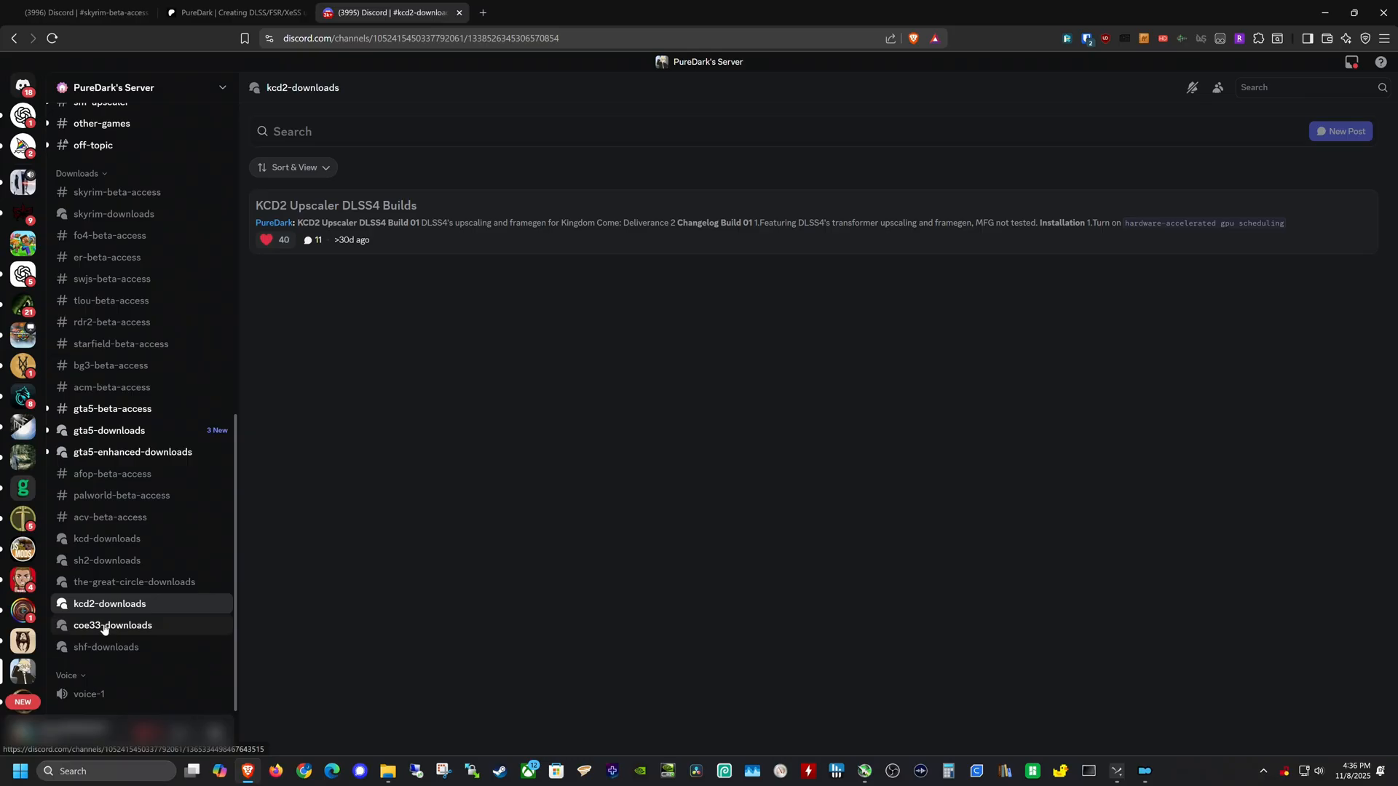
left_click(117, 192)
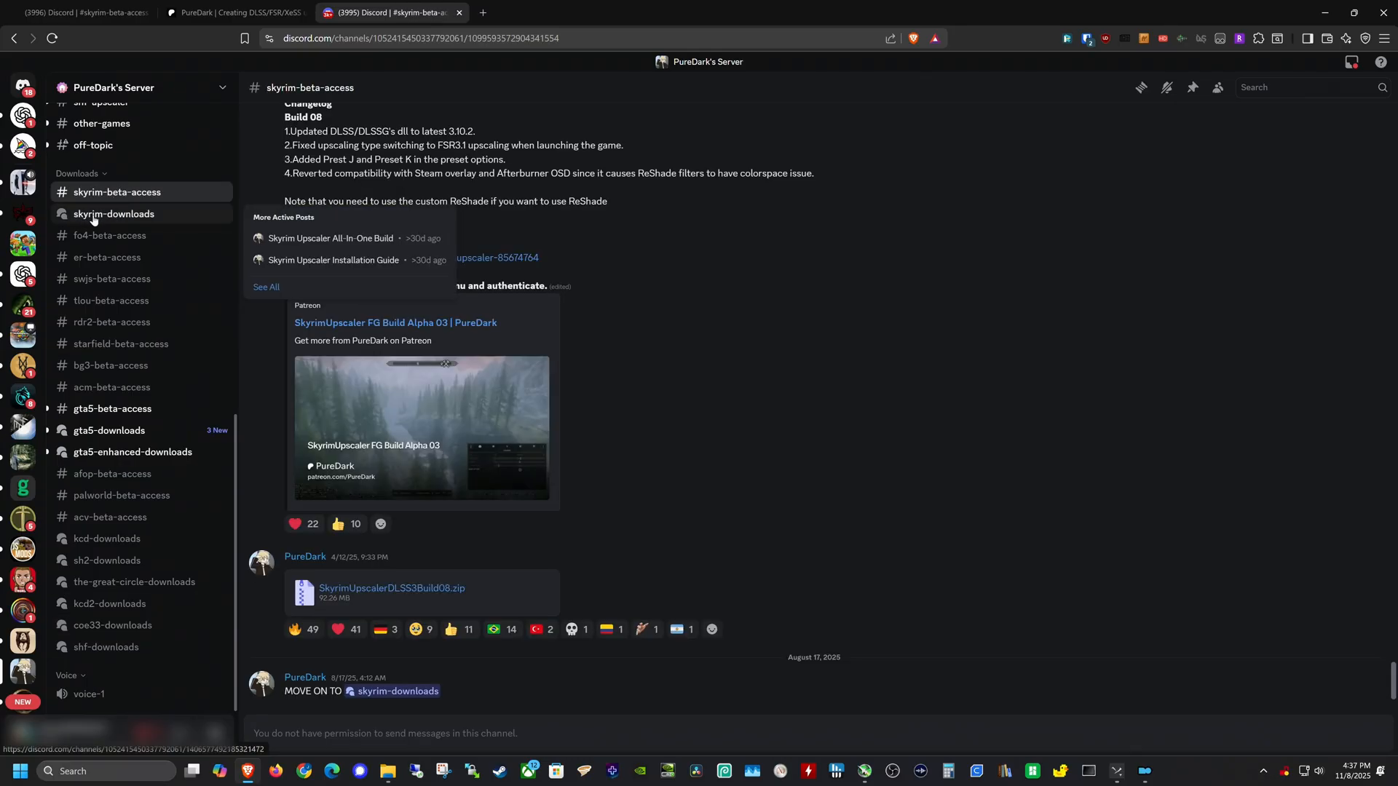
- Open the Skyrim Upscaler All-In-One Build thread in skyrim-downloads and start the AIO Build 03 download
left_click(114, 214)
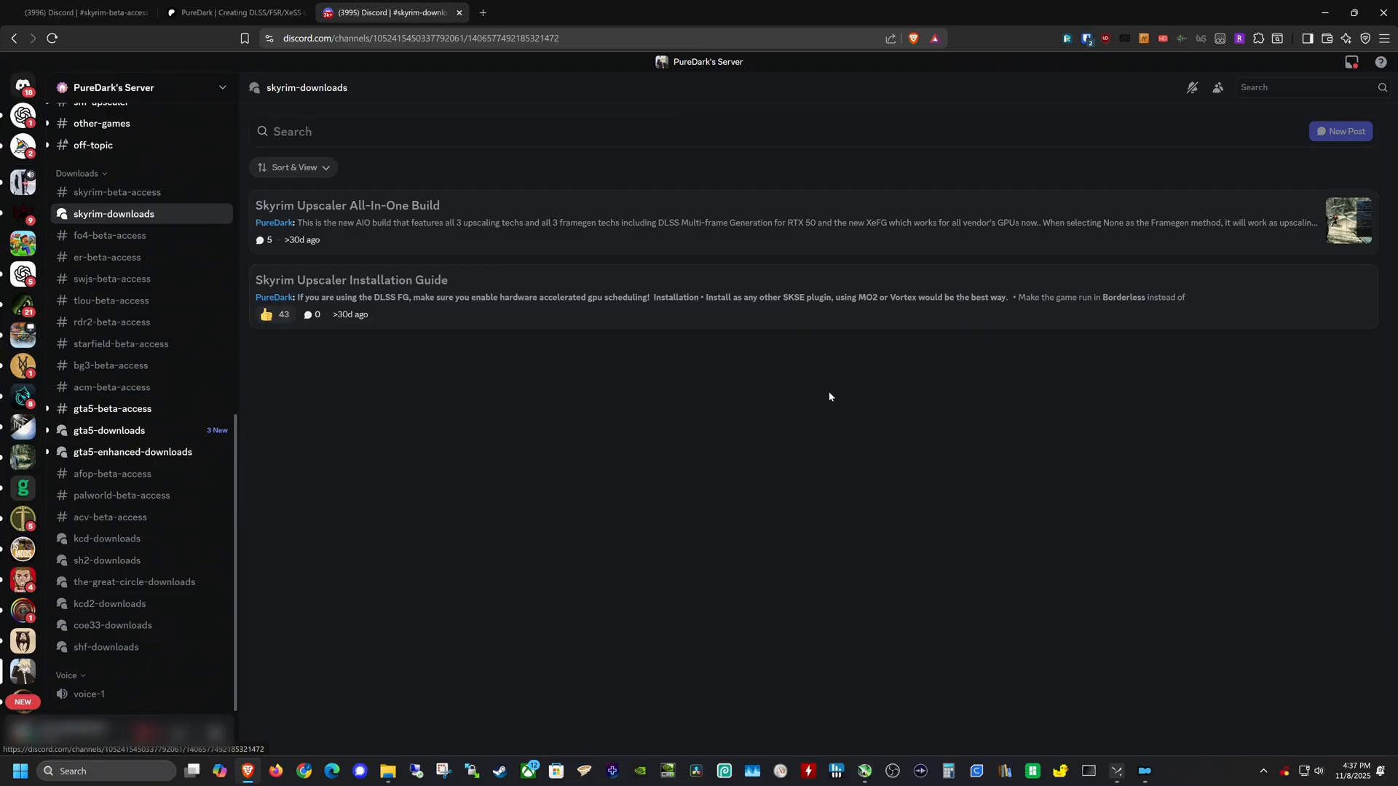
mouse_move(735, 364)
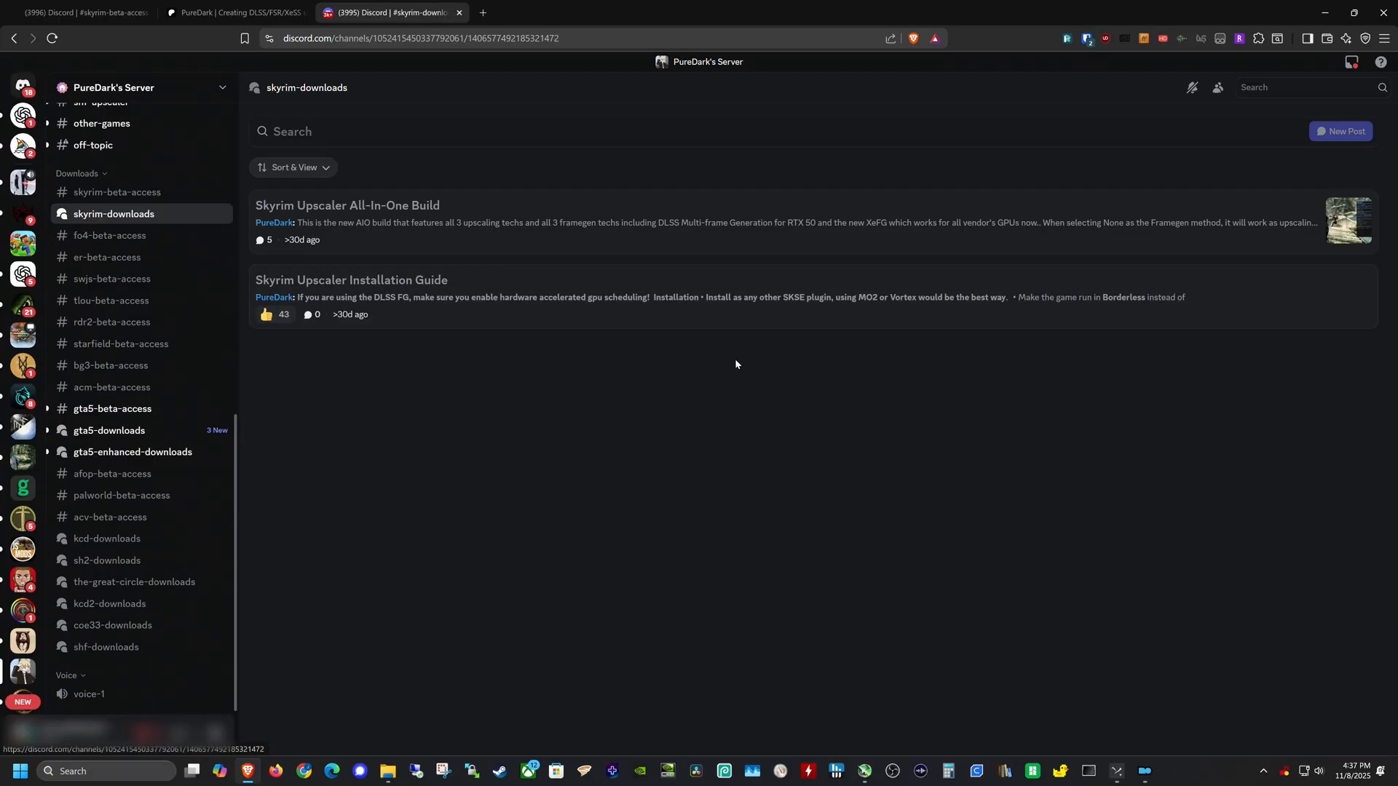
mouse_move(519, 217)
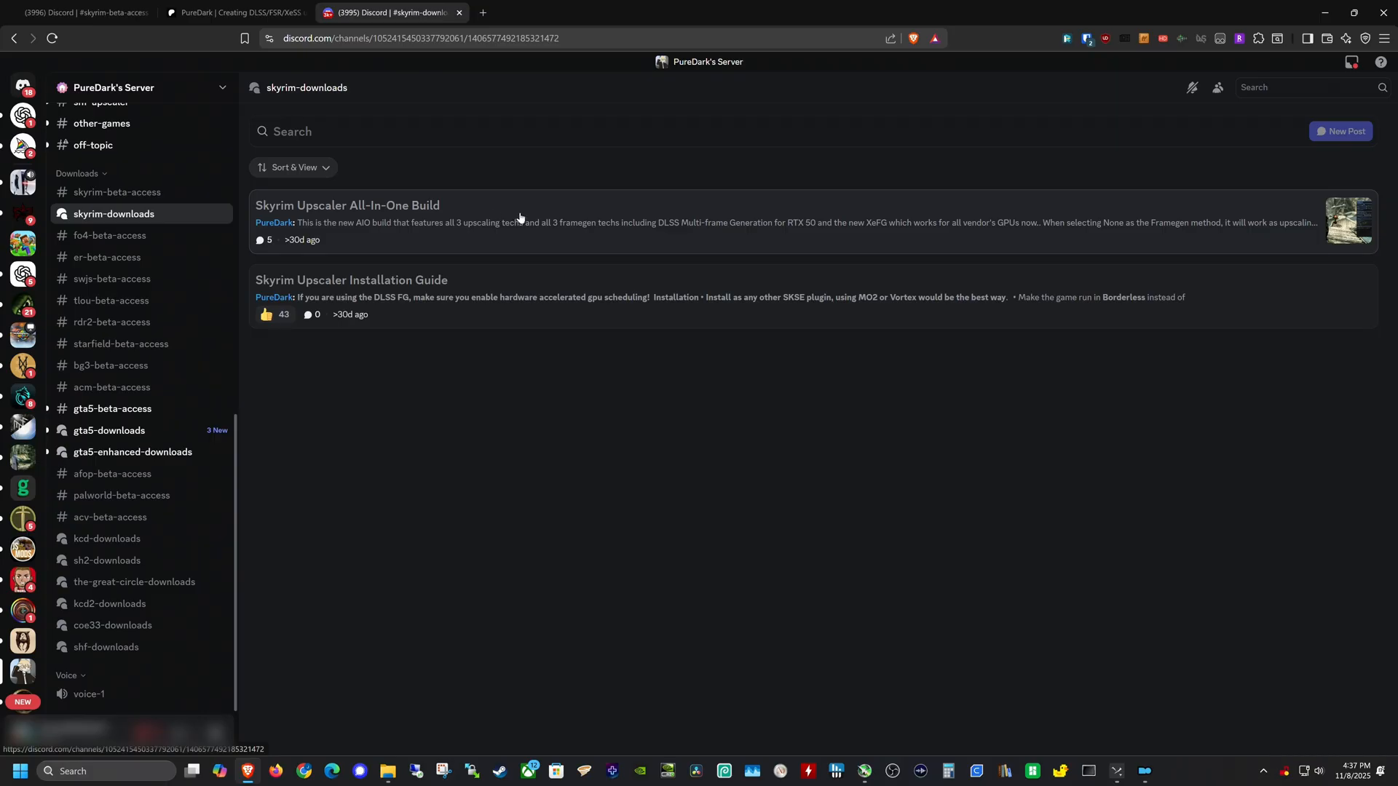
left_click(347, 206)
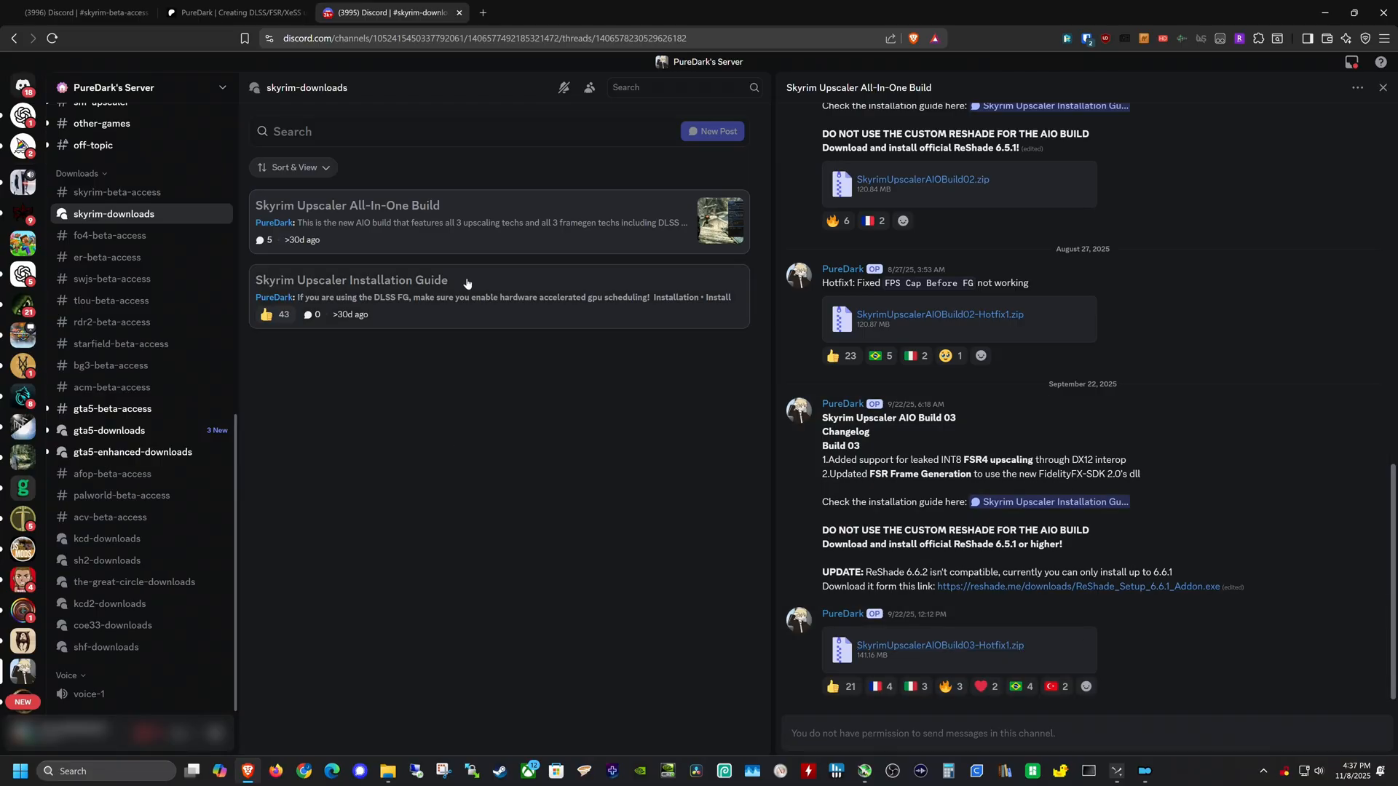
left_click(351, 280)
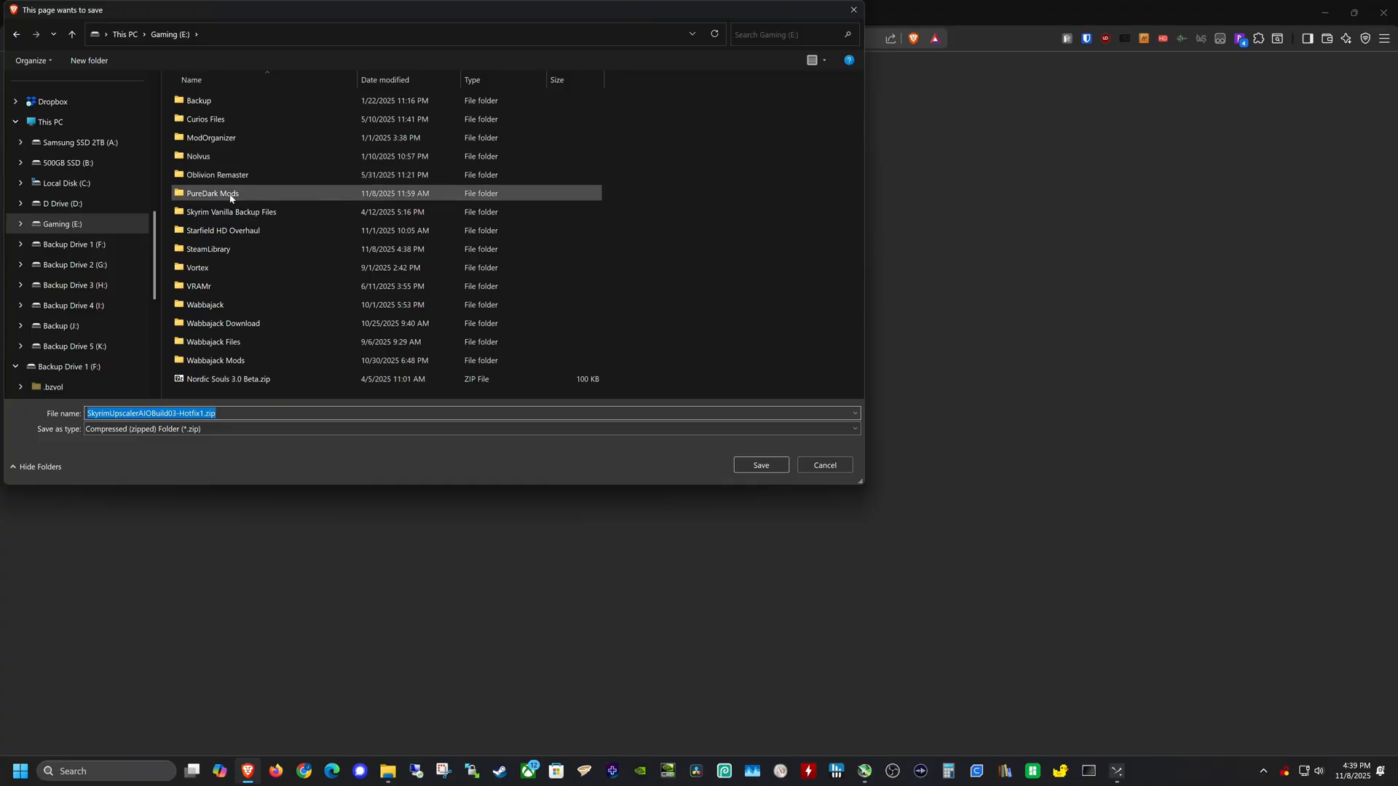
- Save the download over the existing SkyrimUpscalerAIOBuild03-Hotfix1.zip in PureDark Mods > Skyrim
double_click(212, 194)
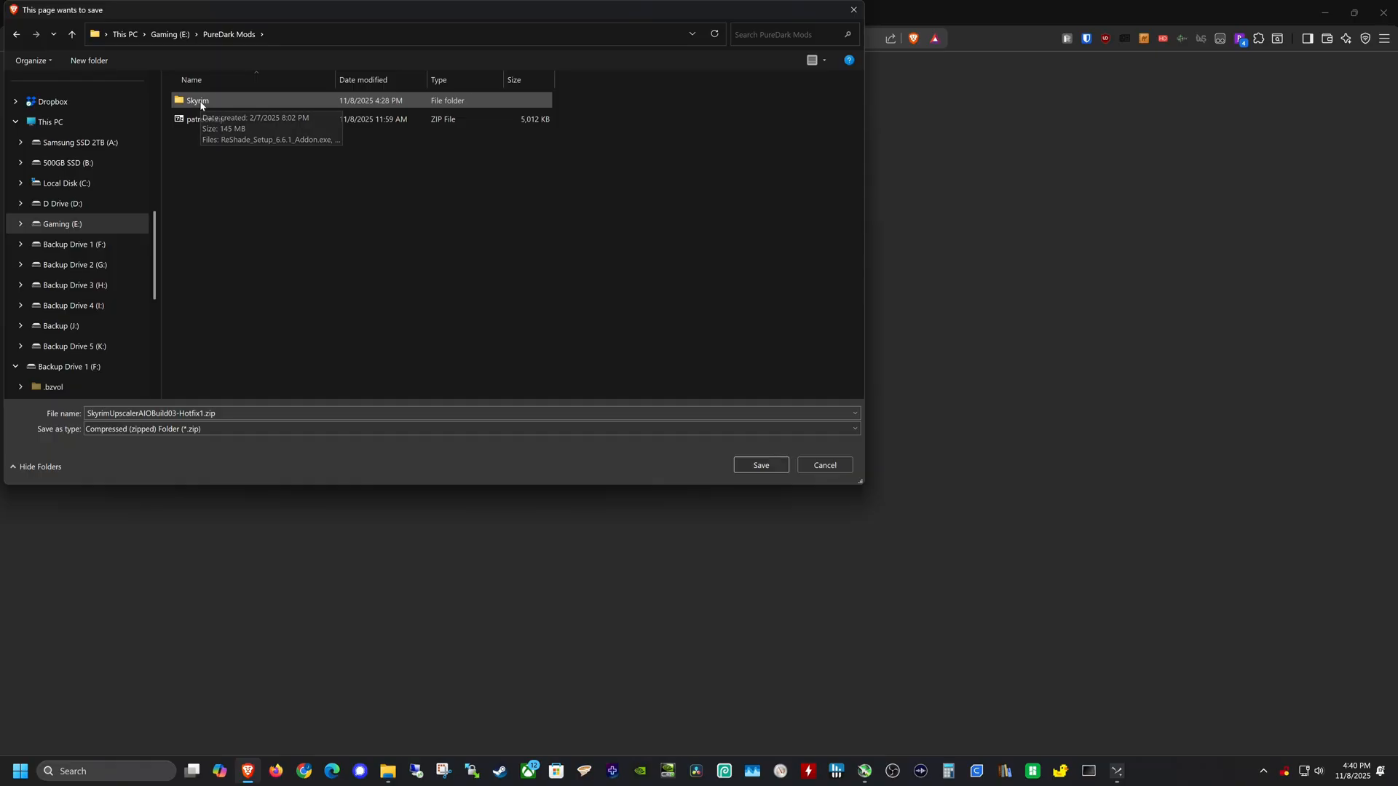
double_click(198, 101)
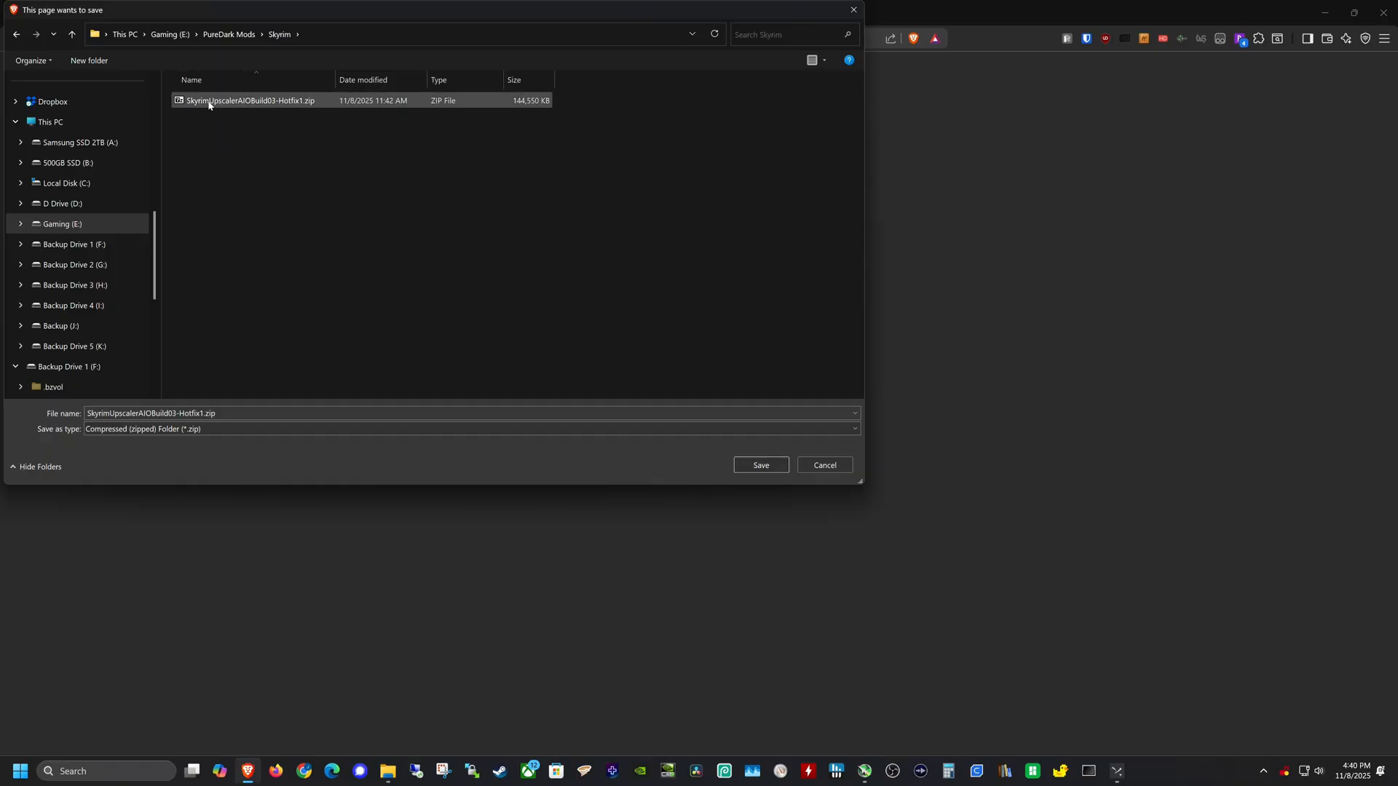
mouse_move(237, 106)
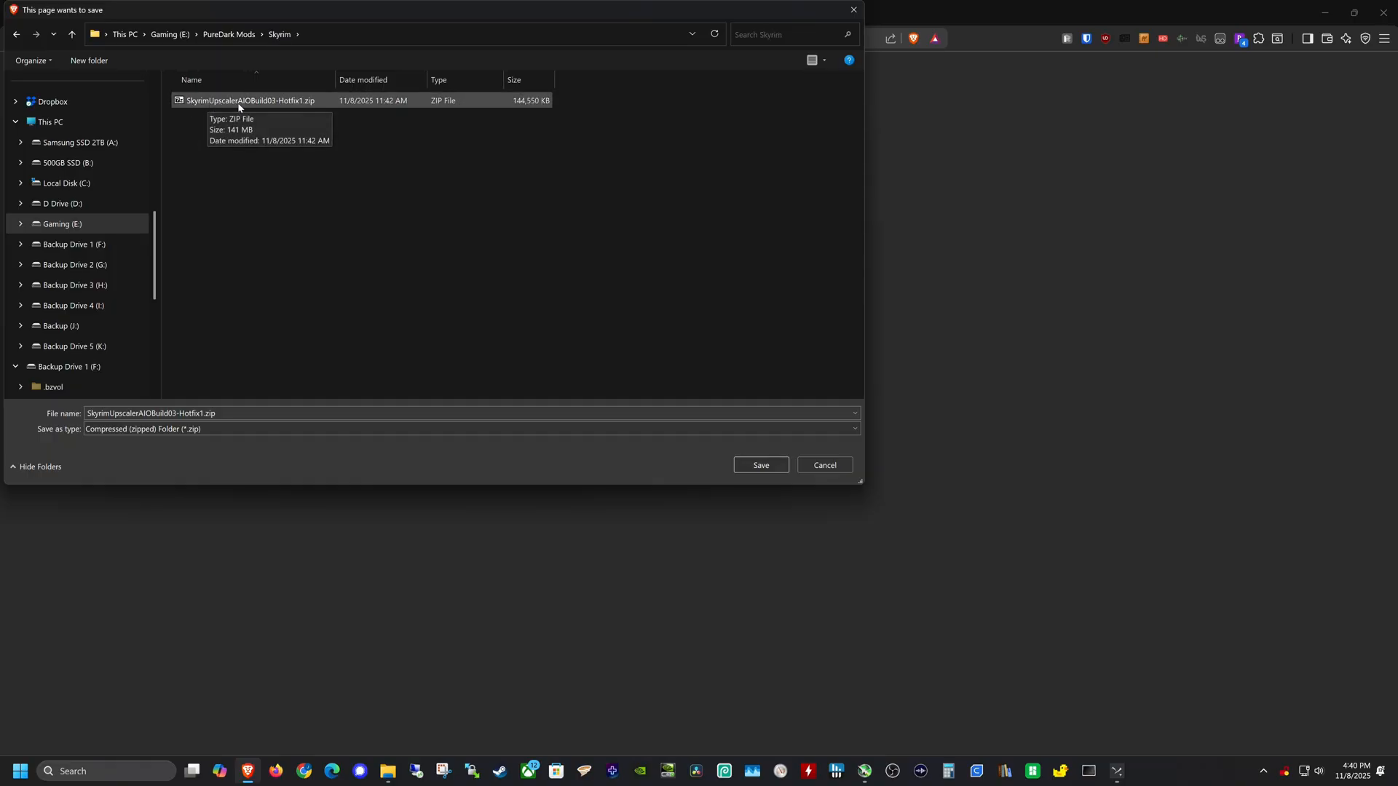
mouse_move(300, 106)
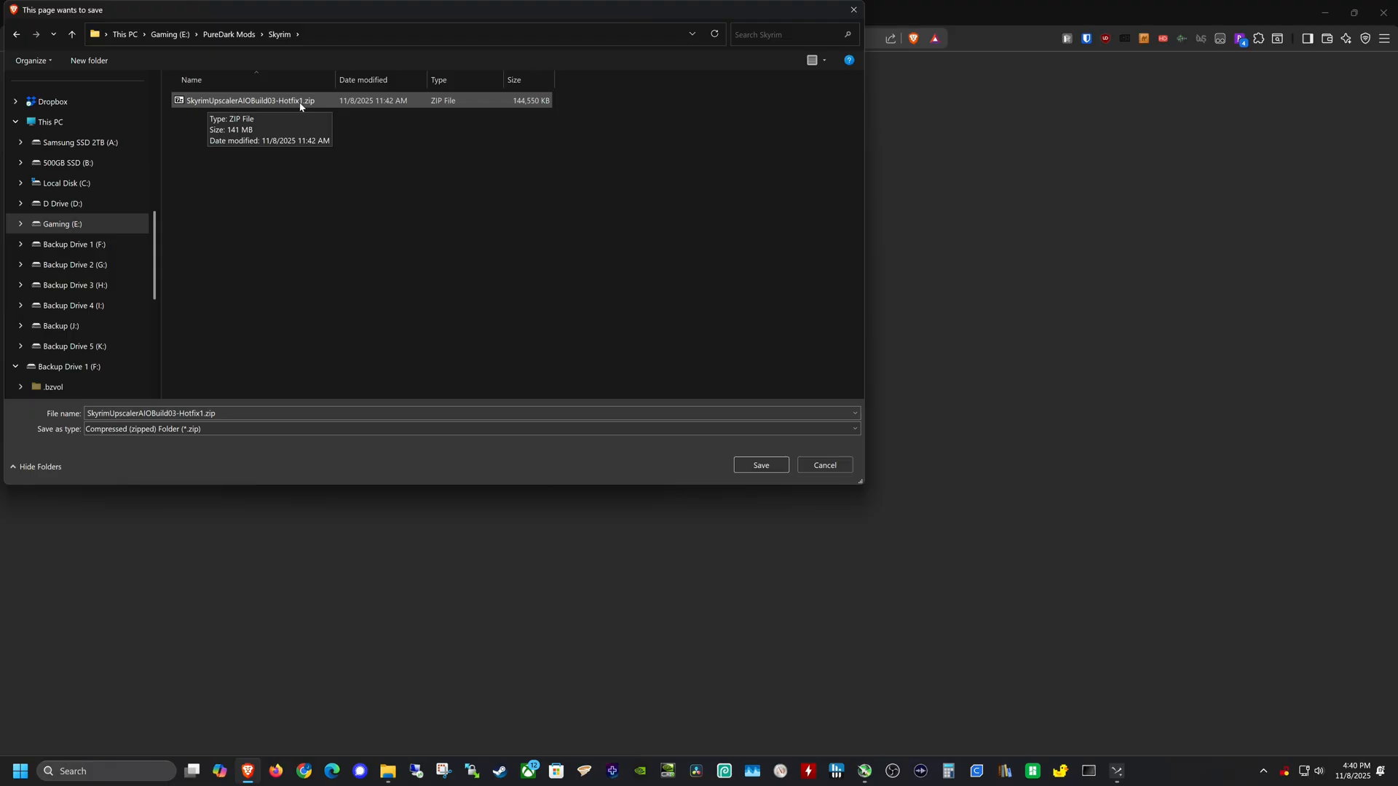
mouse_move(670, 312)
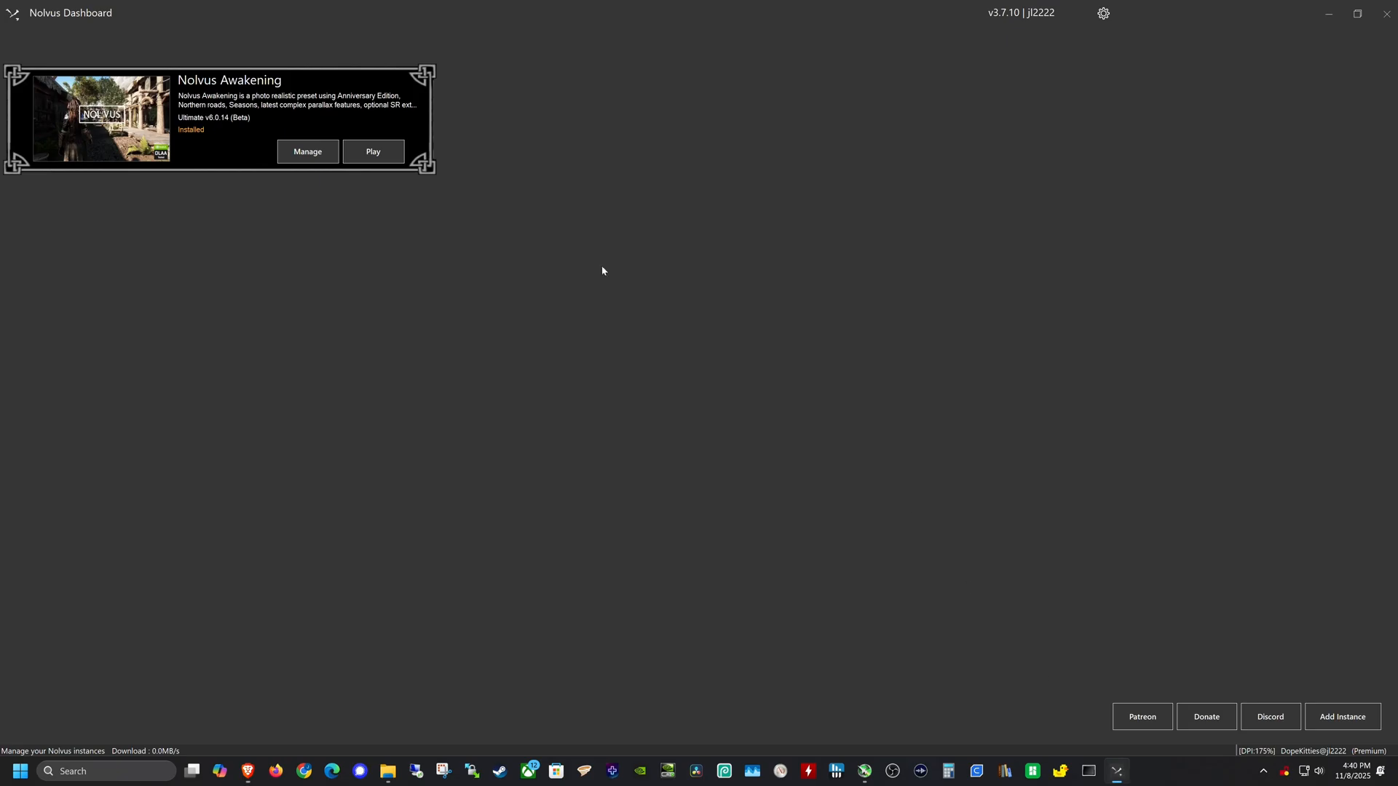
mouse_move(366, 193)
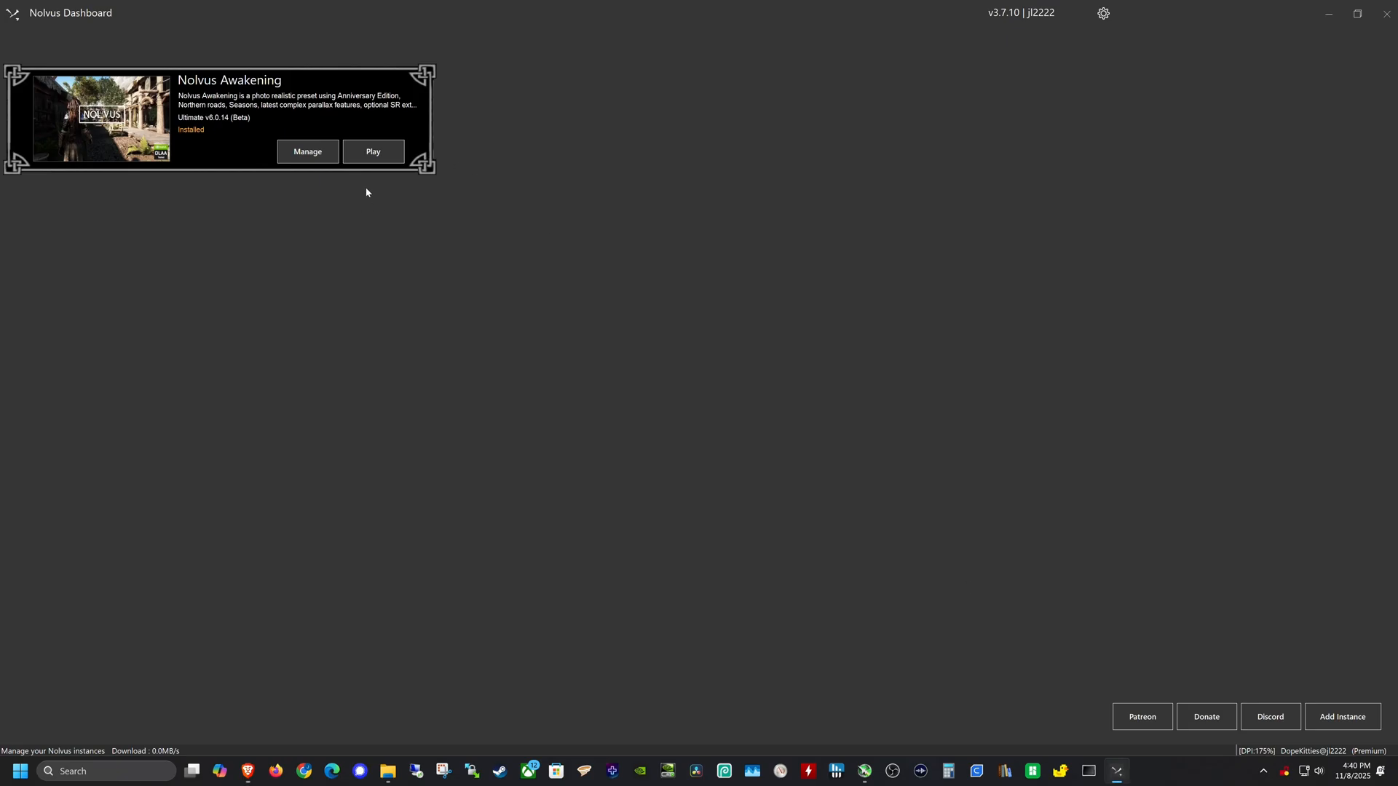
- Launch the Nolvus Awakening instance and expand the 11. ENB & RESHADE section in Mod Organizer
left_click(374, 151)
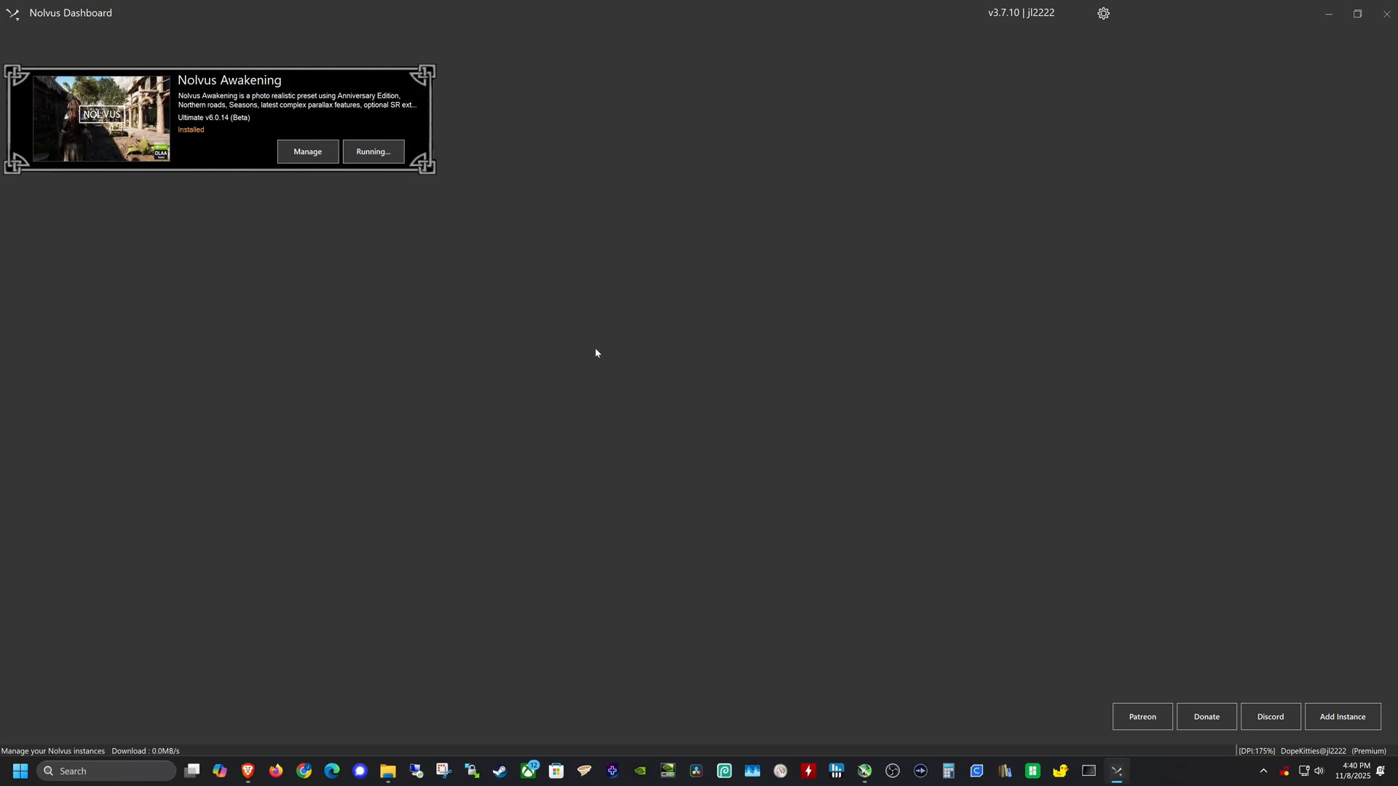
left_click(373, 150)
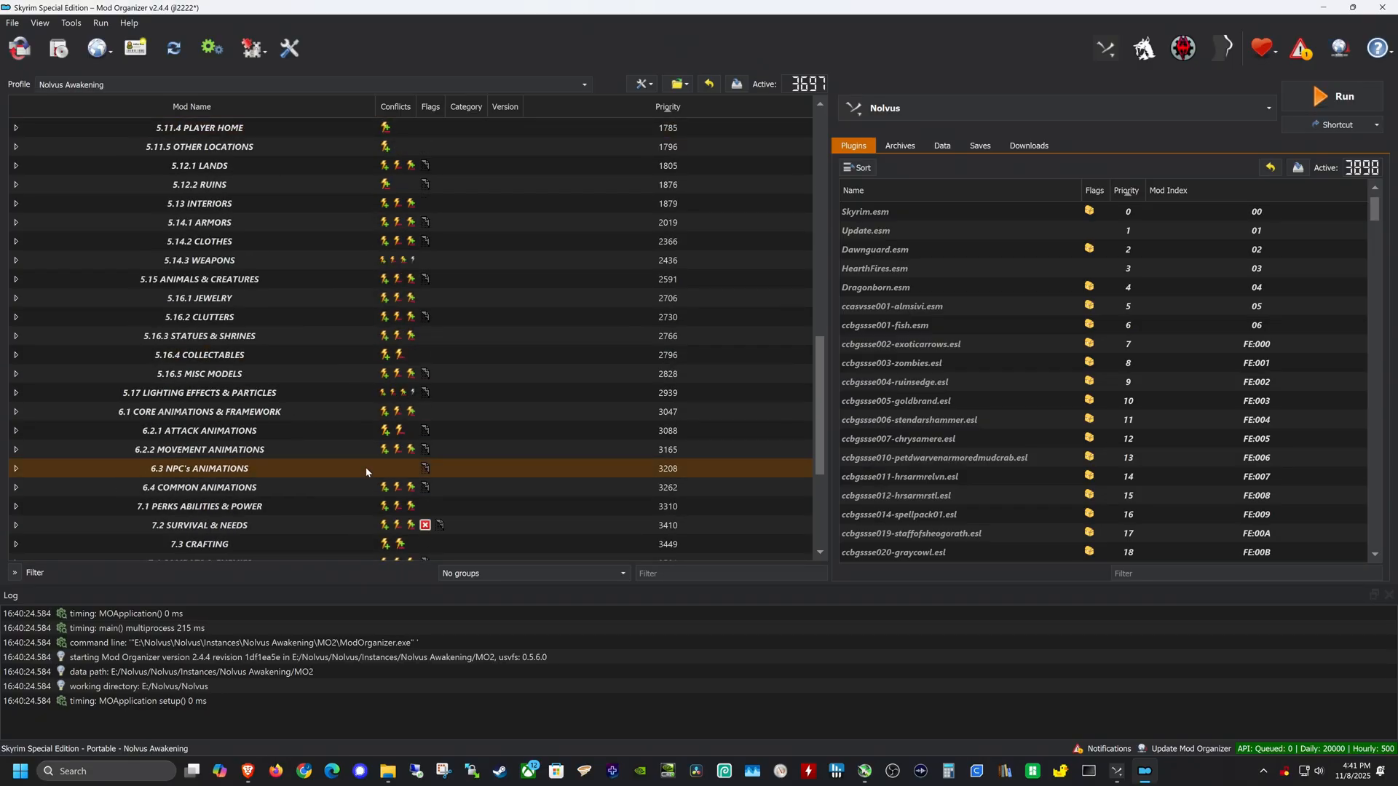
scroll("down", 3)
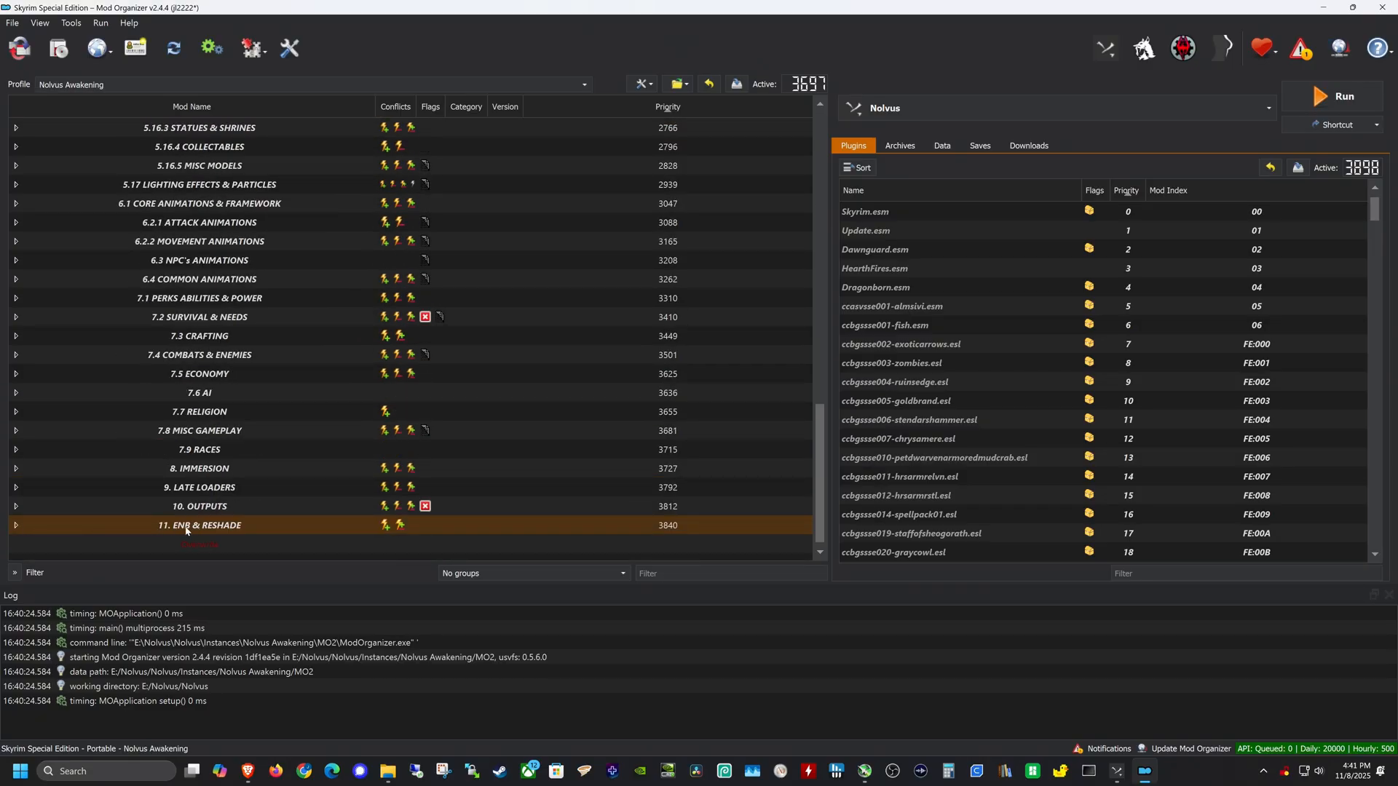
left_click(15, 525)
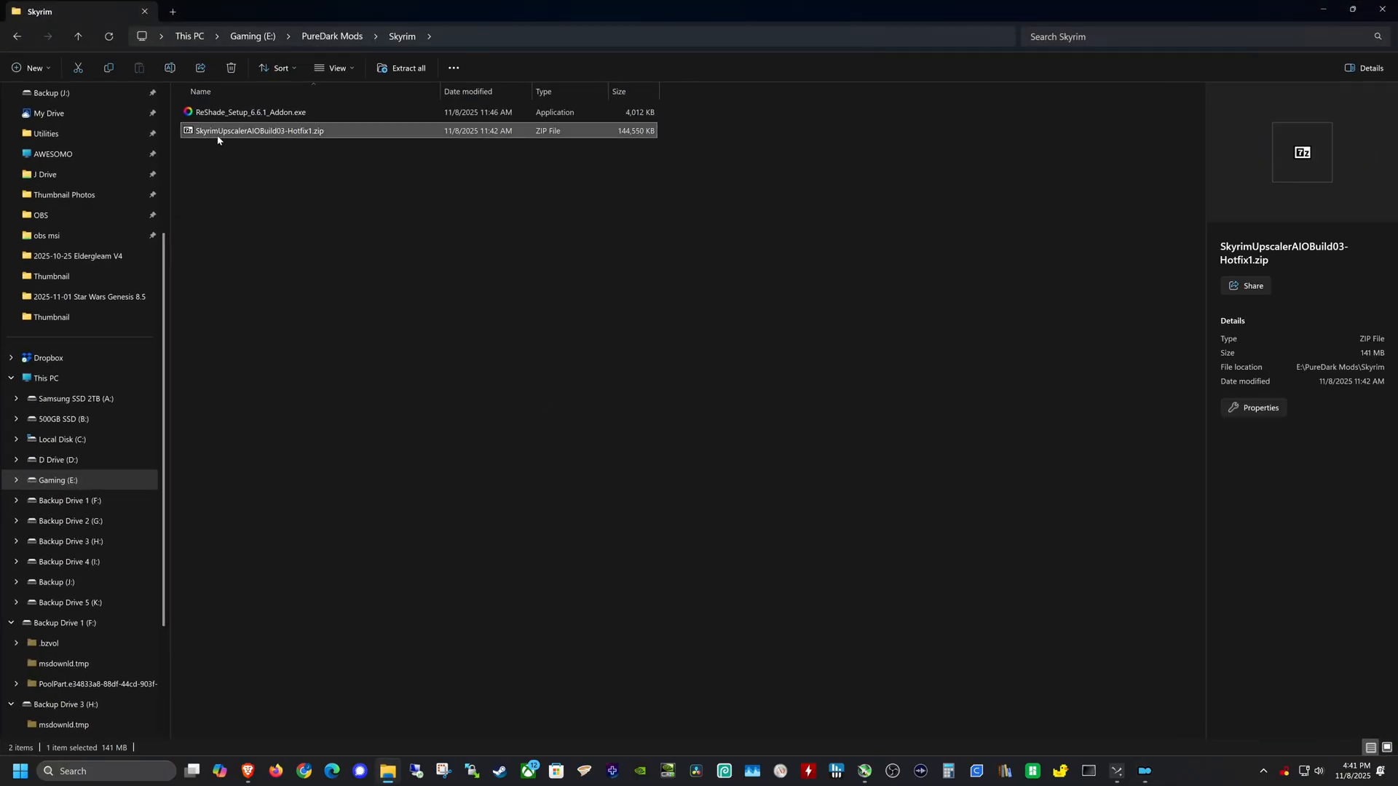
mouse_move(259, 131)
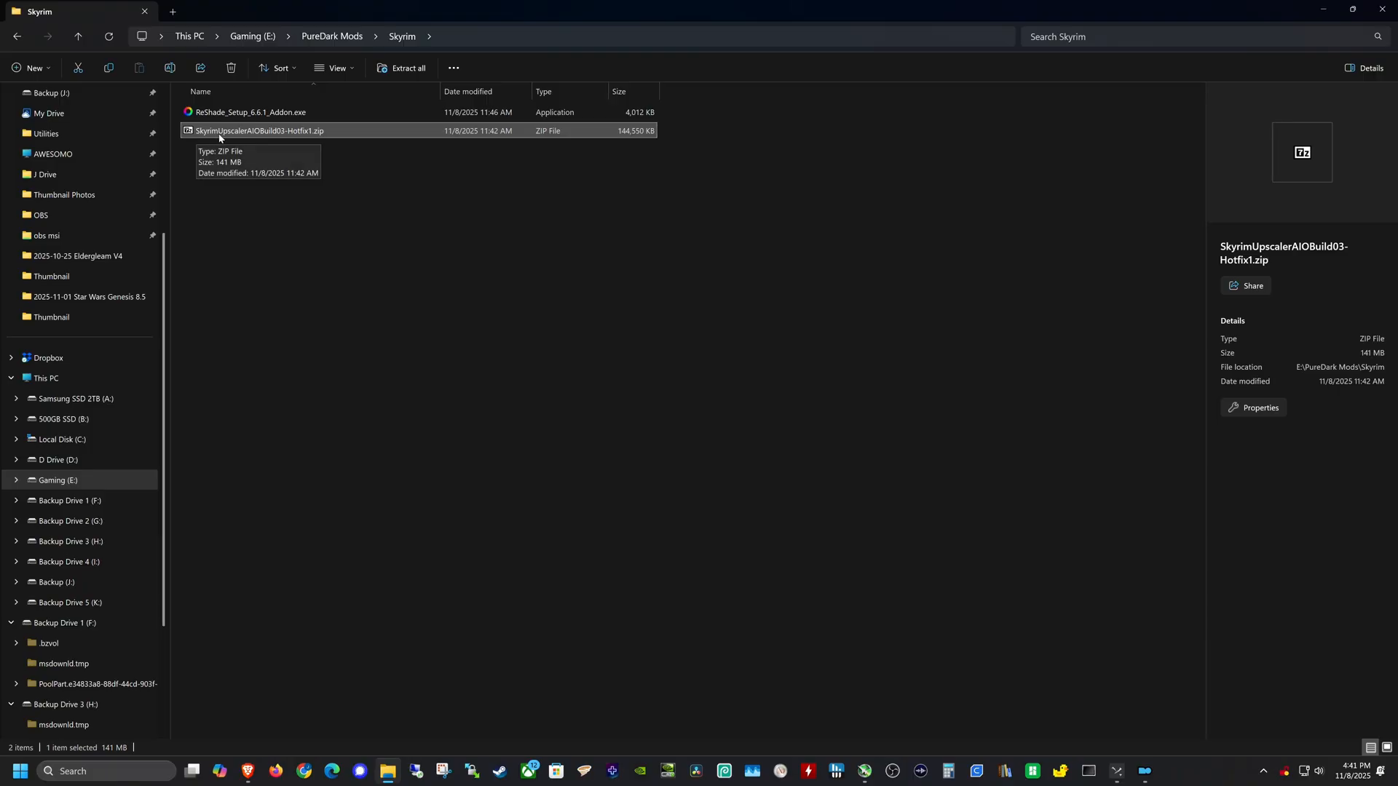
mouse_move(301, 134)
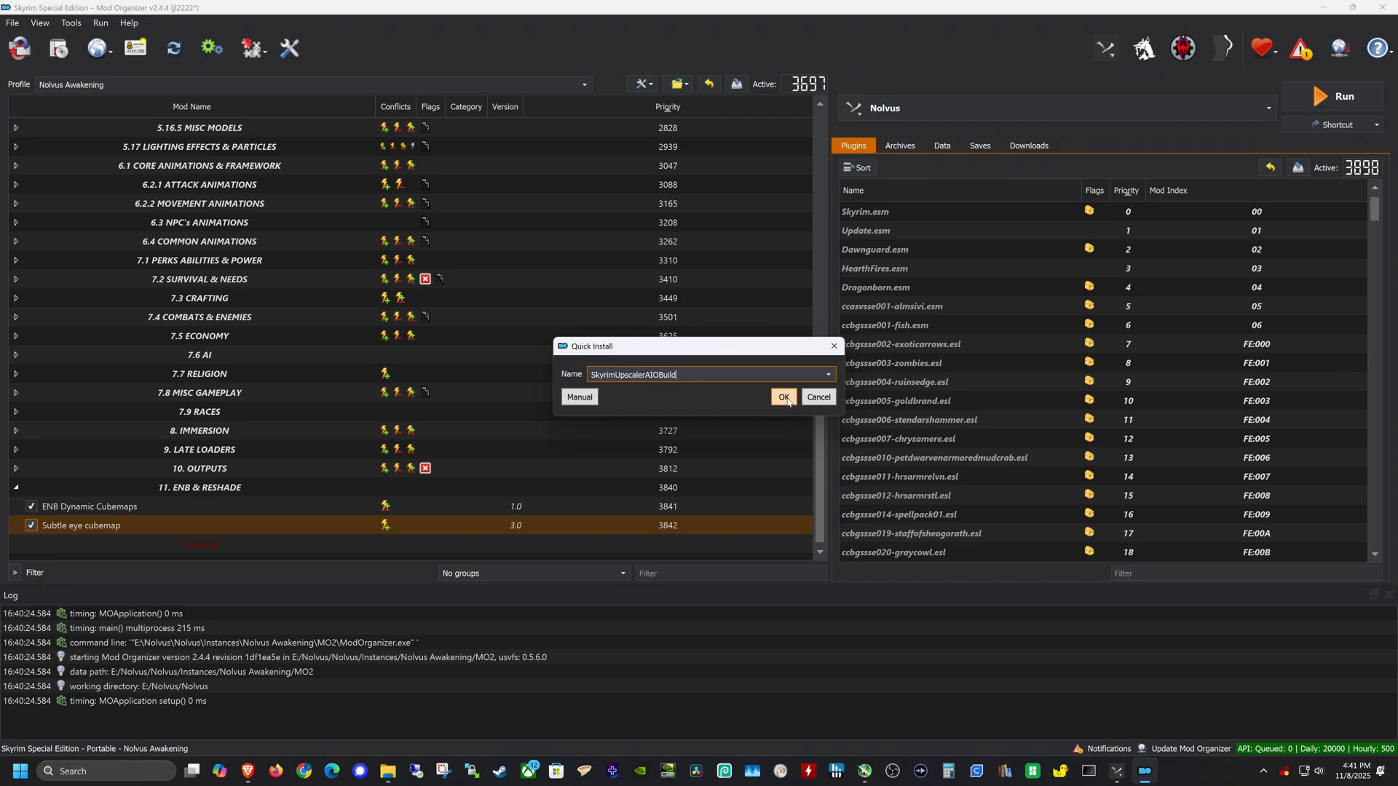
- Install the zip as SkyrimUpscalerAIOBuild via Quick Install and select the new mod entry
left_click(781, 396)
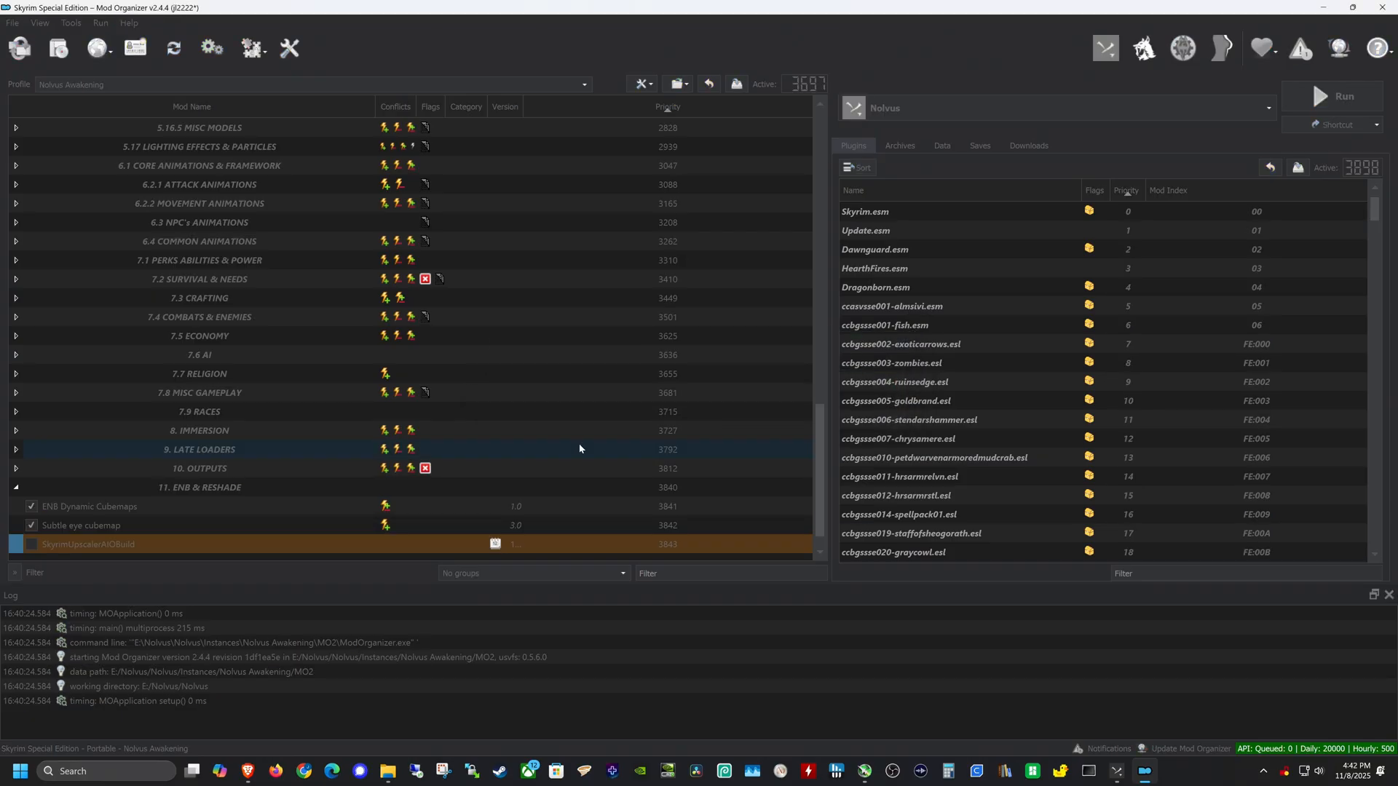
mouse_move(249, 514)
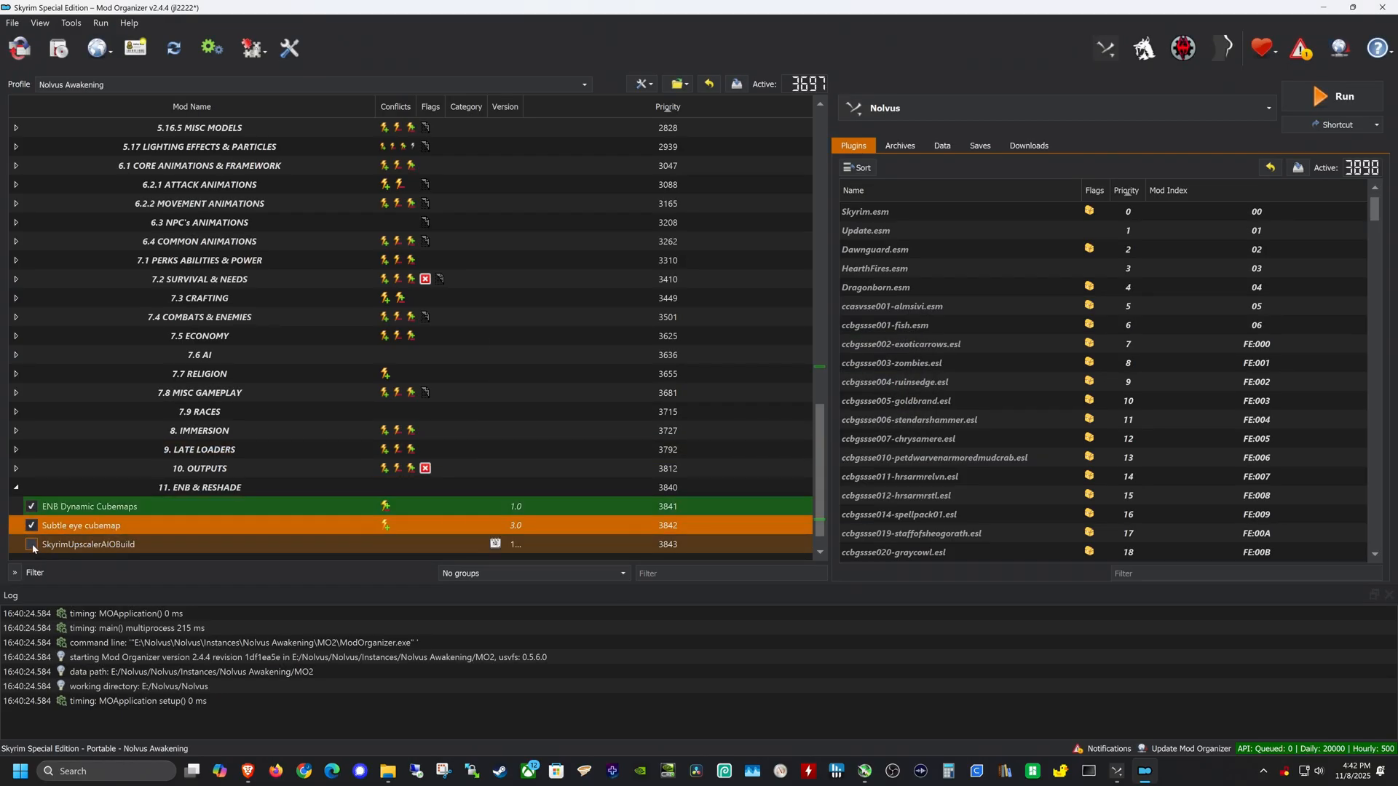
left_click(30, 544)
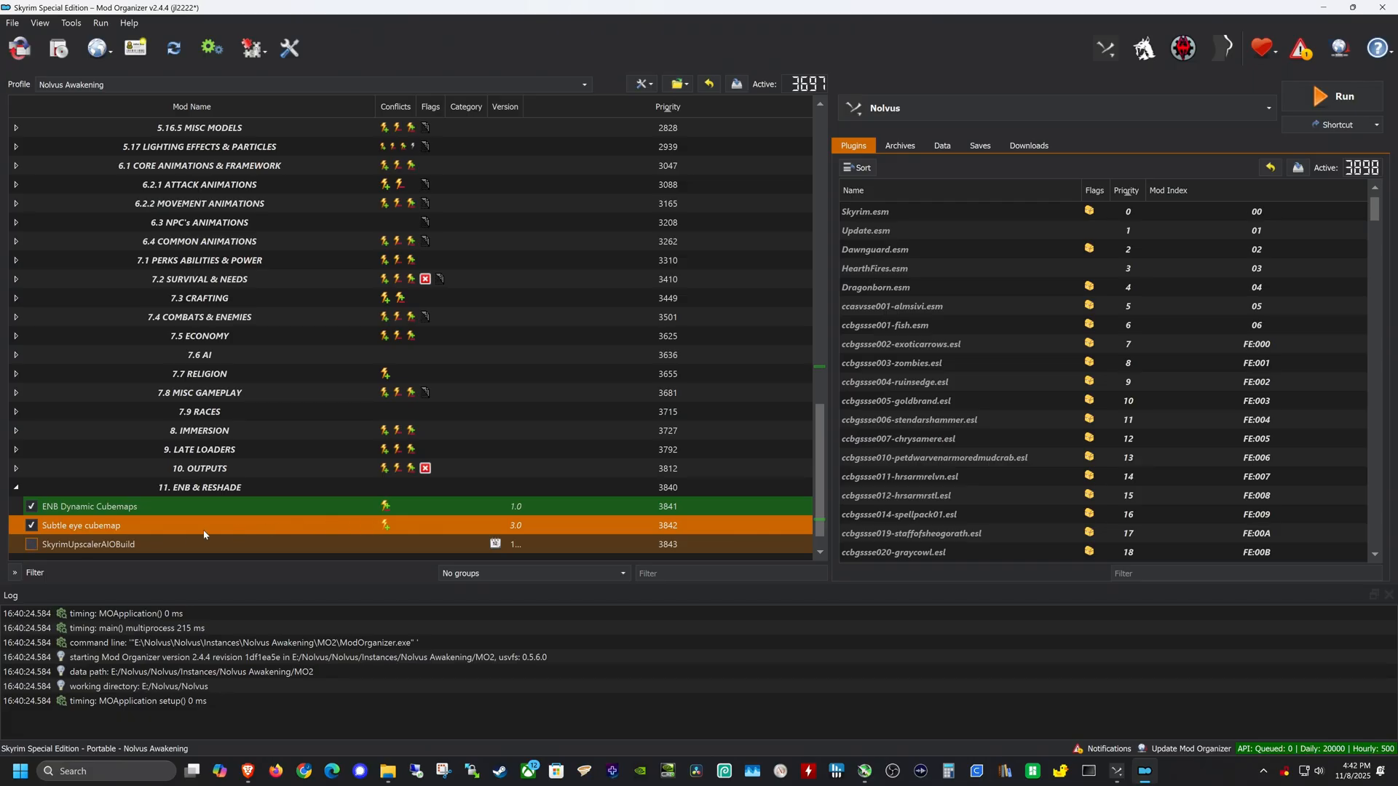
mouse_move(153, 542)
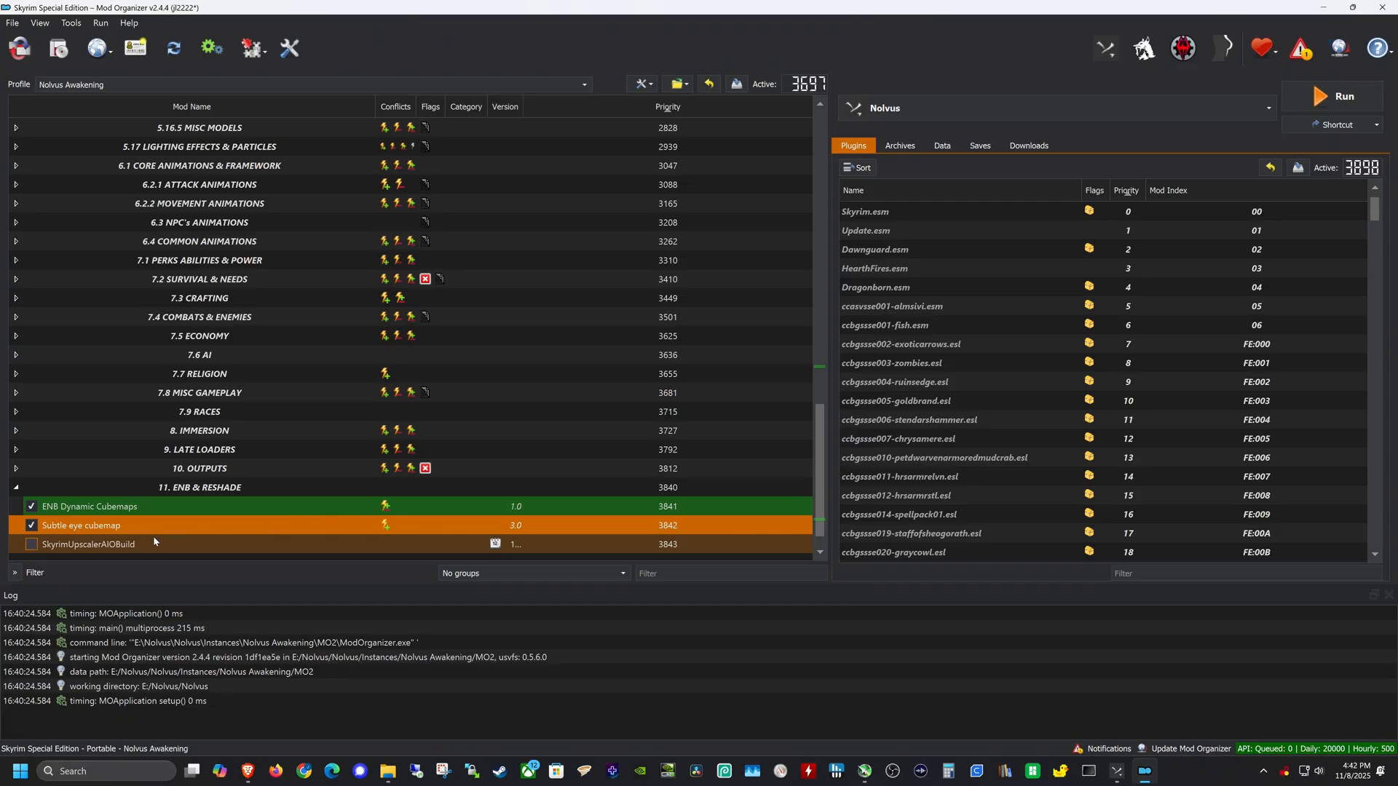
left_click(31, 543)
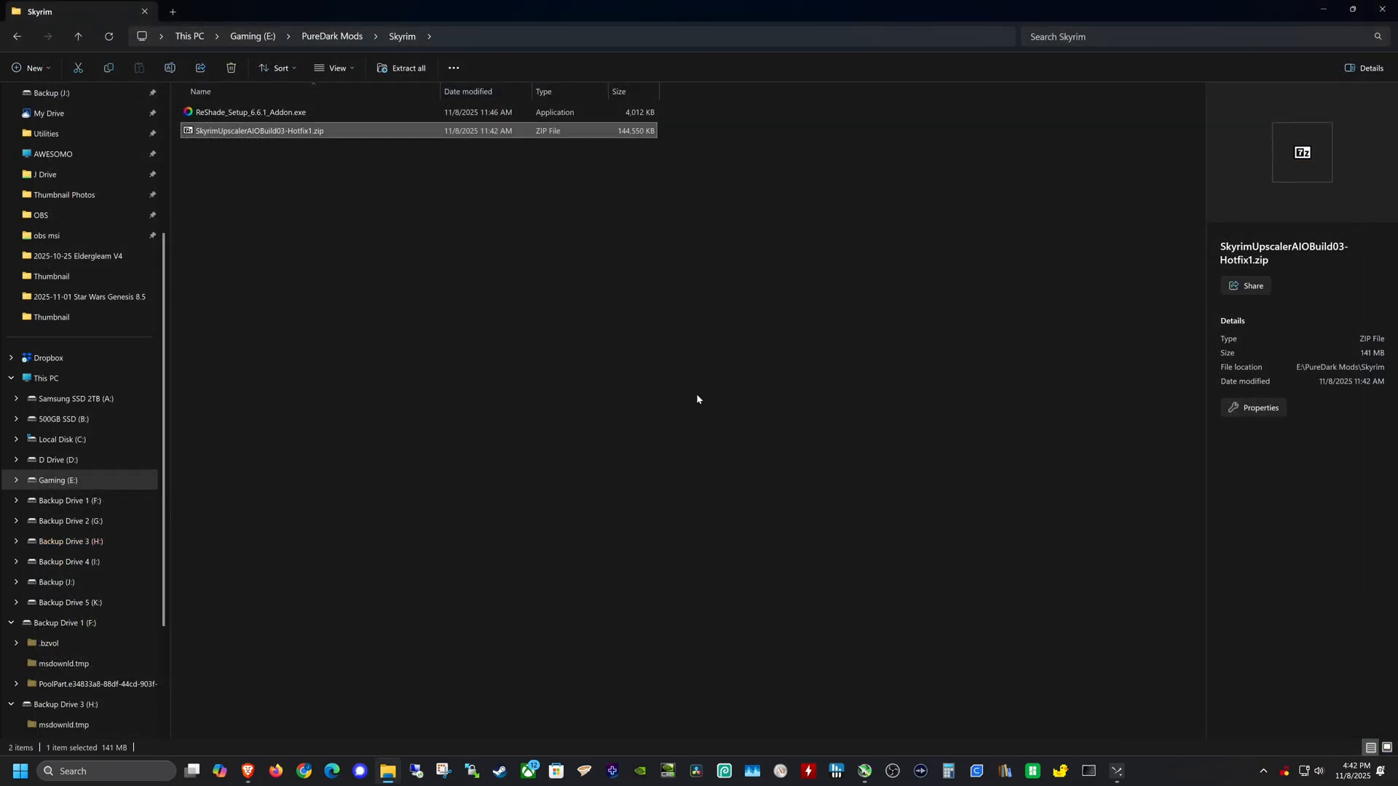
mouse_move(443, 352)
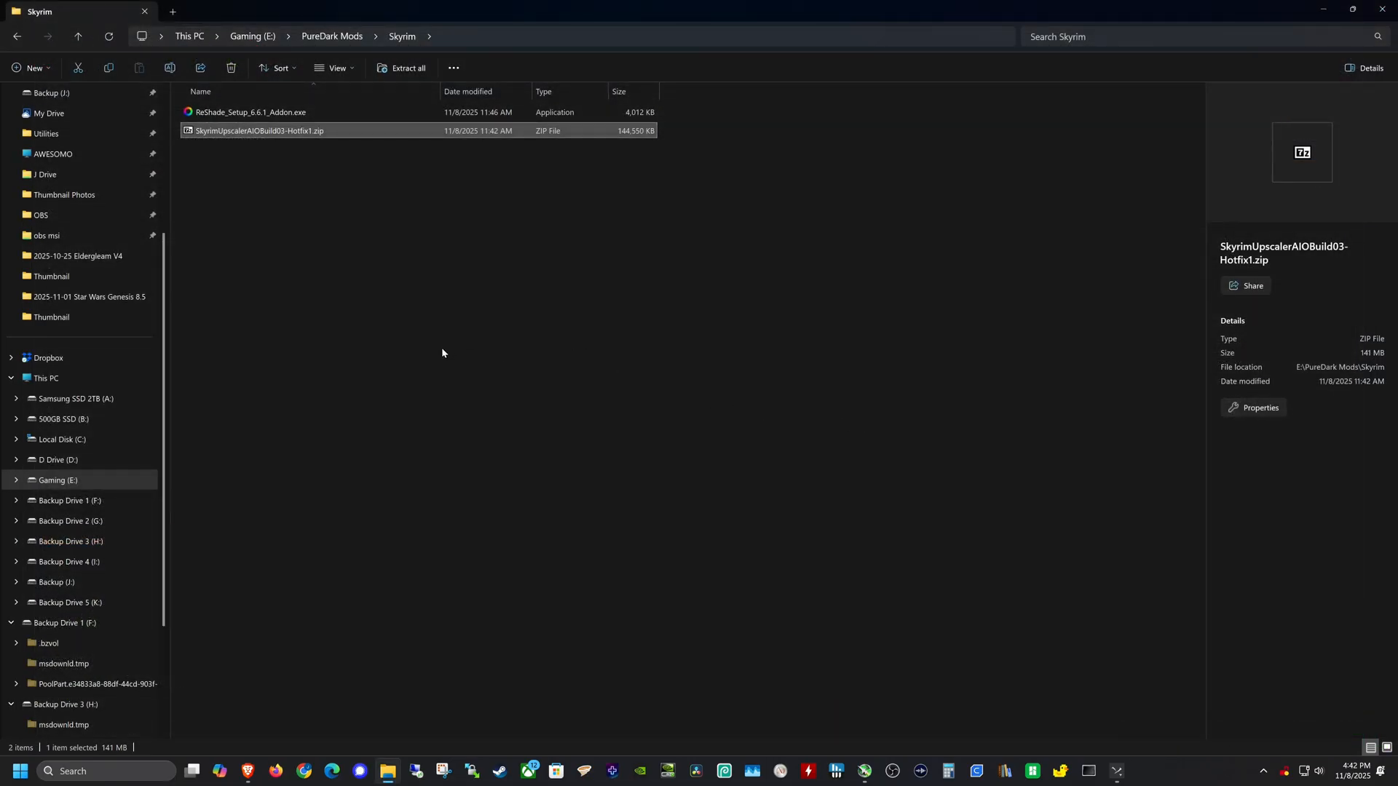
mouse_move(410, 353)
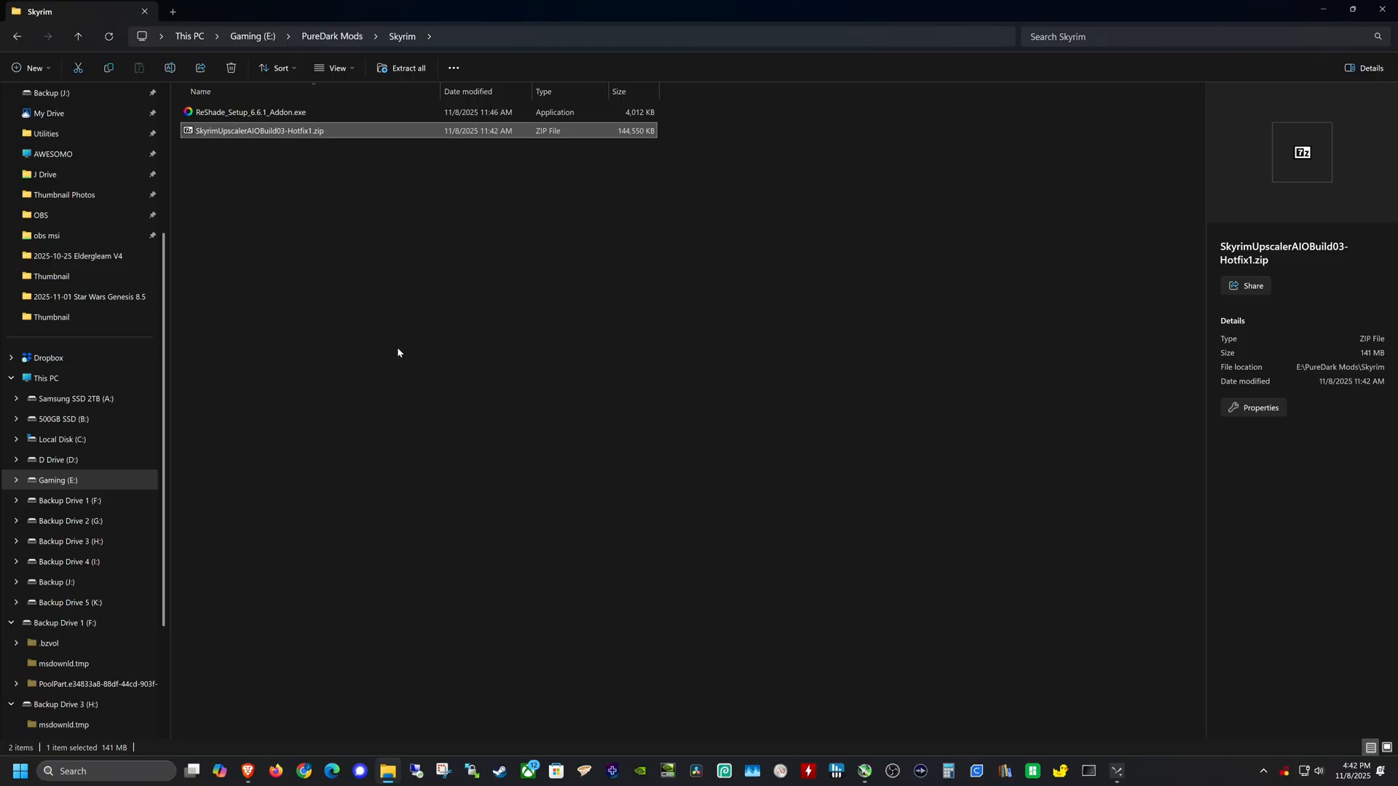
mouse_move(392, 354)
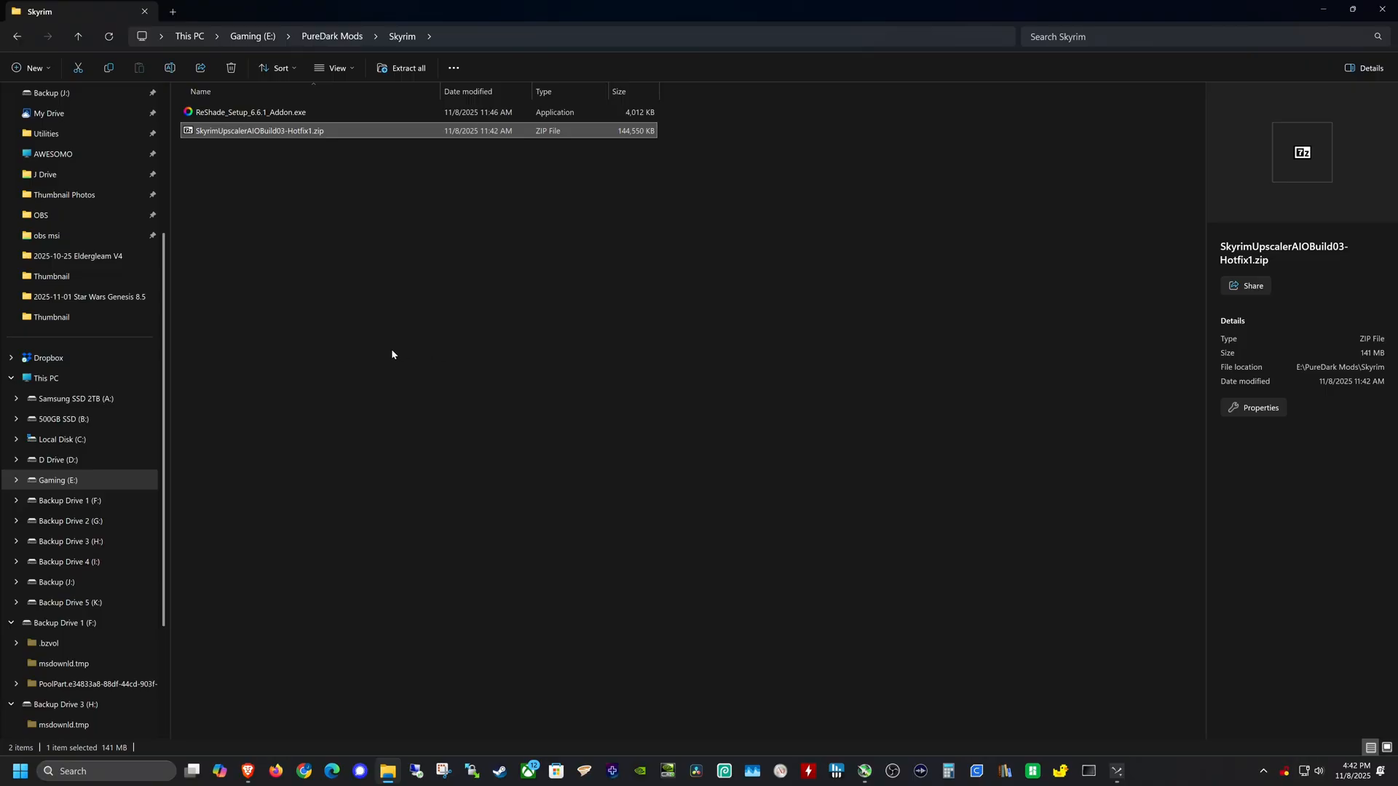
mouse_move(260, 189)
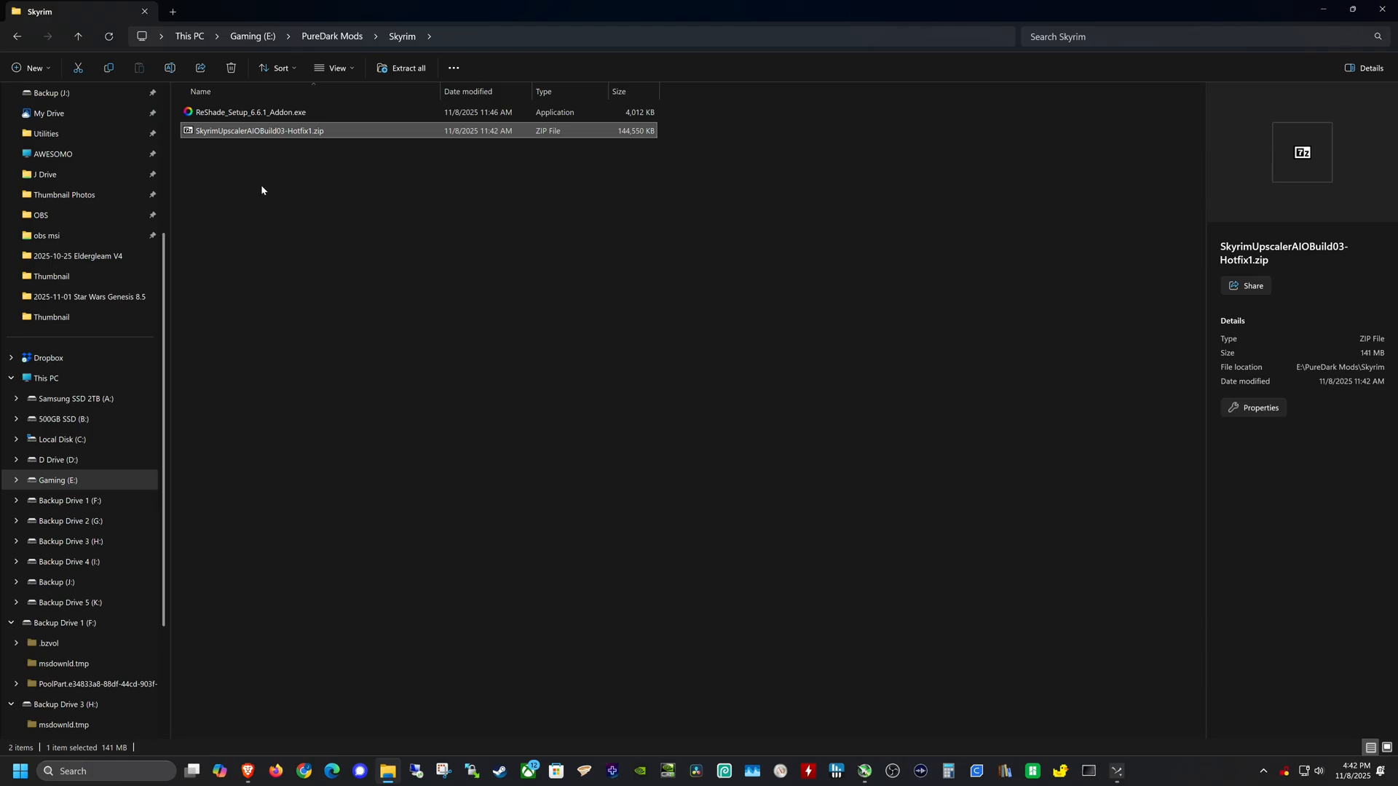
mouse_move(368, 407)
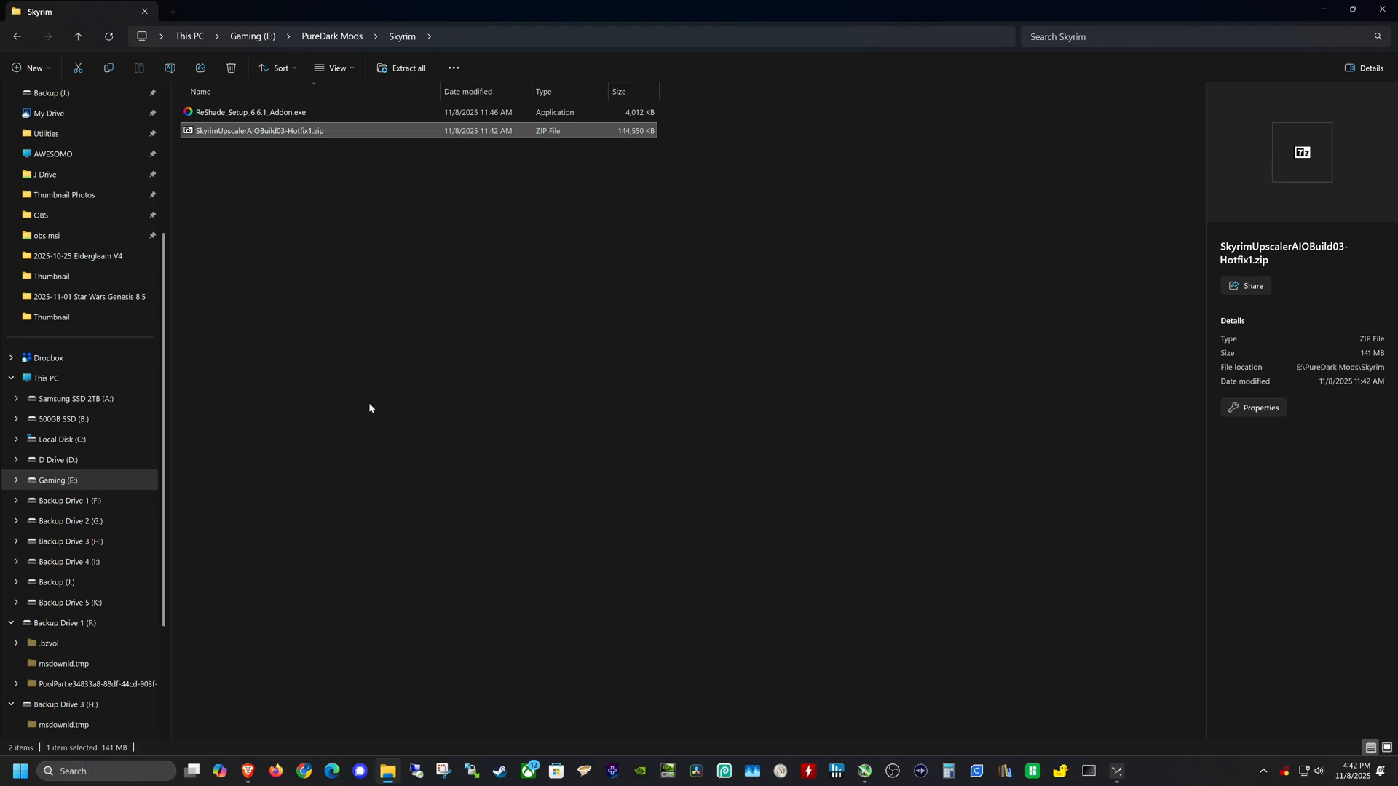
mouse_move(329, 431)
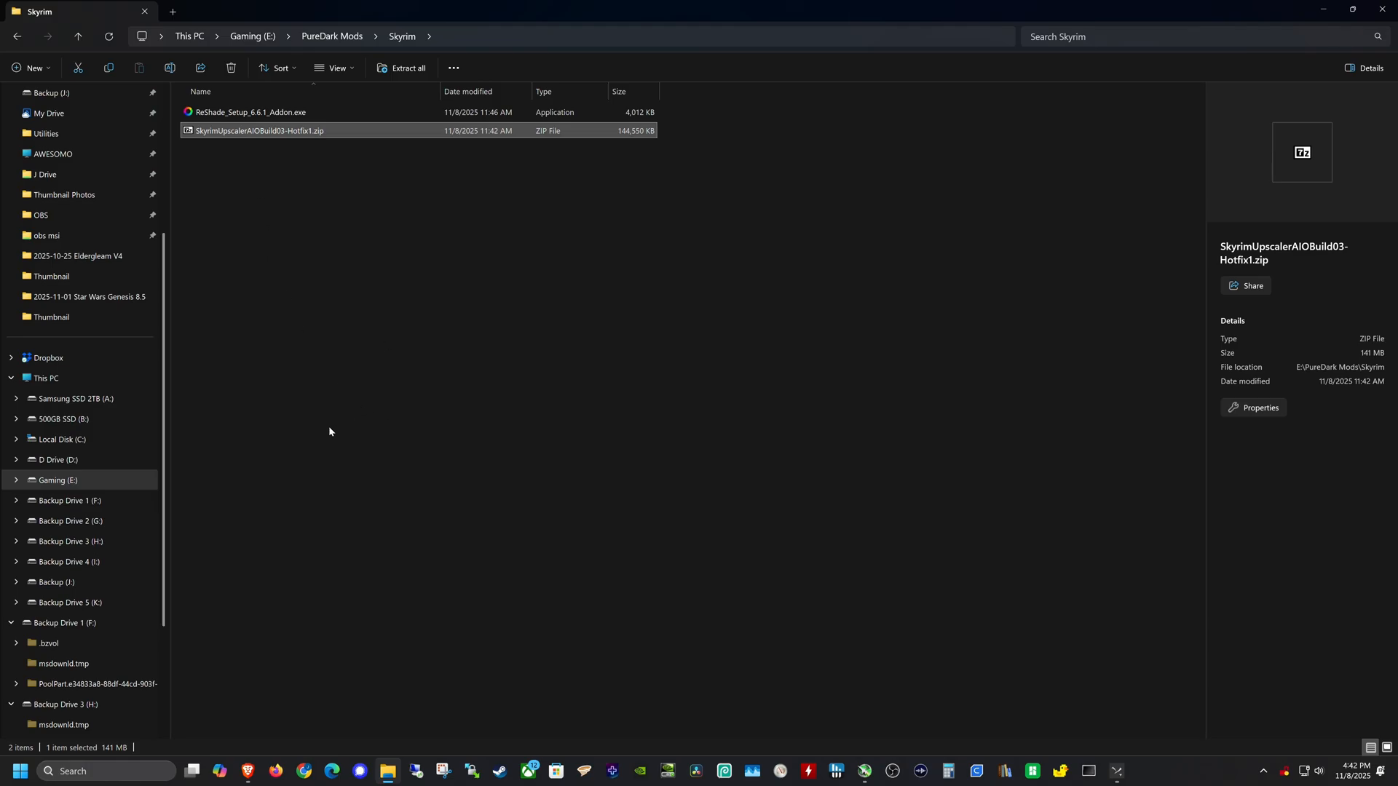
mouse_move(313, 284)
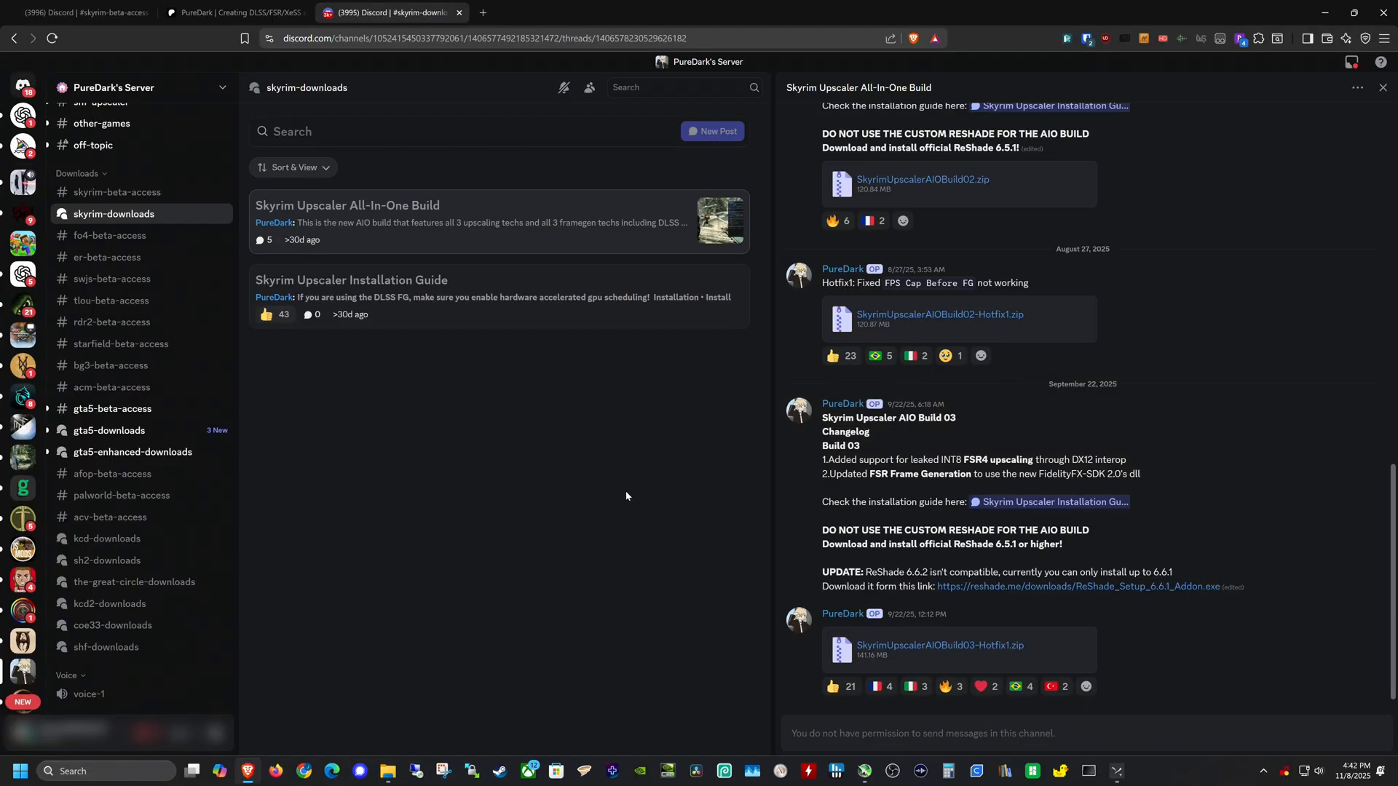
mouse_move(674, 459)
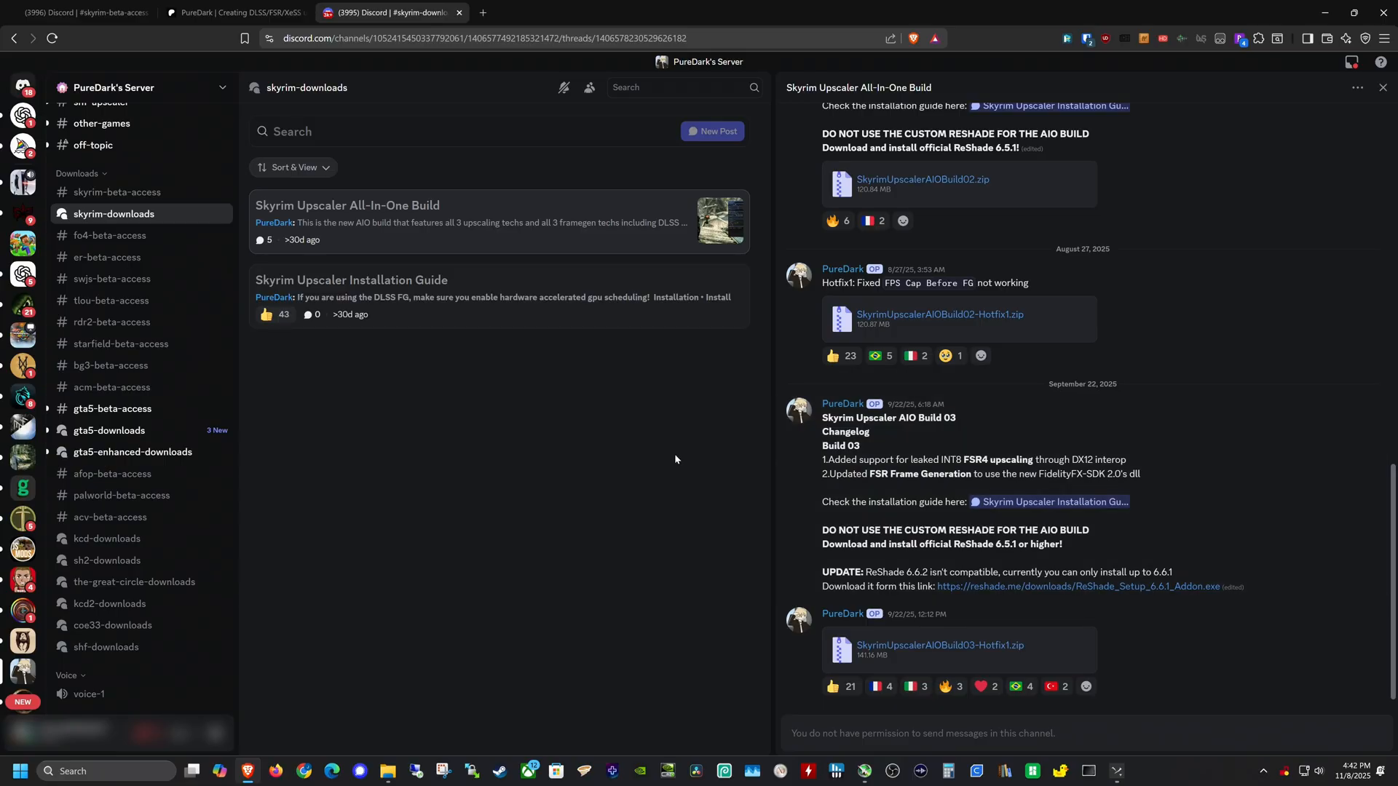
mouse_move(849, 580)
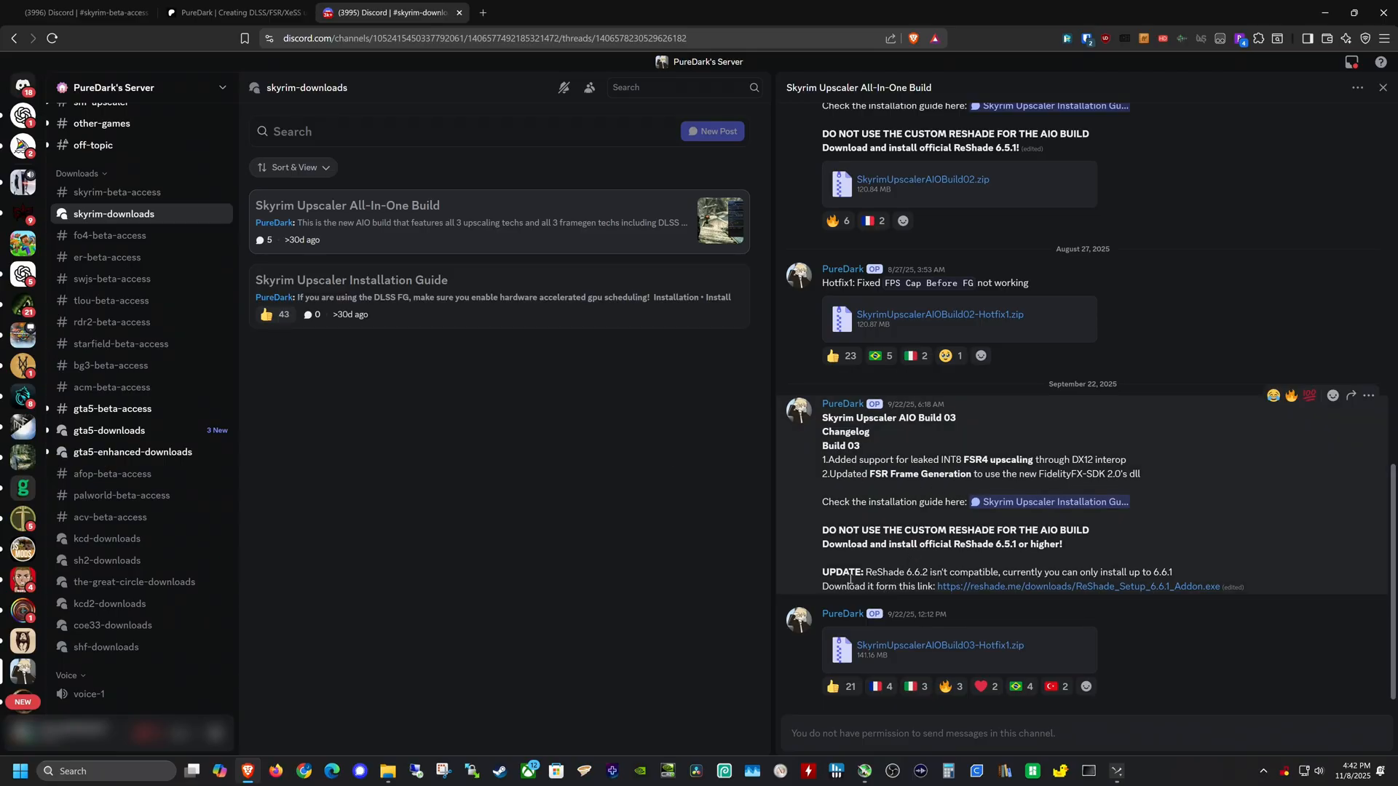
mouse_move(954, 572)
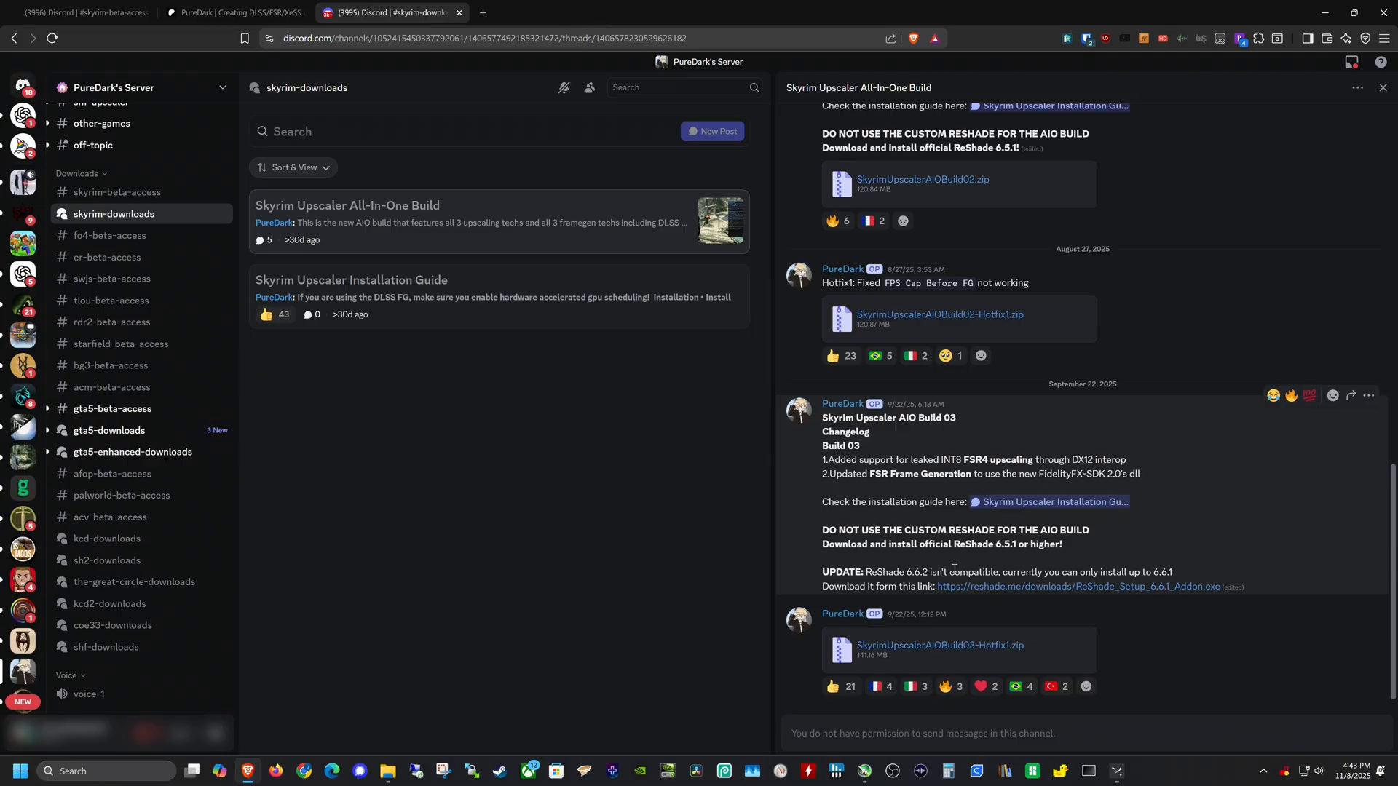
mouse_move(1185, 572)
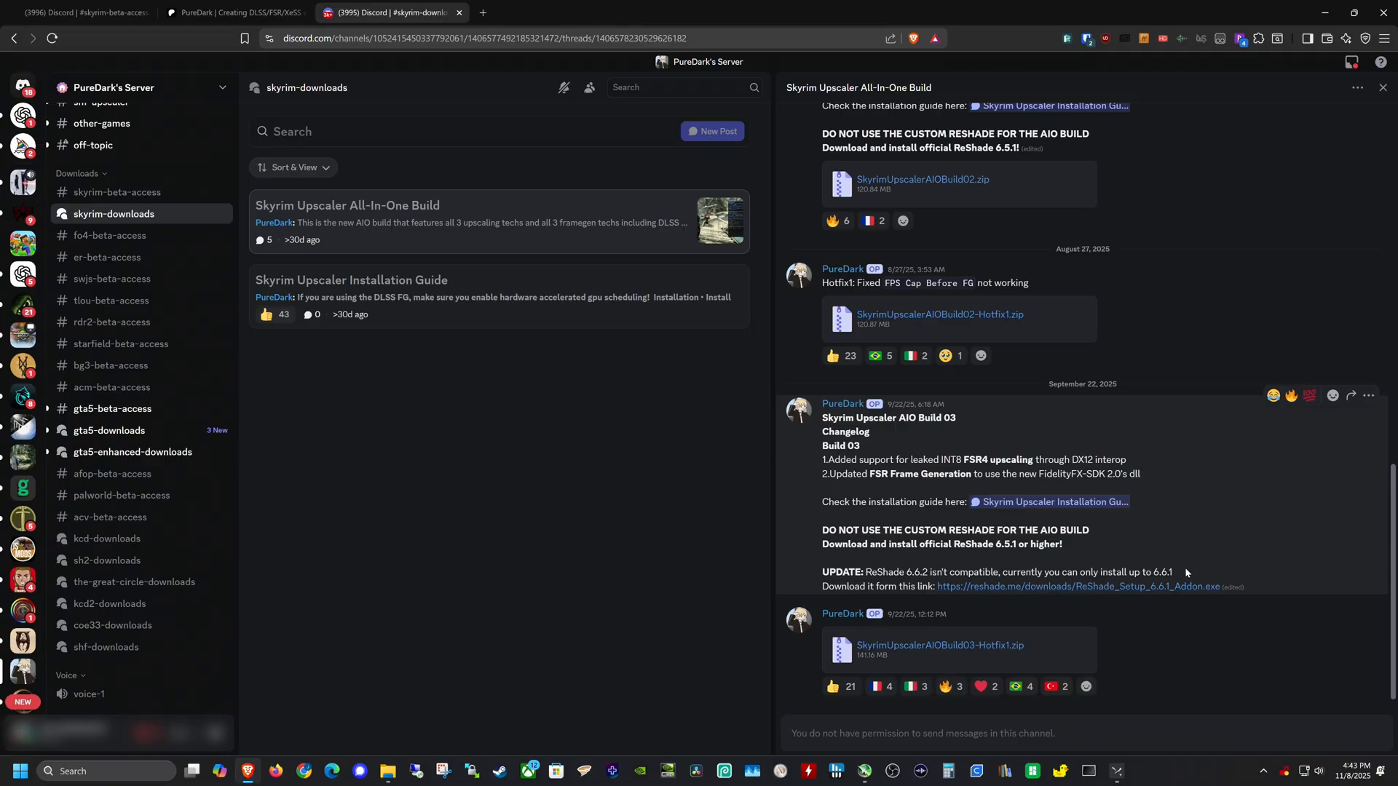
mouse_move(1117, 587)
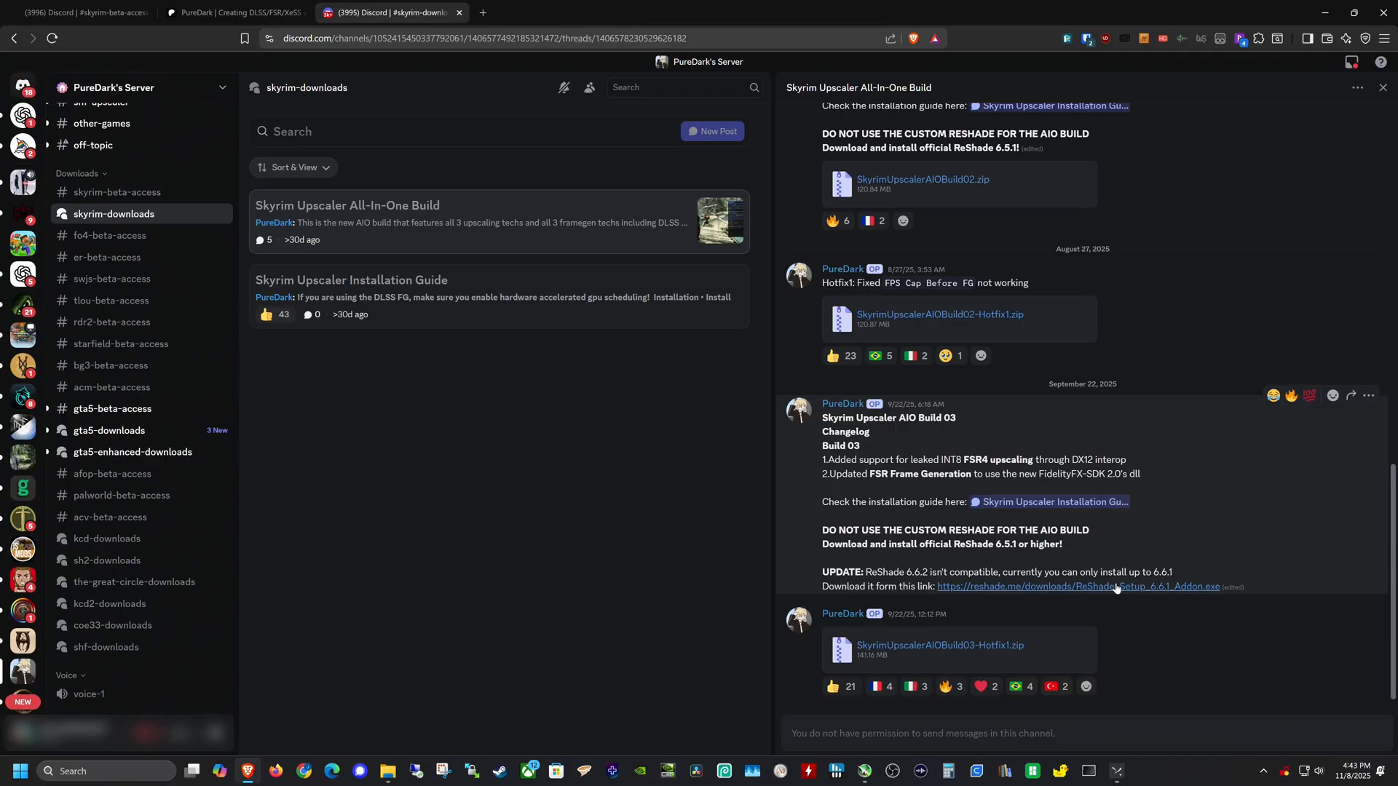
mouse_move(1078, 586)
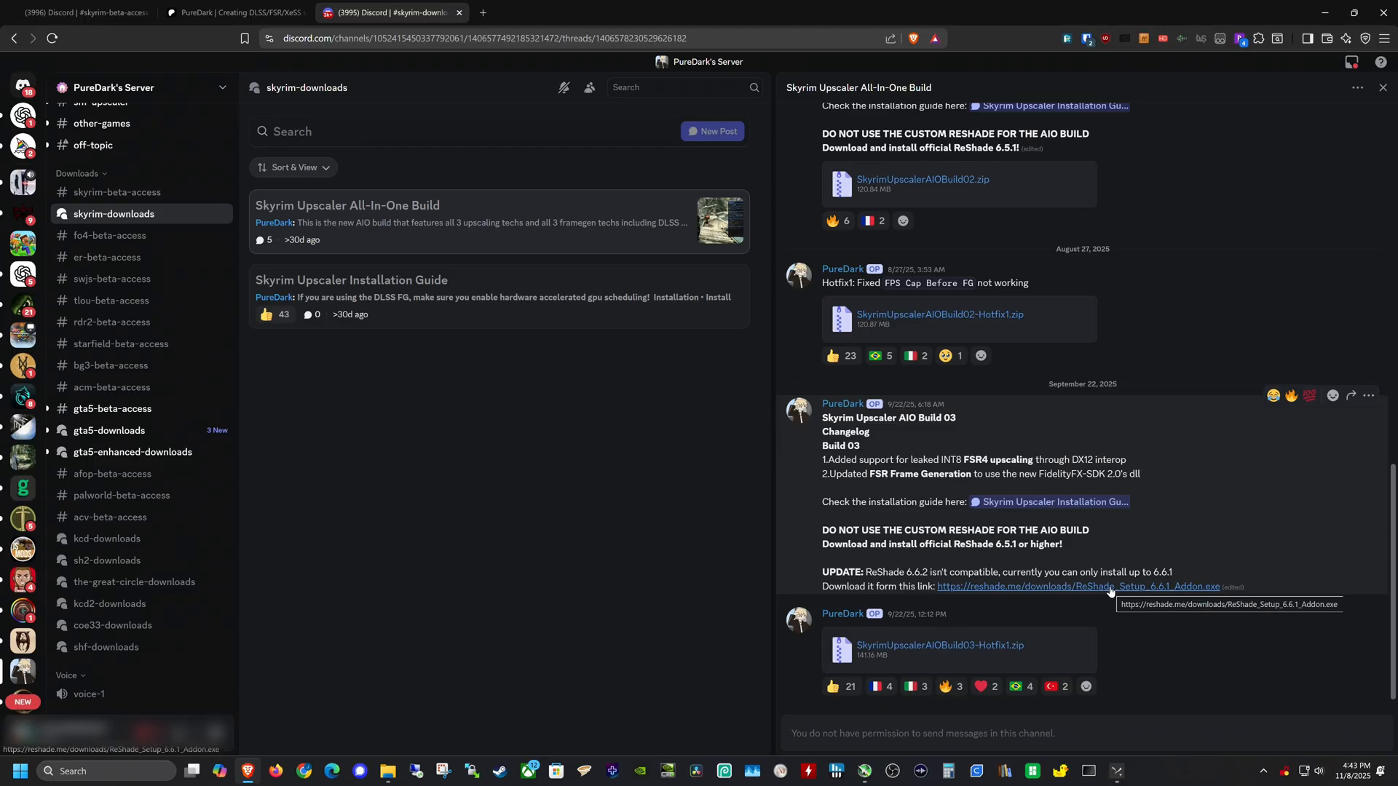
mouse_move(504, 658)
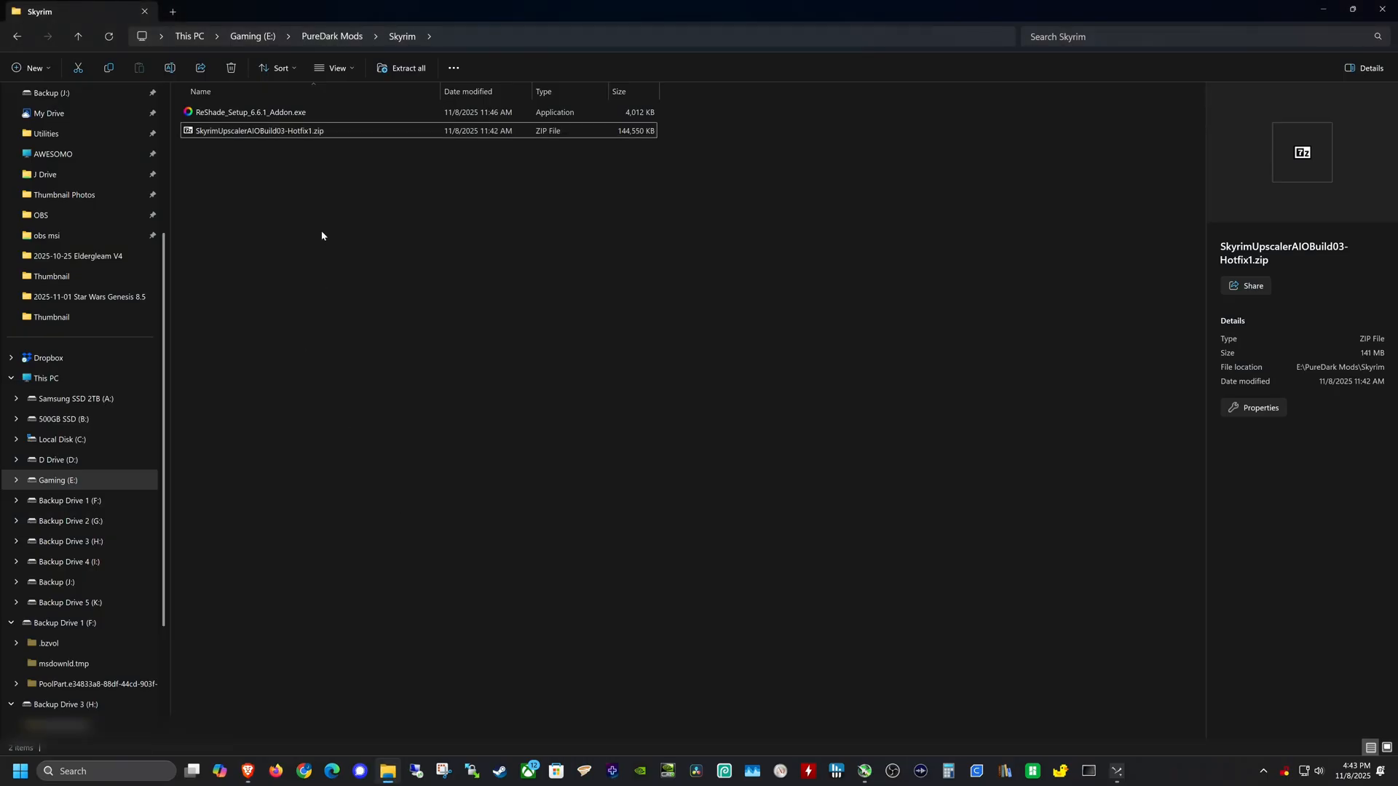
- Run ReShade_Setup_6.6.1_Addon.exe and dismiss the singleplayer-only and outdated-version warnings
left_click(251, 112)
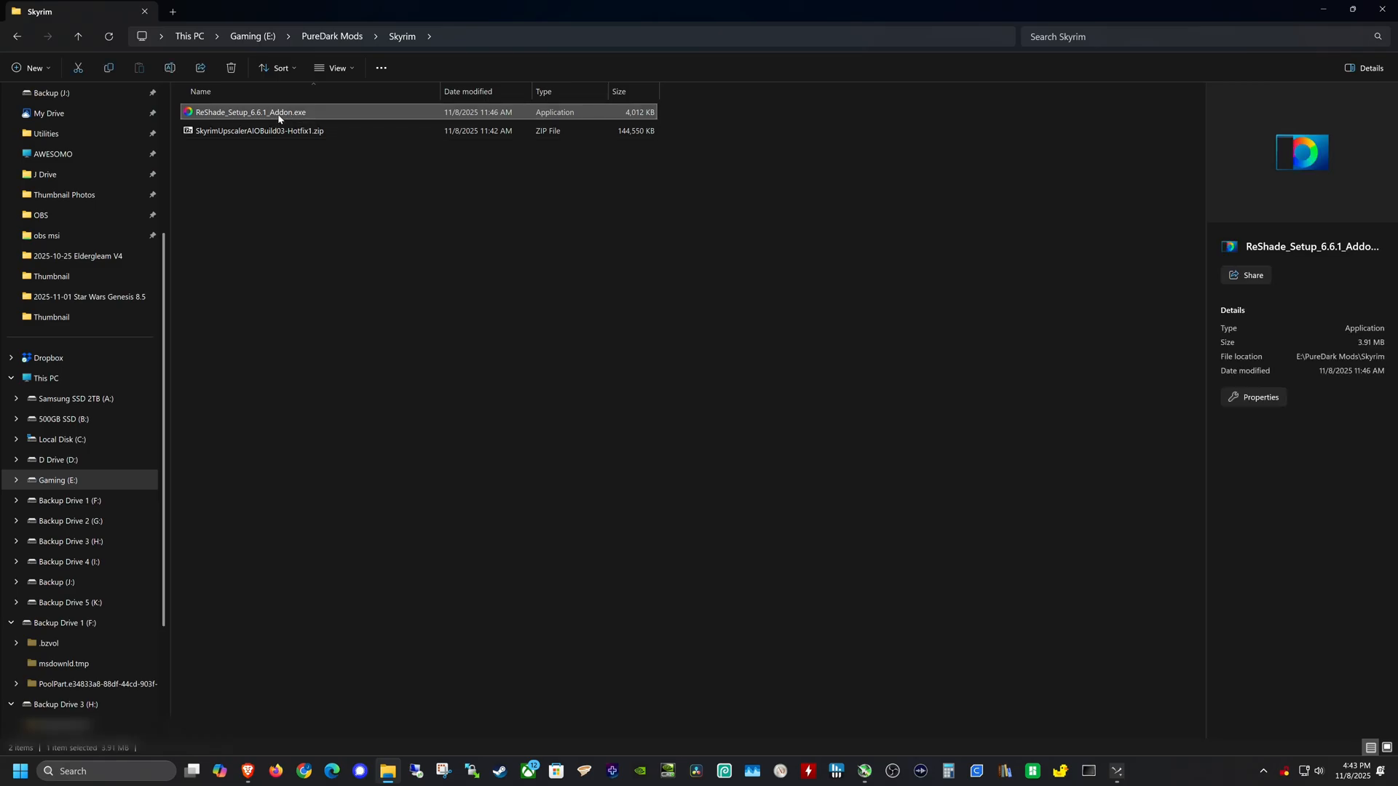
double_click(249, 112)
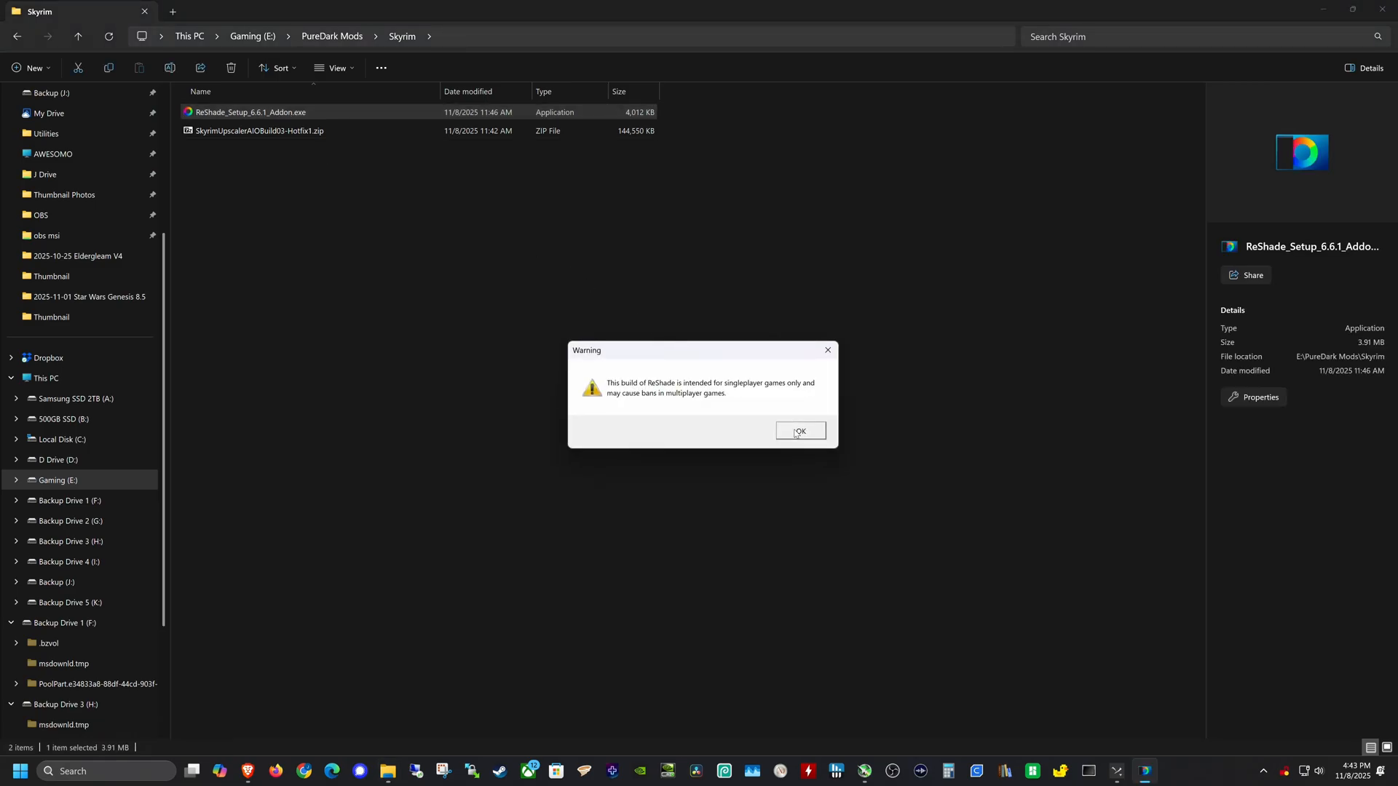
left_click(799, 431)
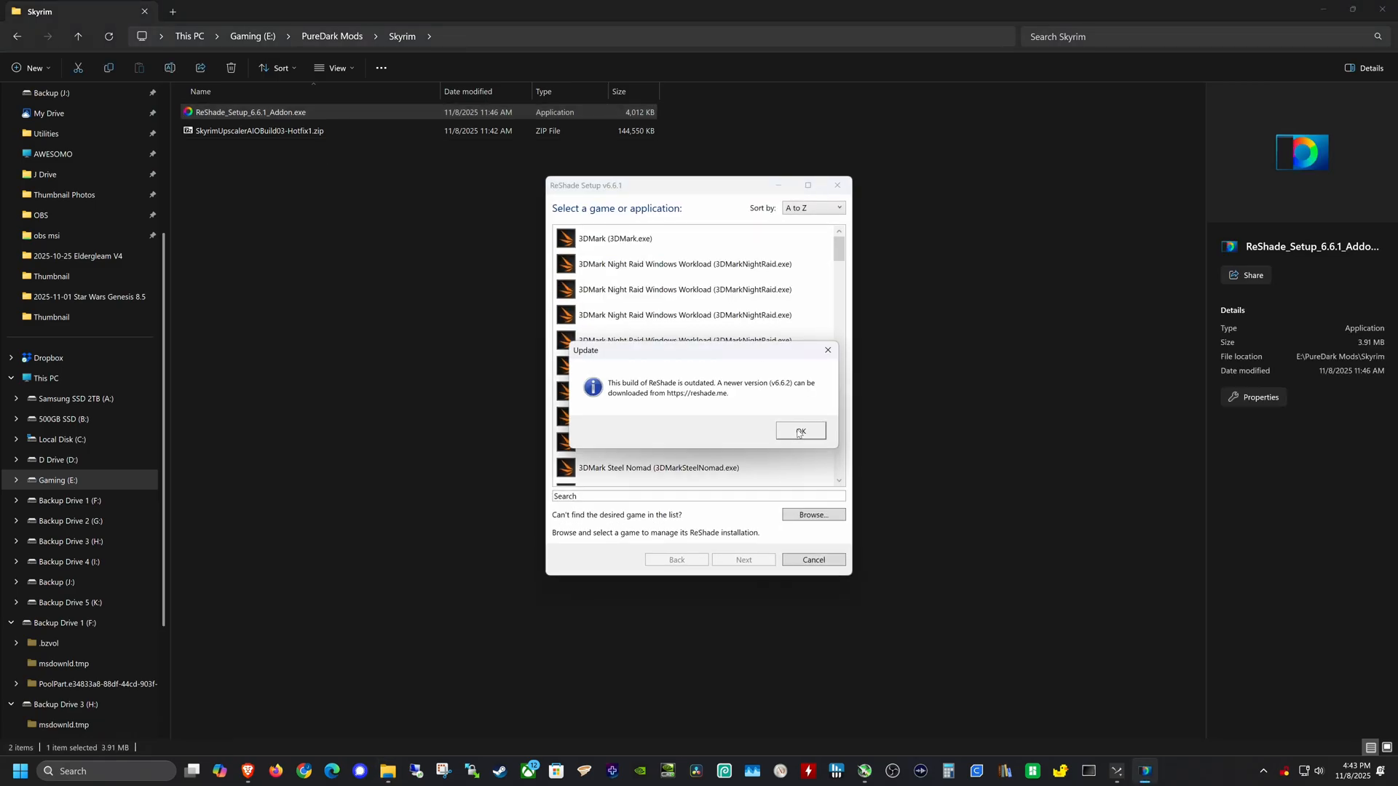
left_click(799, 431)
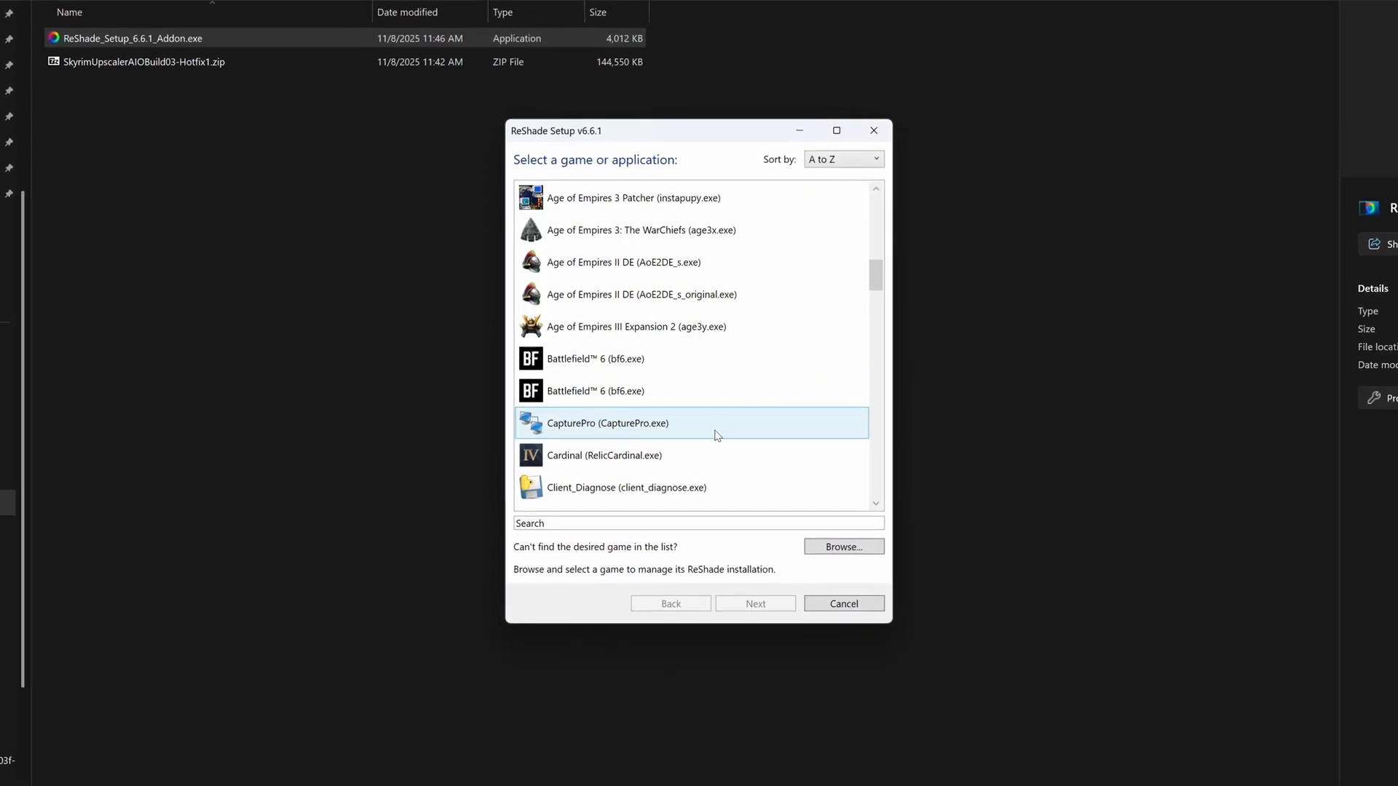
- Skip the detected game list and browse for the game executable manually
scroll("down", 3)
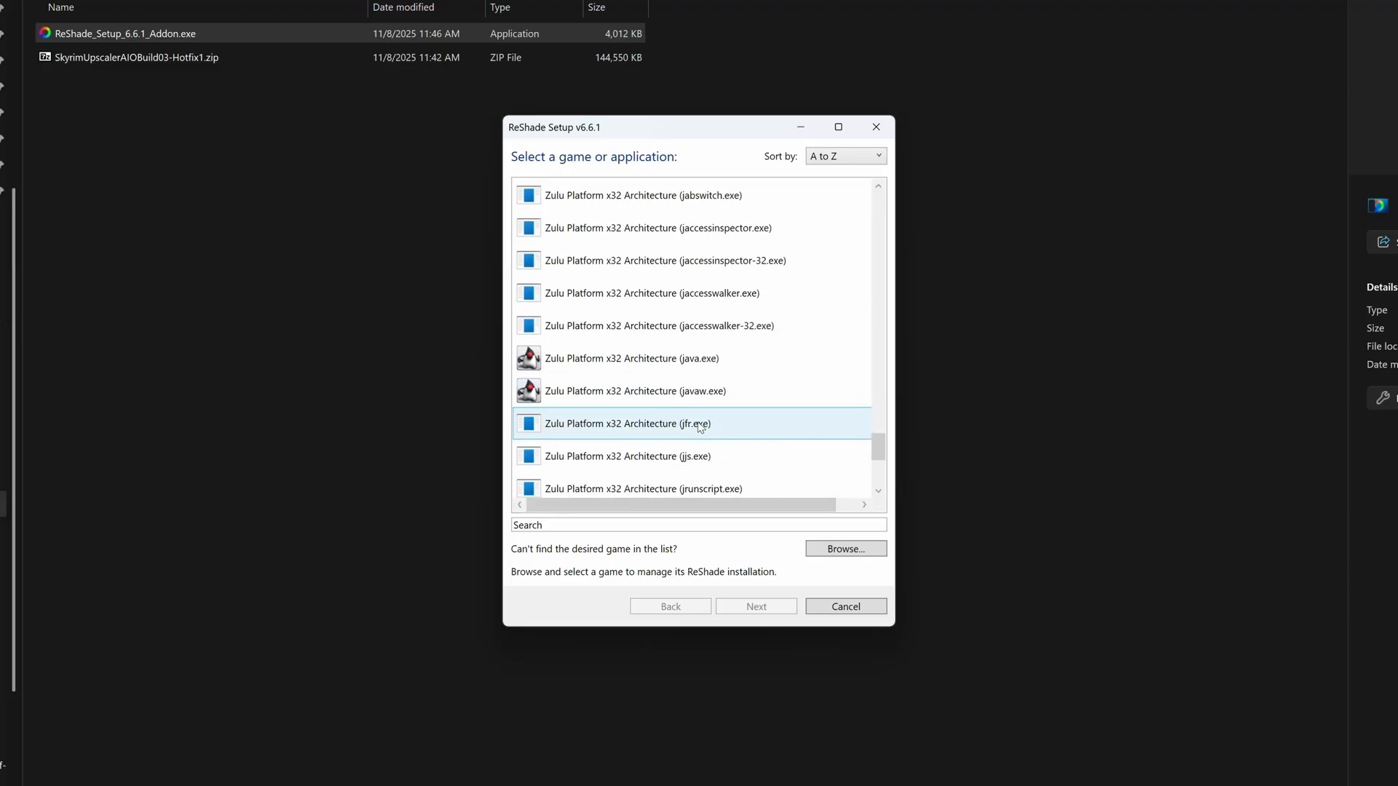
scroll("down", 3)
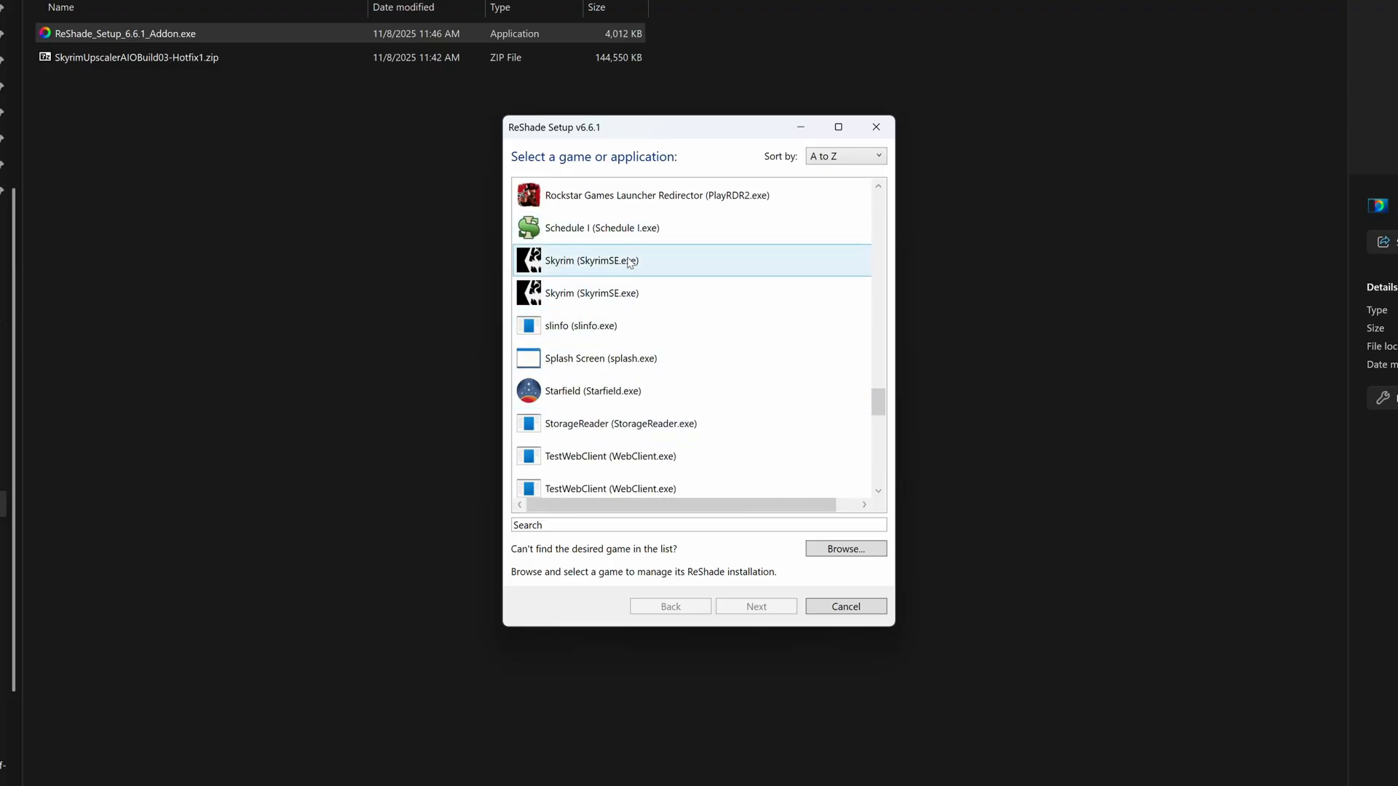
mouse_move(818, 489)
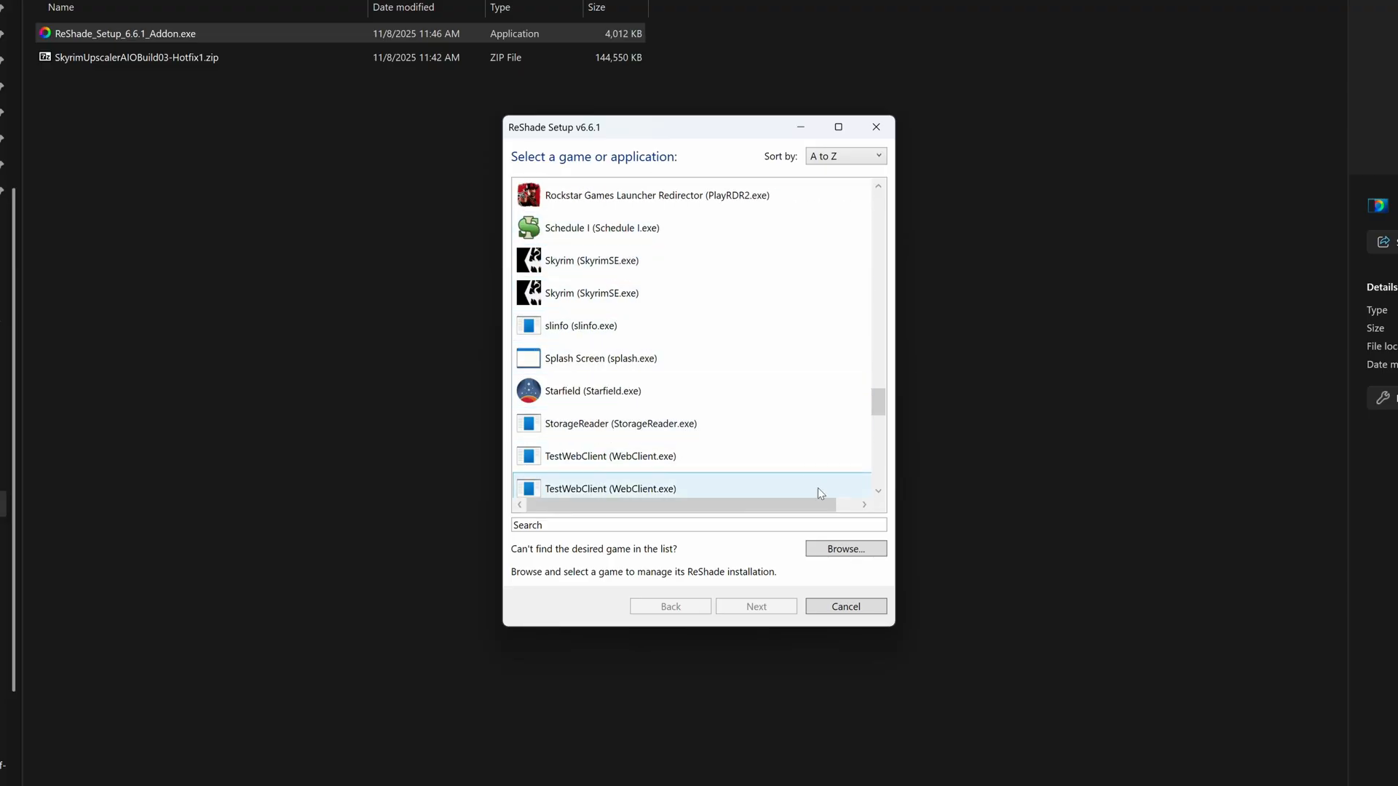
left_click(845, 549)
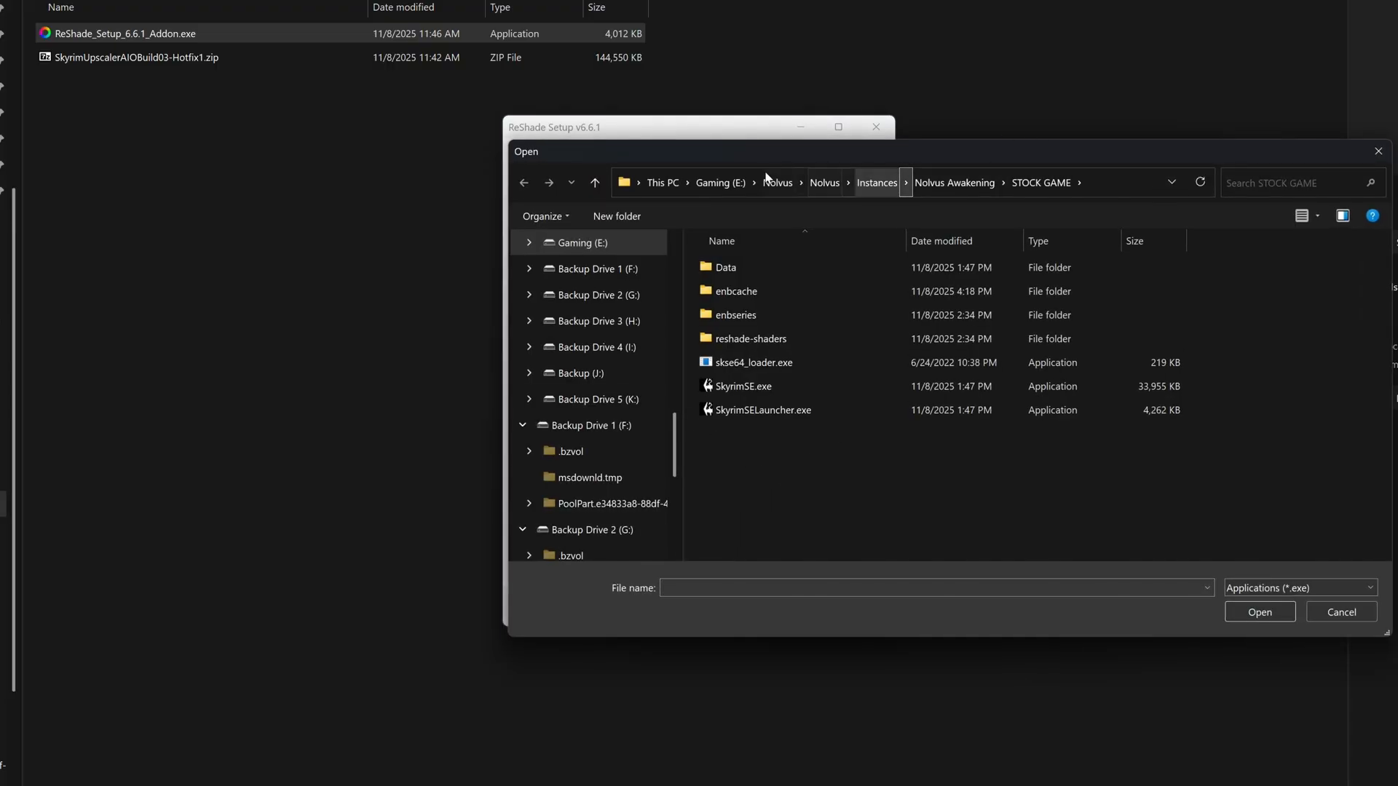
- Choose SkyrimSE.exe from Gaming (E:) > Nolvus > Nolvus > Instances > Nolvus Awakening > STOCK GAME as the target game
left_click(719, 182)
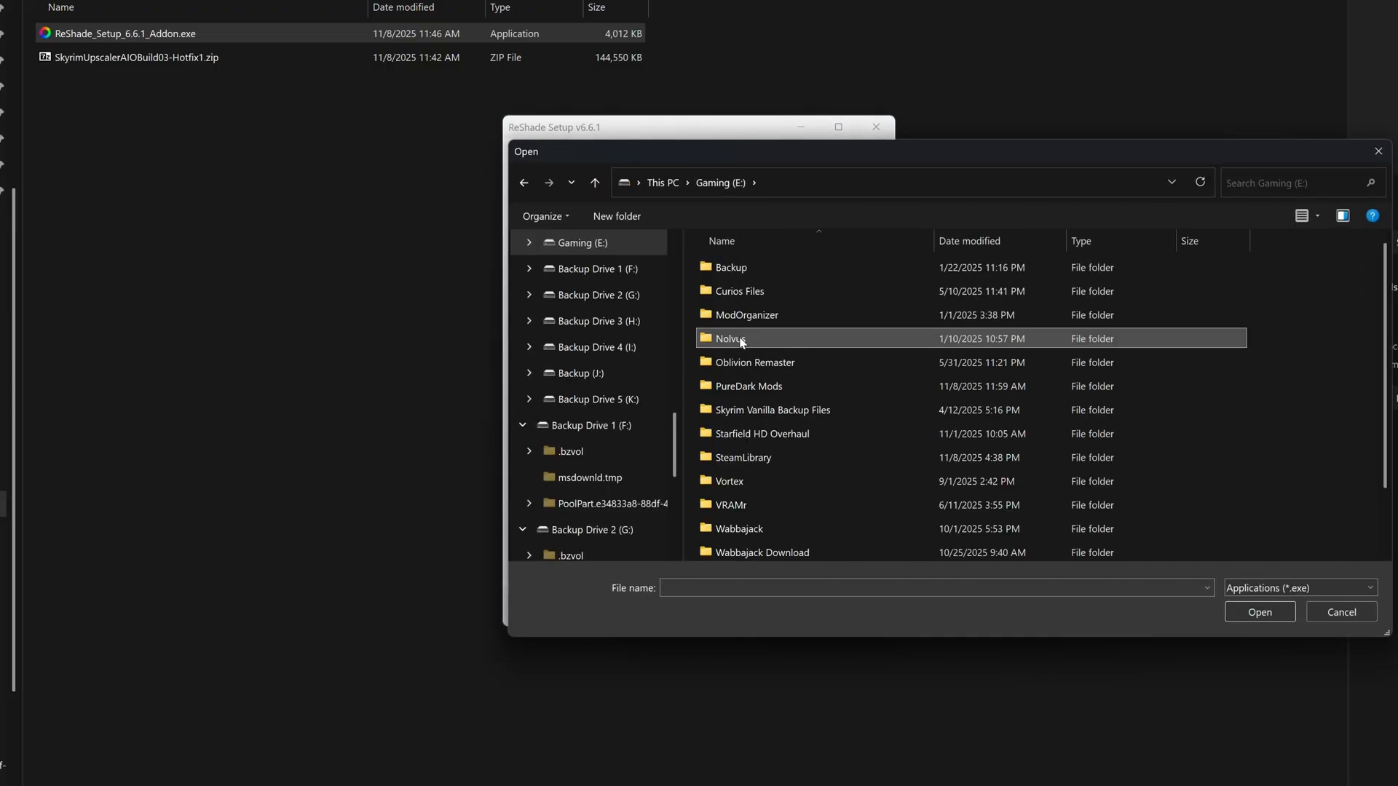
mouse_move(783, 344)
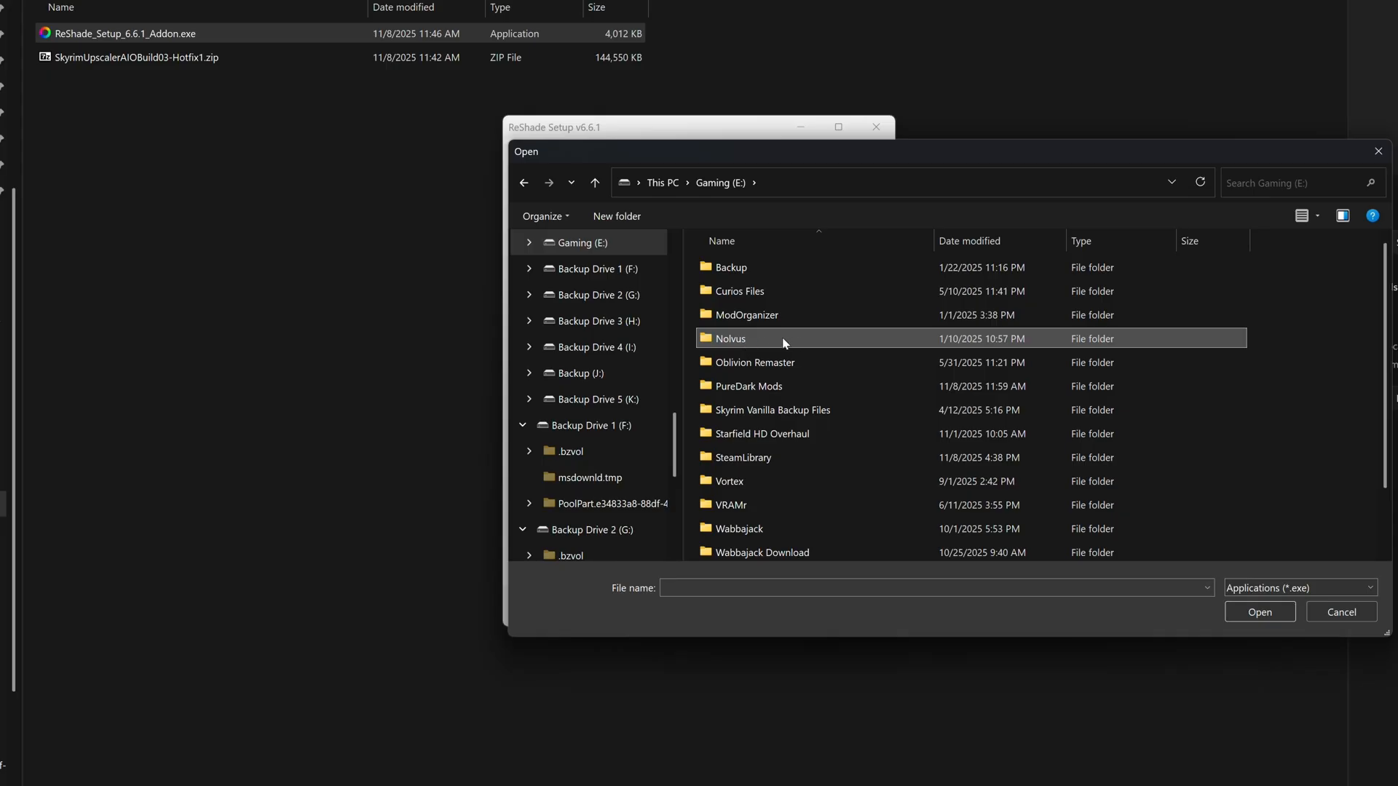
mouse_move(747, 340)
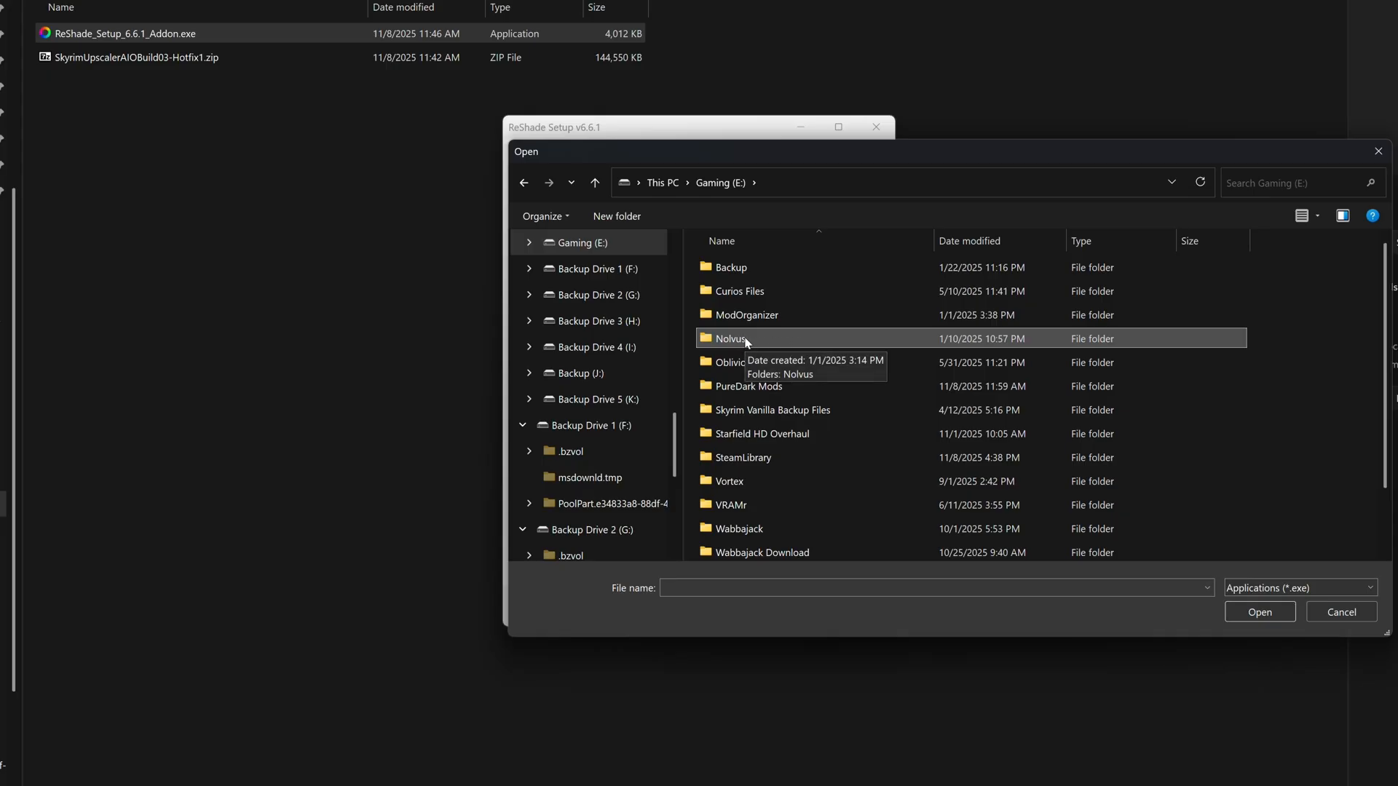
double_click(729, 340)
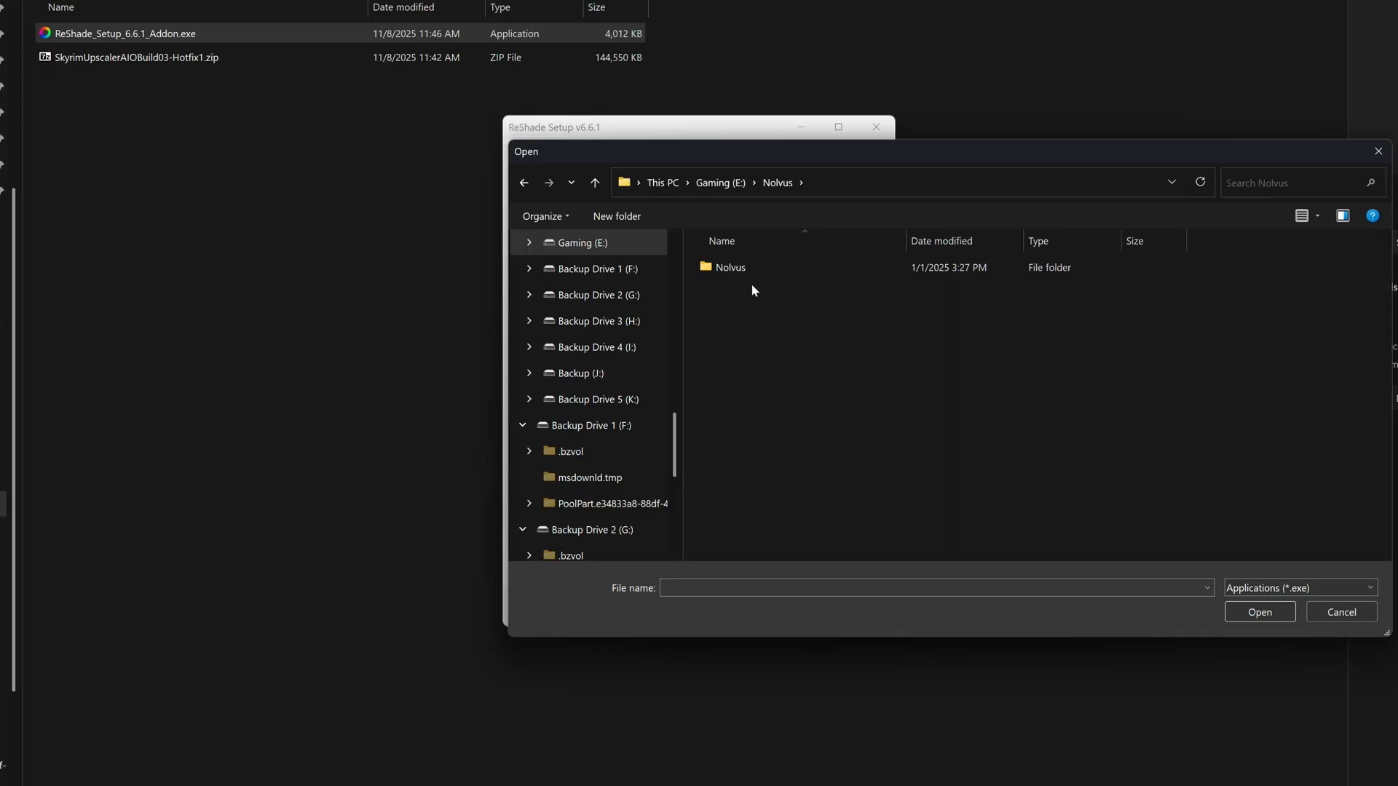
double_click(729, 267)
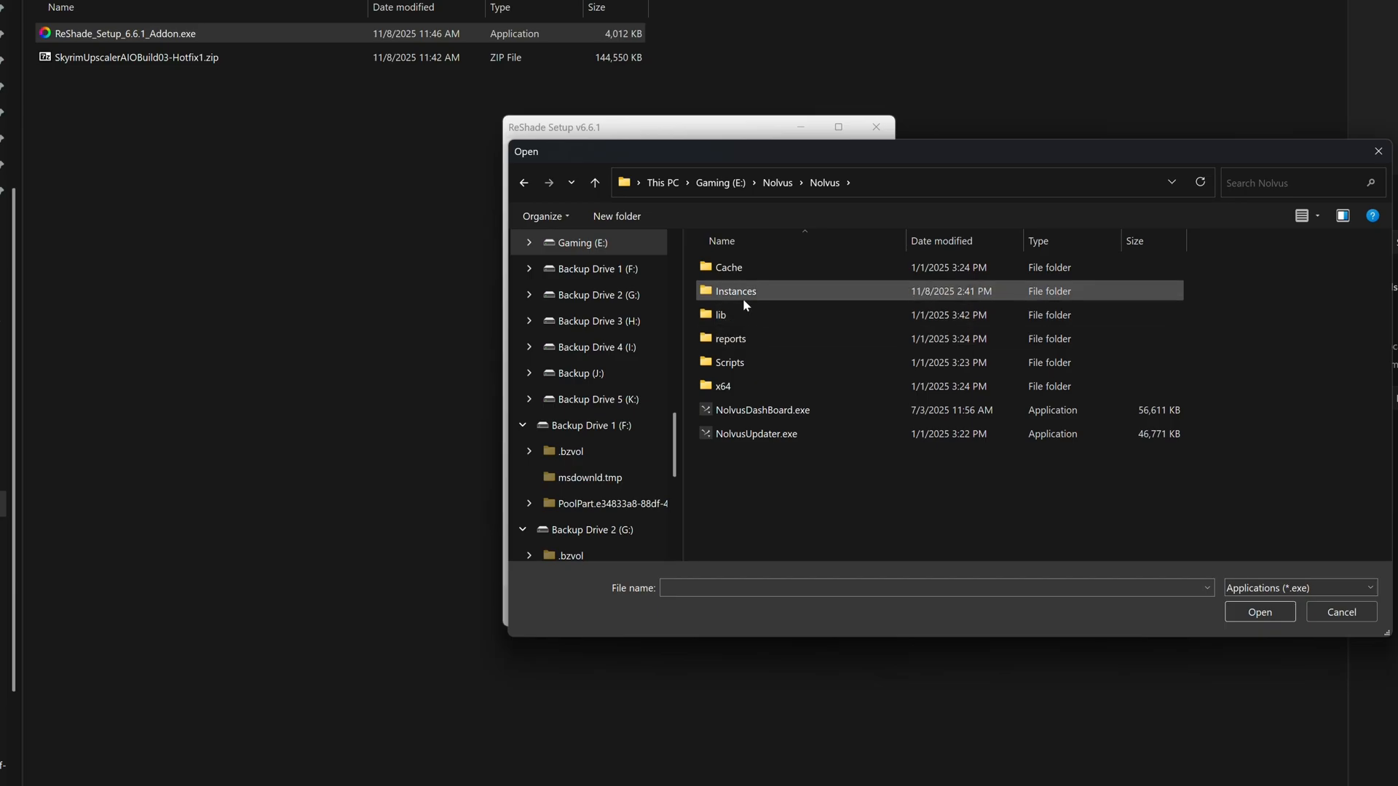
double_click(734, 291)
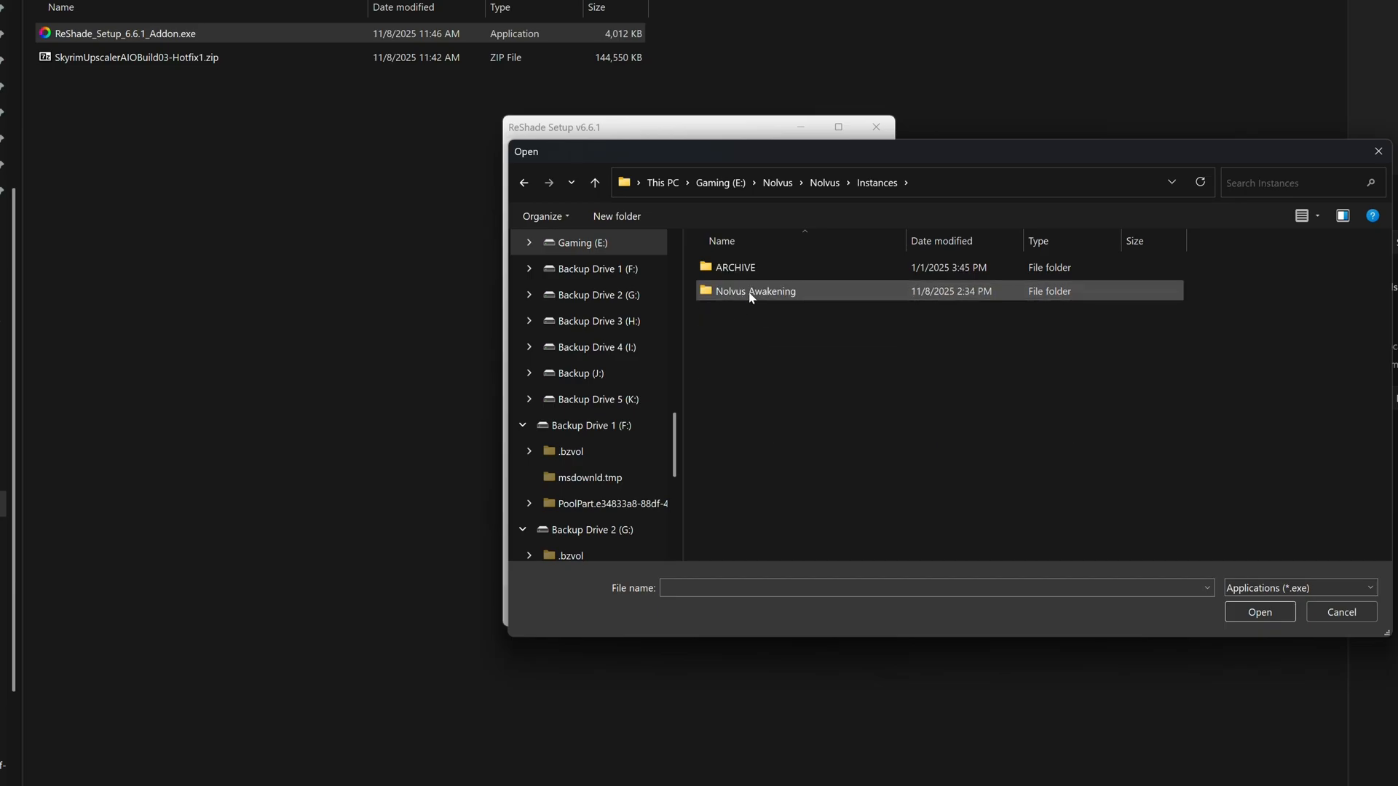
double_click(754, 291)
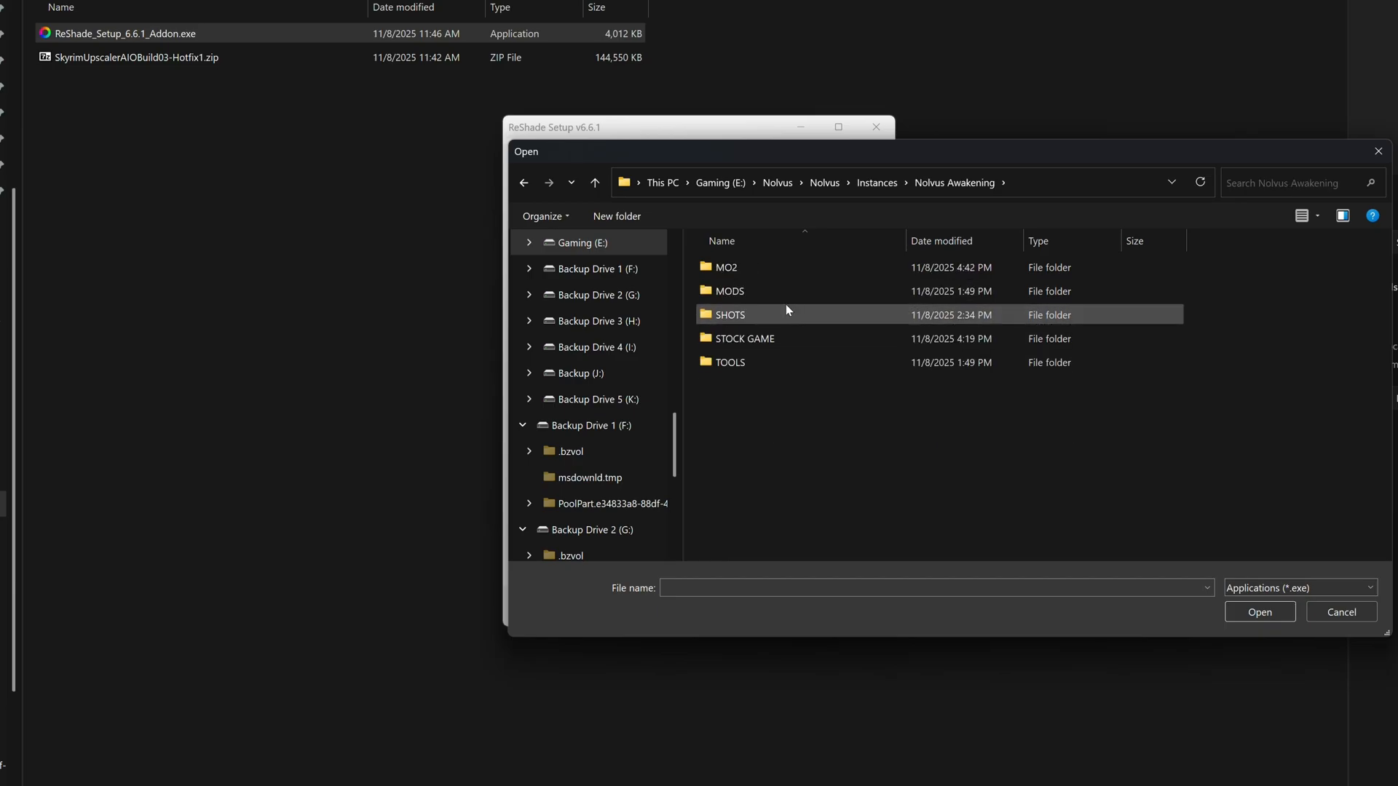
double_click(744, 338)
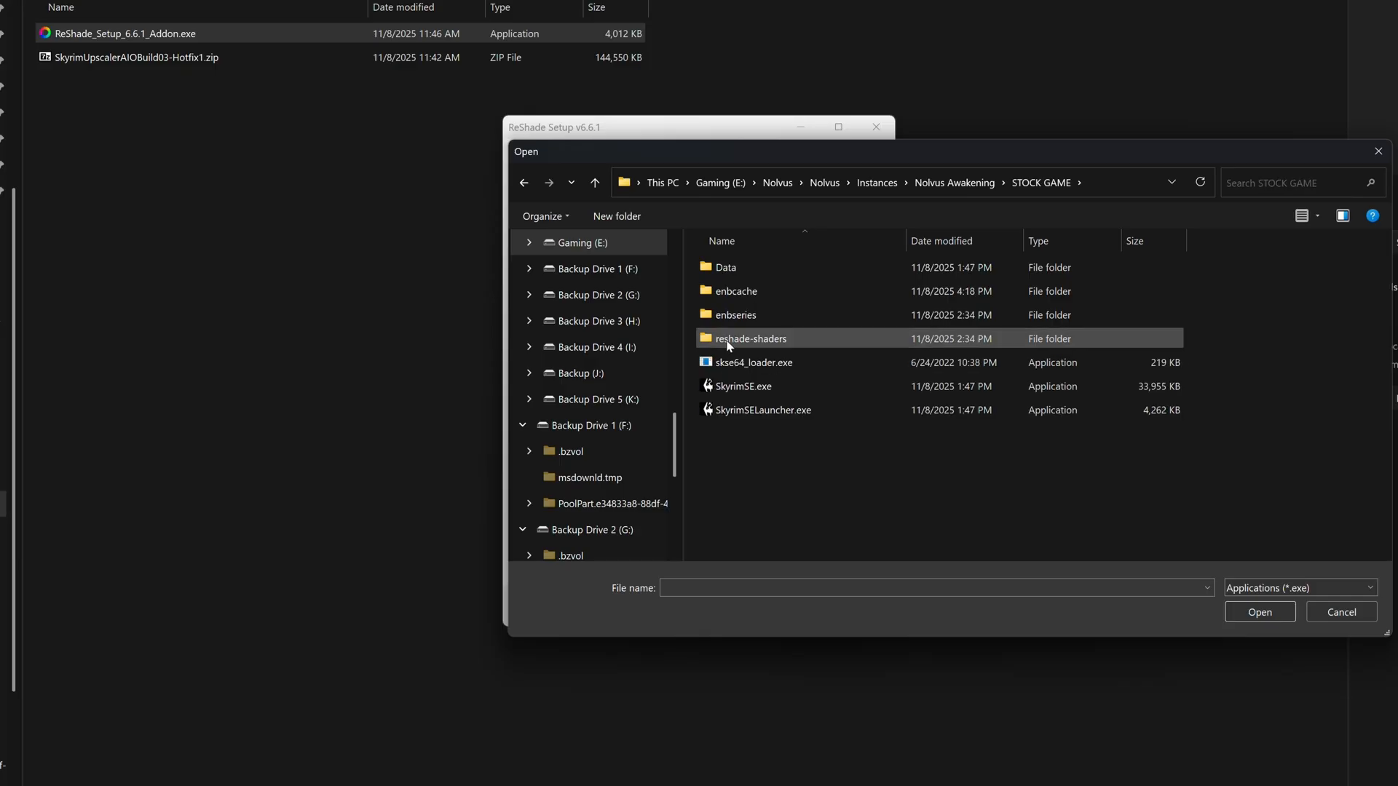
left_click(743, 386)
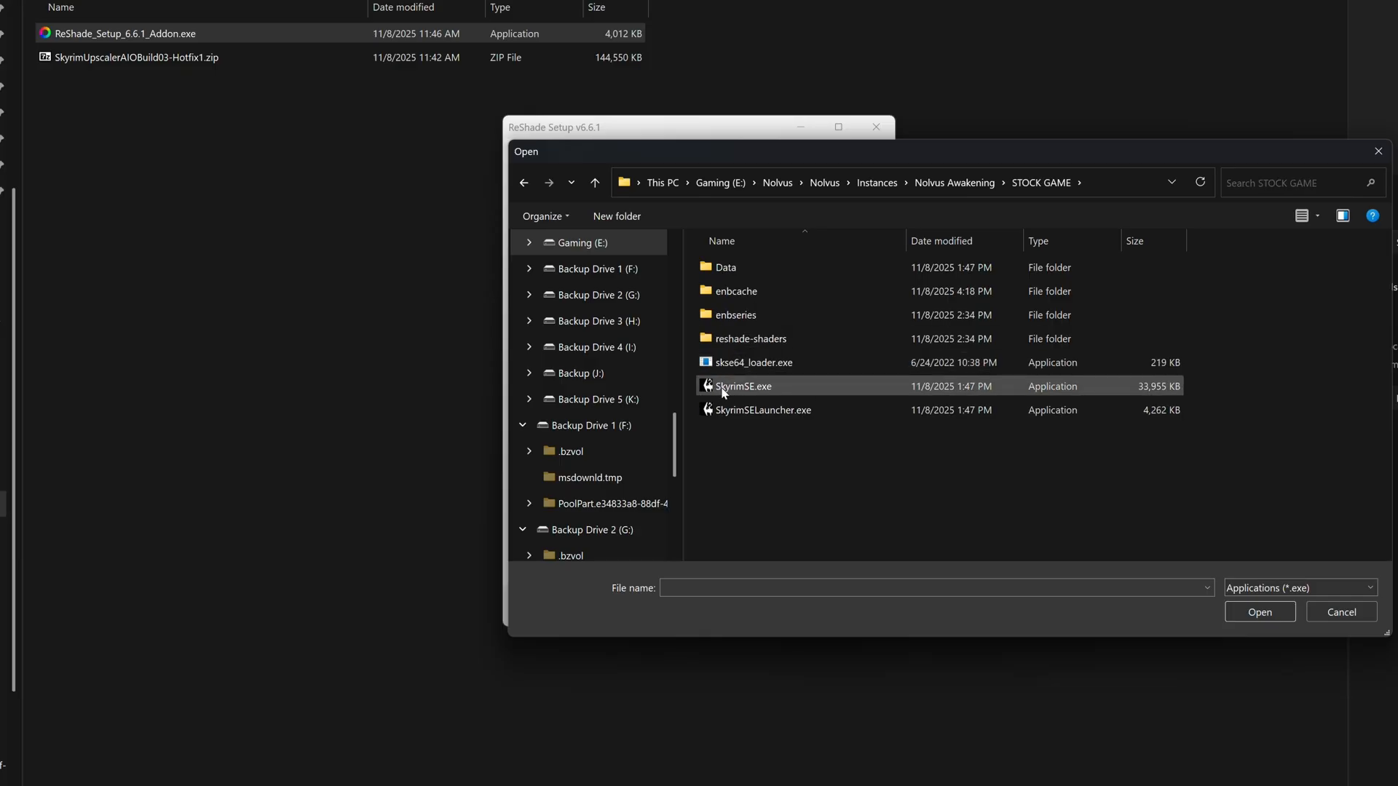
left_click(742, 386)
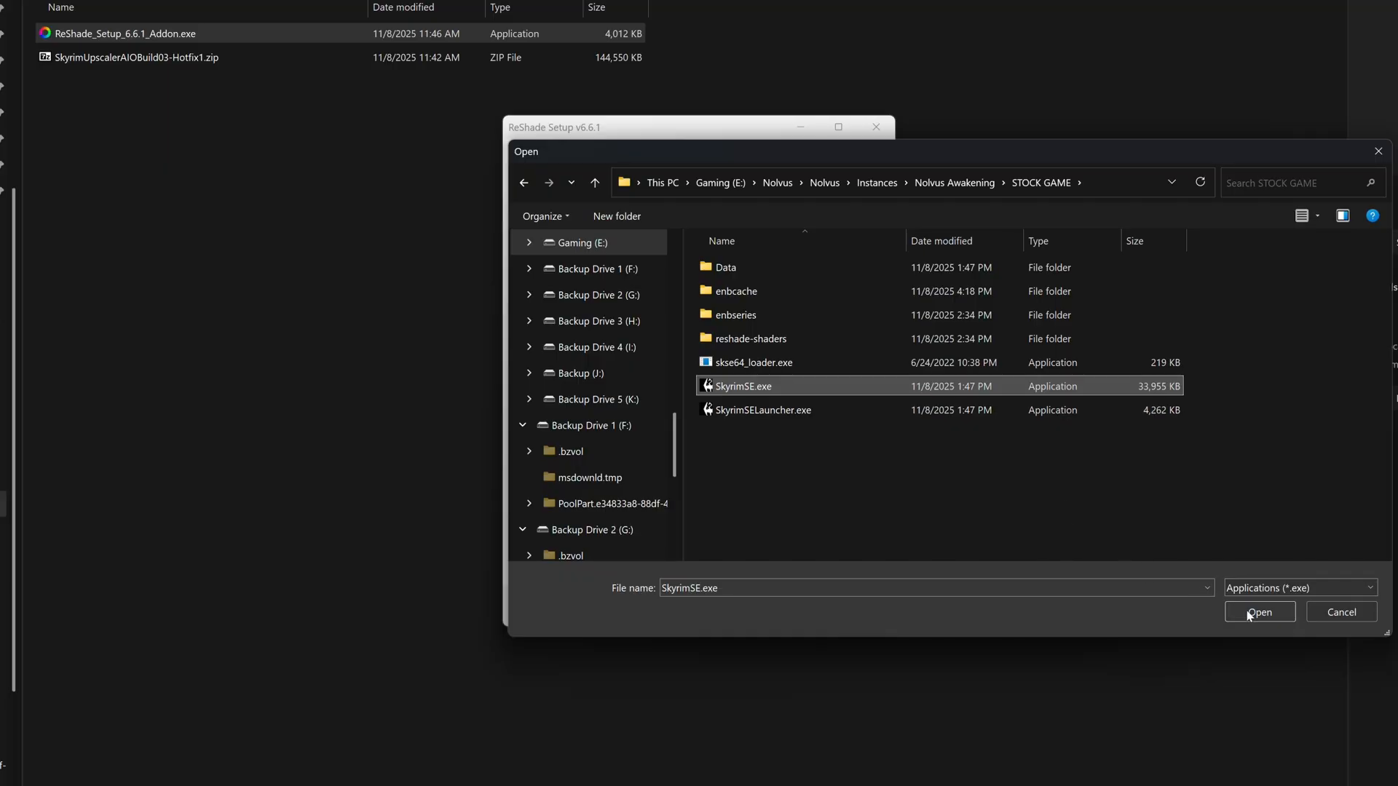
left_click(1258, 611)
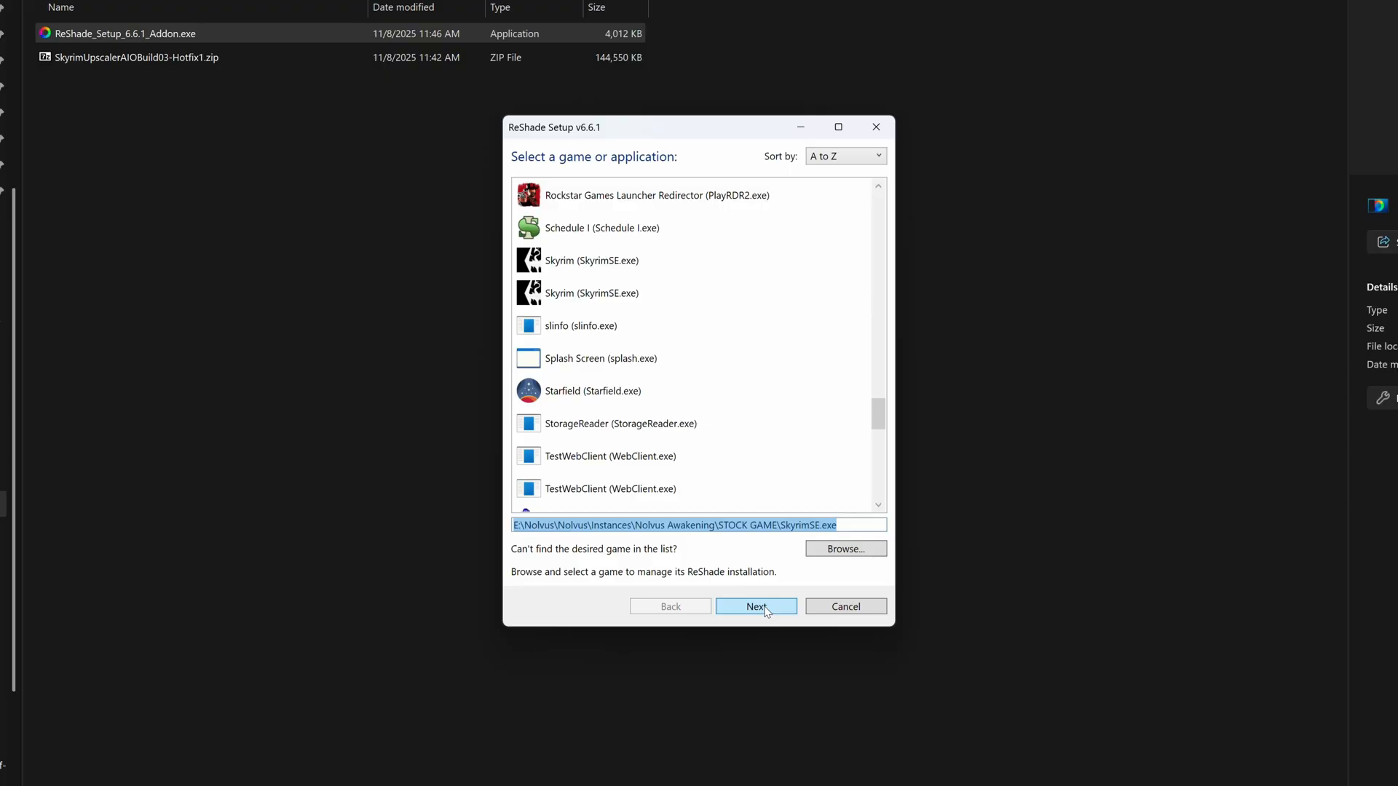
- Install ReShade for Skyrim with the DirectX 10/11/12 API and finish the setup
left_click(755, 605)
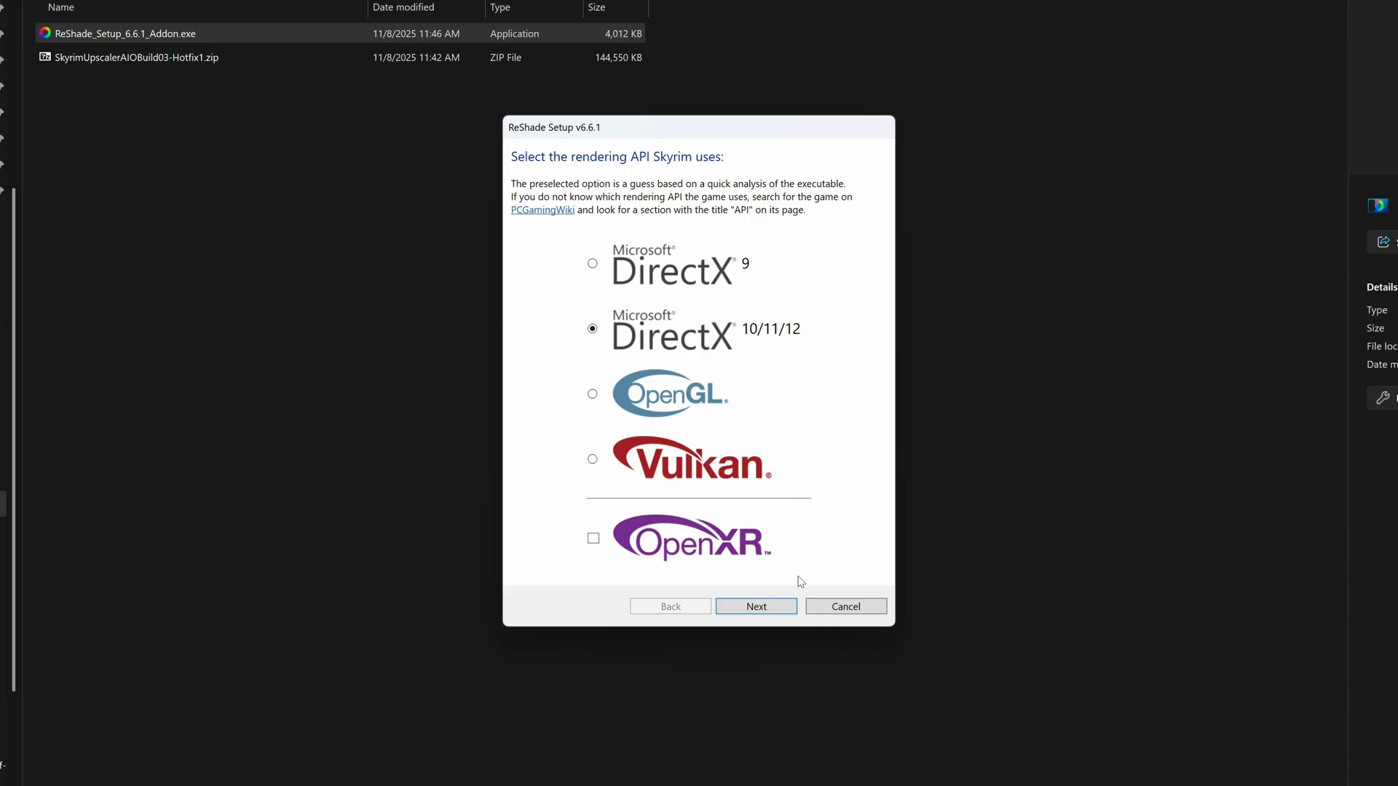
left_click(756, 606)
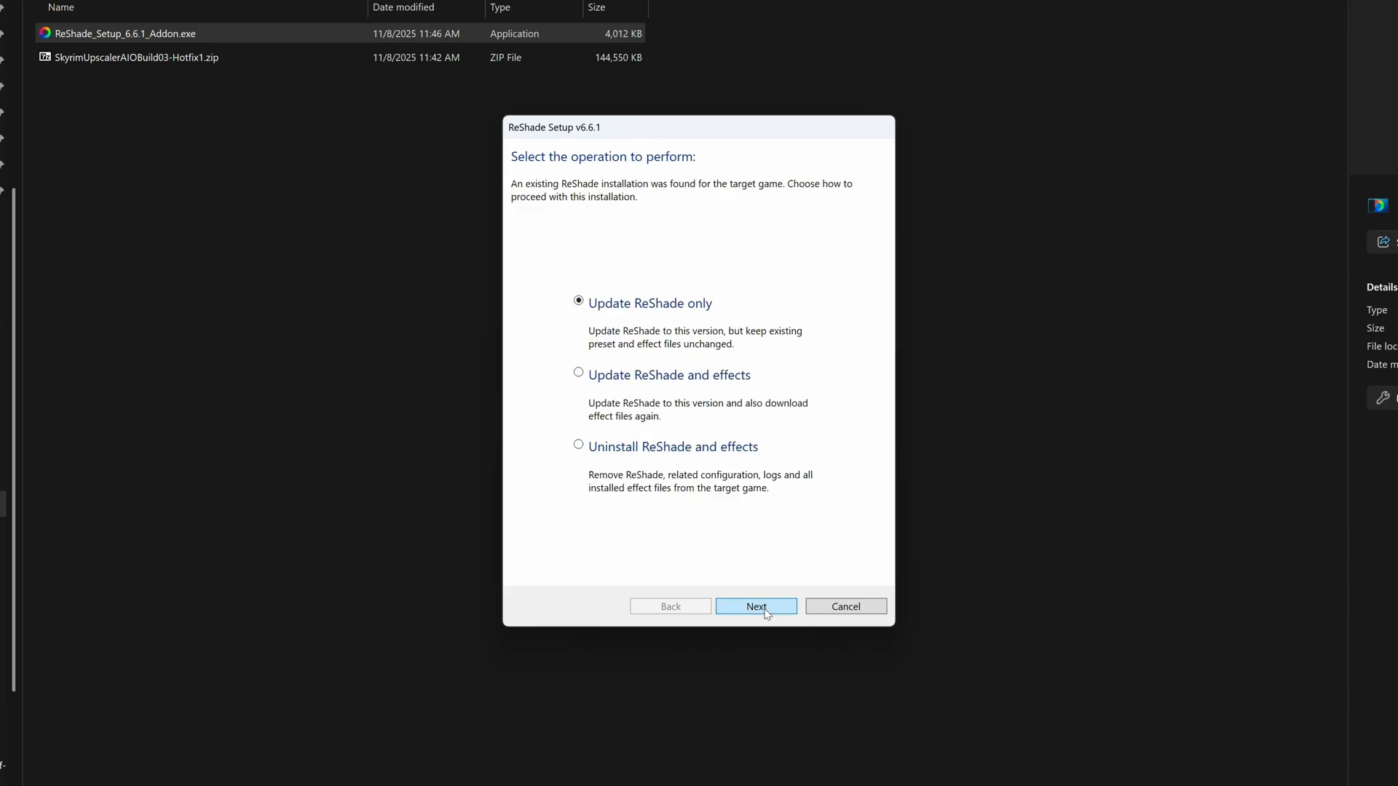
mouse_move(772, 595)
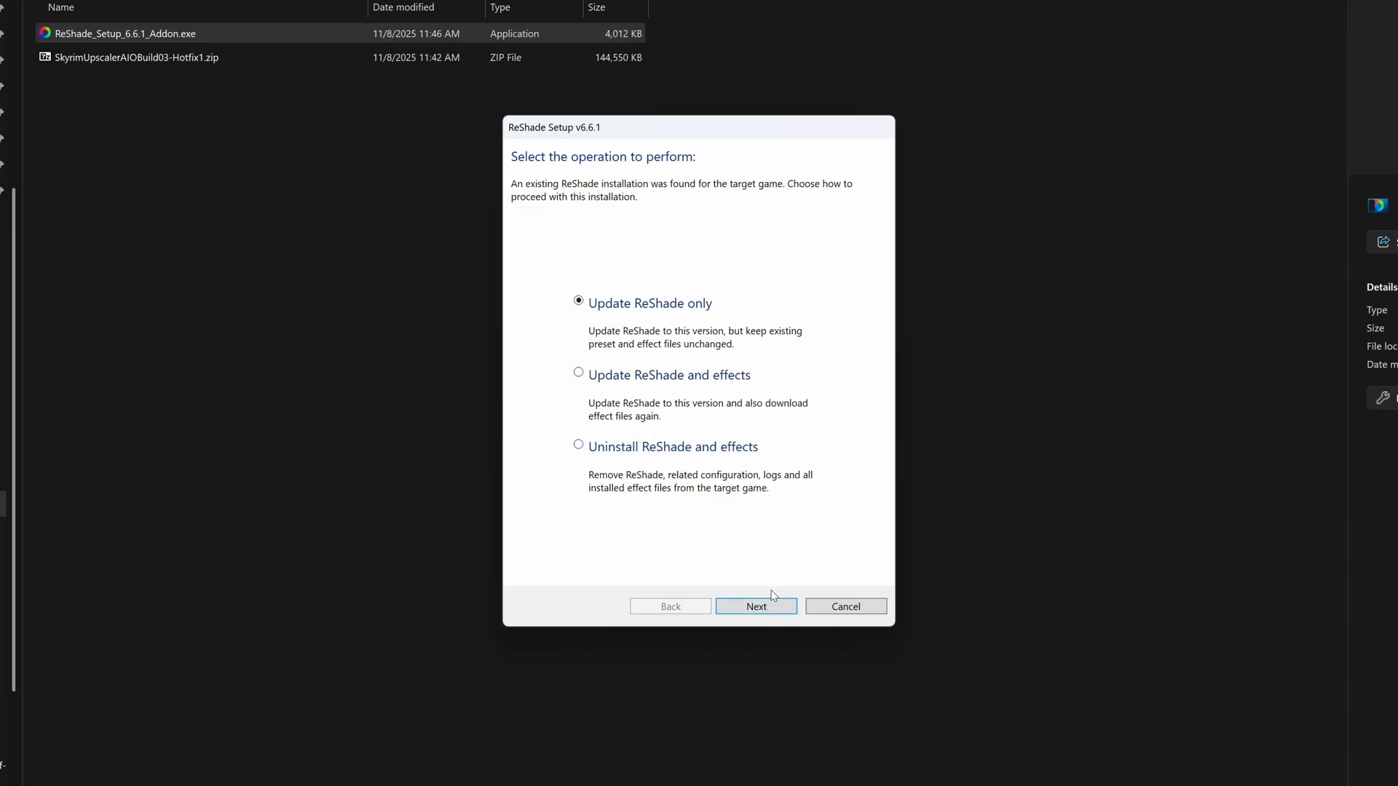
left_click(755, 606)
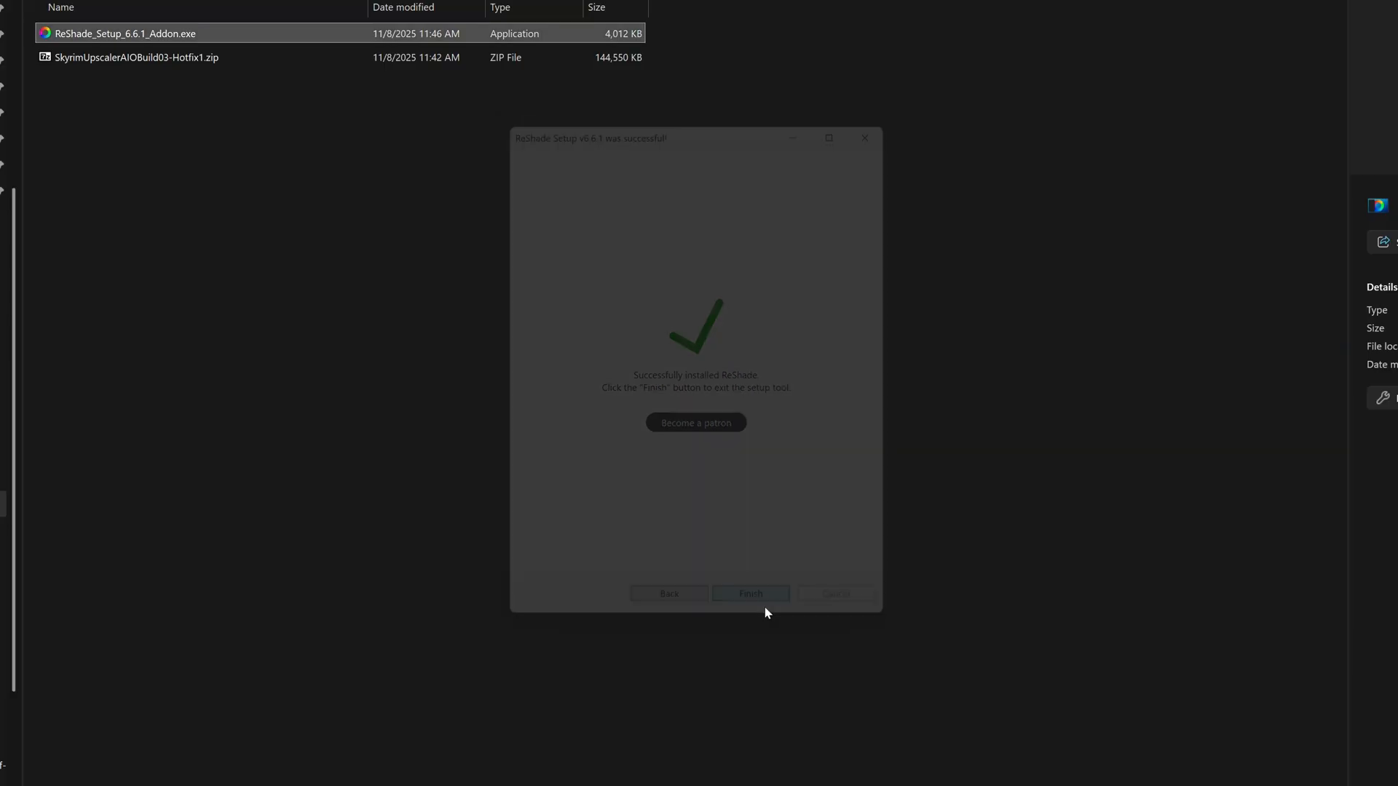
left_click(748, 594)
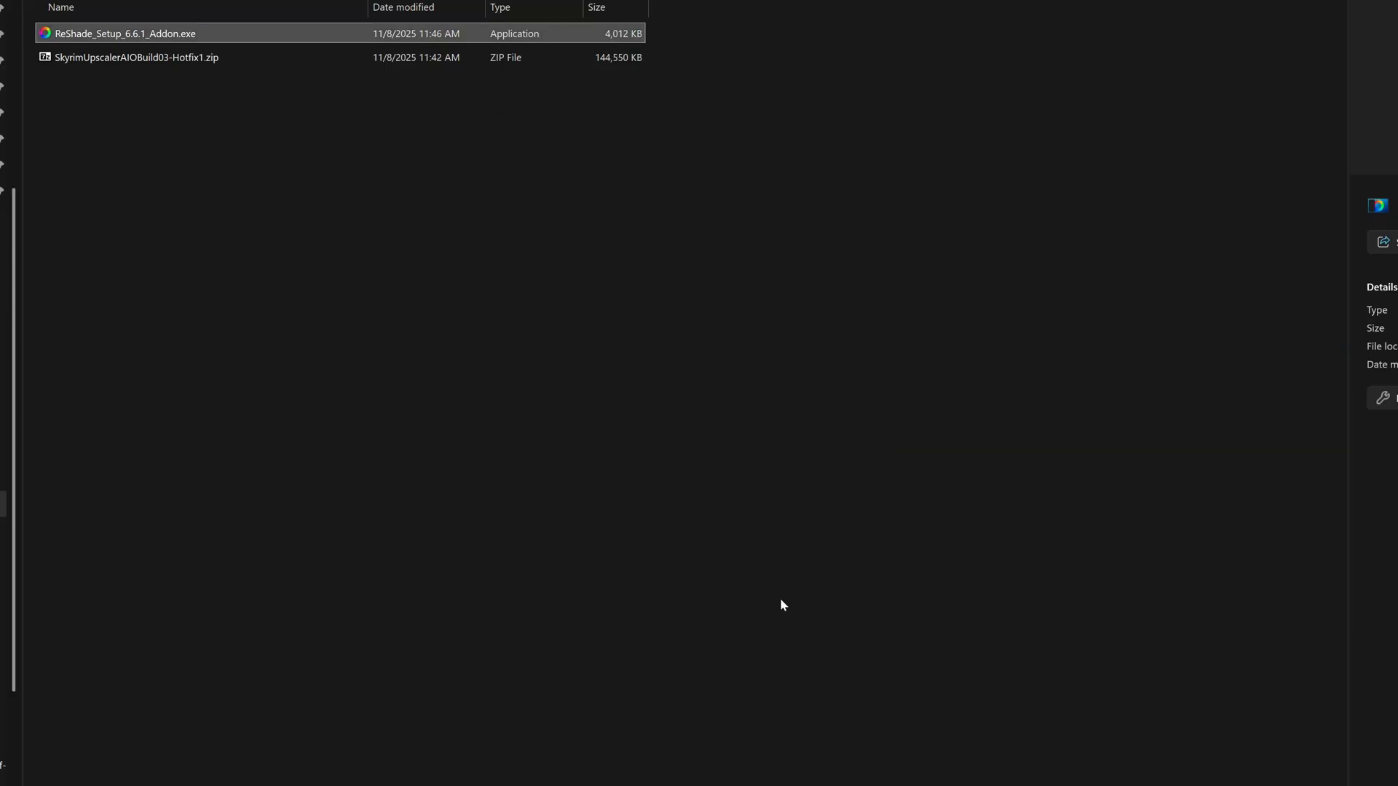
mouse_move(138, 51)
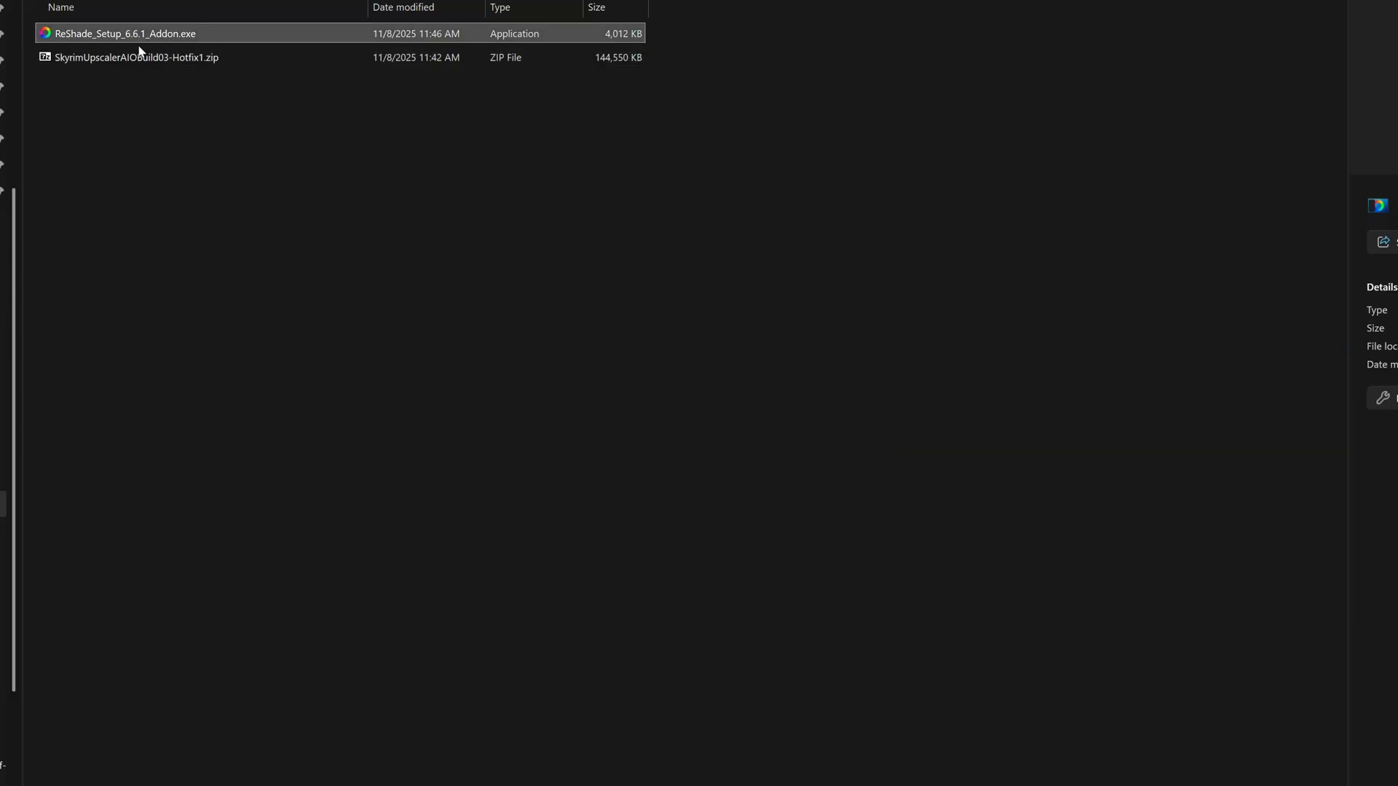
mouse_move(386, 266)
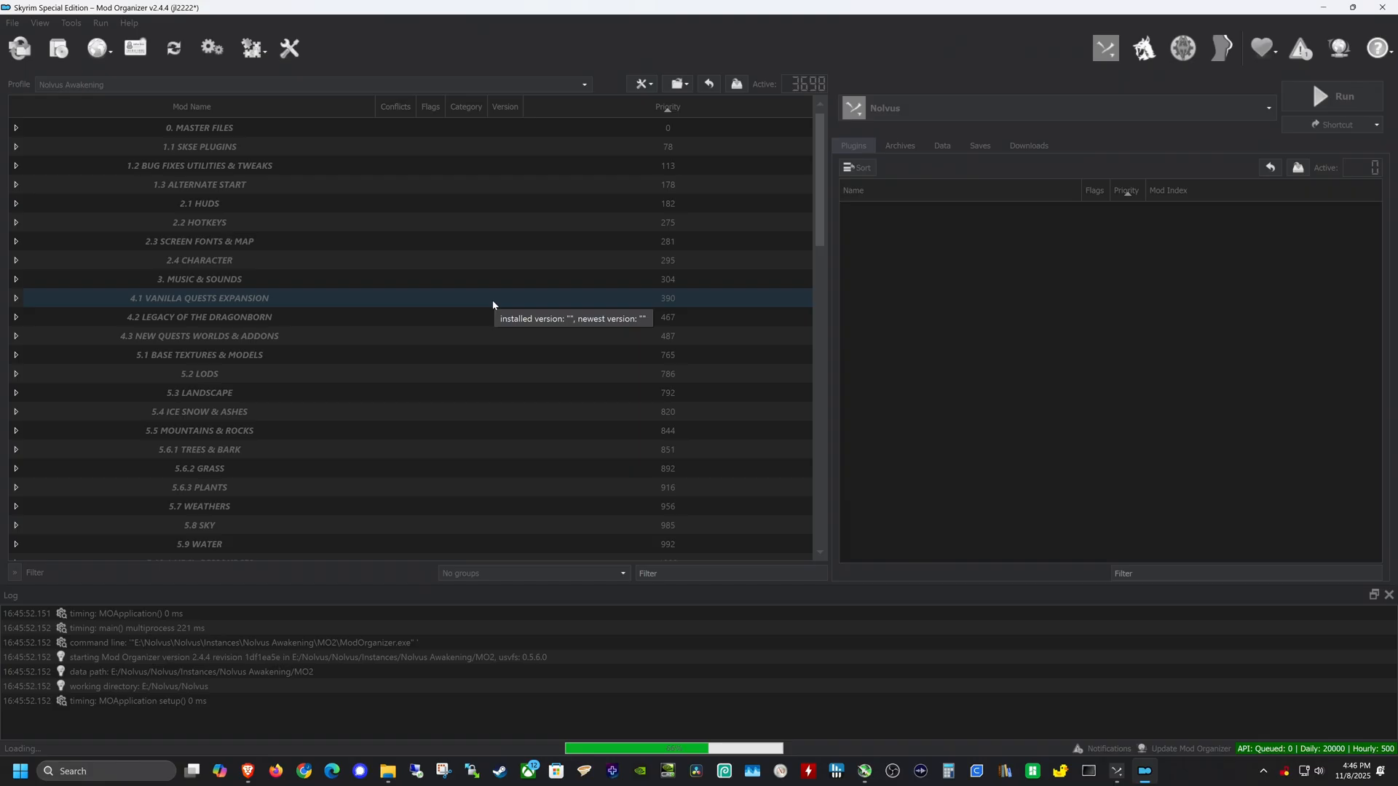
- Check PureDark's Skyrim Upscaler Installation Guide while Mod Organizer 2 loads the profile
left_click(200, 316)
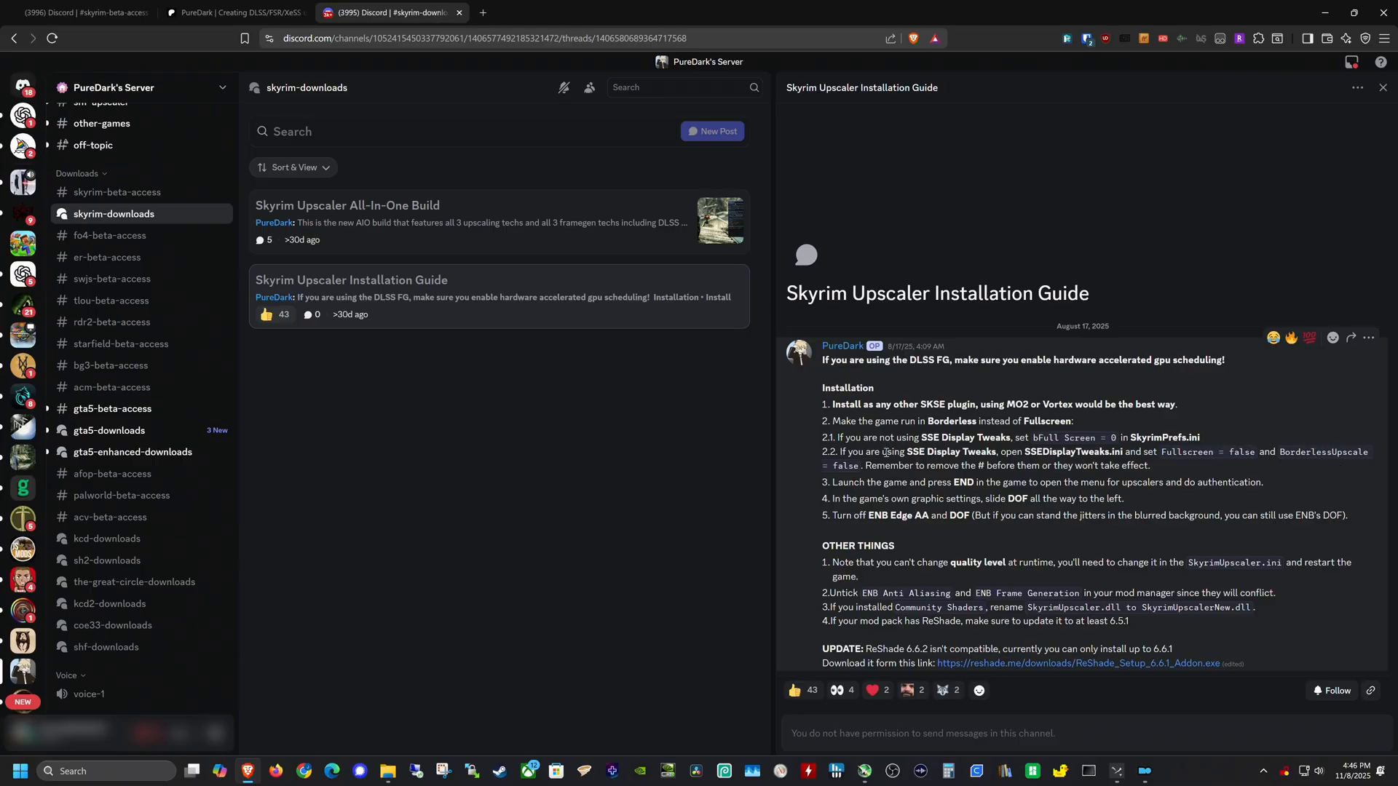
mouse_move(1008, 620)
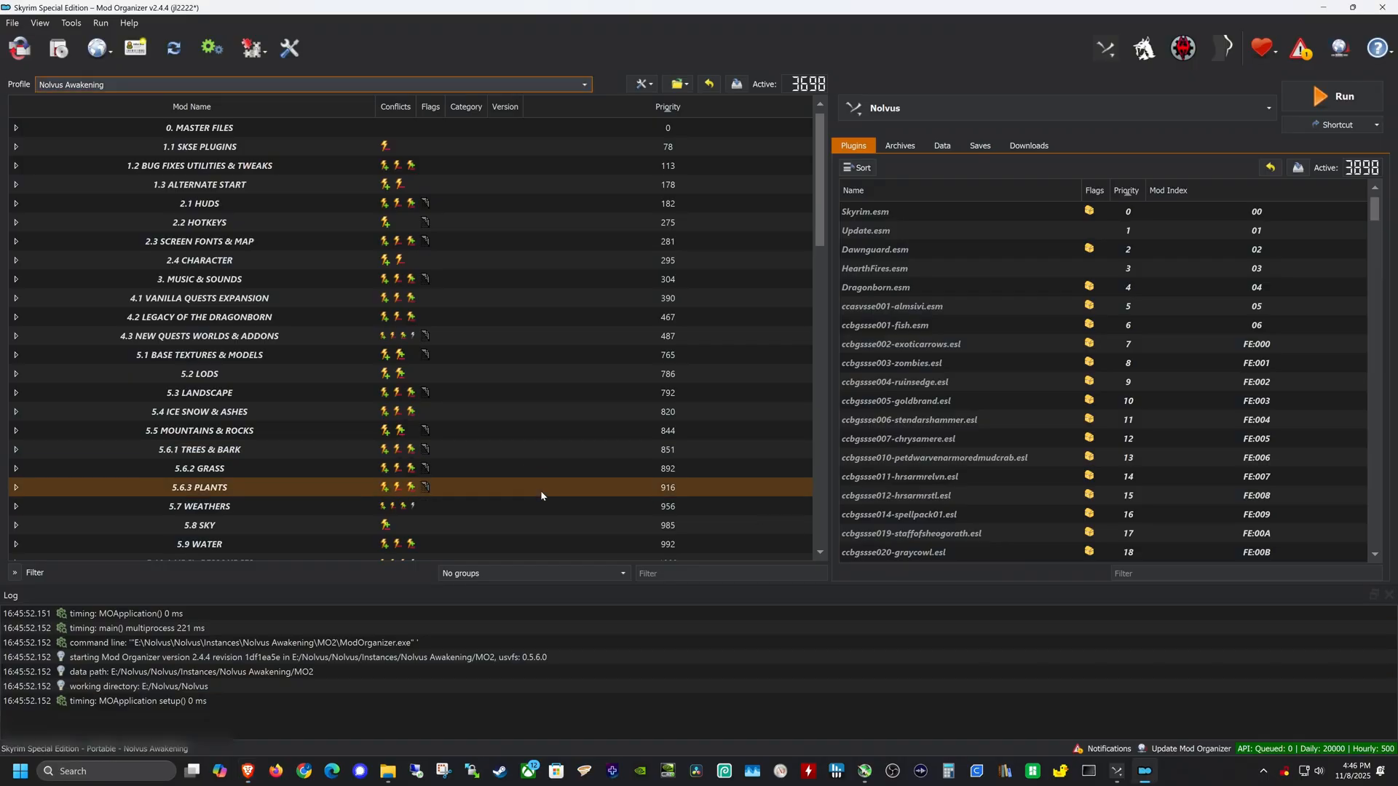
- Filter for SSE Display Tweaks and view its SSEDisplayTweaks.ini on the INI Files tab
type("sse disp")
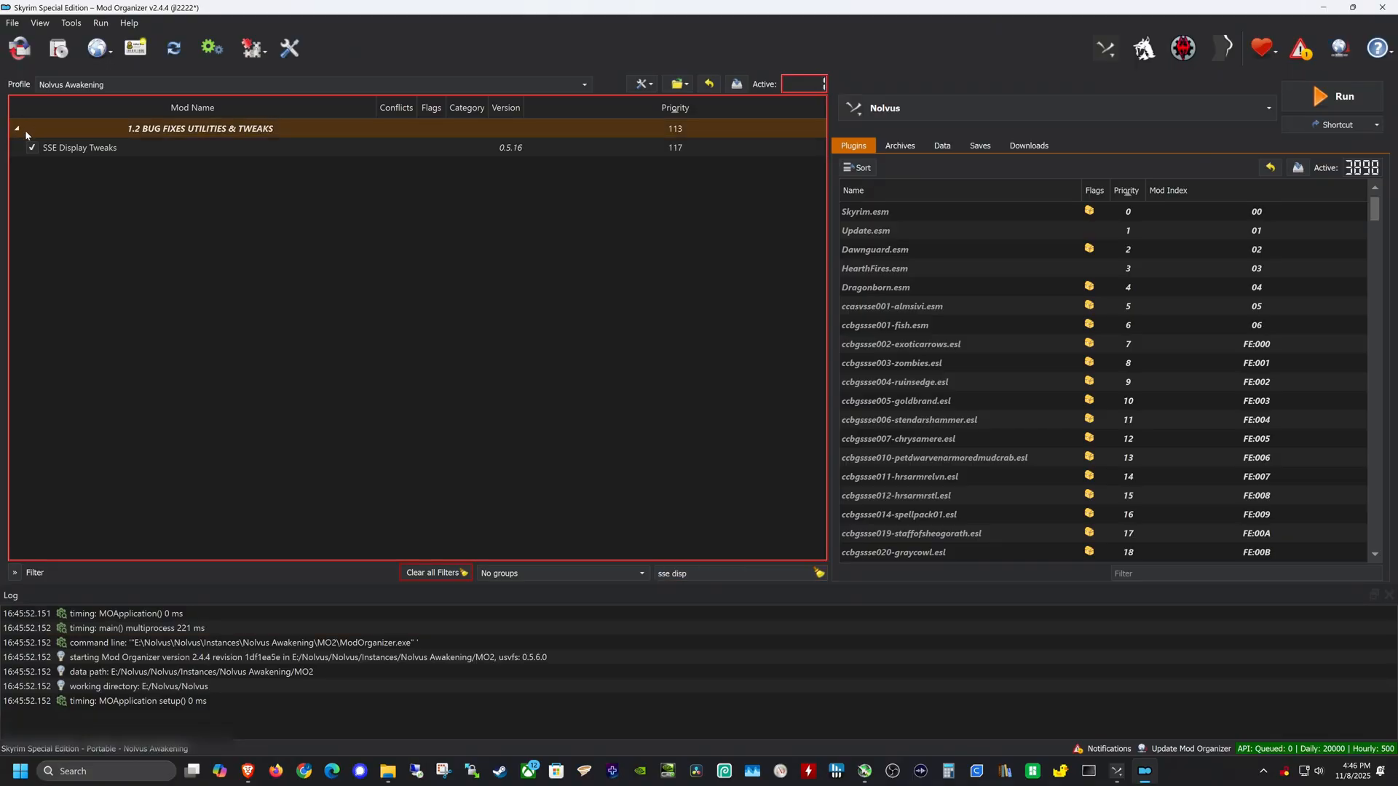
double_click(78, 147)
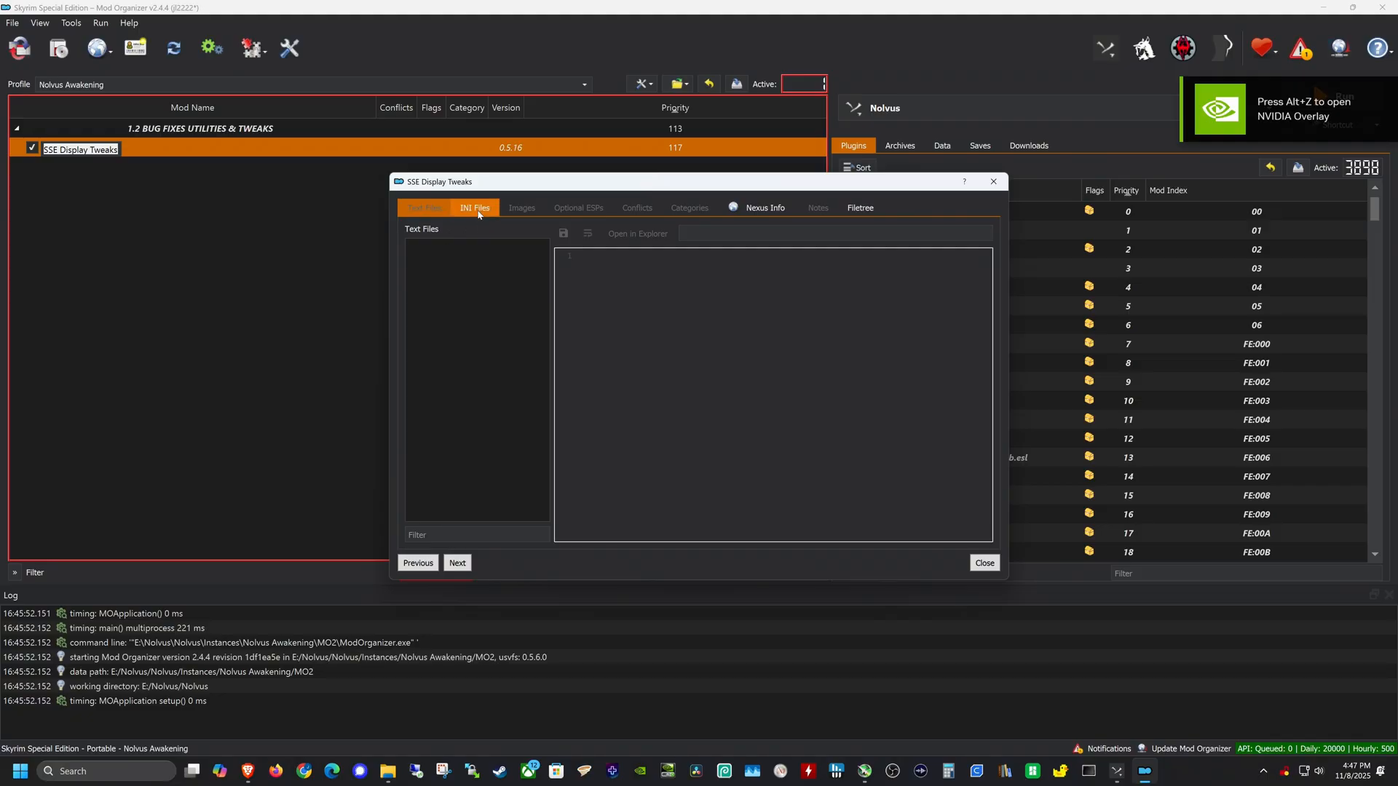
left_click(475, 208)
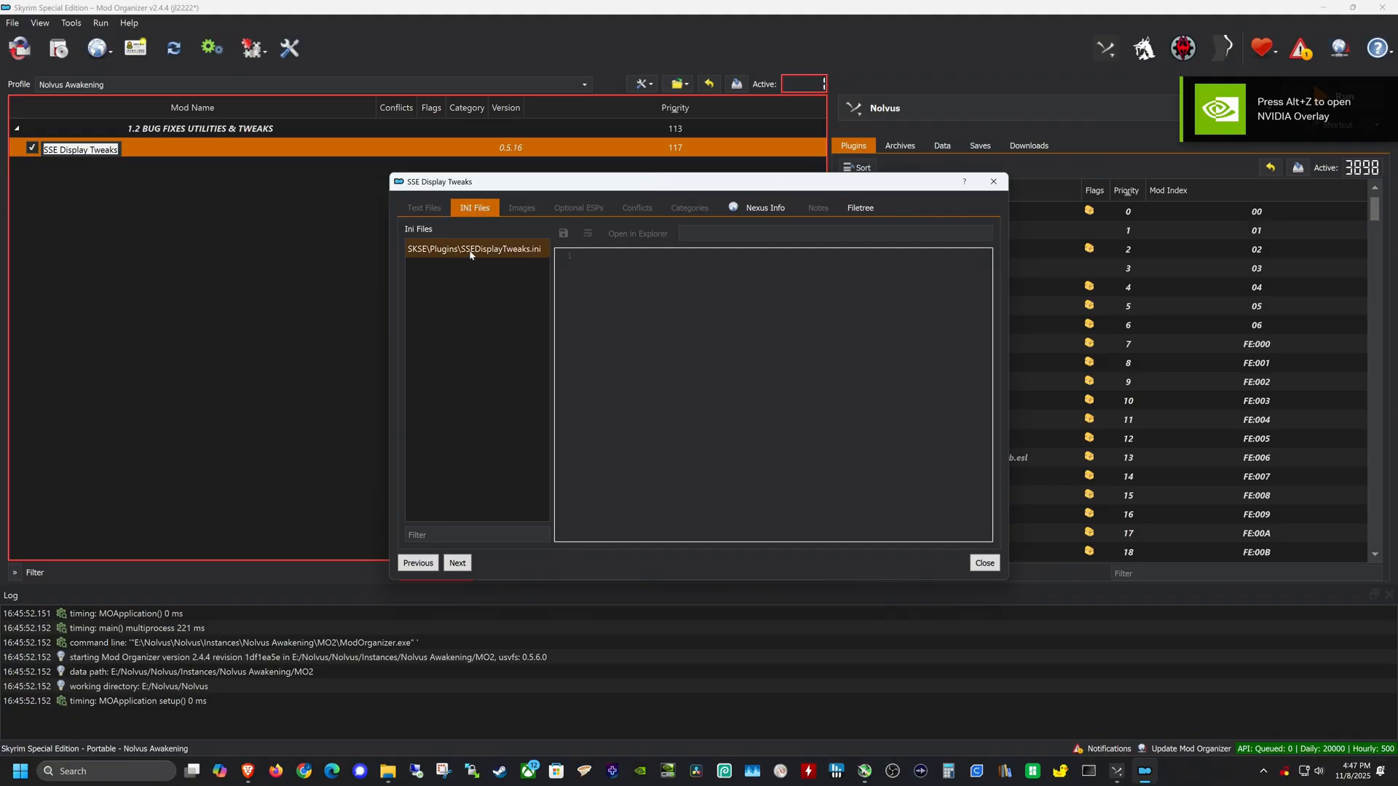
left_click(475, 247)
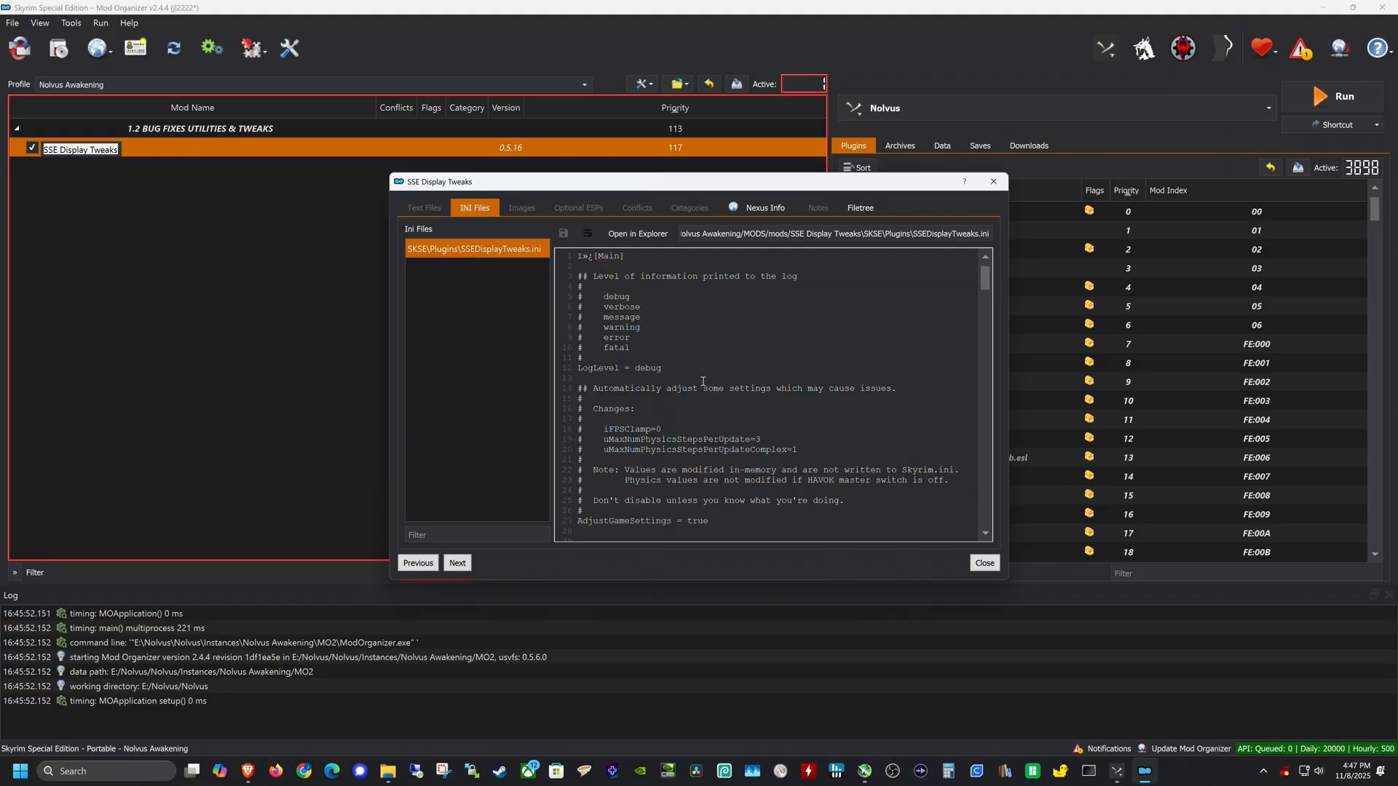
- Uncomment the Fullscreen=false line in SSEDisplayTweaks.ini
scroll("down", 3)
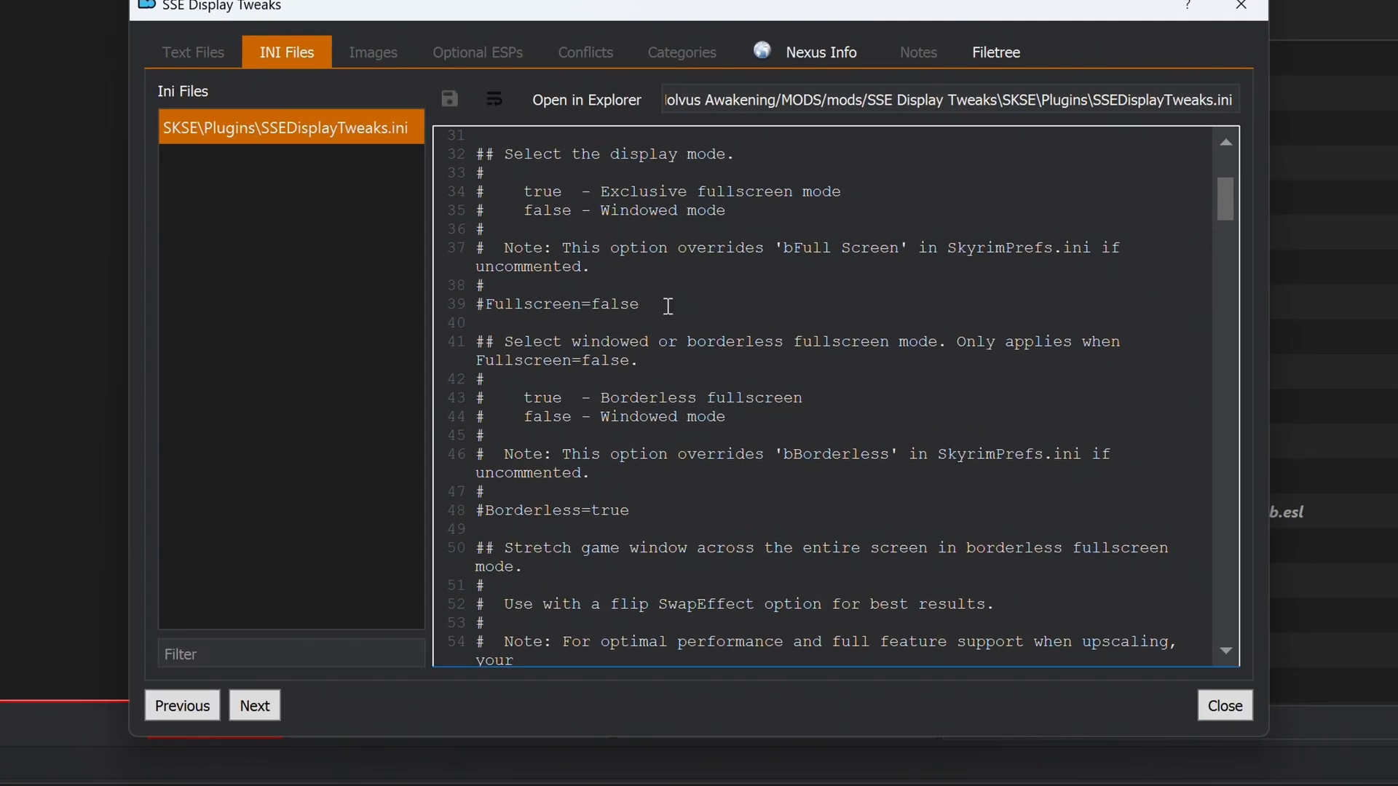
mouse_move(903, 345)
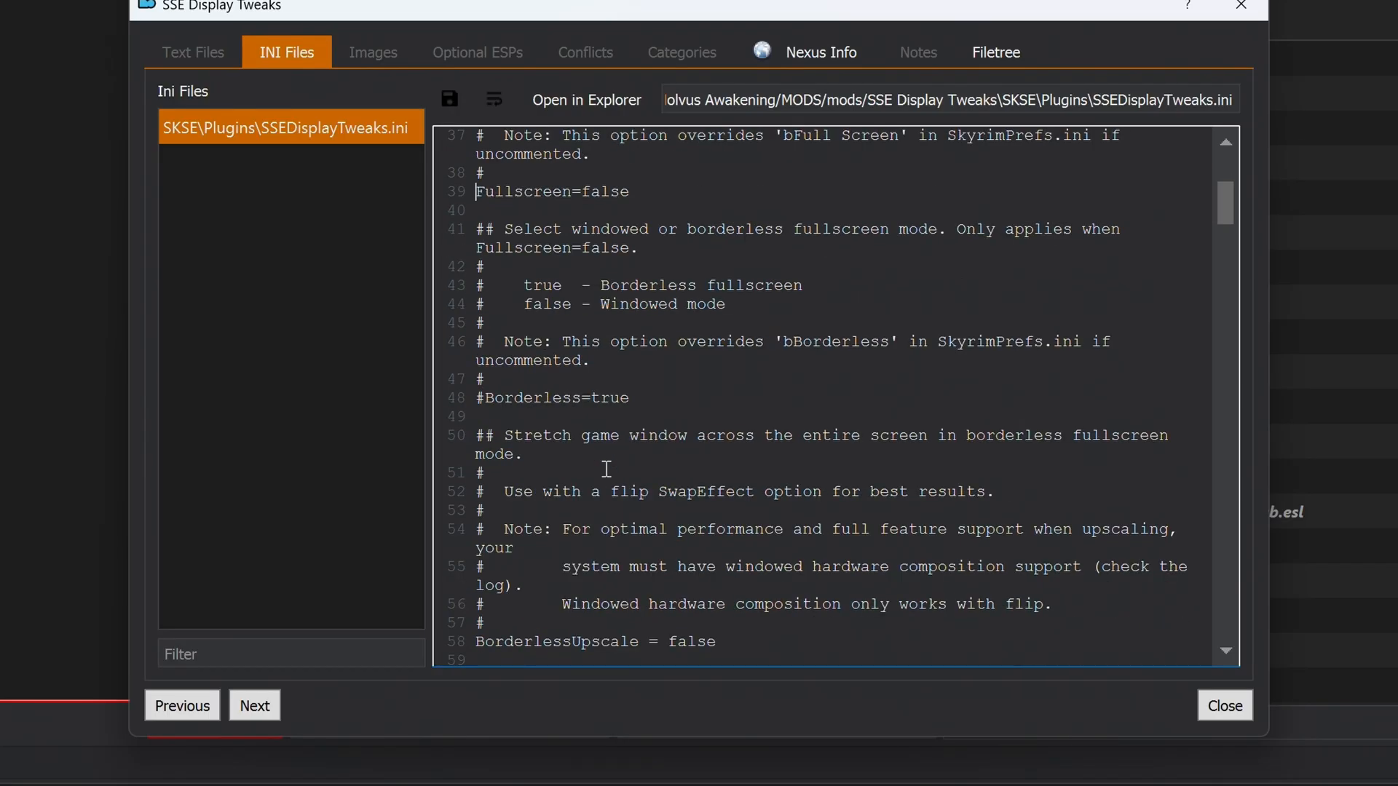
scroll("down", 3)
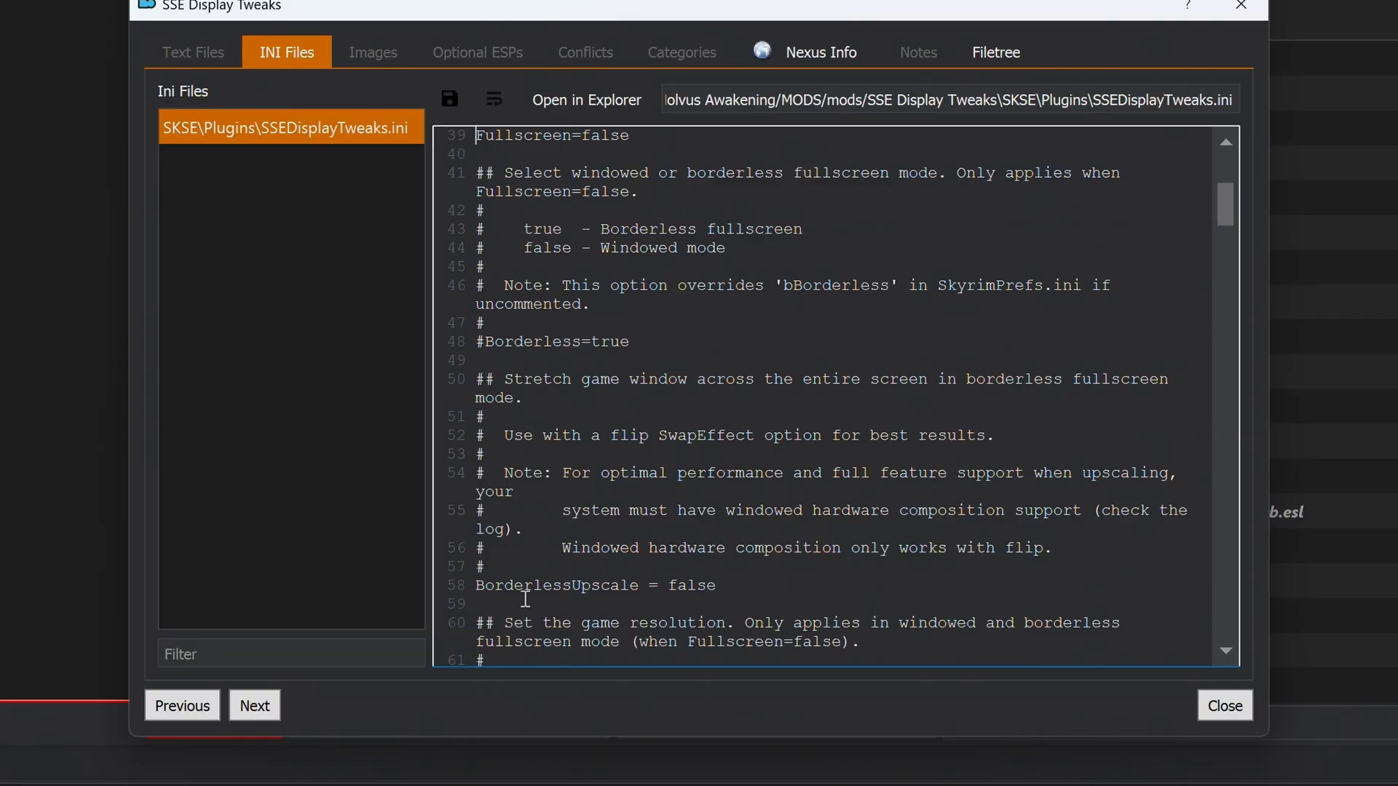
mouse_move(655, 585)
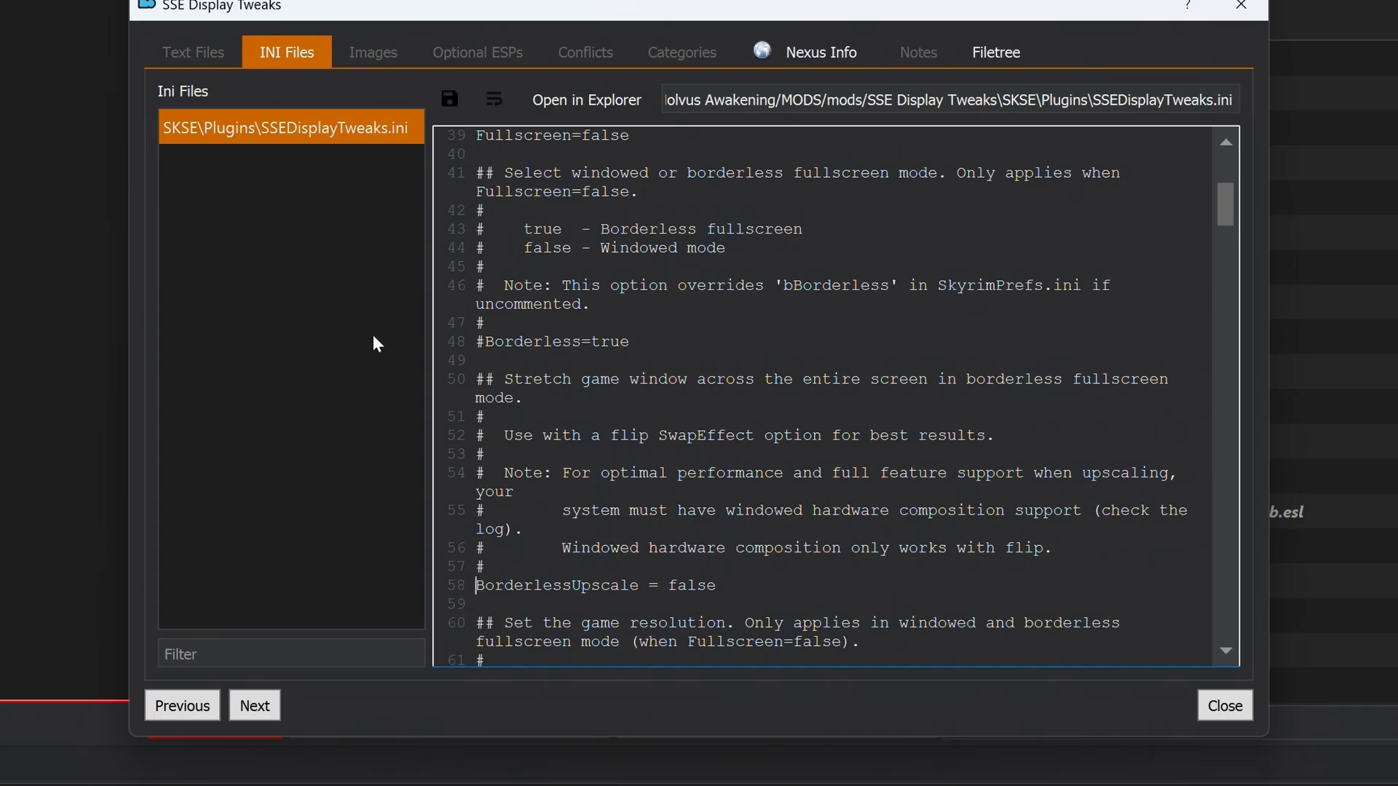
left_click(450, 99)
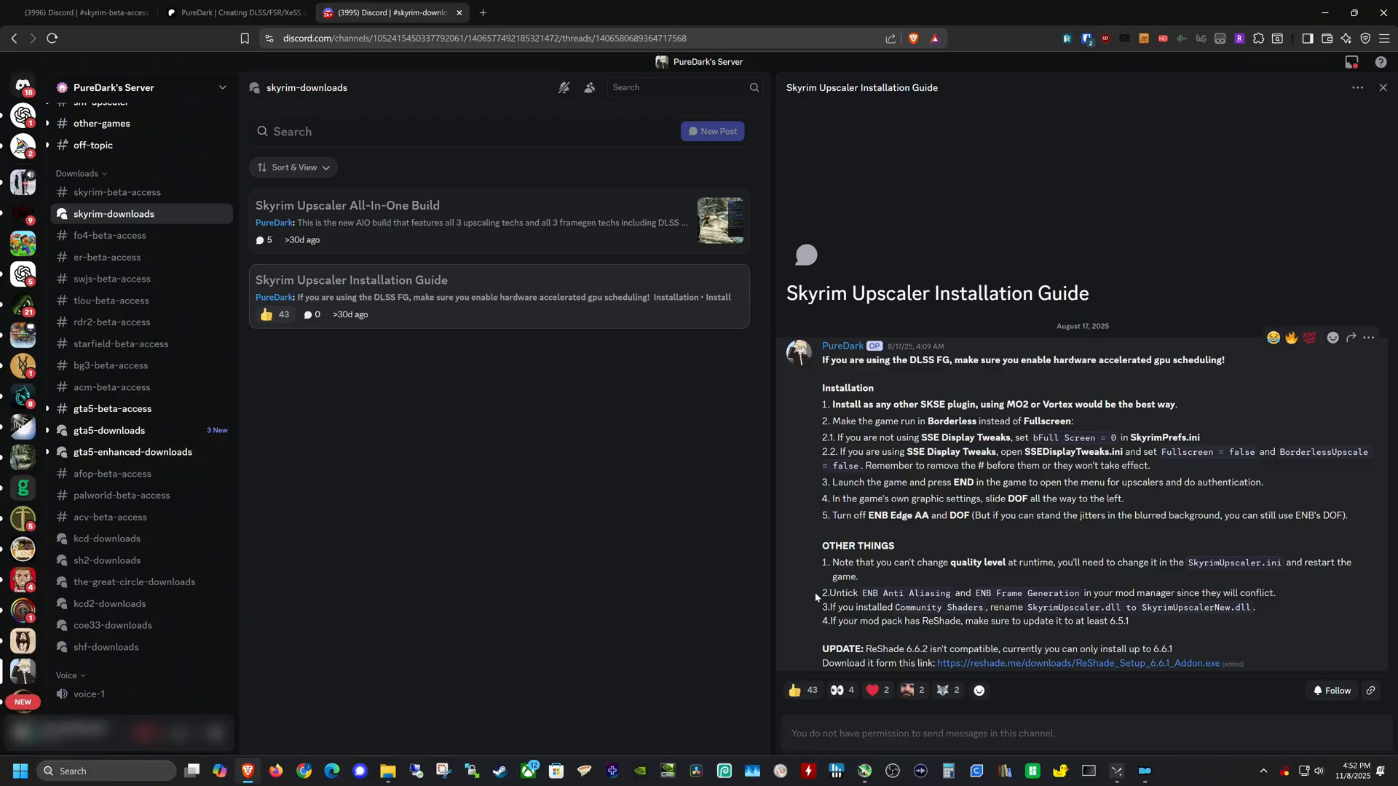
mouse_move(817, 597)
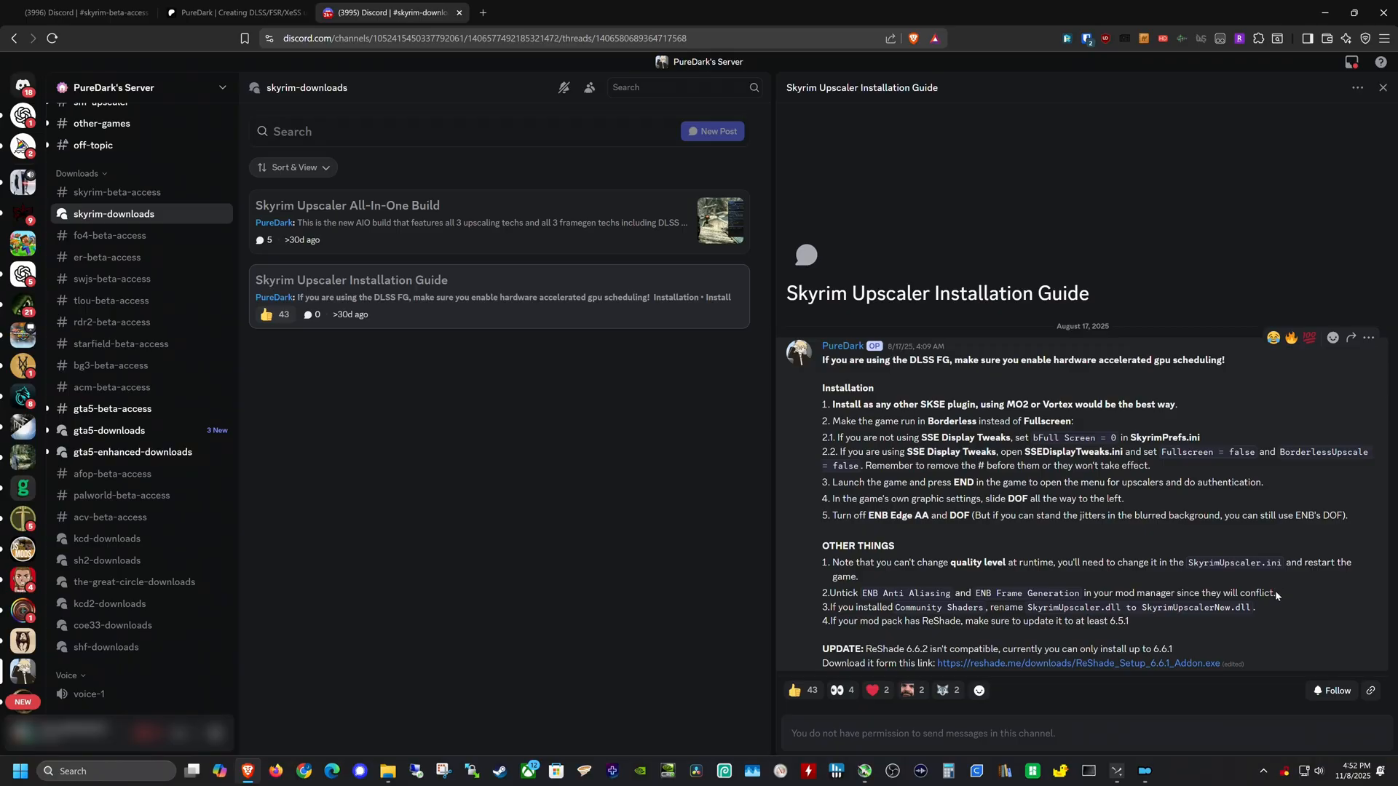
mouse_move(847, 608)
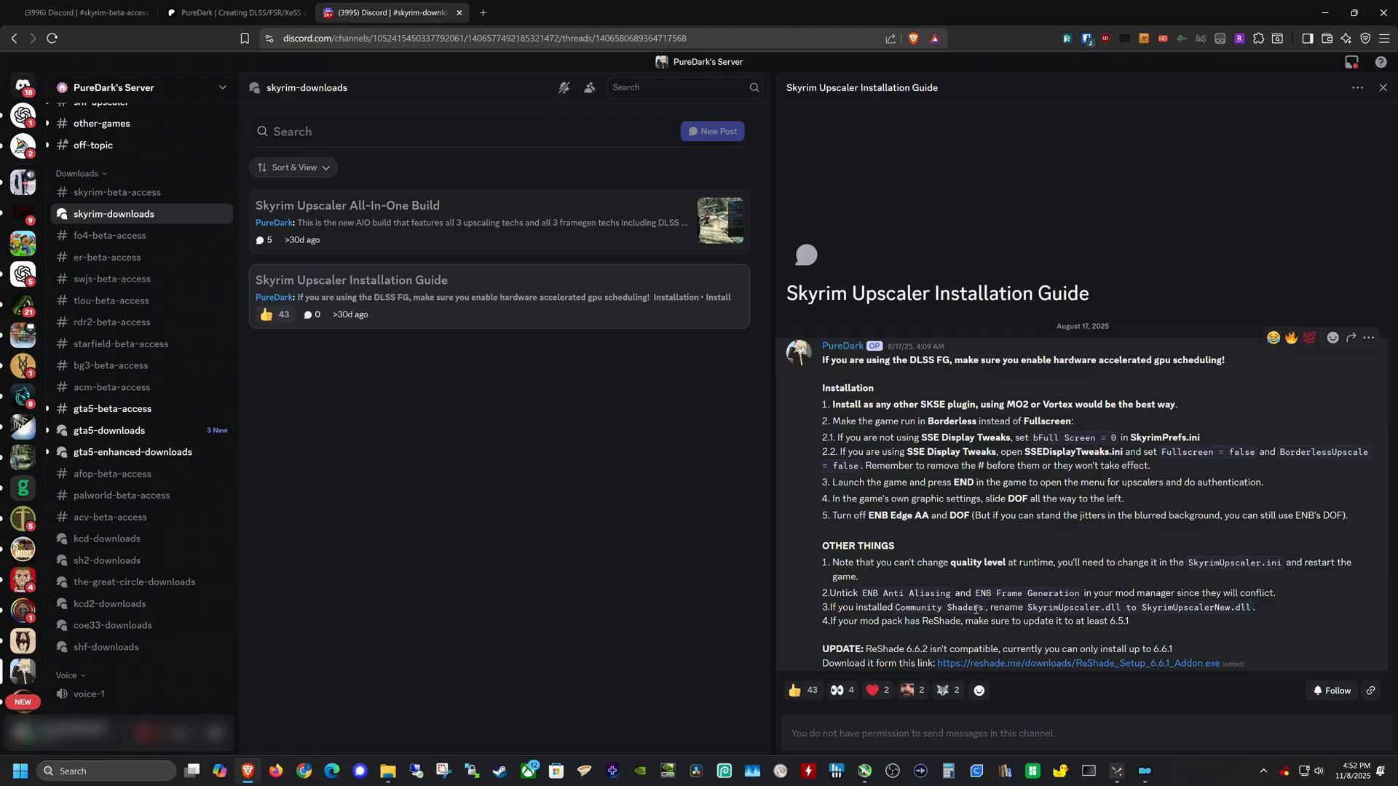
mouse_move(1089, 610)
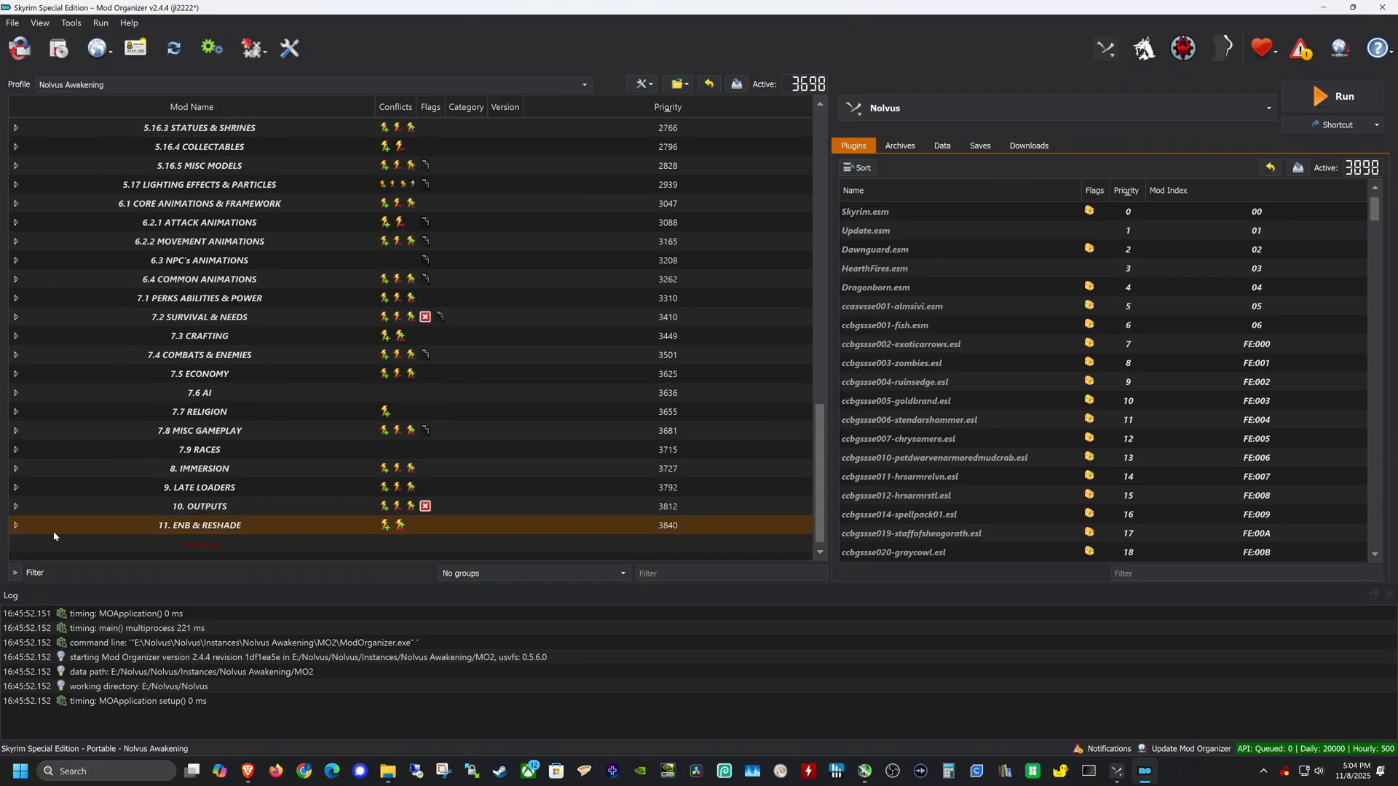
- Show SkyrimUpscaler.ini from the SkyrimUpscalerAIOBuild mod's INI Files in Mod Organizer 2
left_click(14, 525)
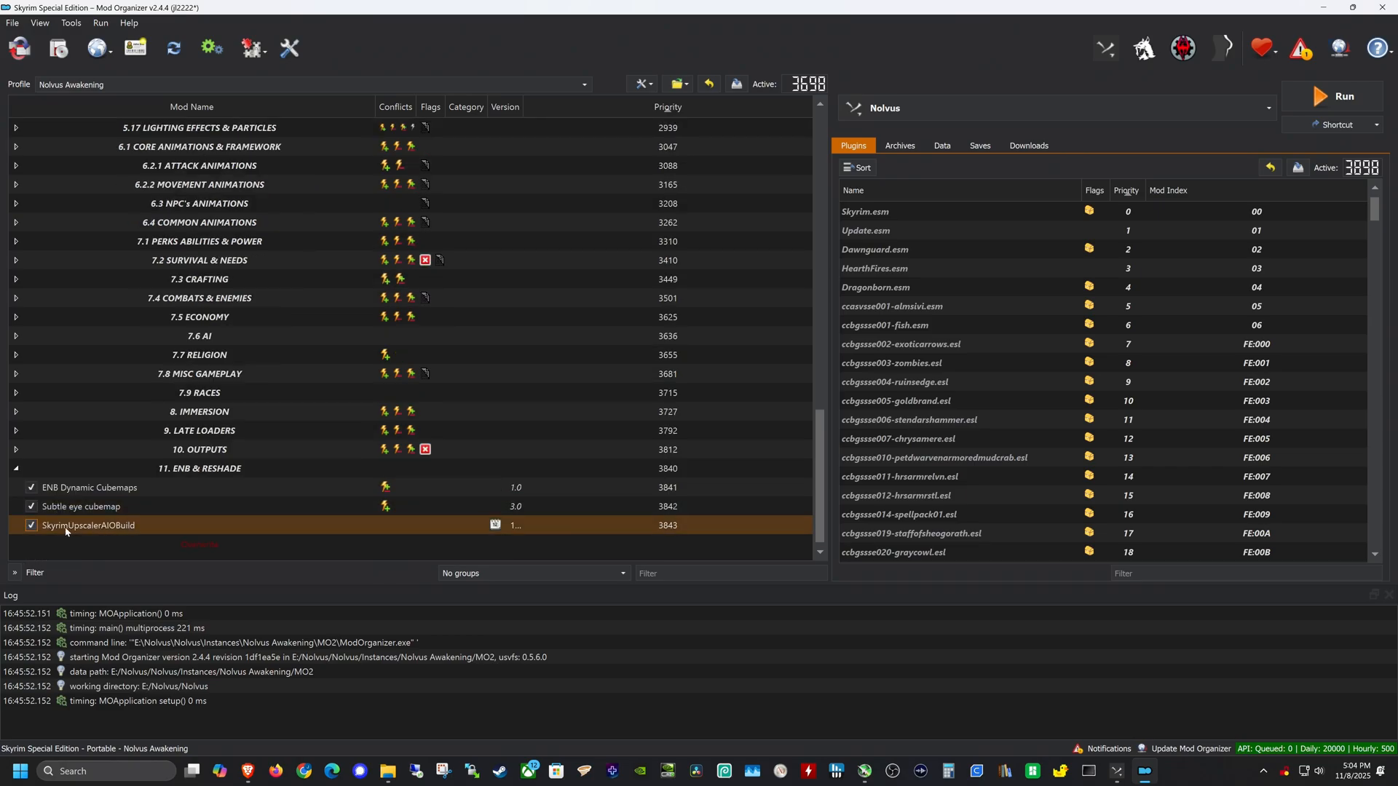
mouse_move(93, 530)
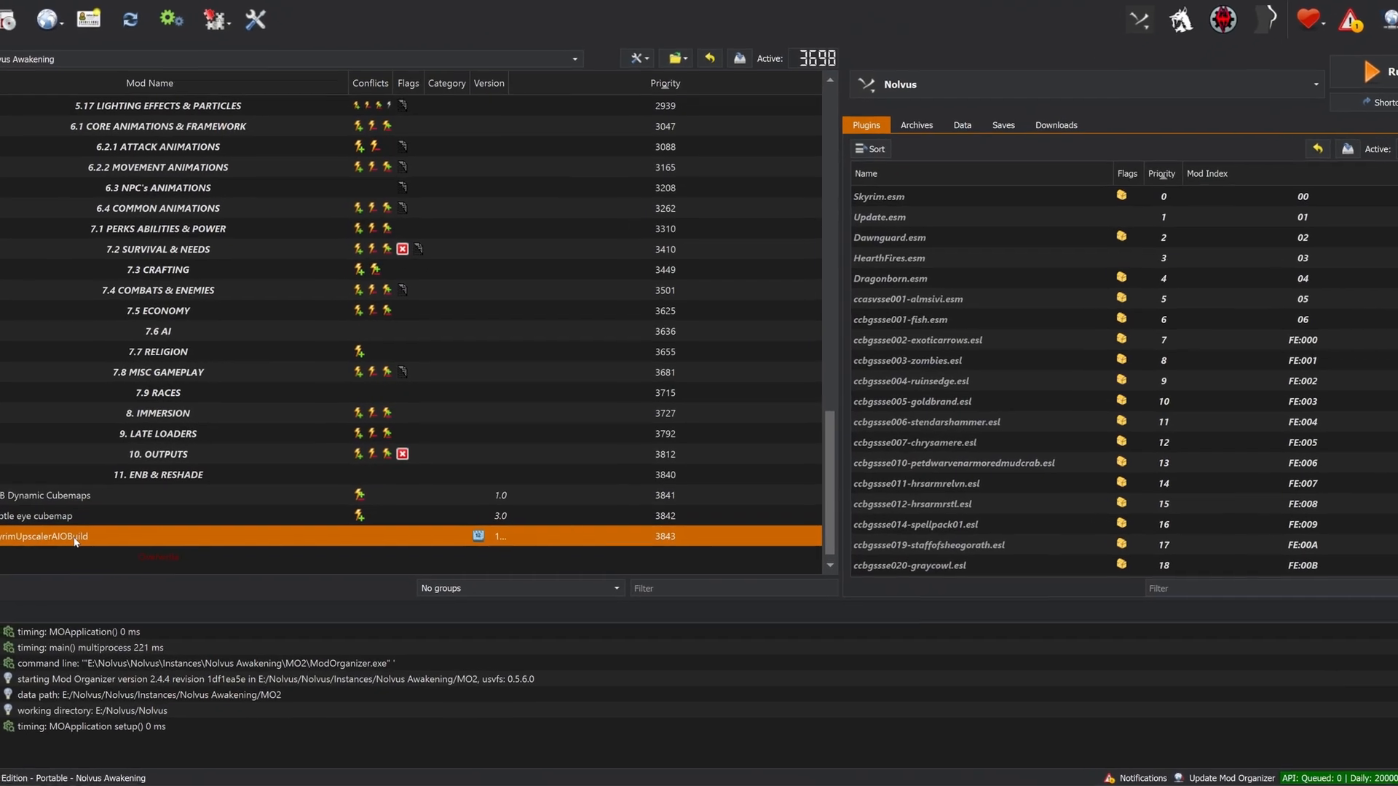
double_click(71, 536)
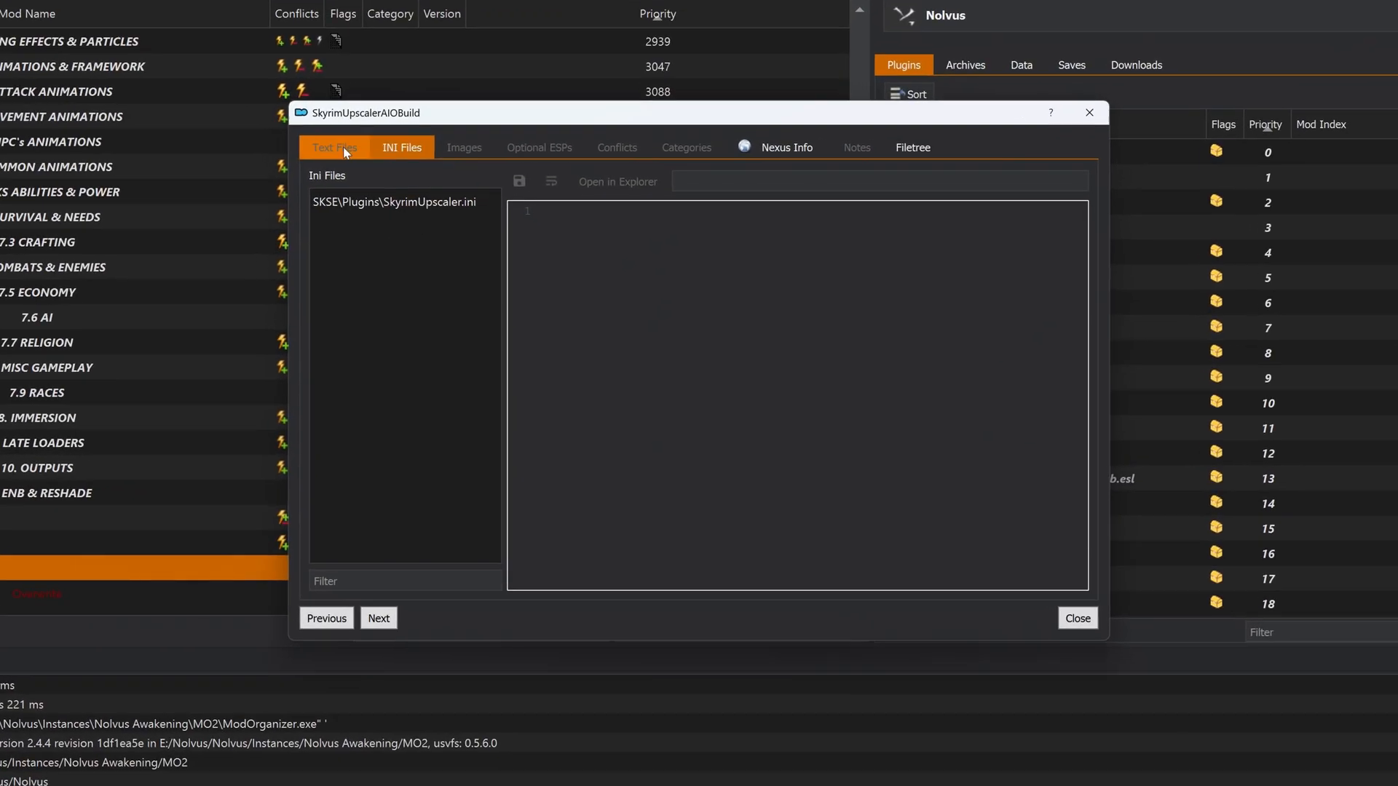
left_click(402, 147)
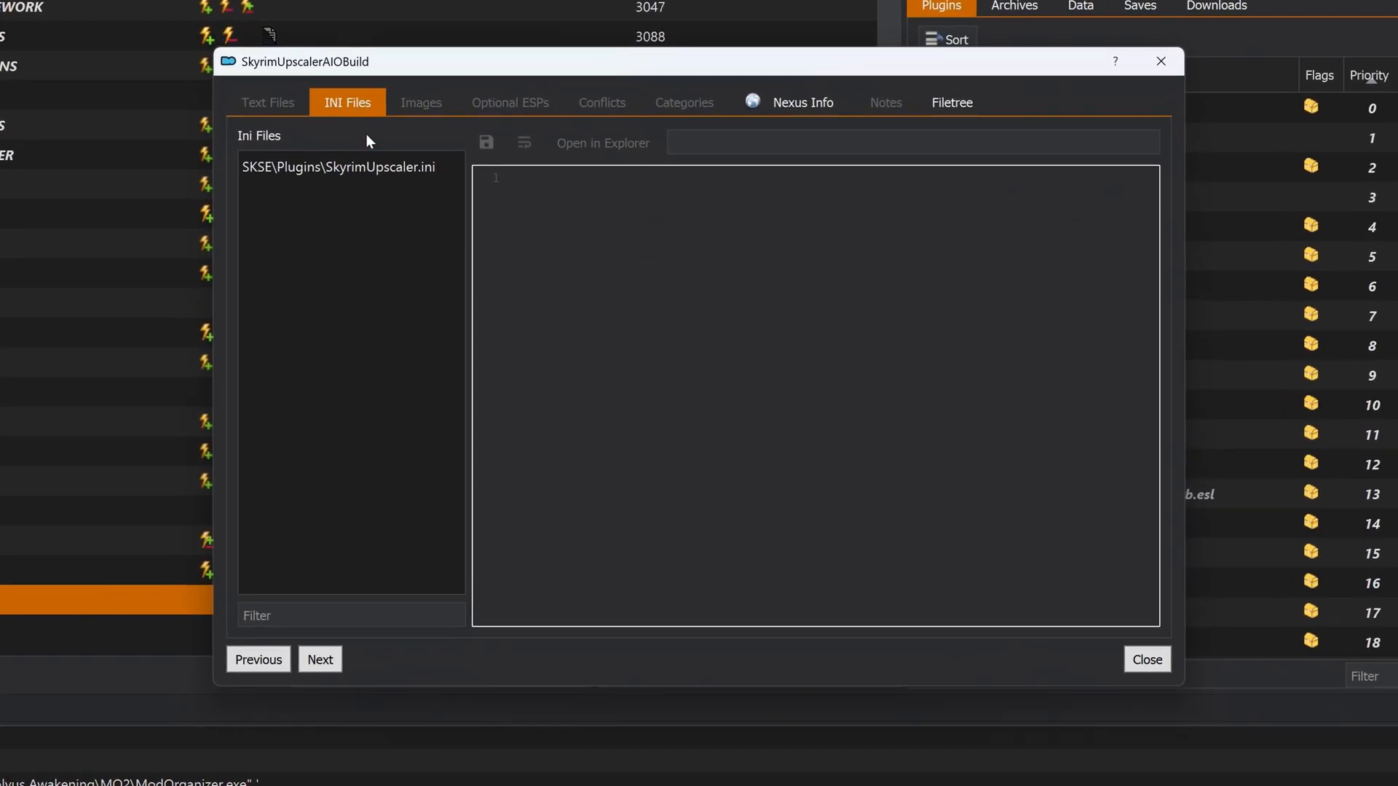
left_click(340, 167)
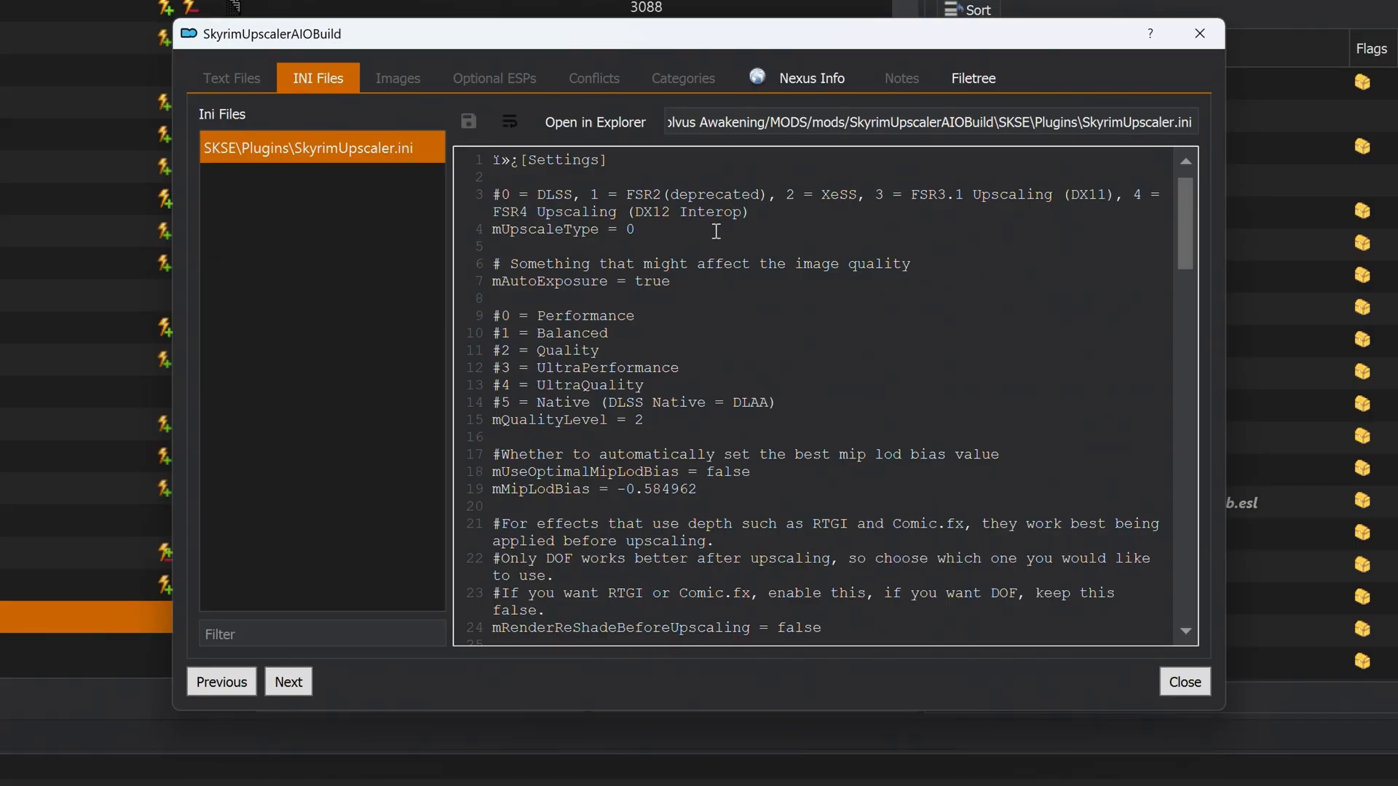
mouse_move(701, 241)
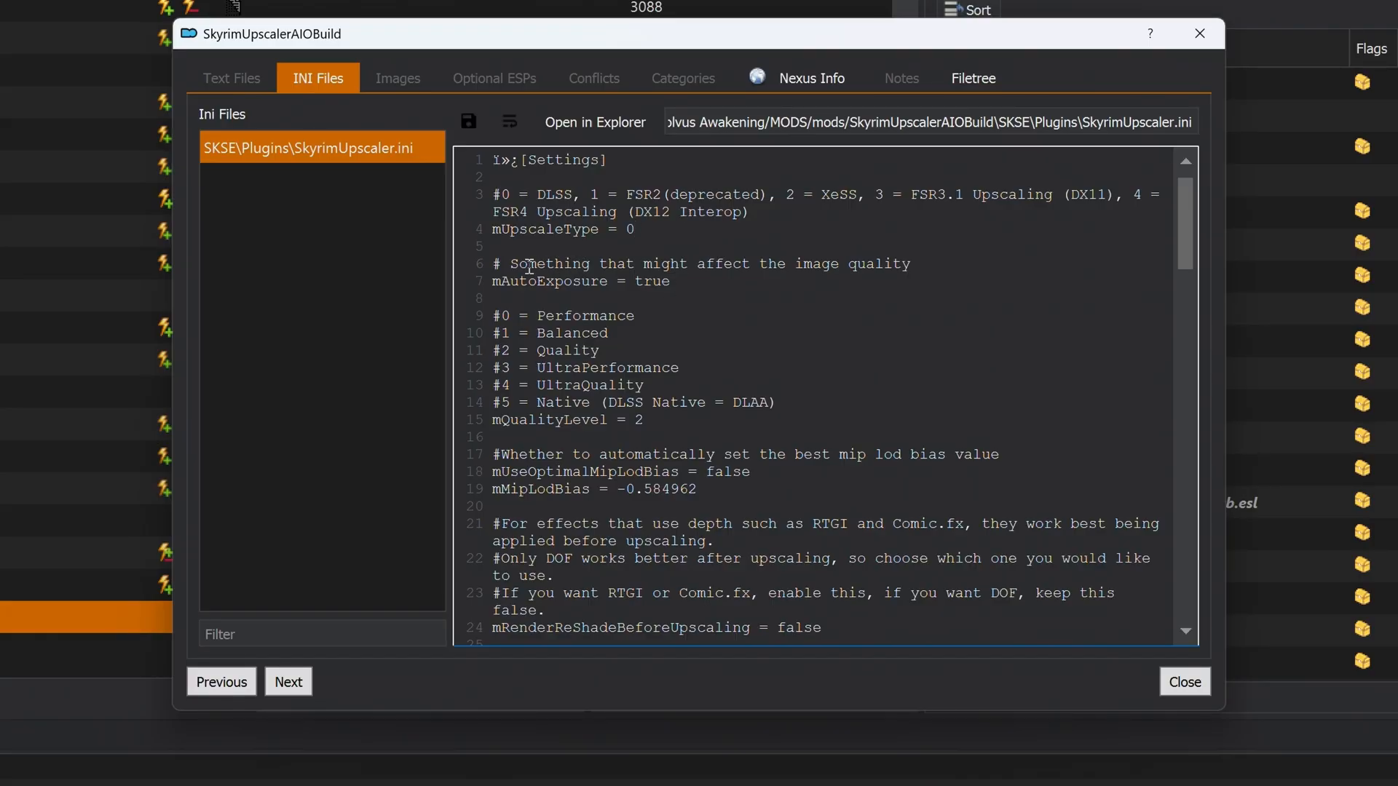
mouse_move(648, 294)
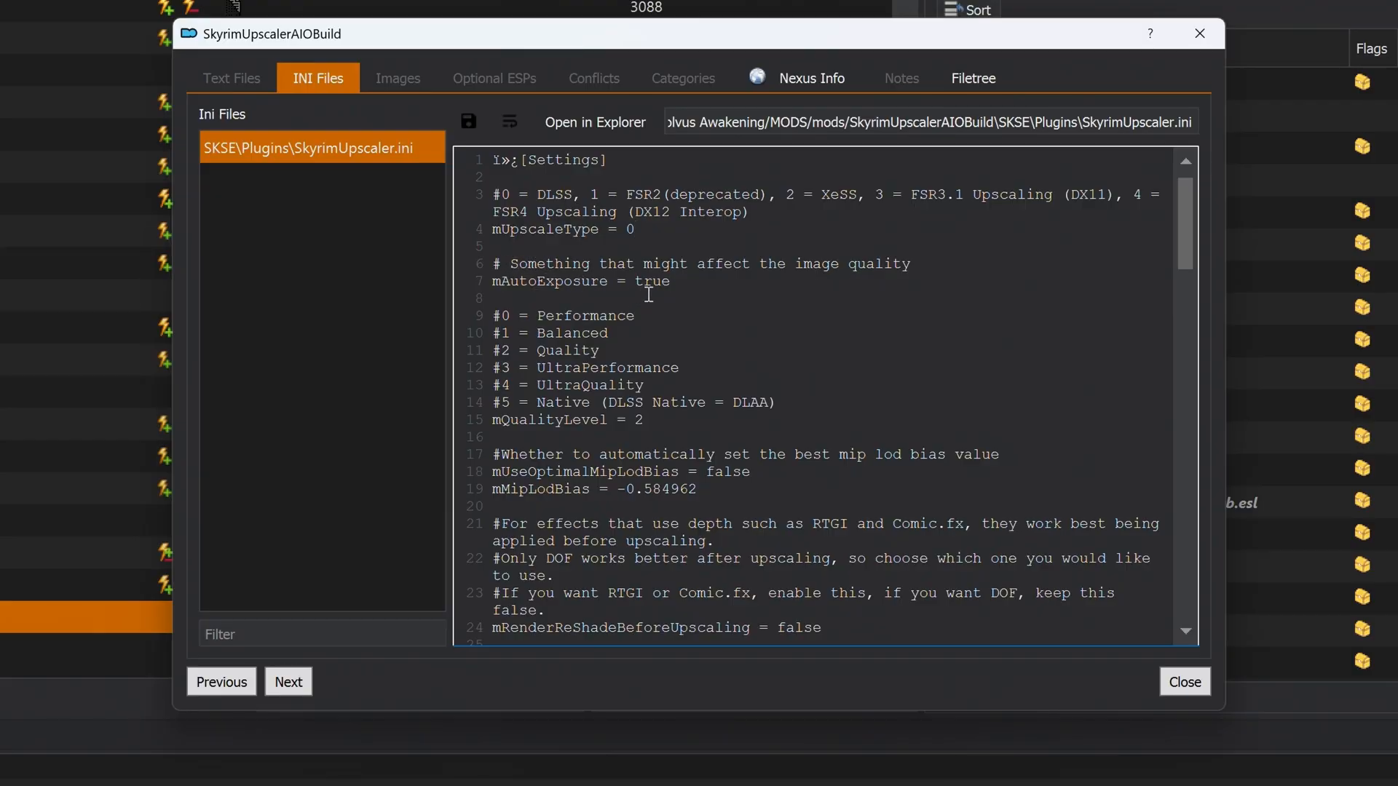
mouse_move(575, 354)
type("1")
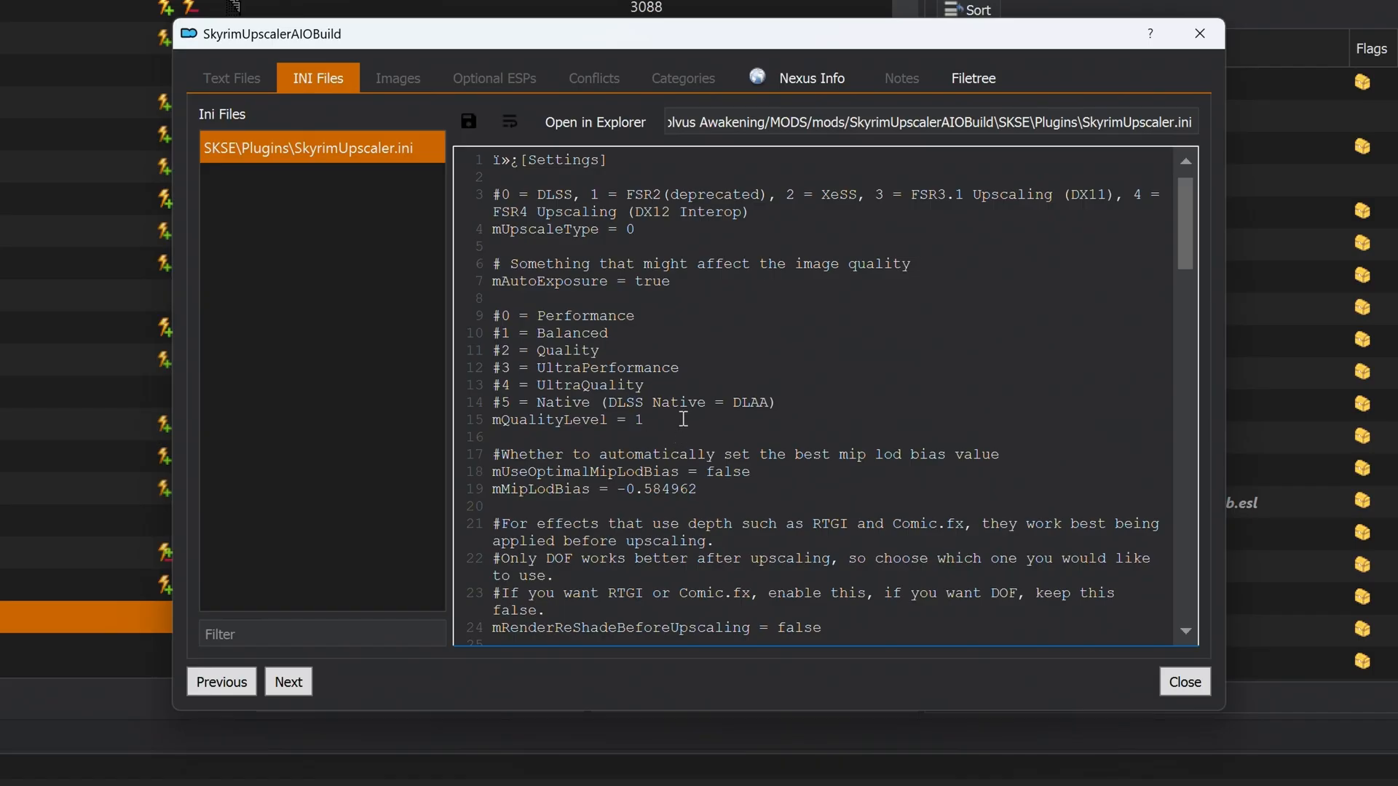
- Scroll through the ini to the quality level 1 and DLSS preset 8 (Preset K) lines
scroll("down", 3)
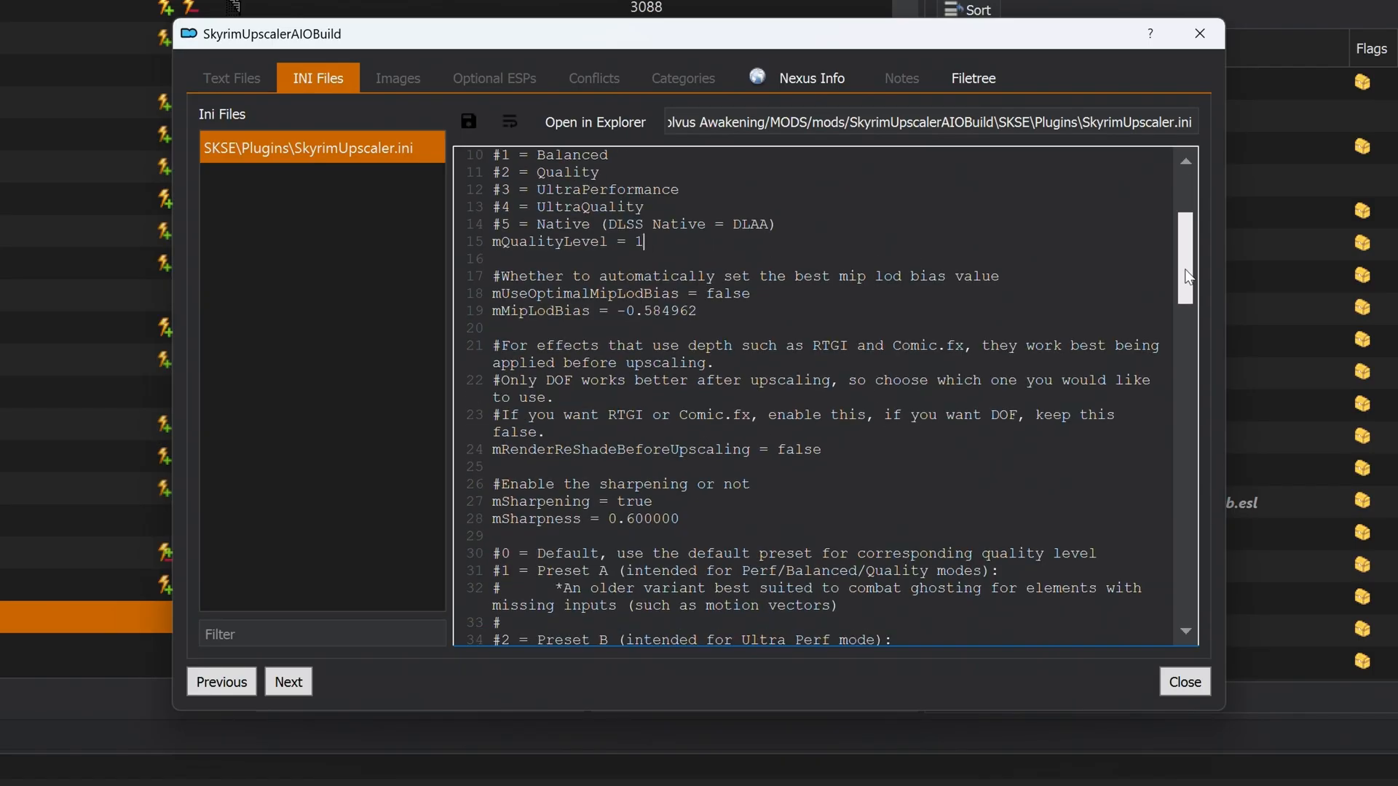
scroll("down", 3)
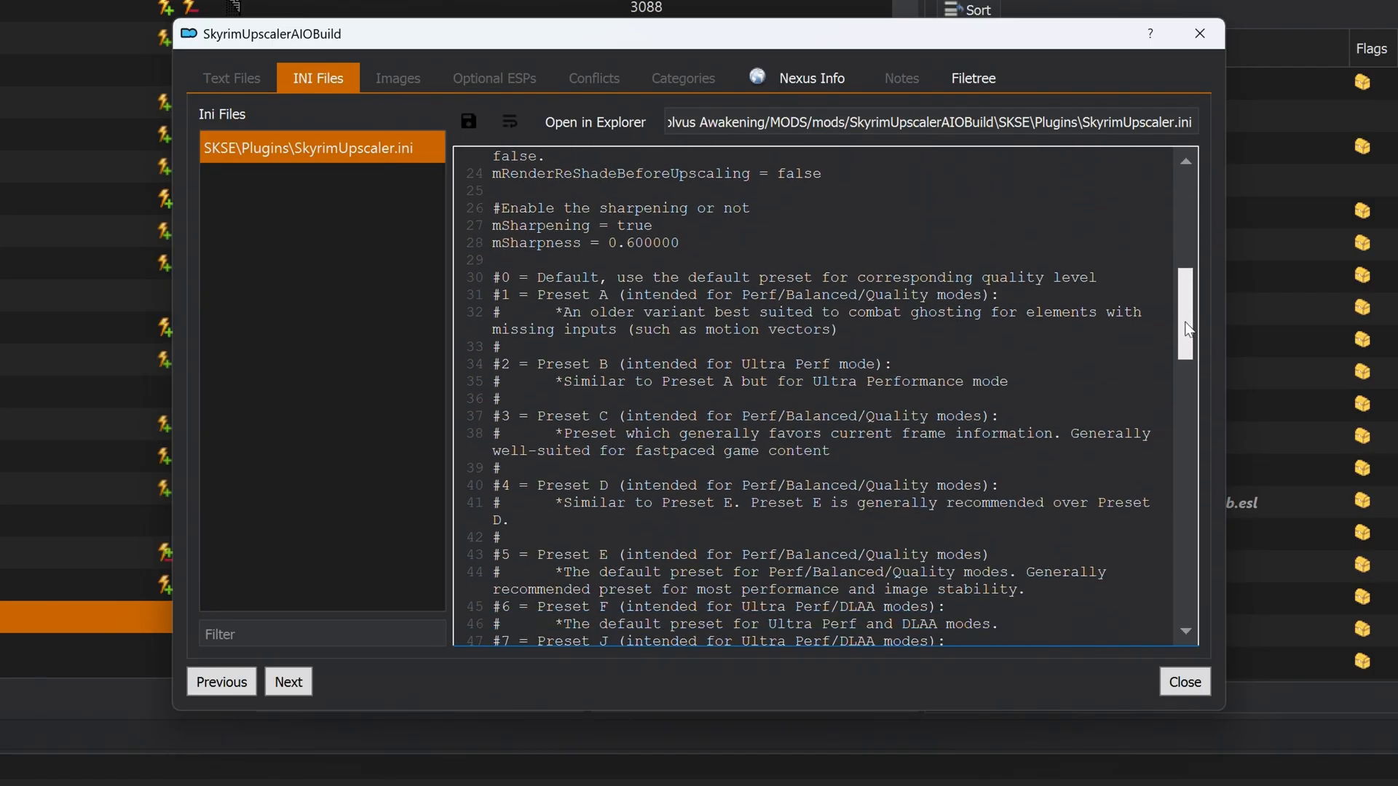
scroll("down", 3)
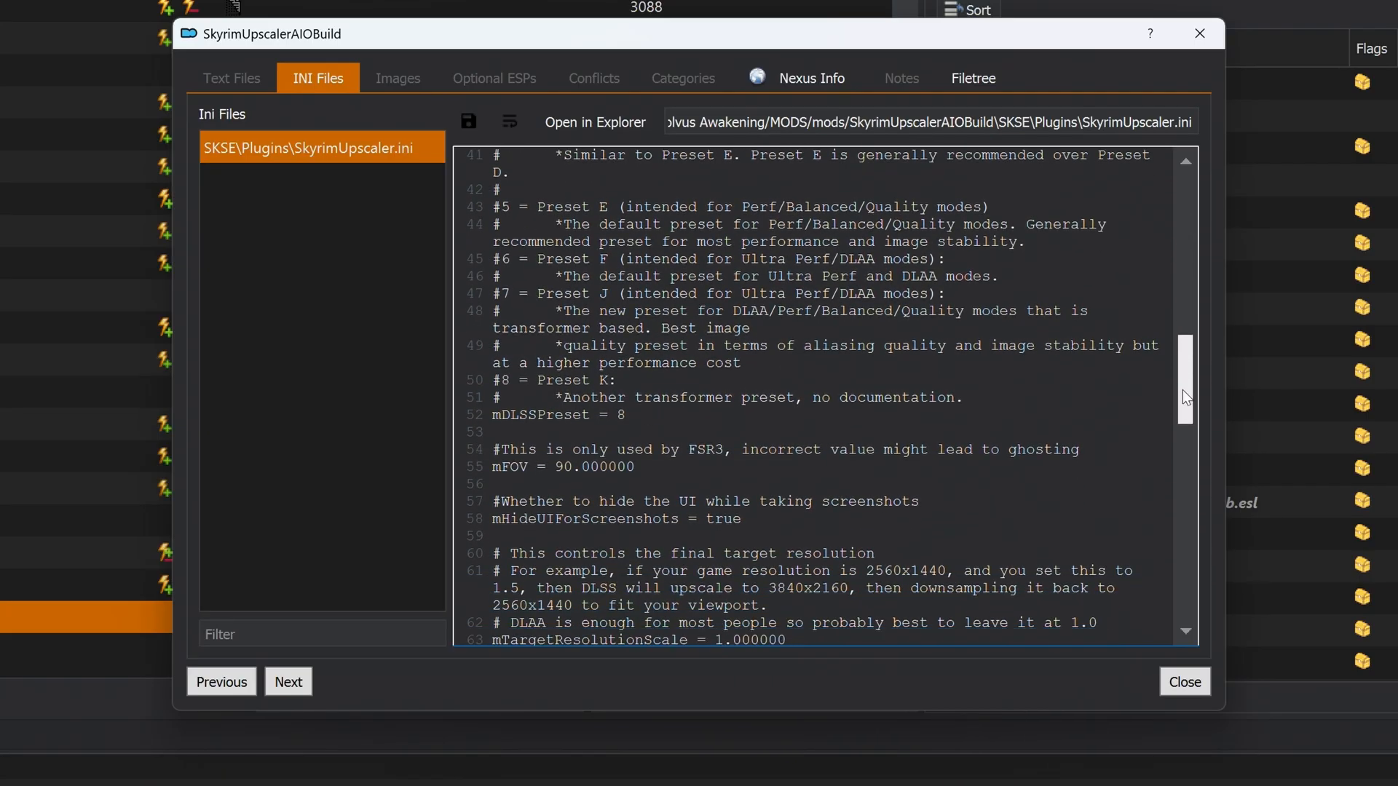
scroll("down", 3)
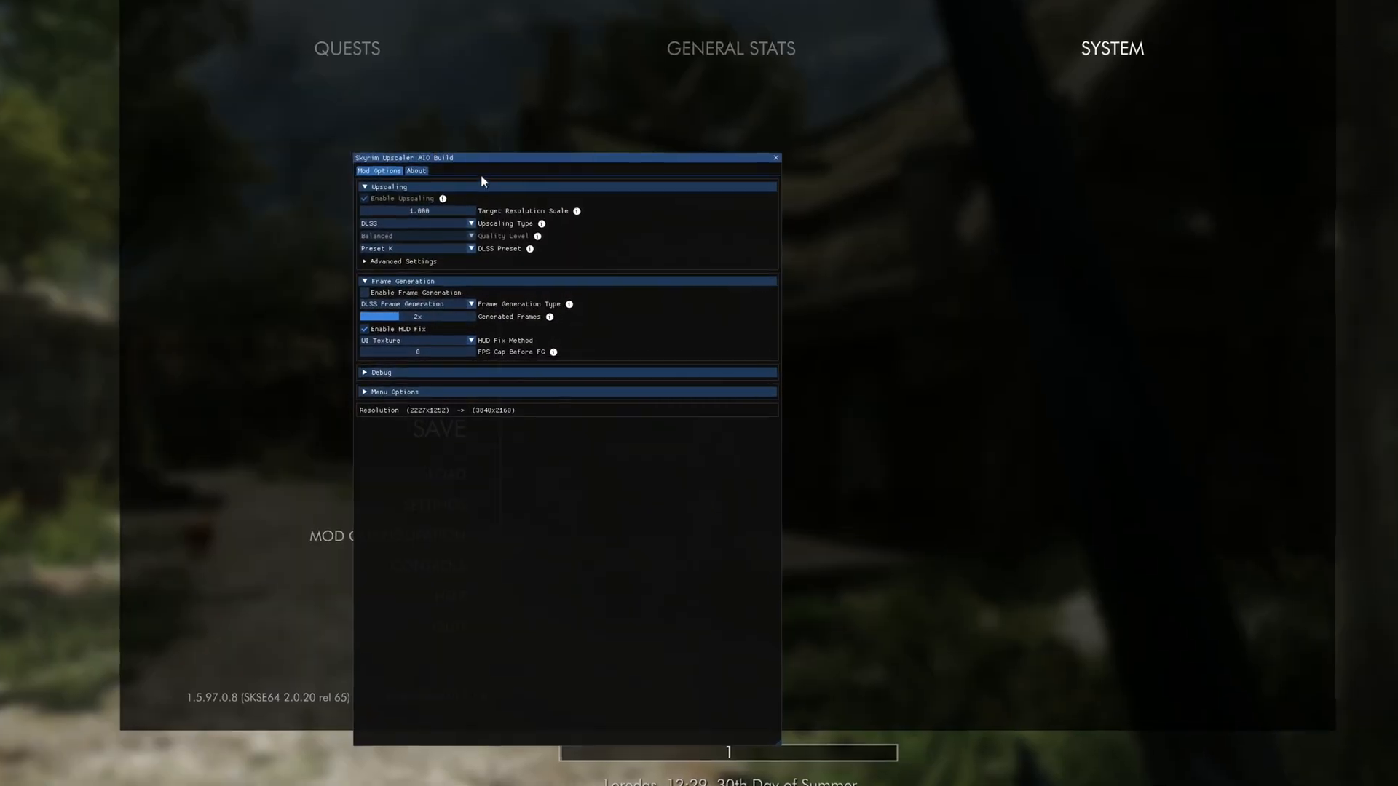
- Move the in-game upscaler settings window toward the centre of the screen
left_click_drag(482, 157, 673, 89)
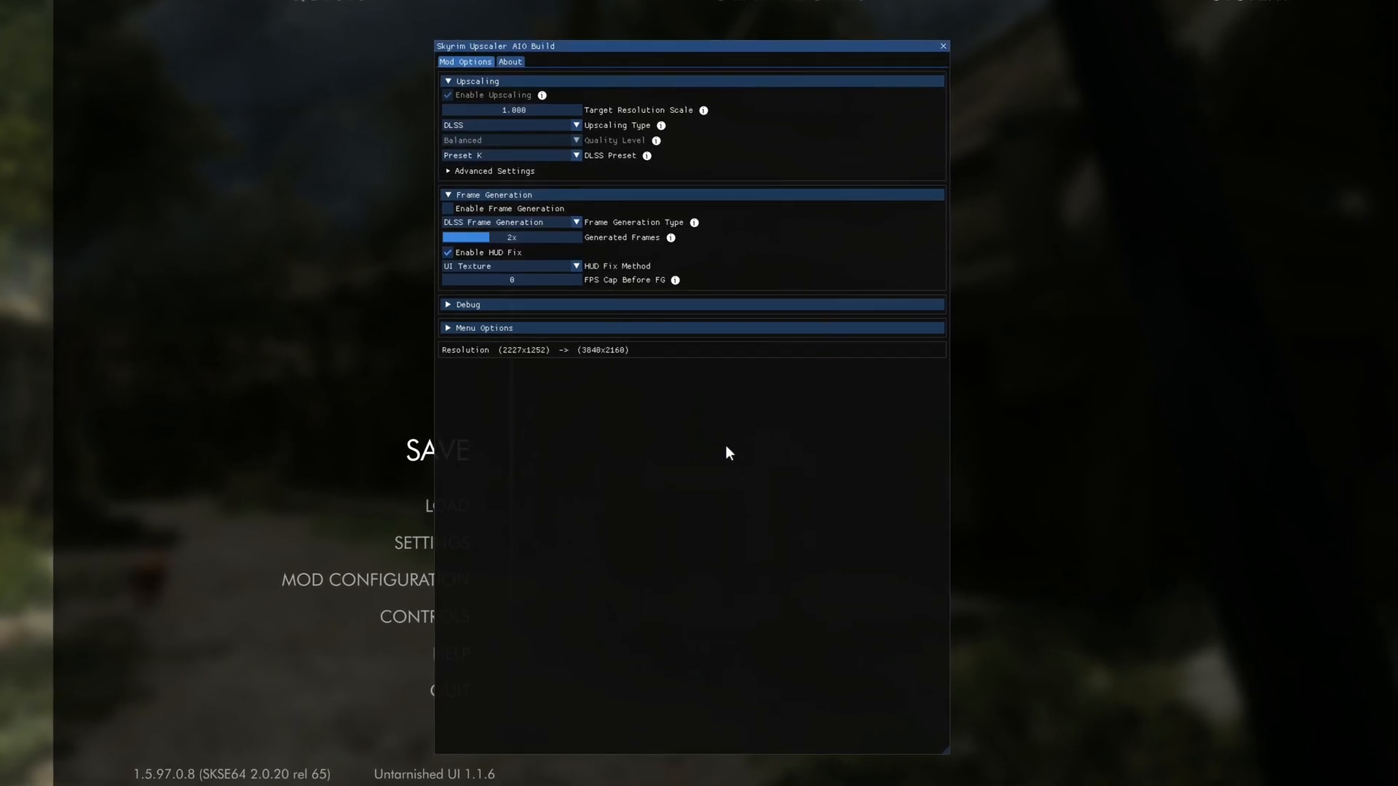
mouse_move(744, 445)
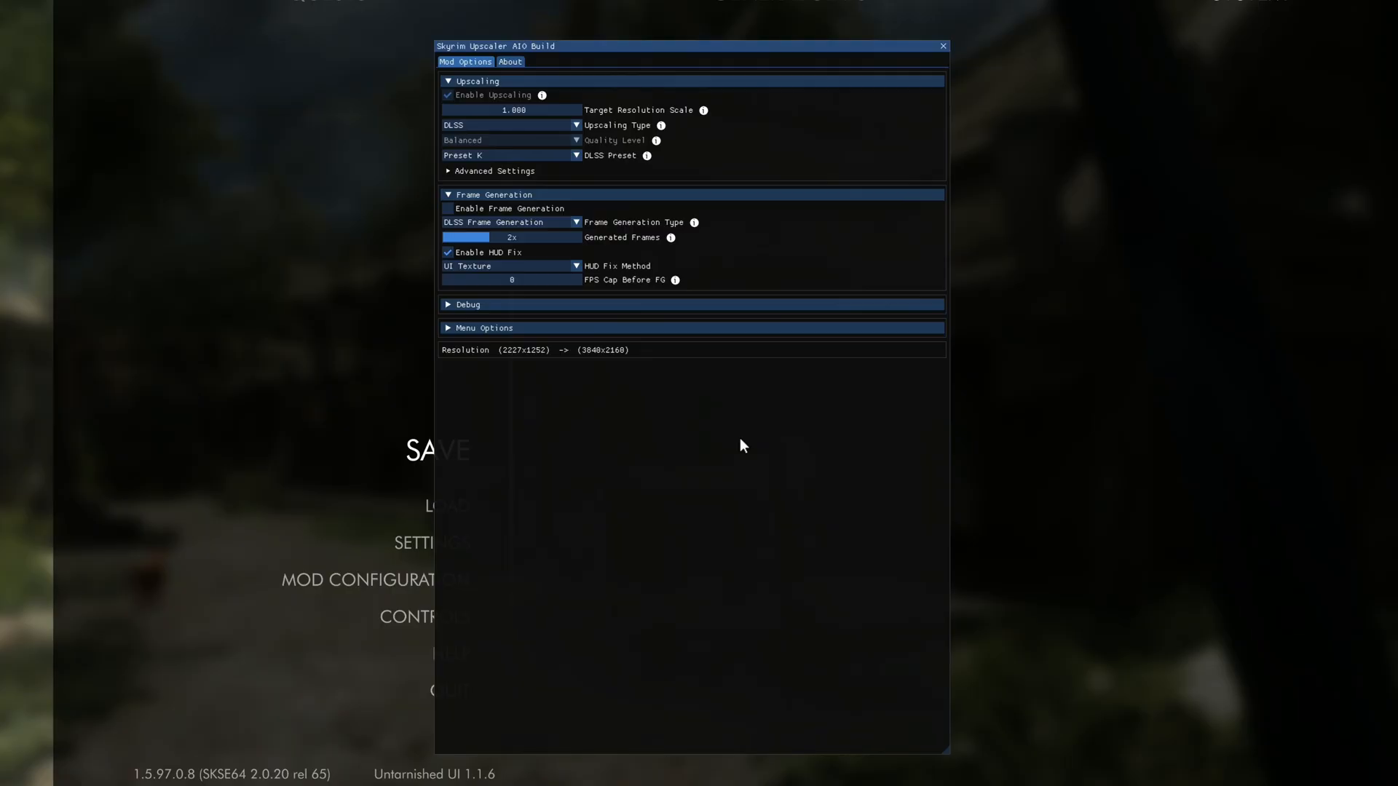
mouse_move(701, 412)
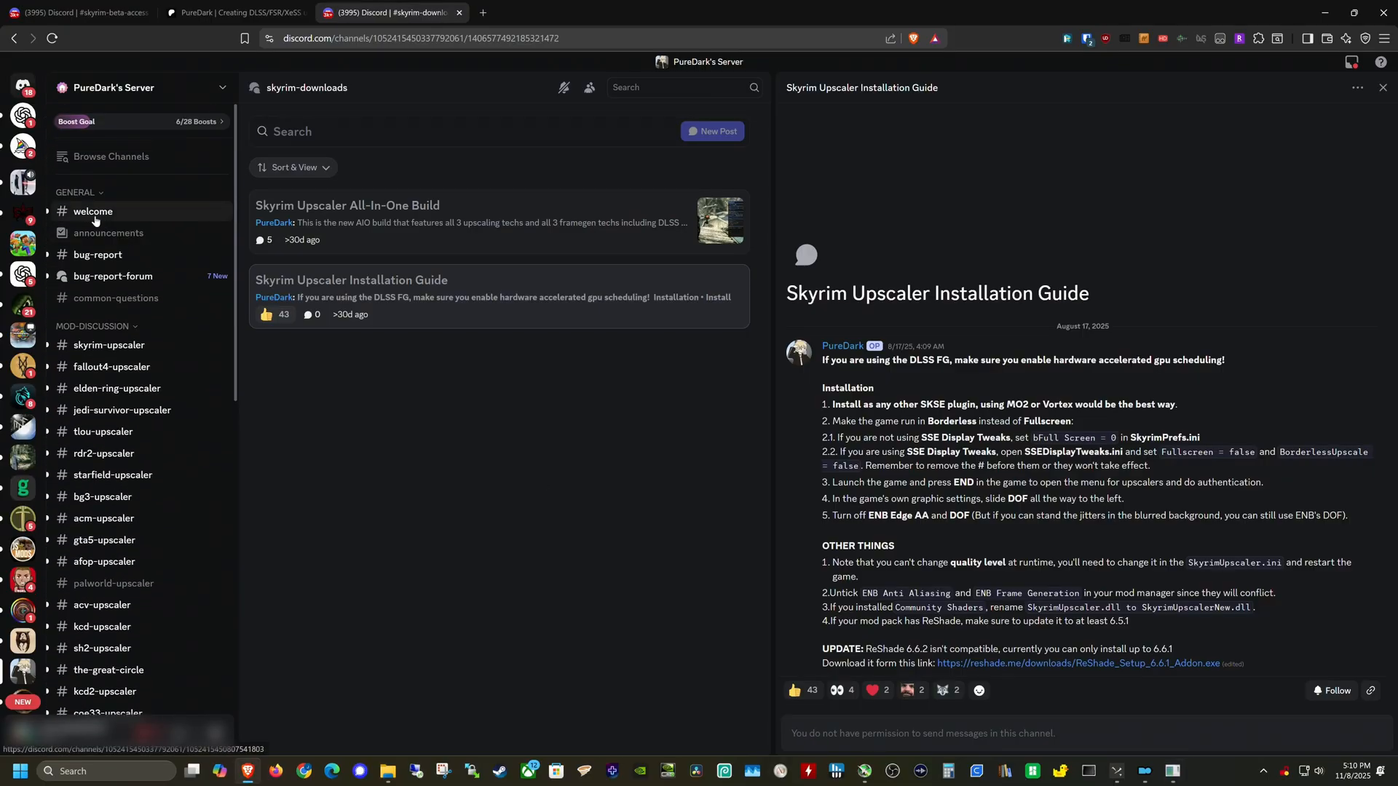
- Show the patreon.zip standalone authentication post in PureDark's #common-questions channel
left_click(114, 297)
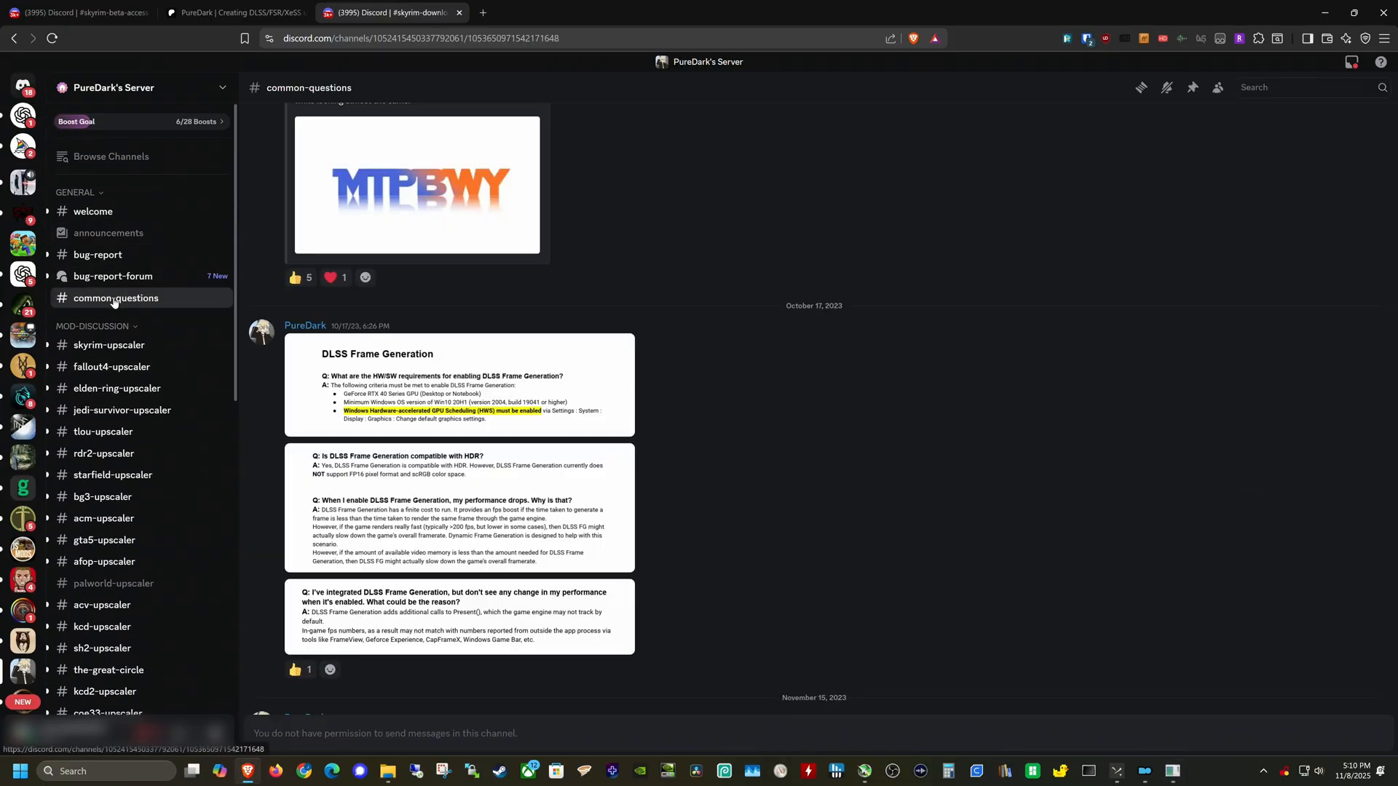
scroll("down", 3)
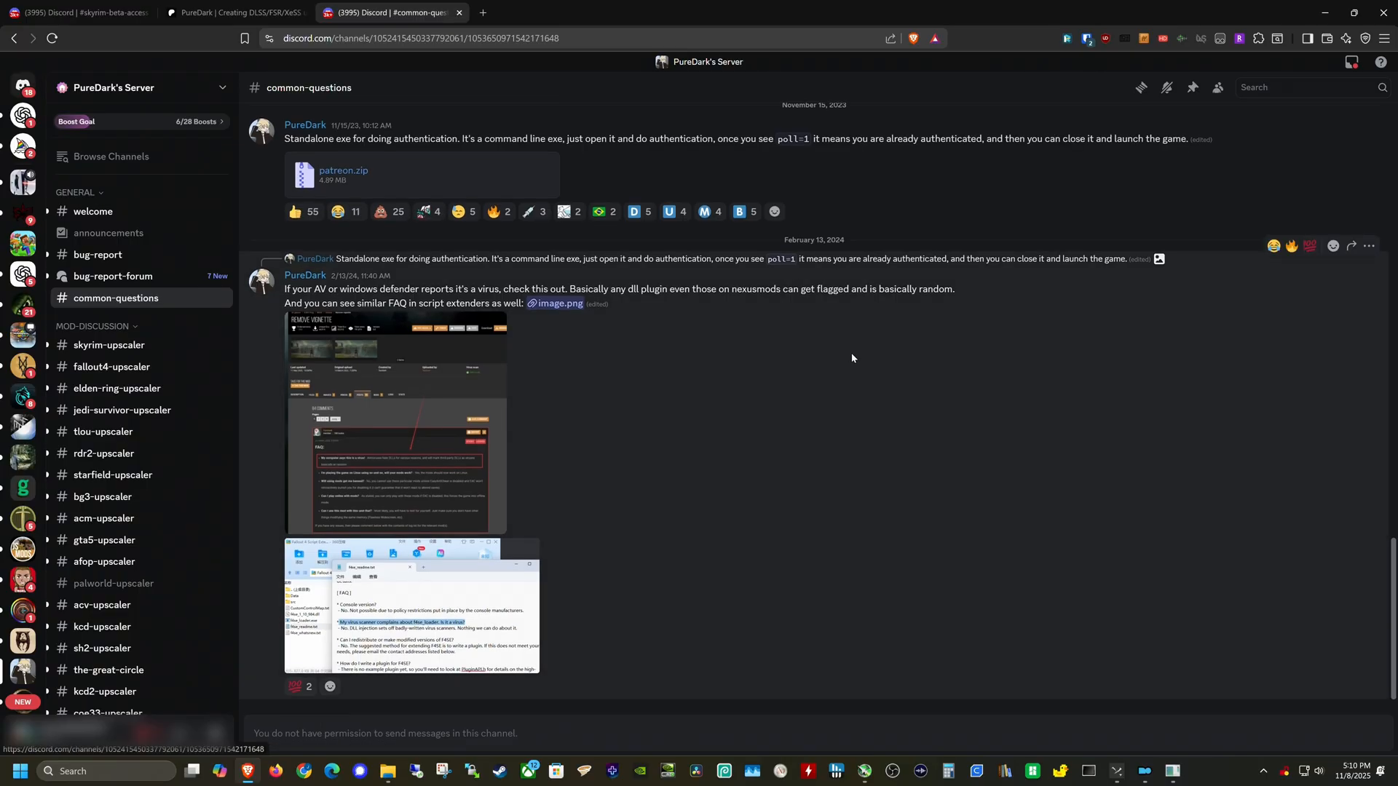
mouse_move(344, 171)
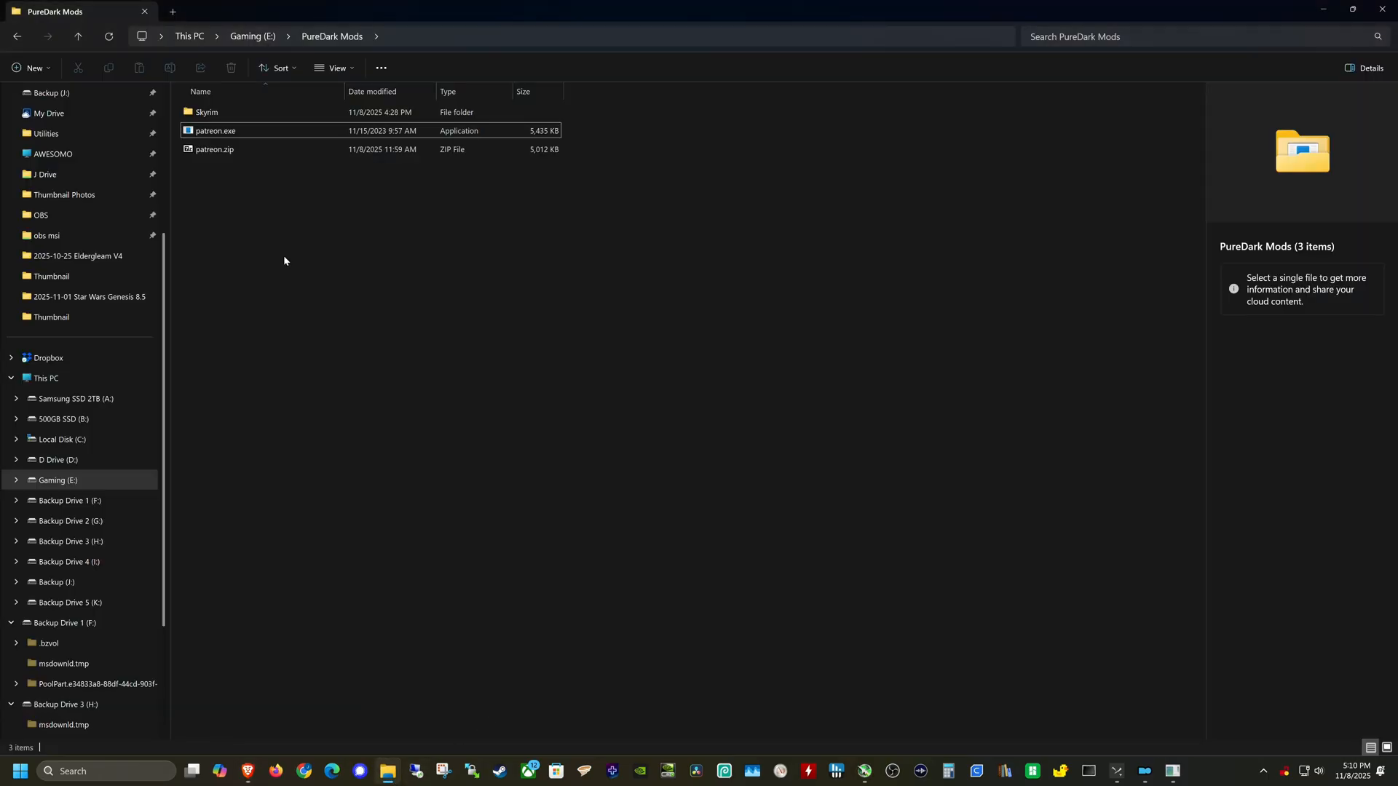
mouse_move(216, 131)
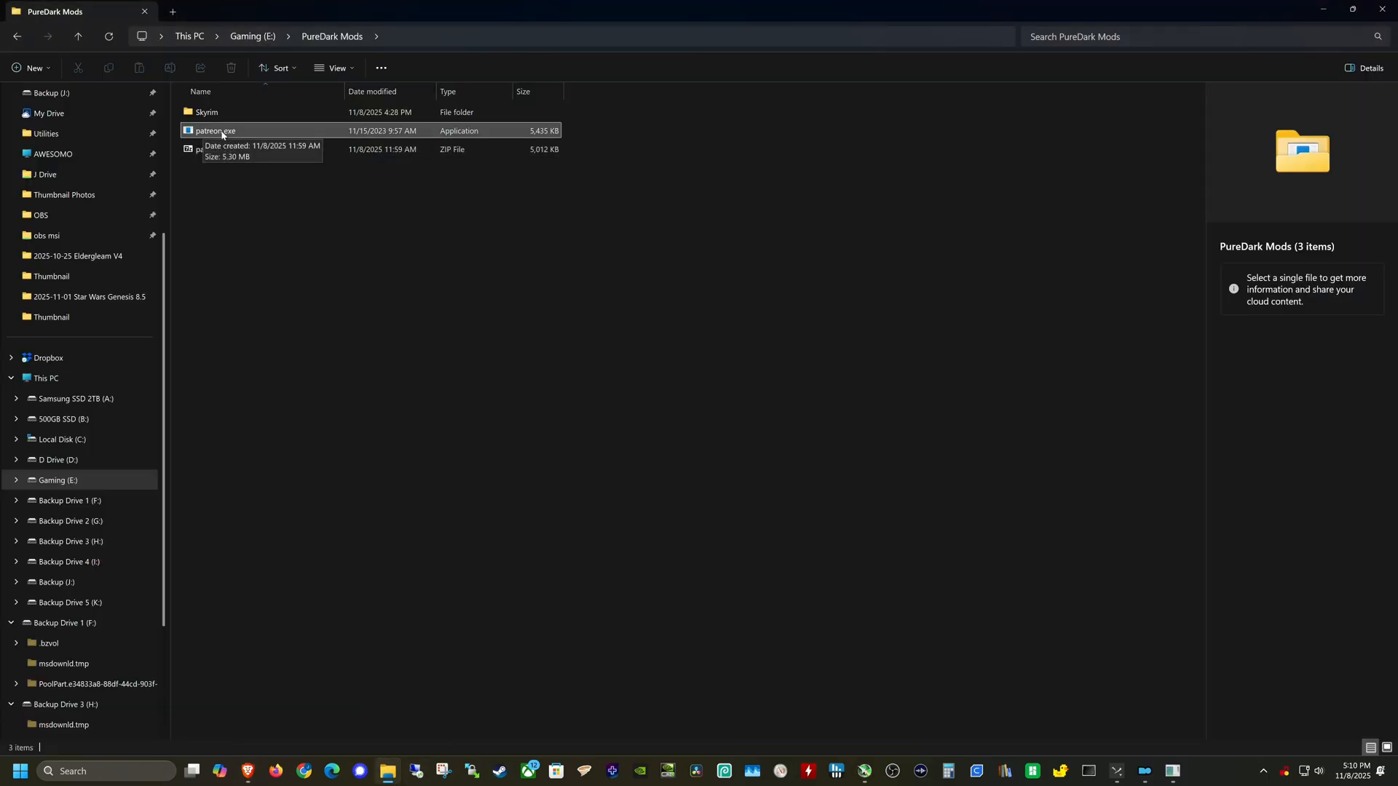
- Launch patreon.exe from the PureDark Mods folder, bringing up the Patreon authorization request
double_click(217, 131)
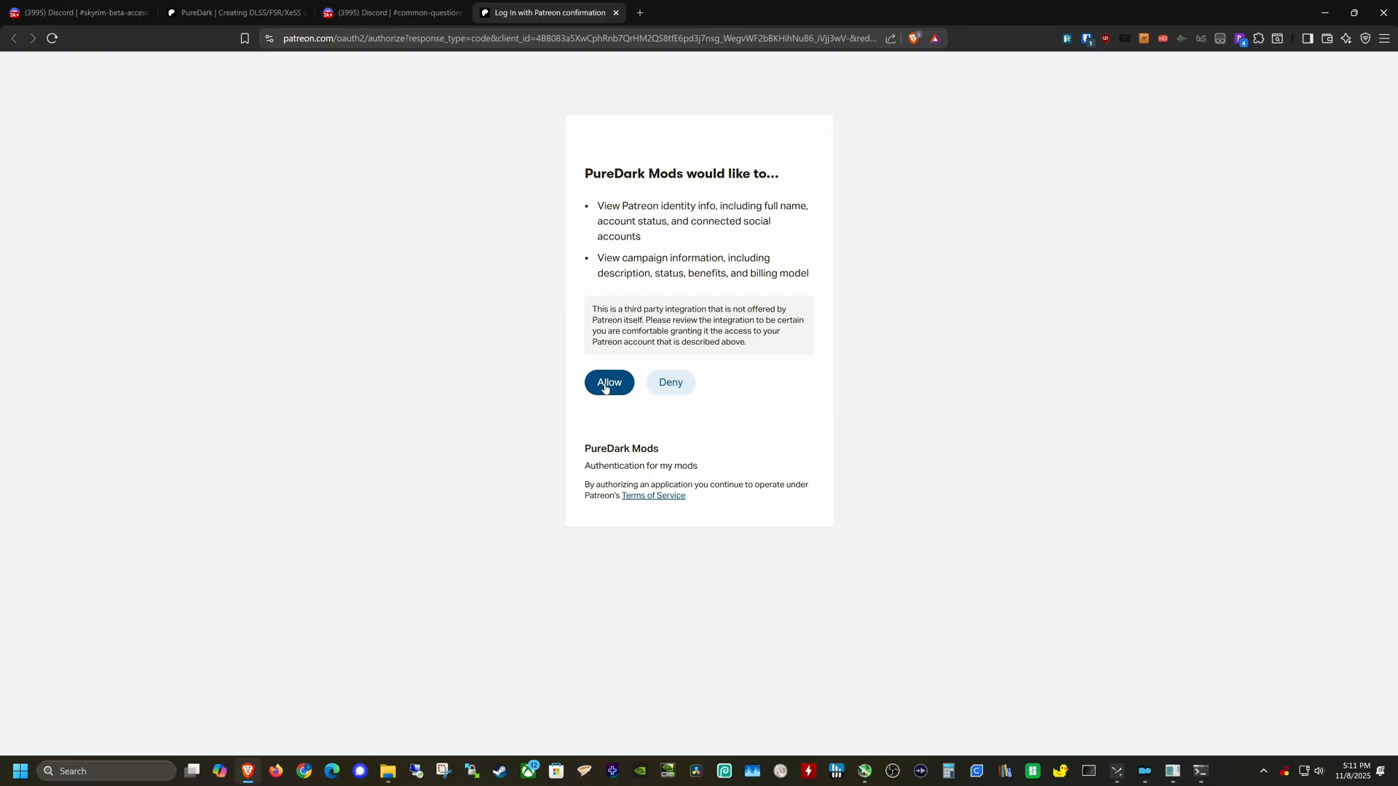
left_click(608, 383)
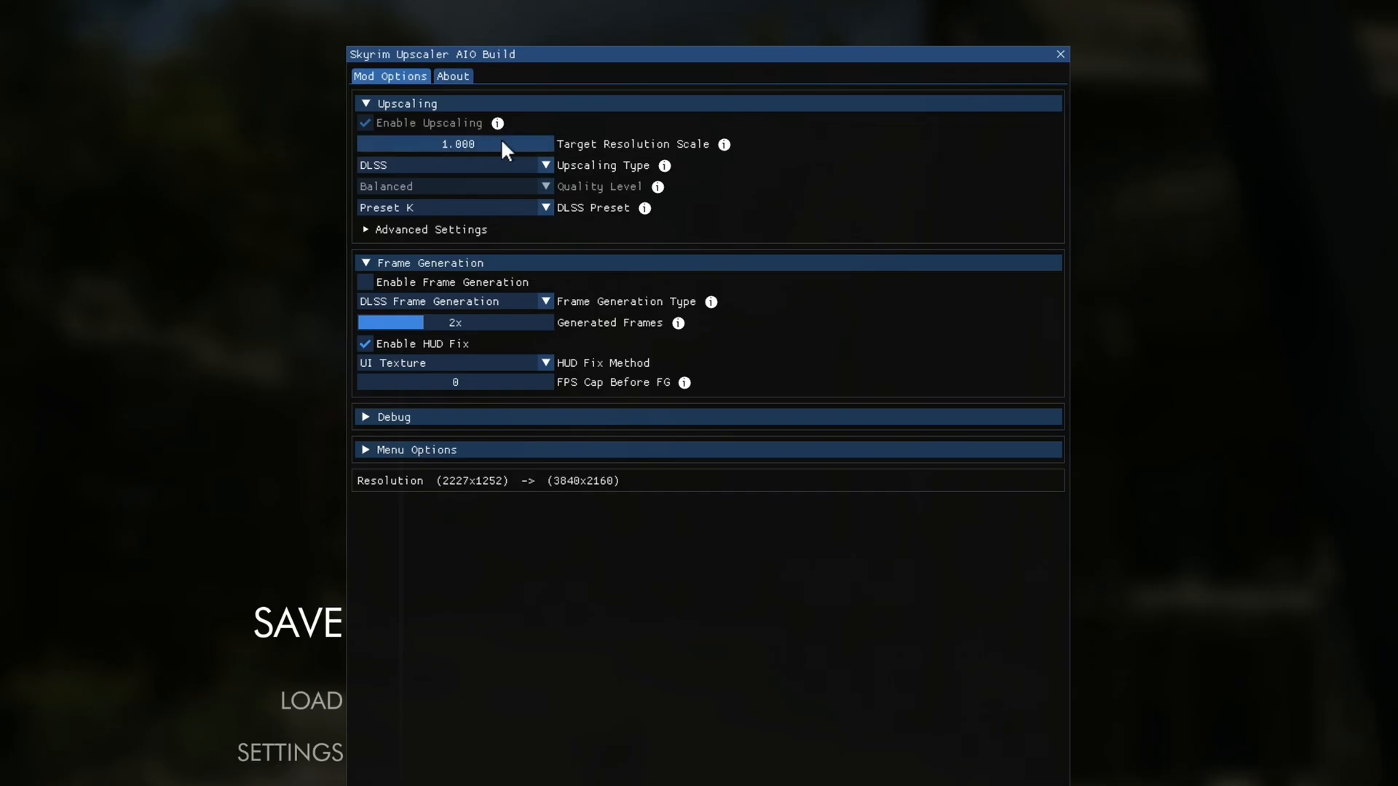
mouse_move(446, 151)
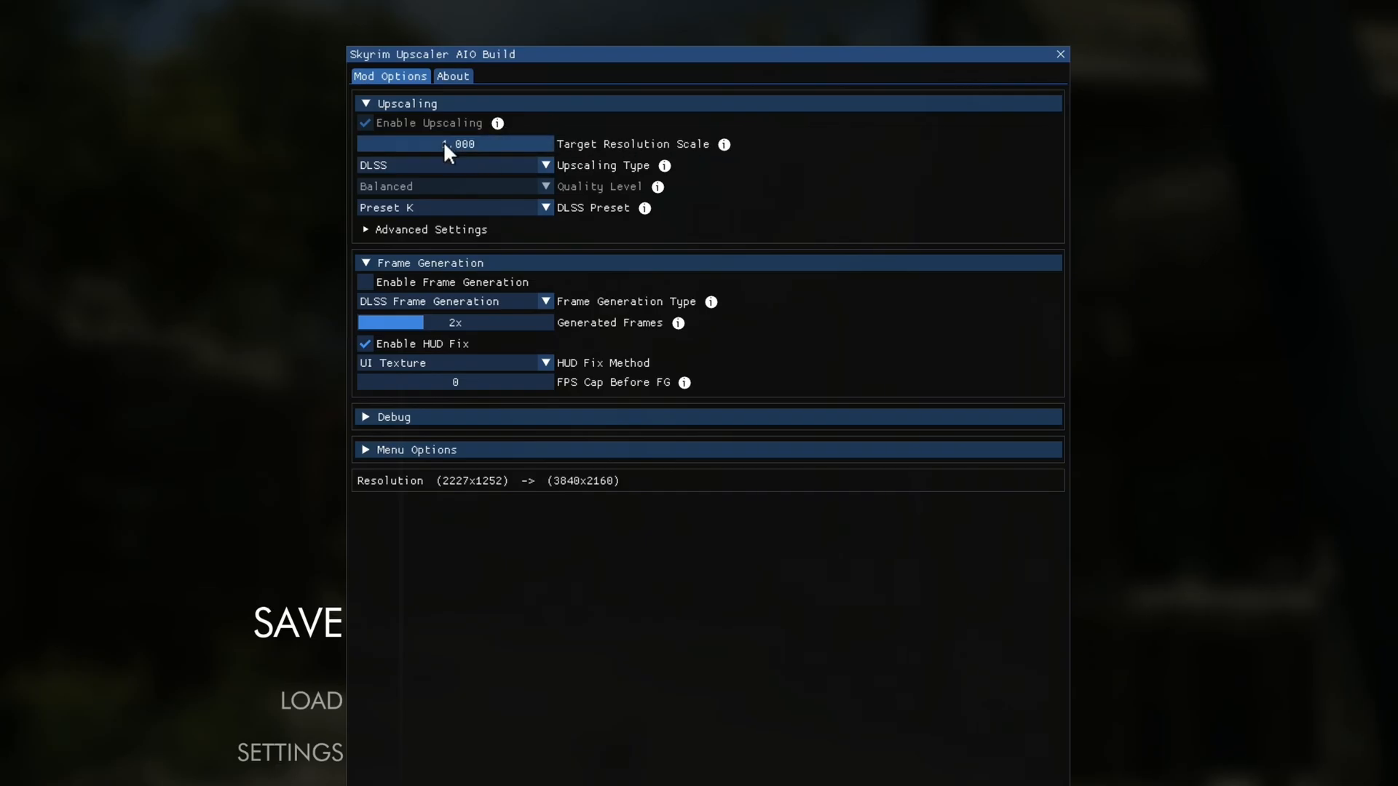
- Raise Target Resolution Scale to 2.000, rendering 7680x4320 for 3840x2160 output
left_click_drag(445, 144, 534, 144)
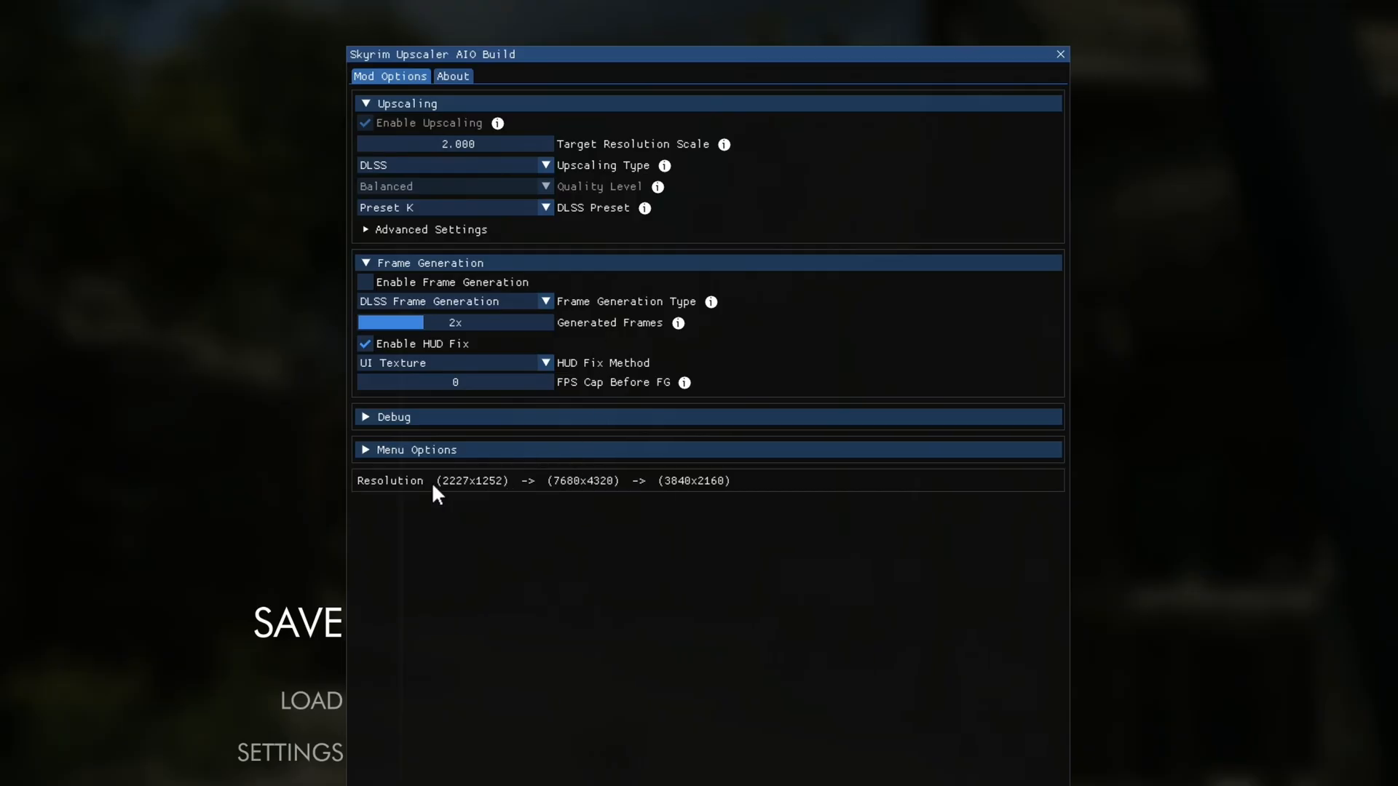
mouse_move(452, 491)
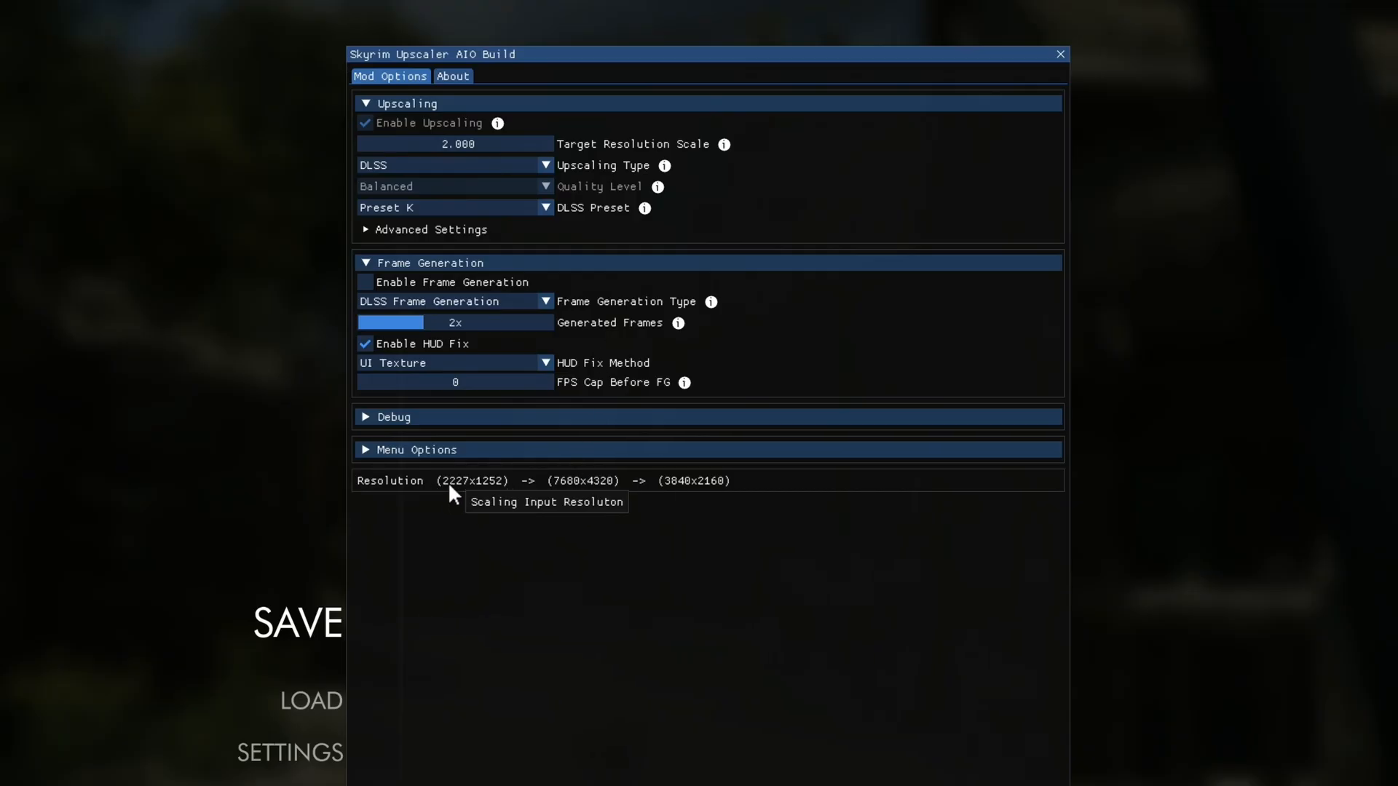
mouse_move(597, 499)
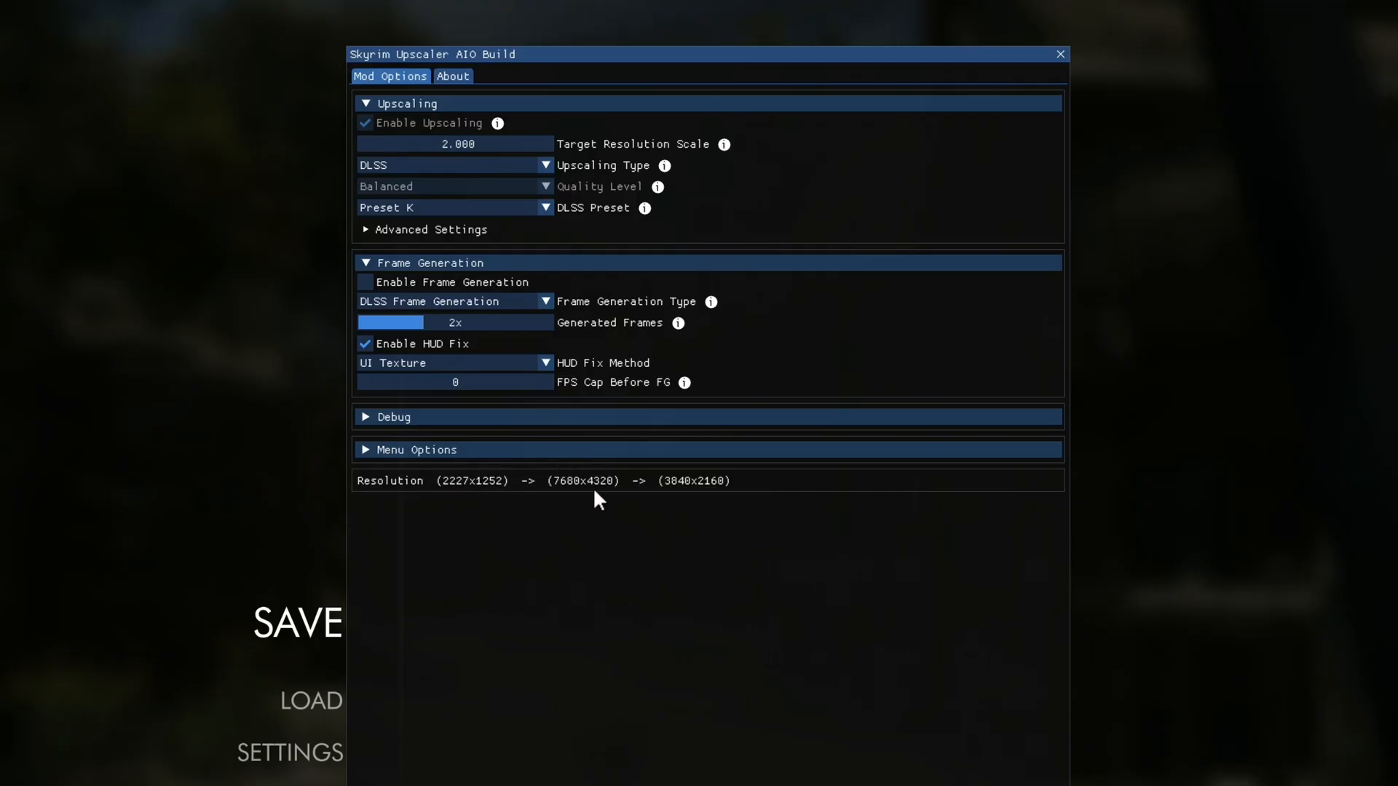
mouse_move(677, 498)
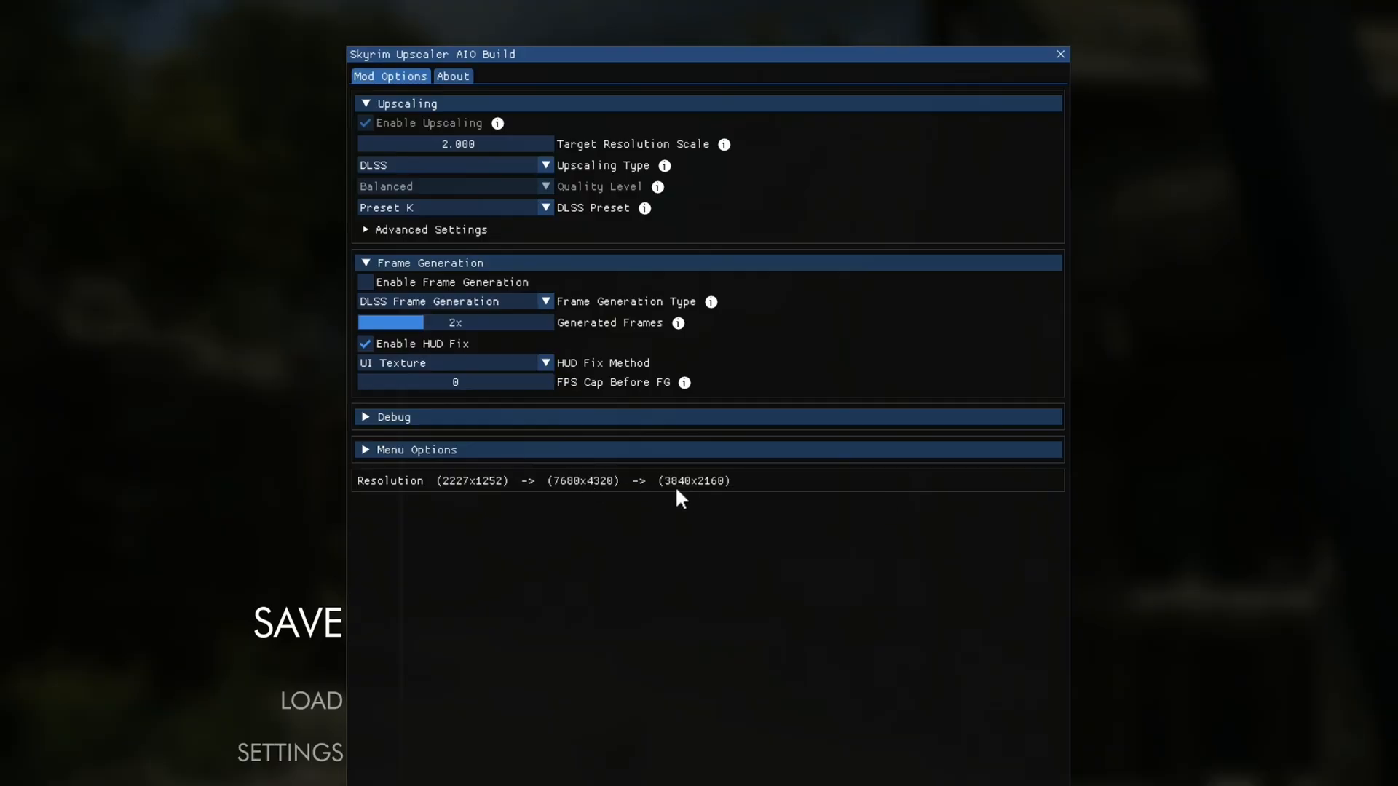
mouse_move(744, 507)
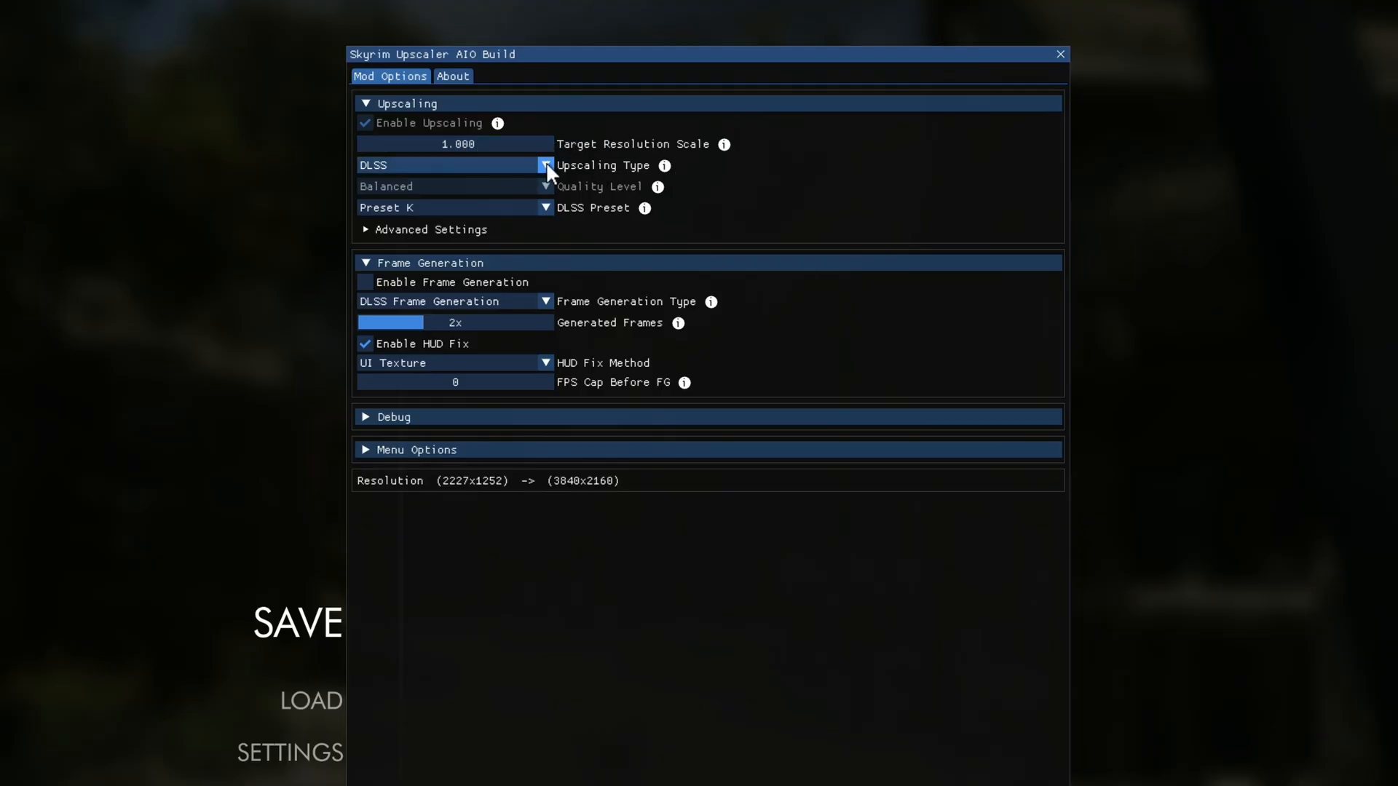
left_click(545, 166)
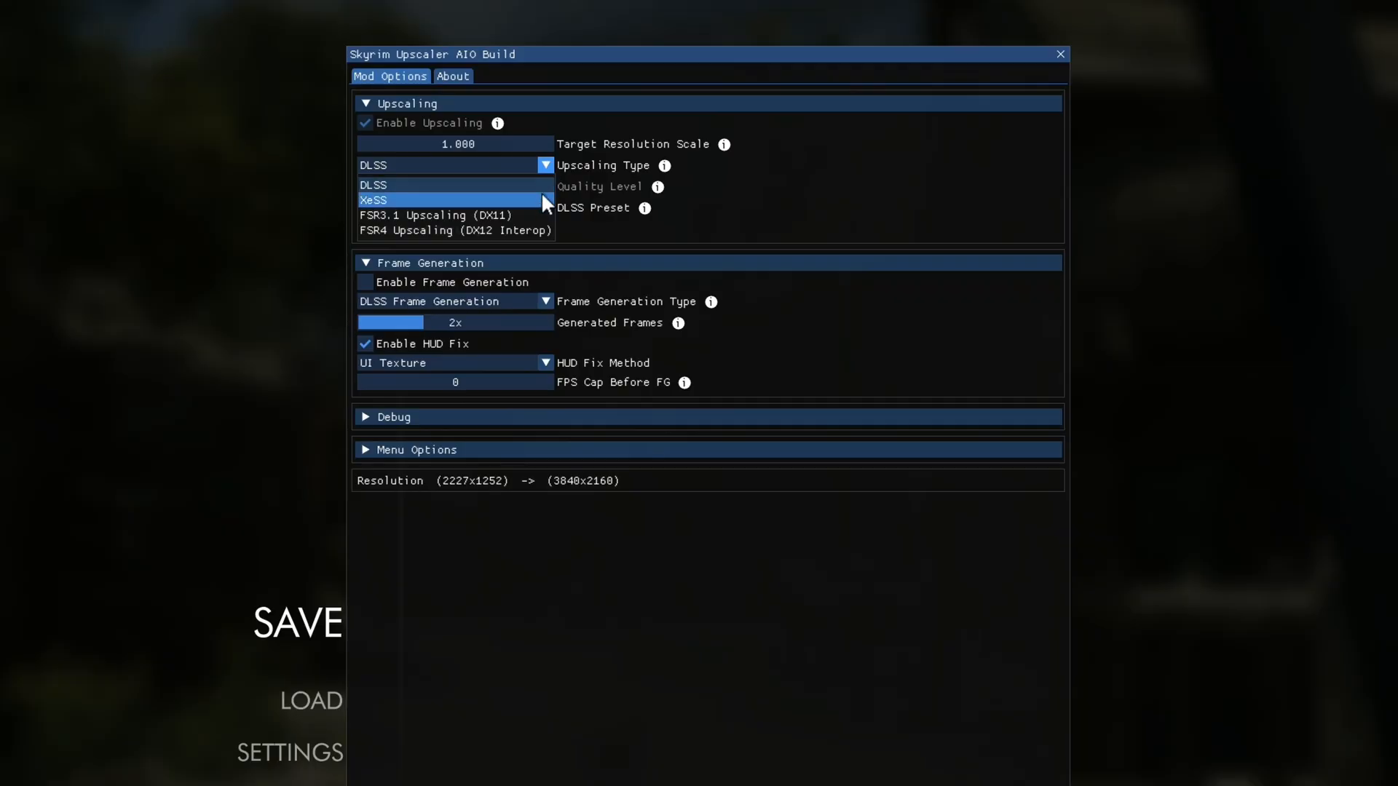
left_click(374, 185)
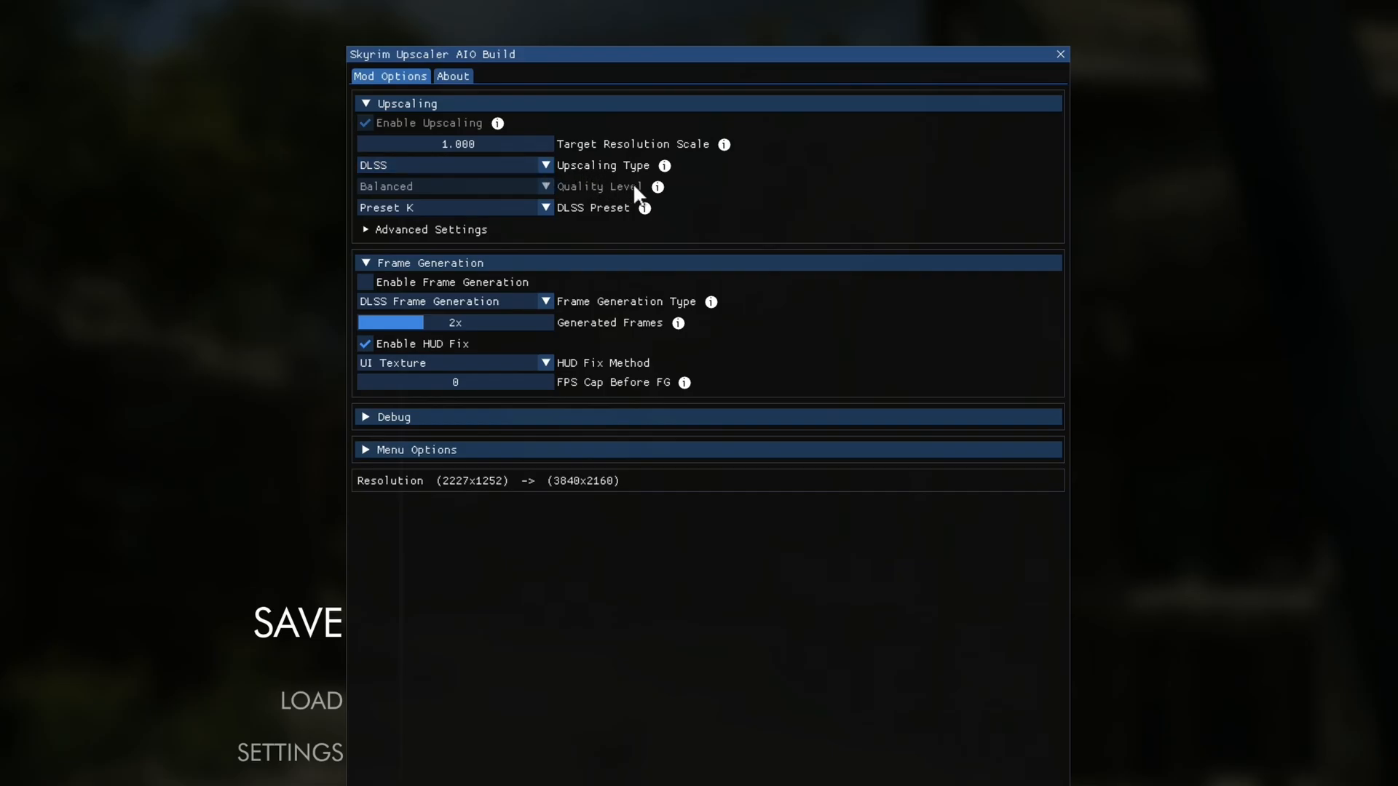
mouse_move(658, 188)
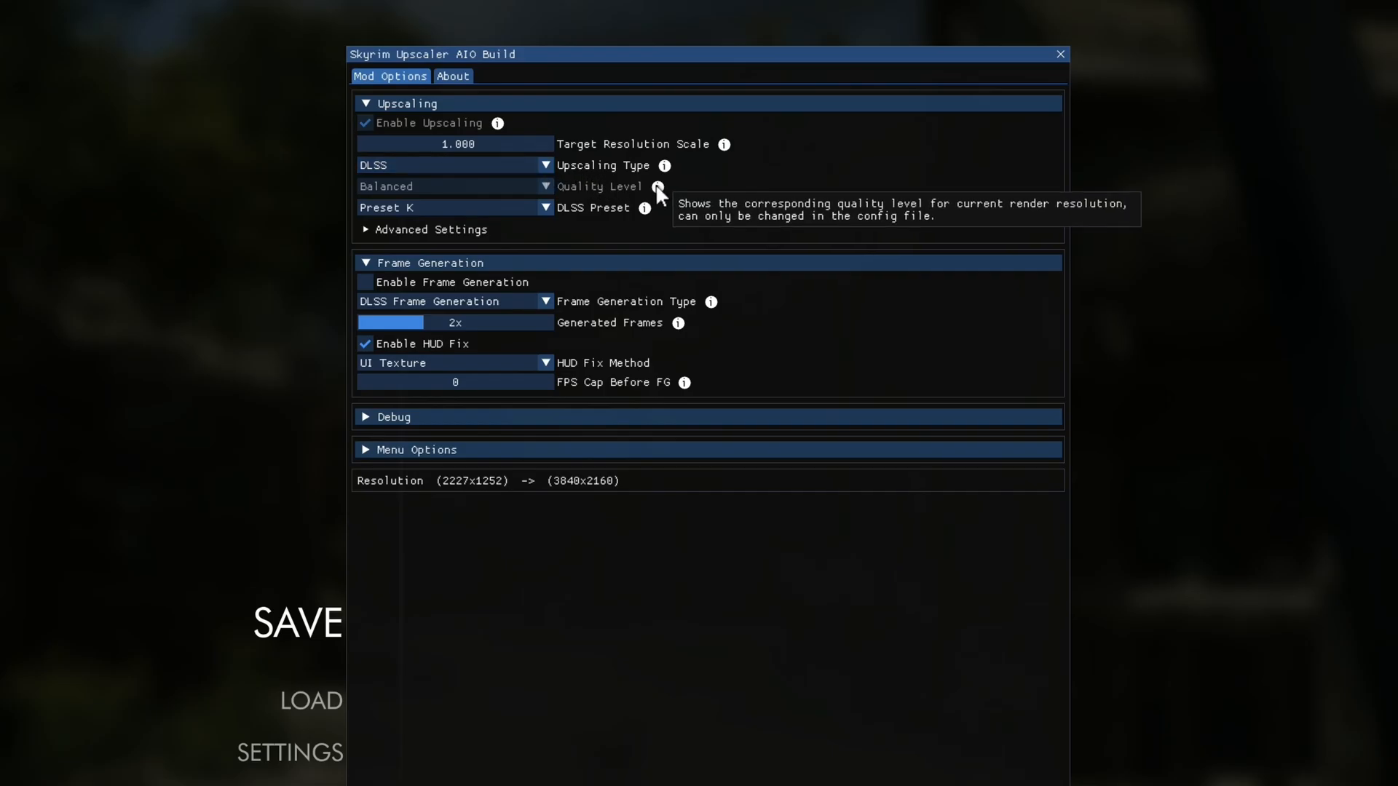
mouse_move(557, 193)
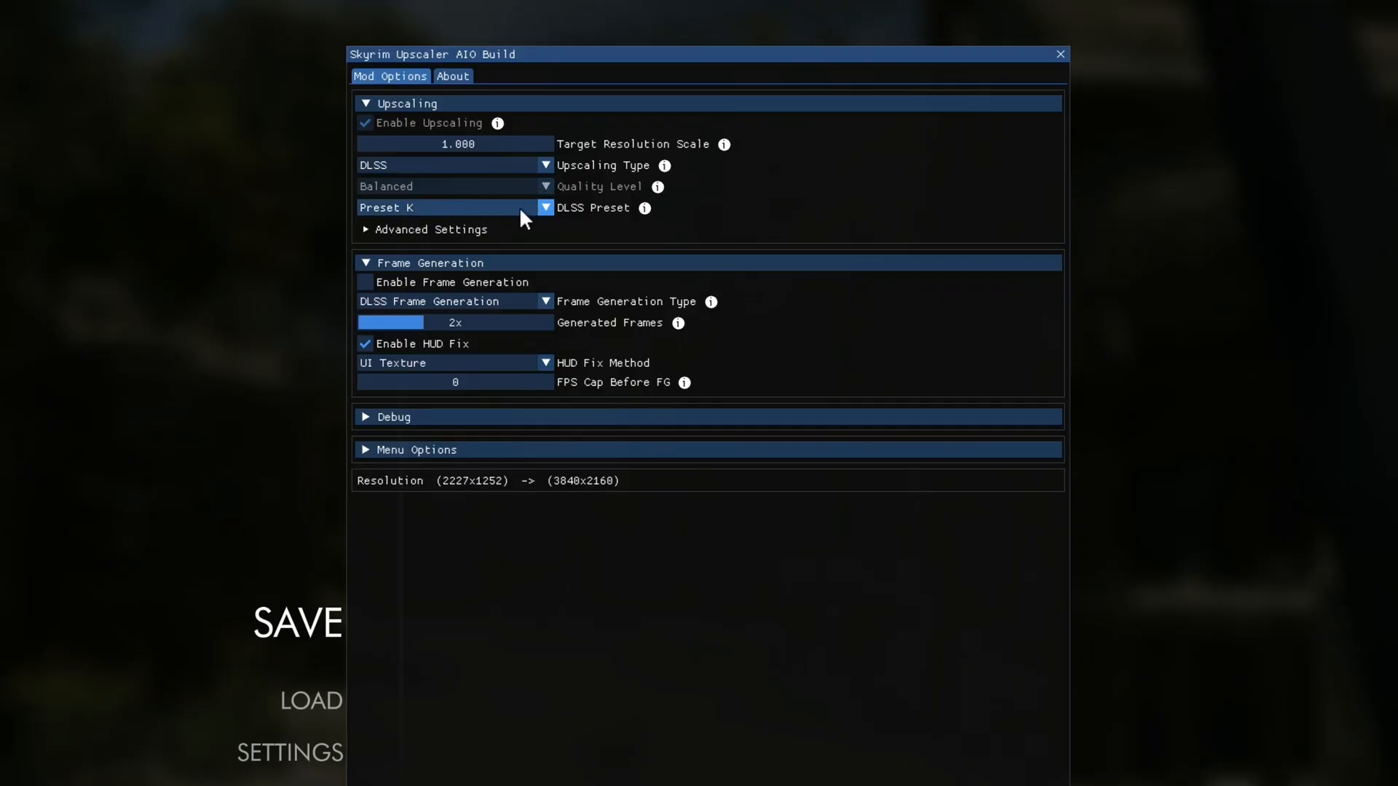
left_click(543, 207)
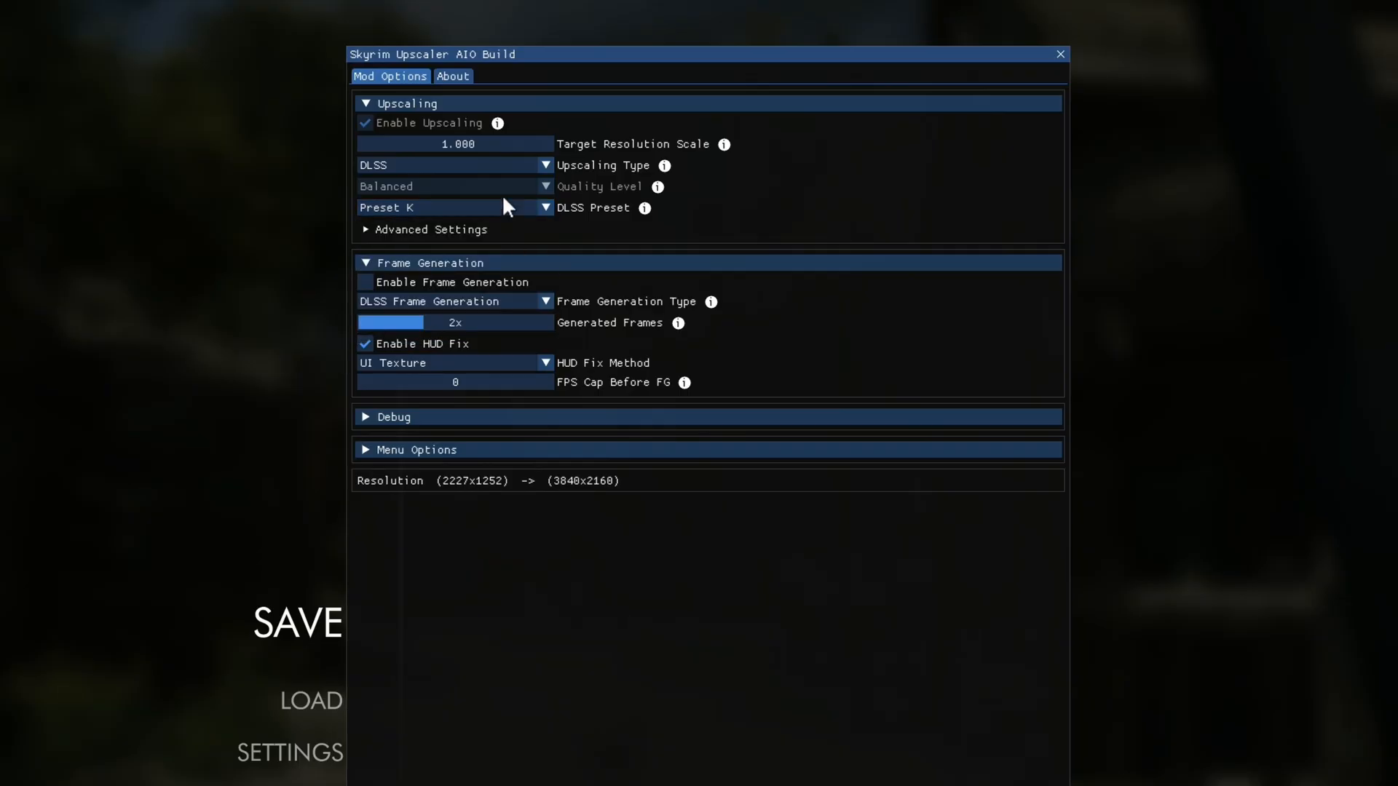
- Try Generated Frames at 3x and 4x, then enable DLSS frame generation
left_click(431, 229)
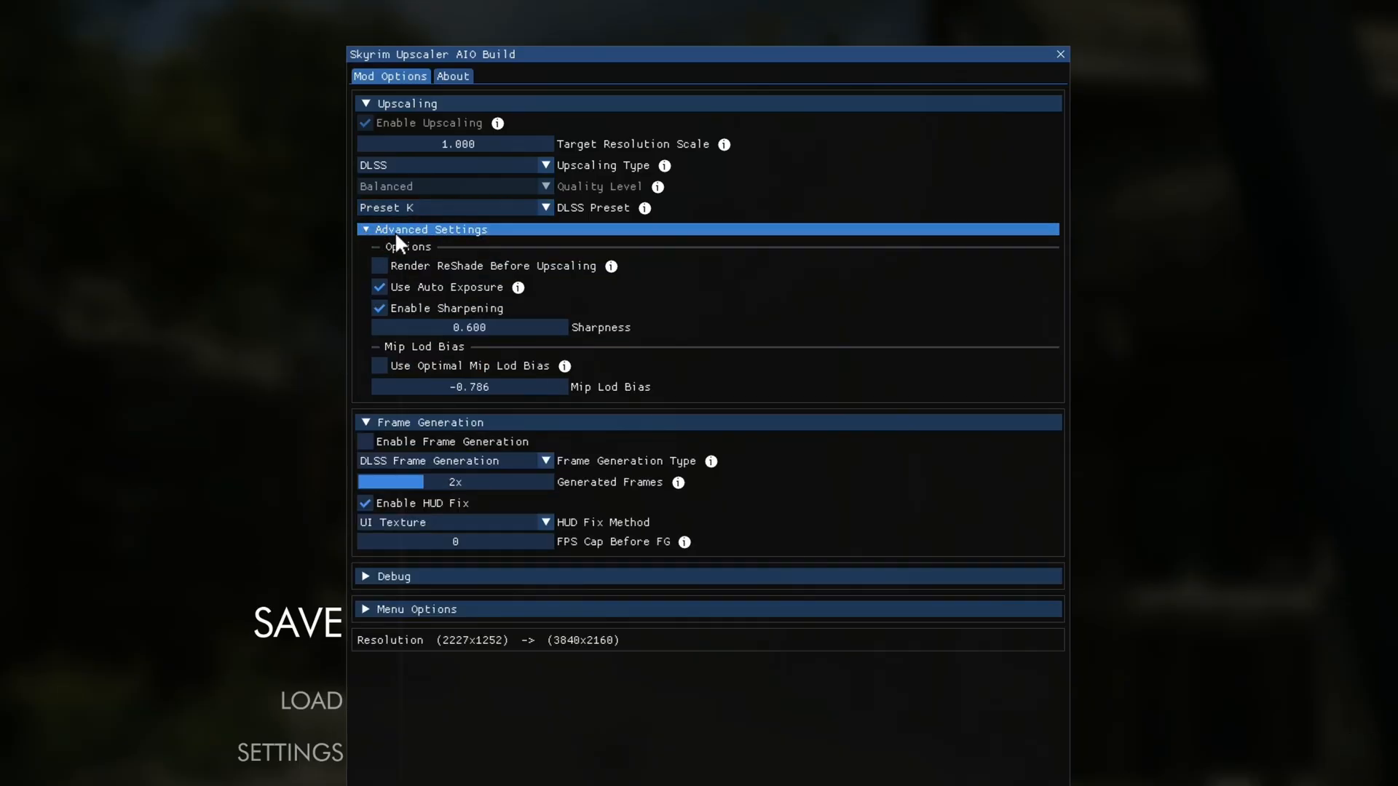
mouse_move(776, 307)
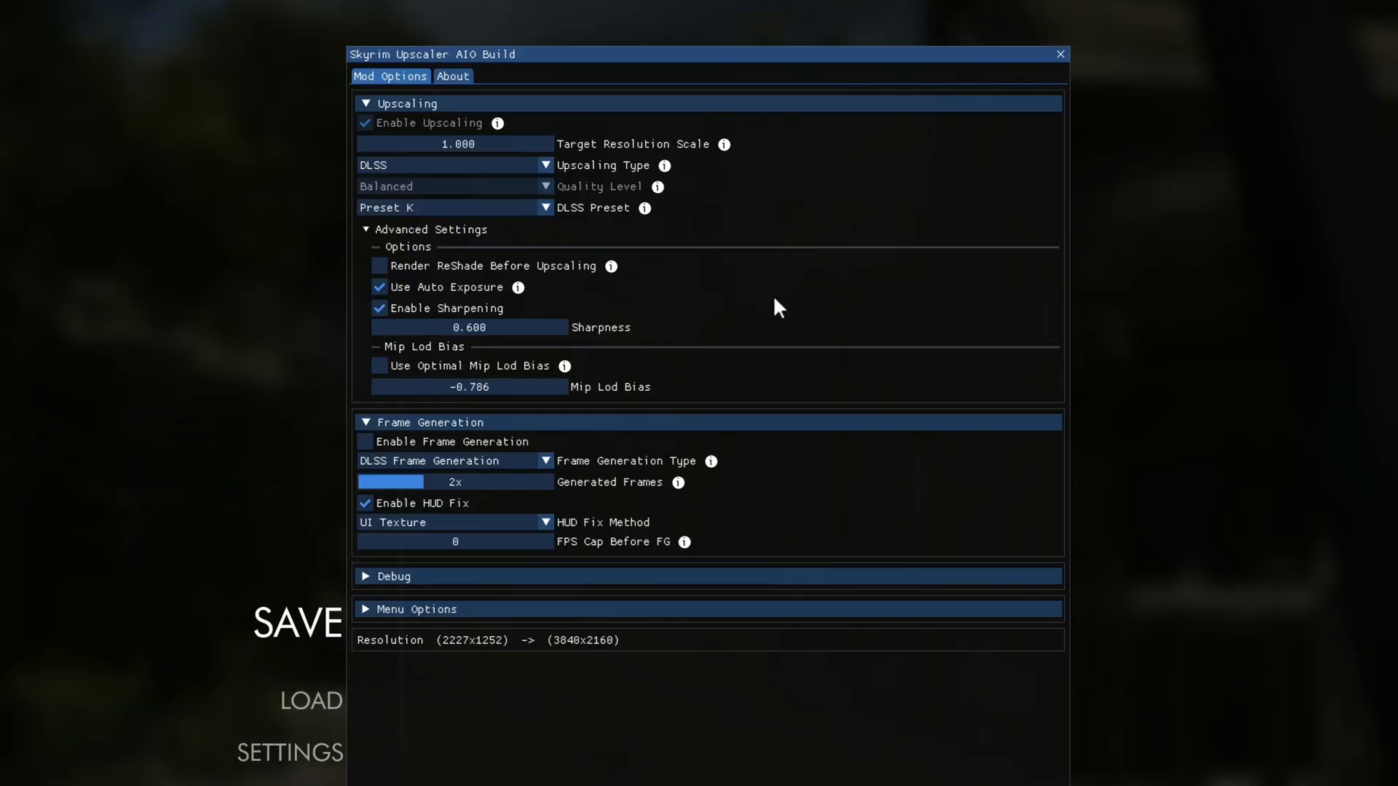
mouse_move(635, 302)
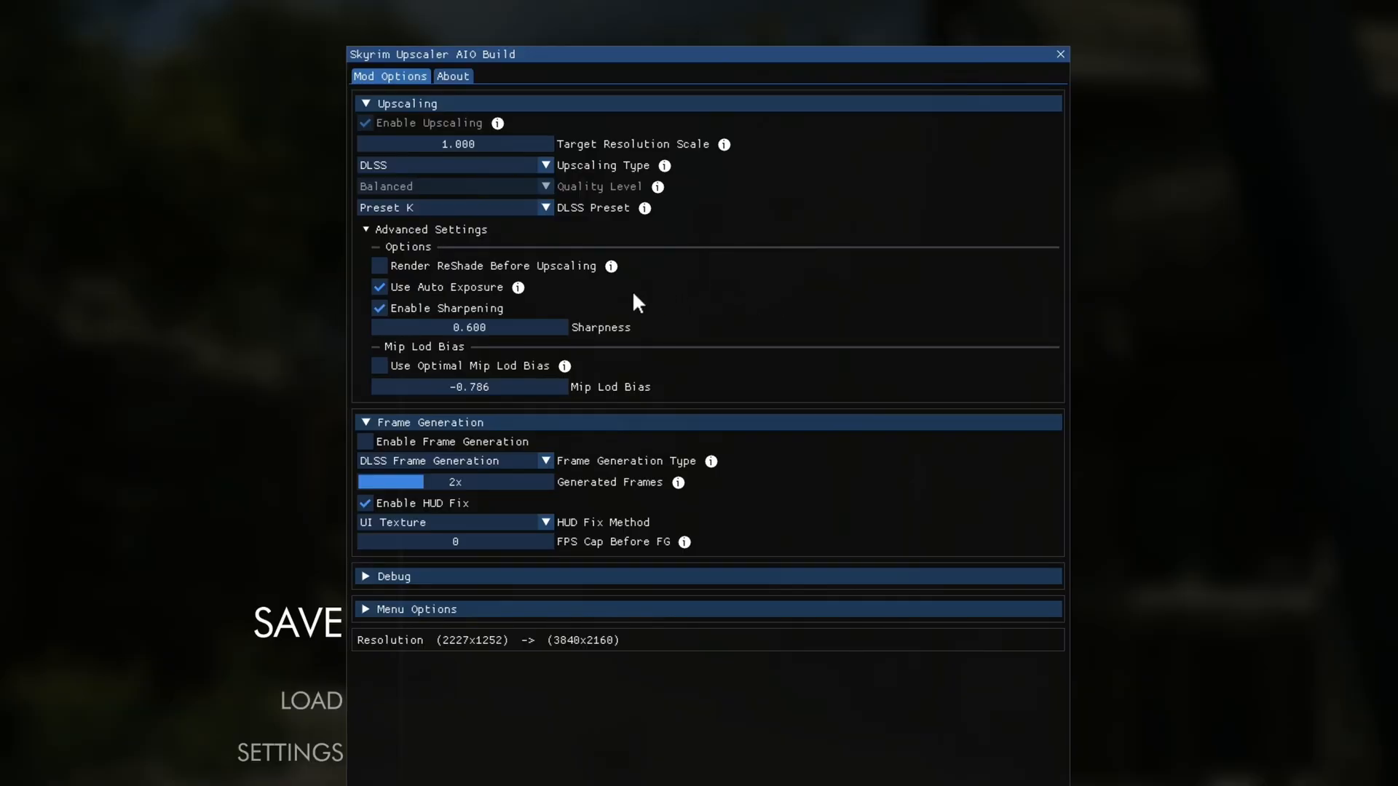
mouse_move(644, 318)
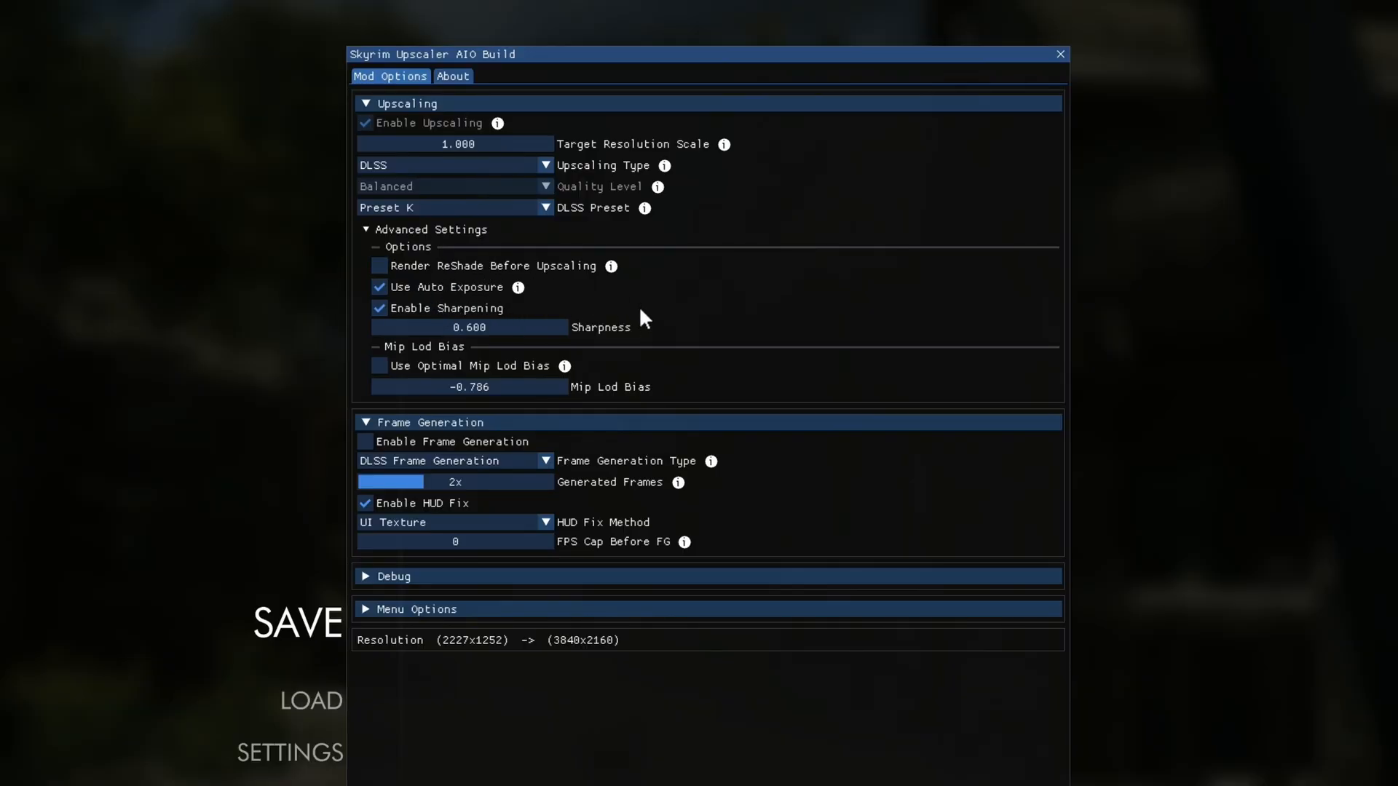
mouse_move(689, 315)
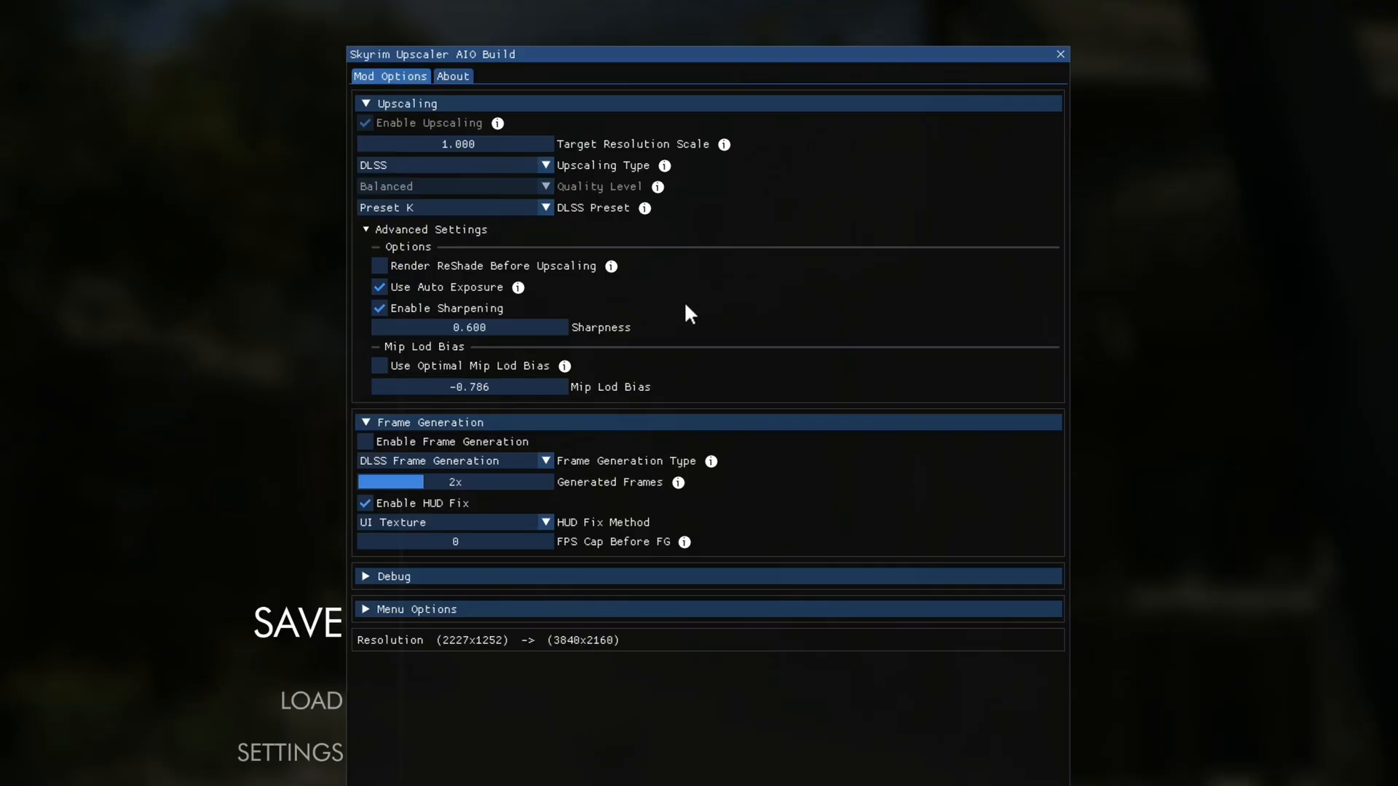
mouse_move(843, 402)
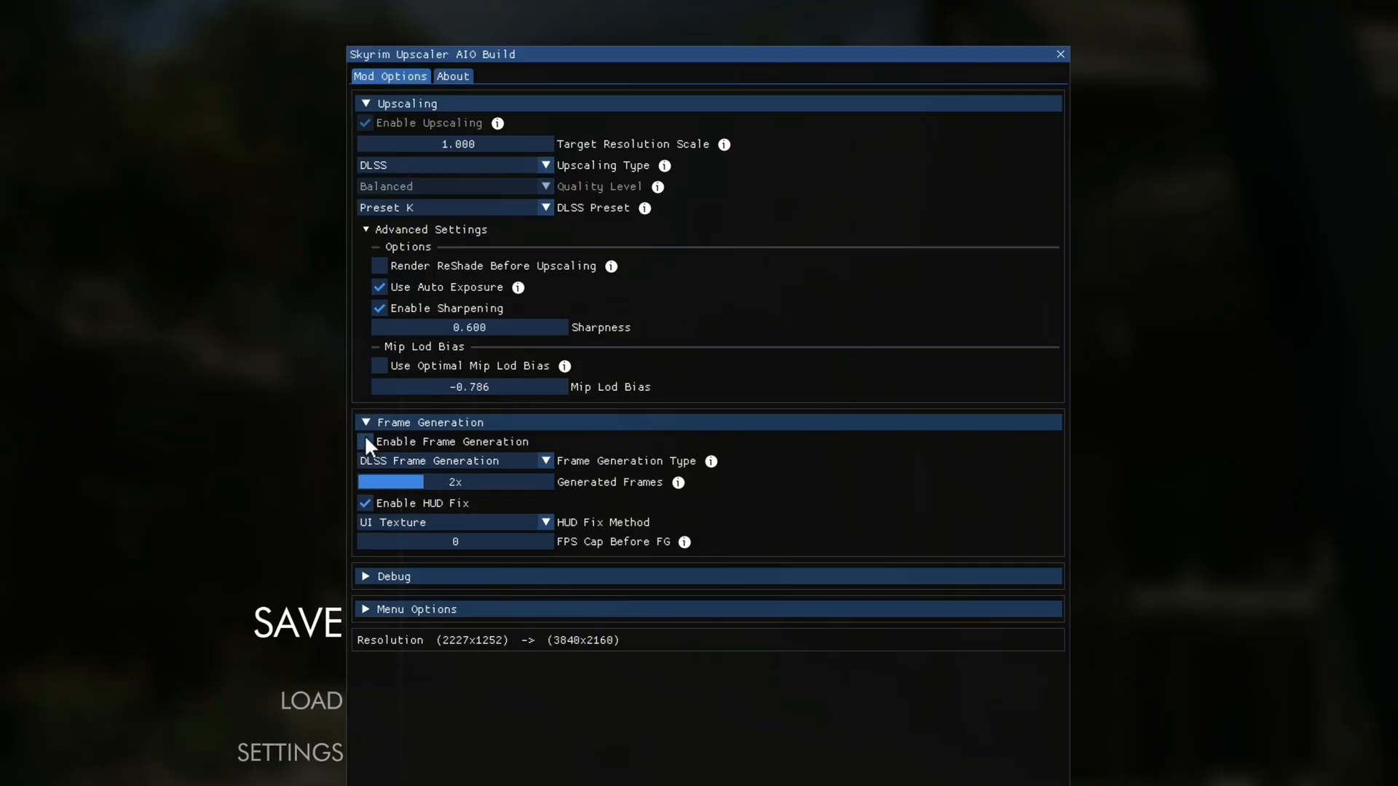
mouse_move(398, 456)
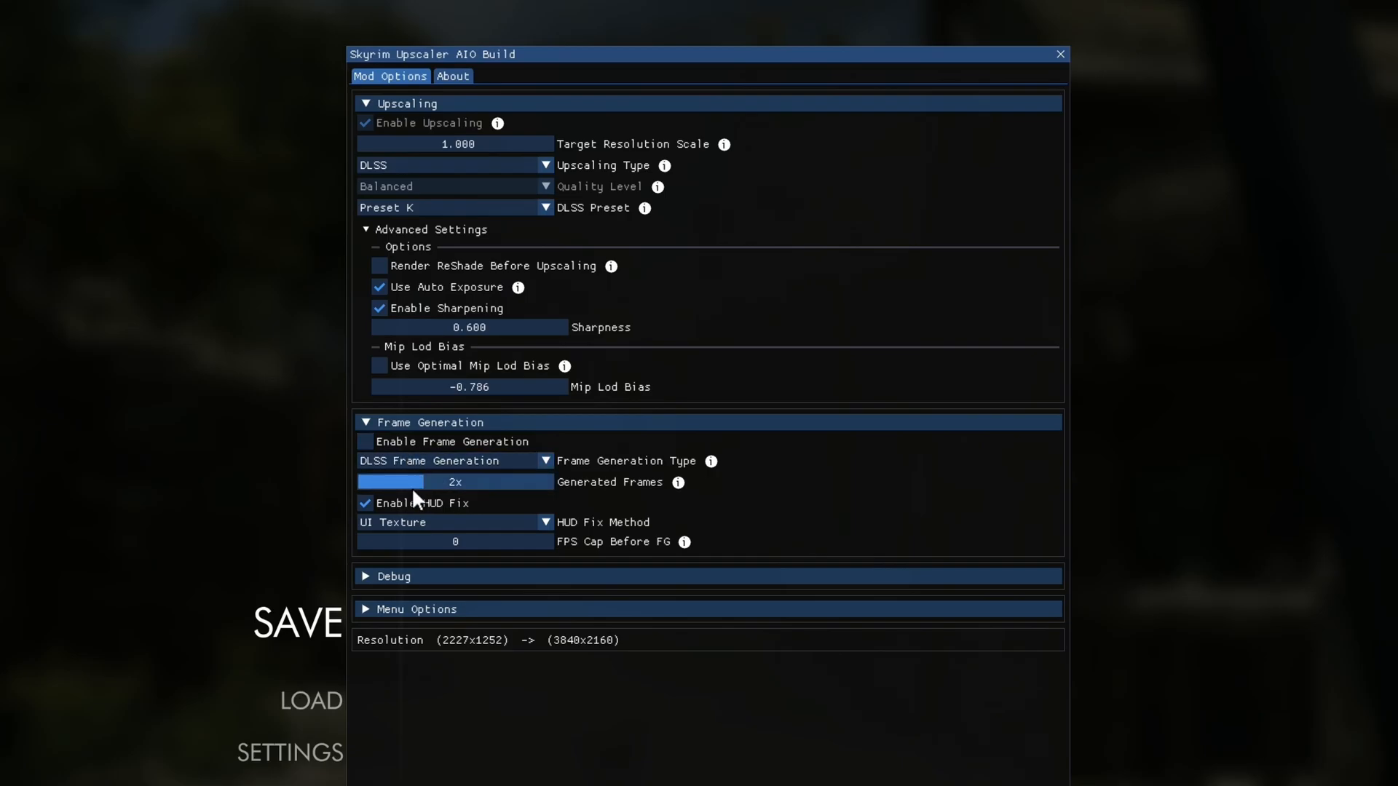
left_click_drag(392, 482, 482, 482)
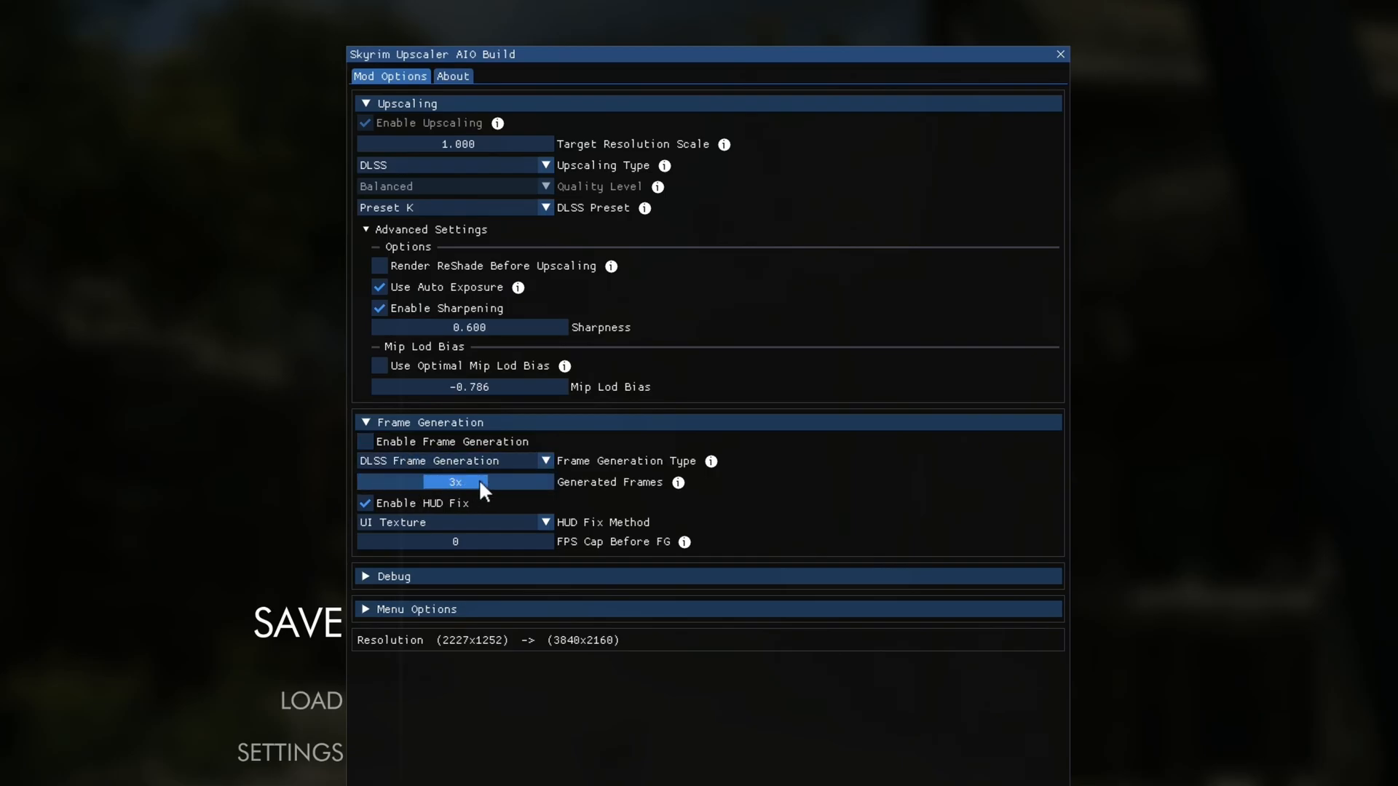
left_click_drag(482, 482, 522, 482)
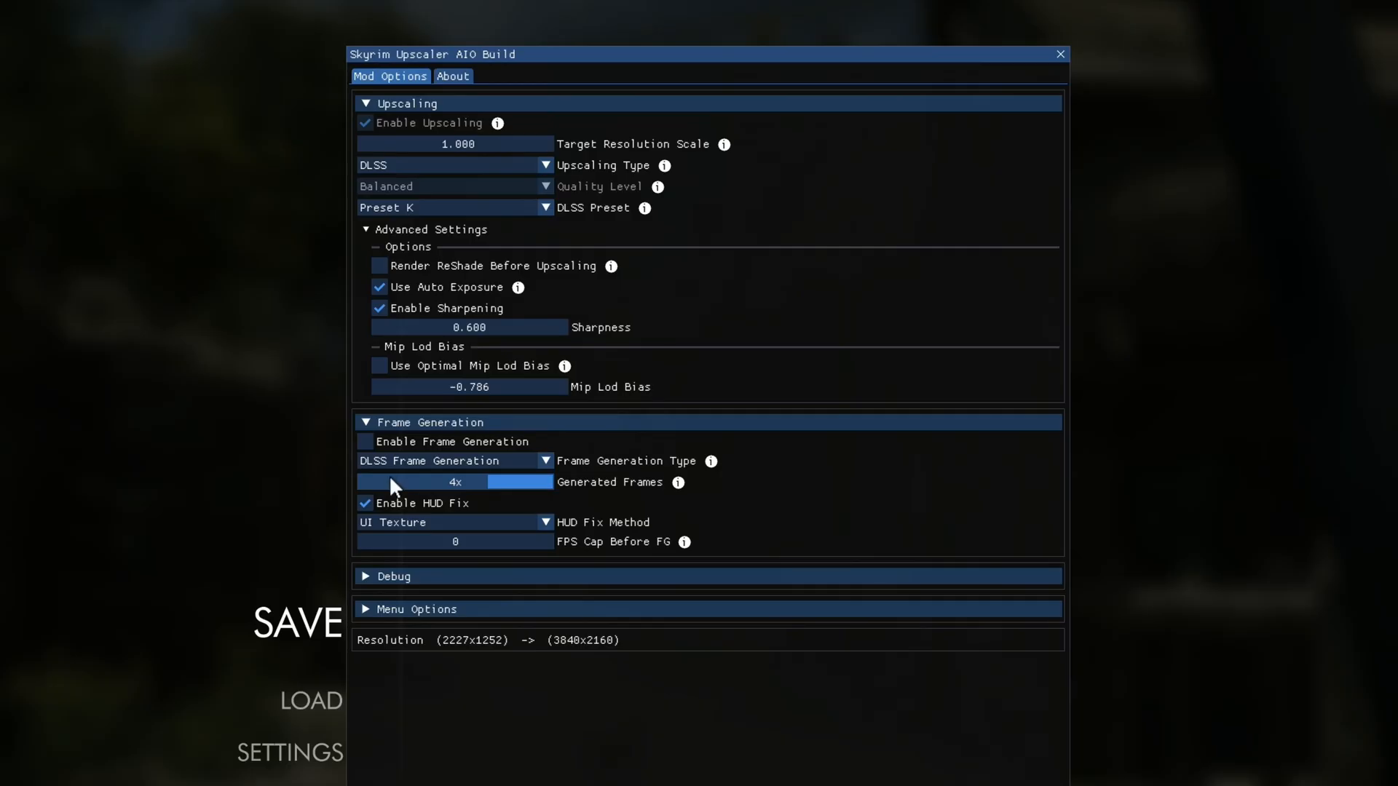
left_click(364, 441)
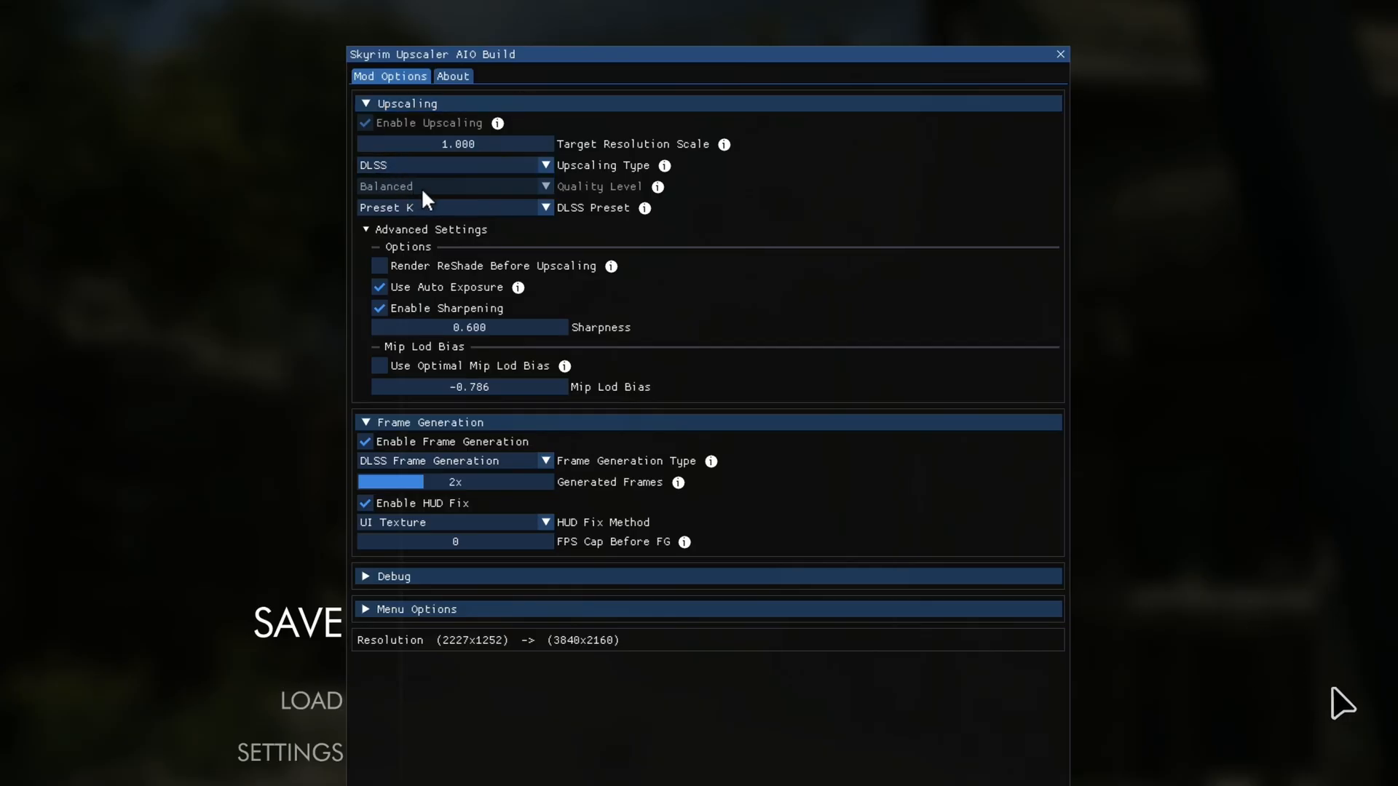
mouse_move(495, 248)
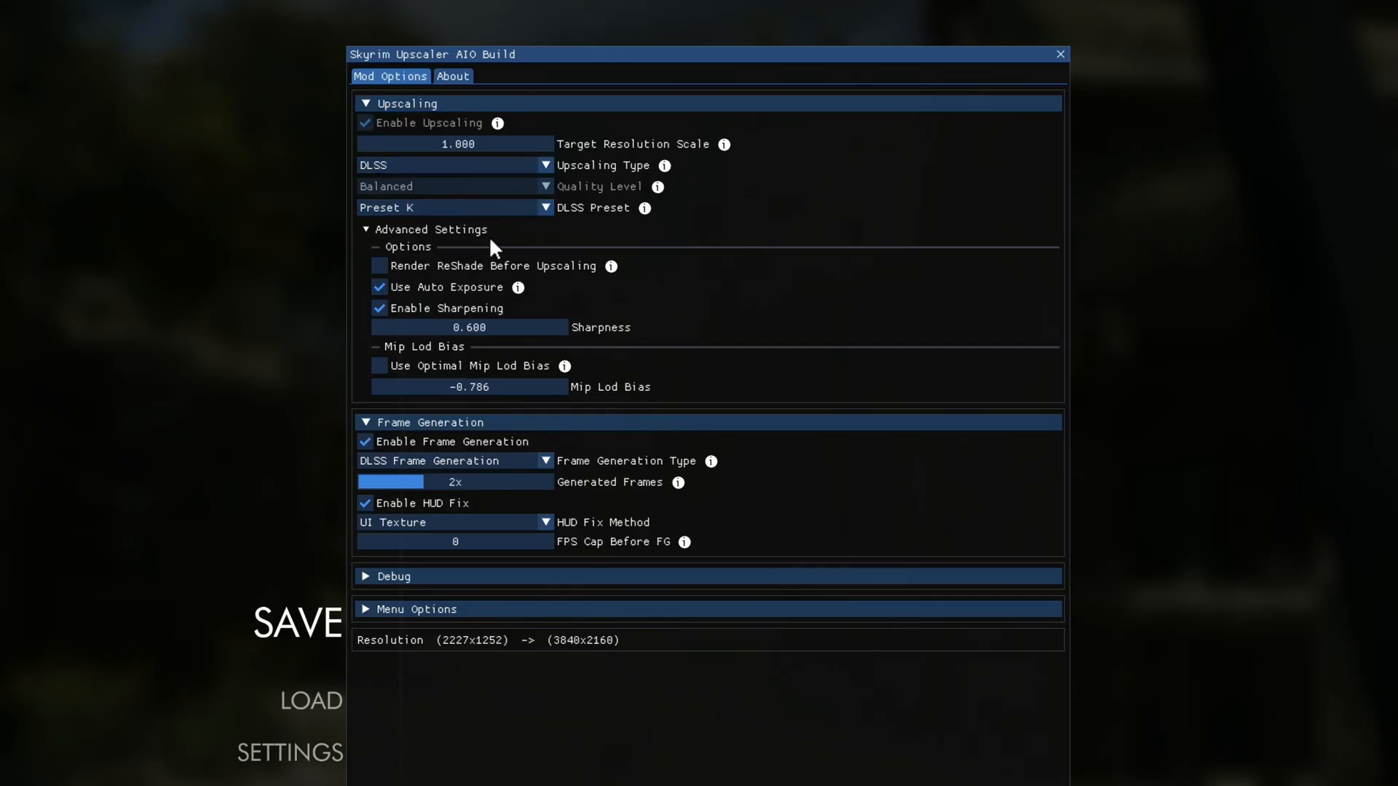
mouse_move(894, 732)
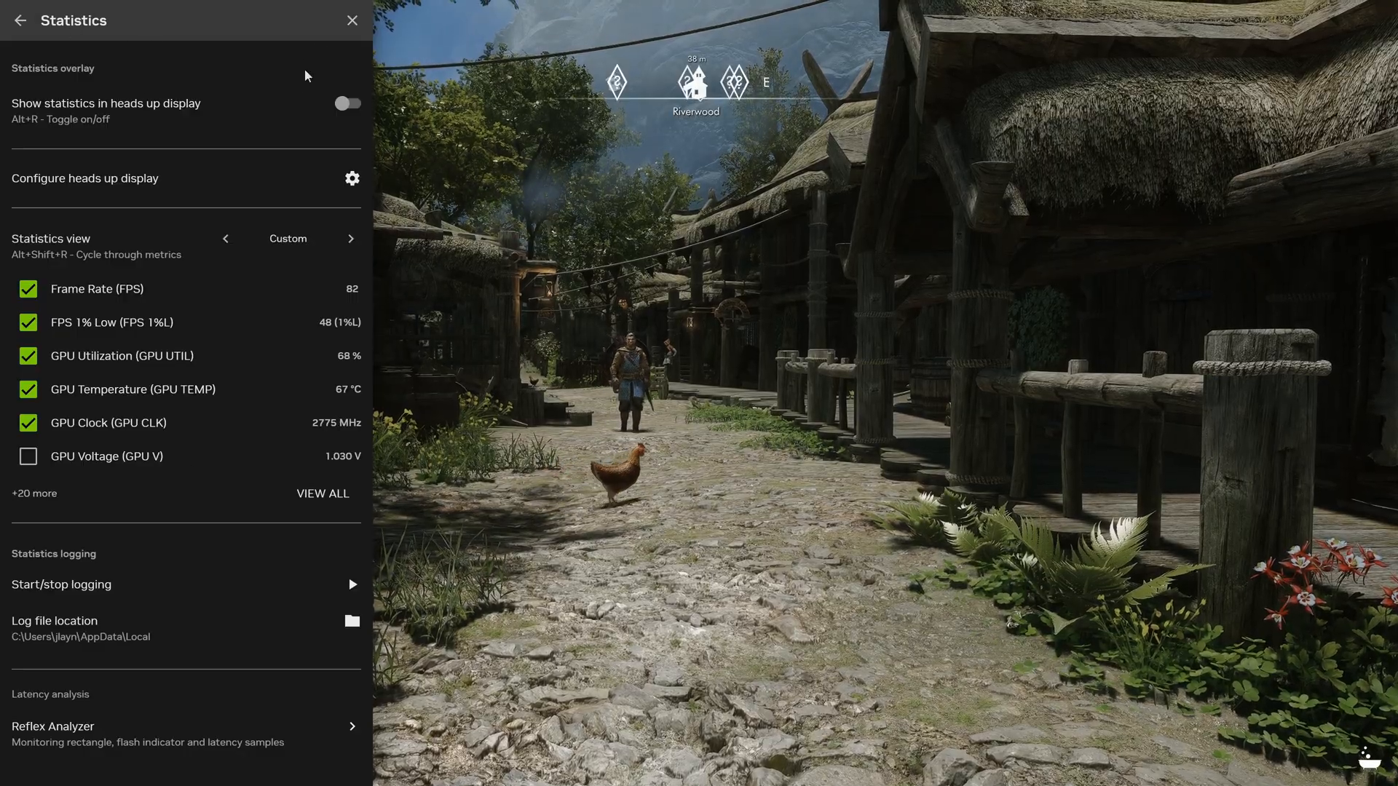
- Enable 'Show statistics in heads up display' in the NVIDIA overlay and dismiss the panel
left_click(347, 102)
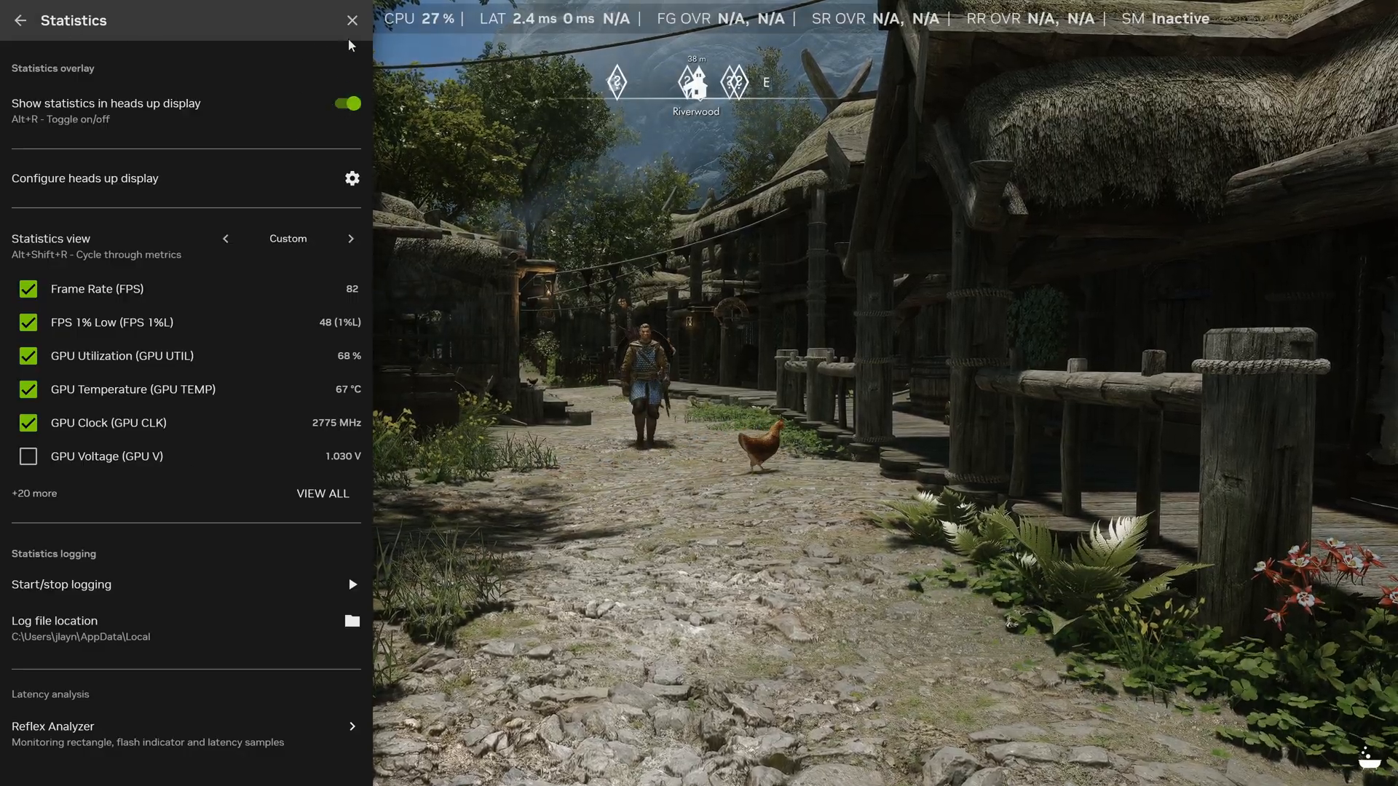
left_click(352, 18)
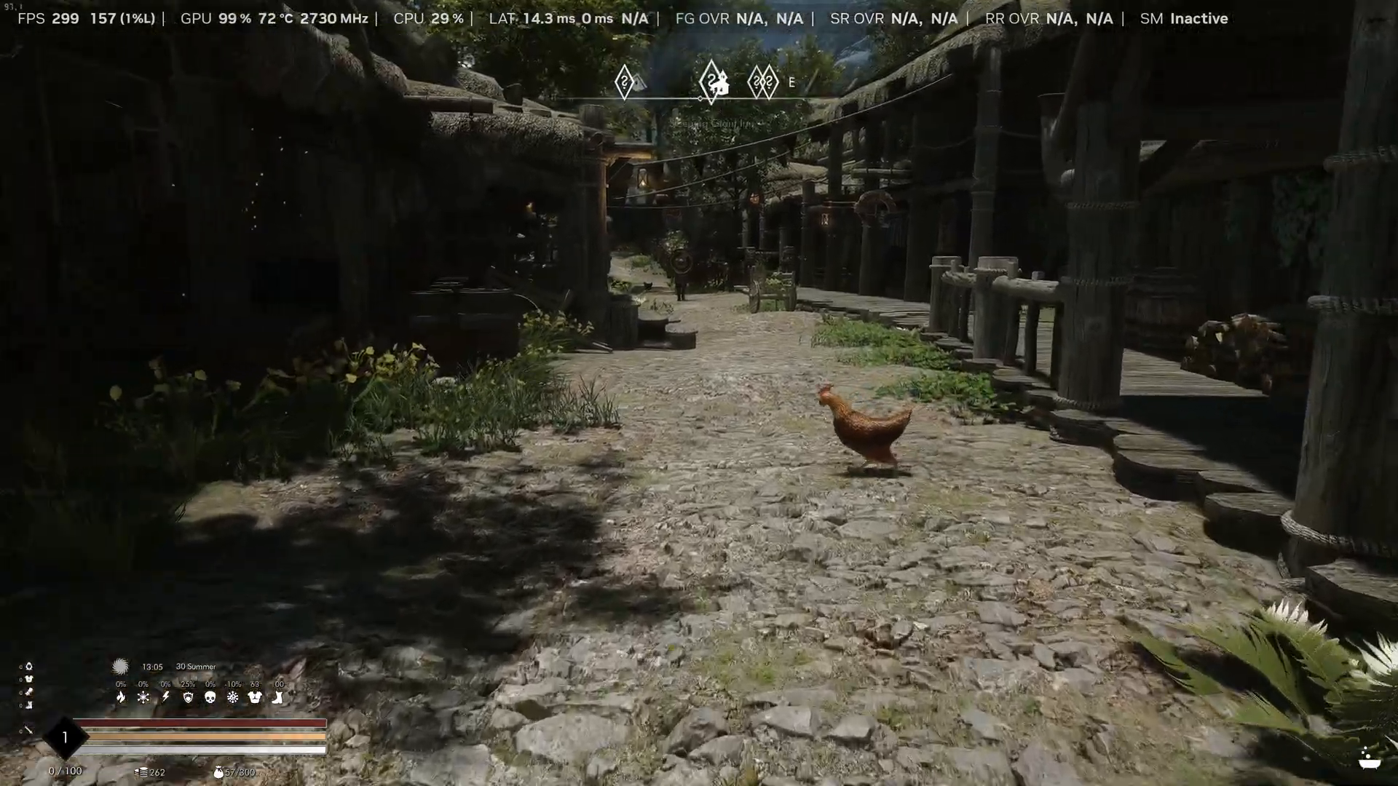
- Walk through Riverwood to the wooden bridge while the overlay reads about 289 FPS
key("w")
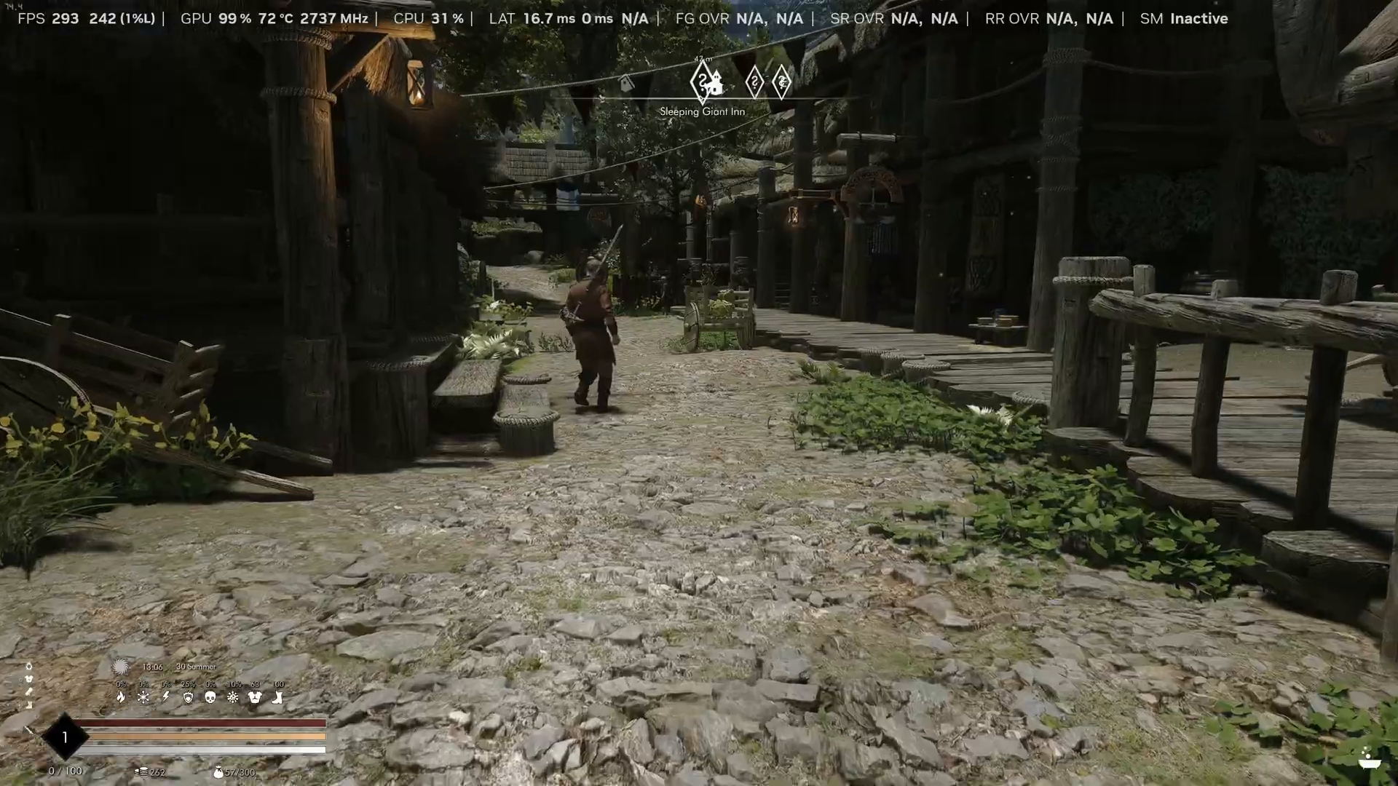
key("w")
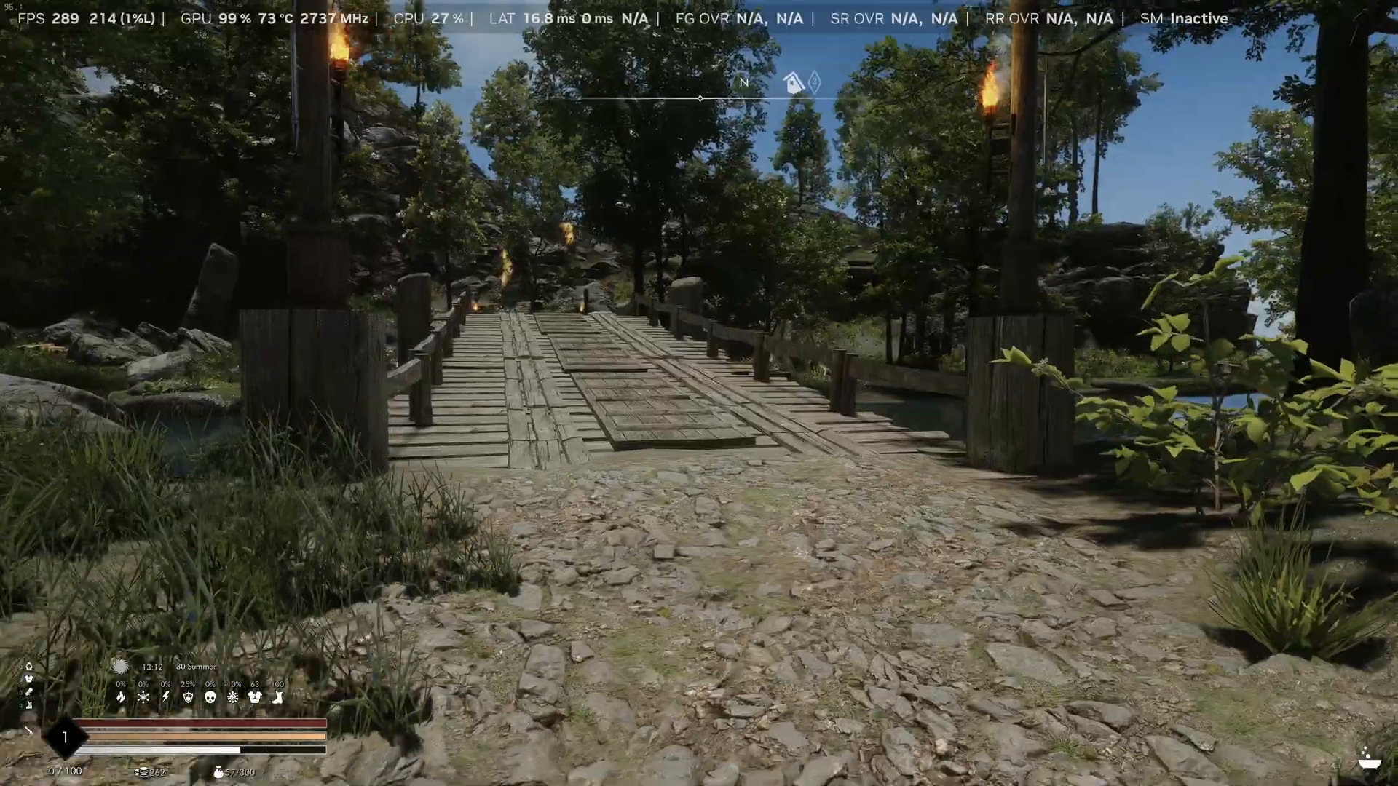
key("w")
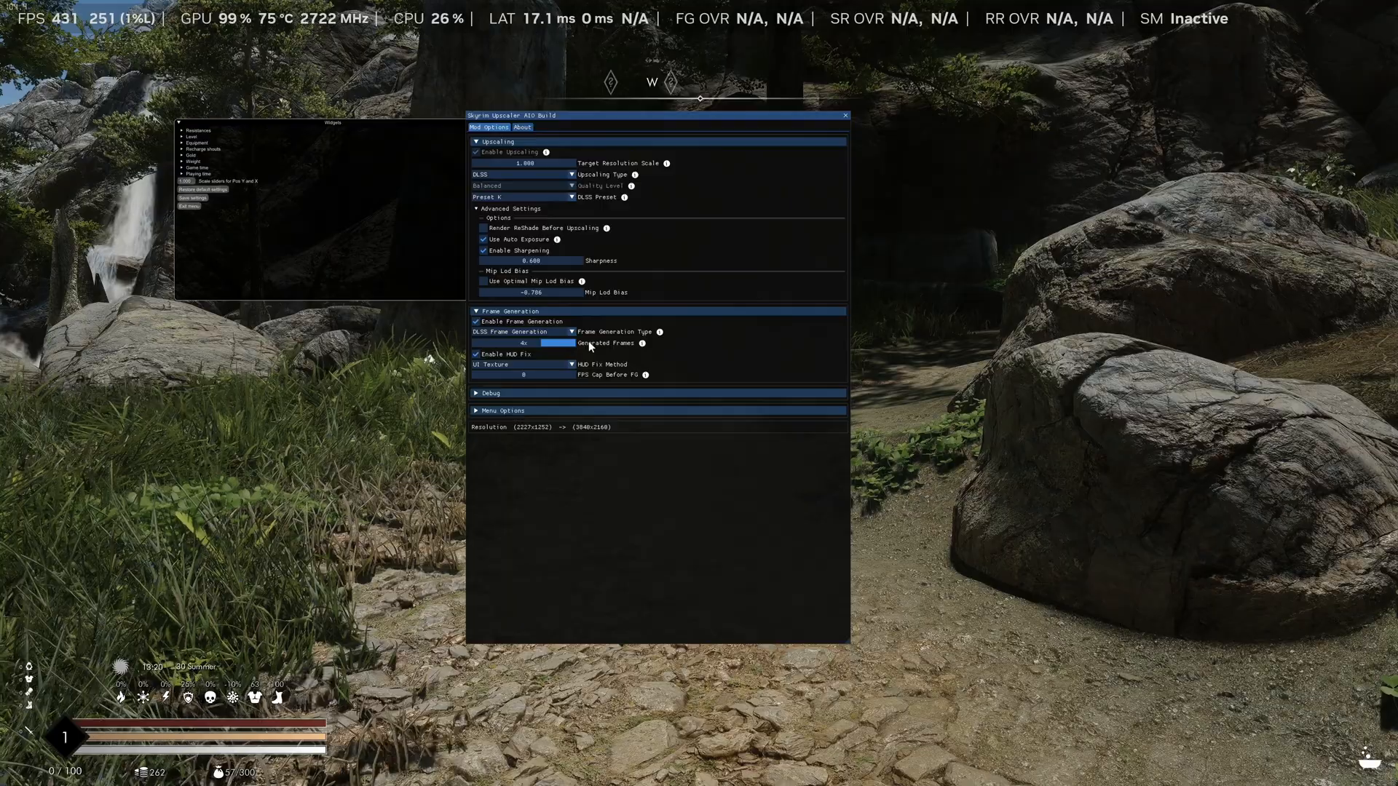
mouse_move(641, 346)
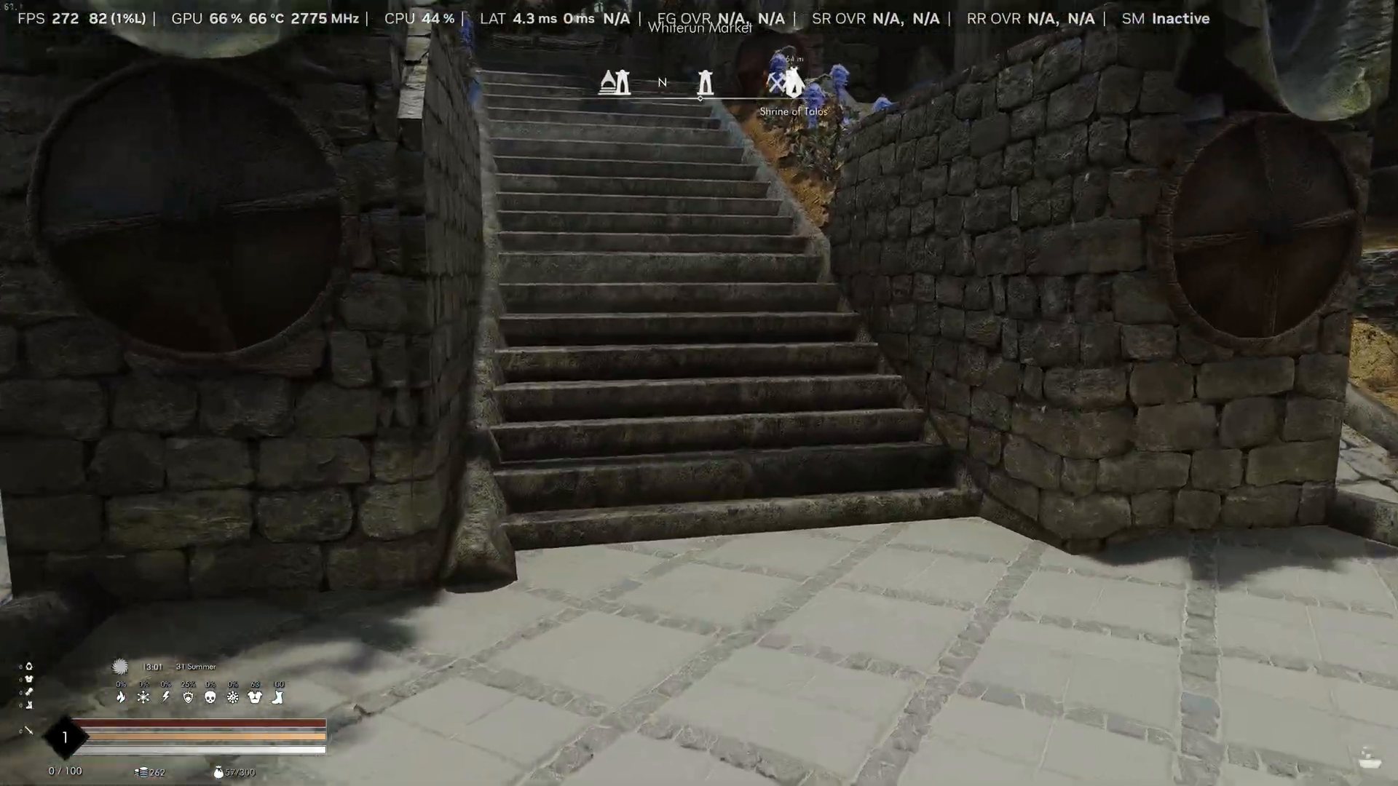
- Walk up the Whiterun stairs into the dim shop, overlay around 339 FPS
key("w")
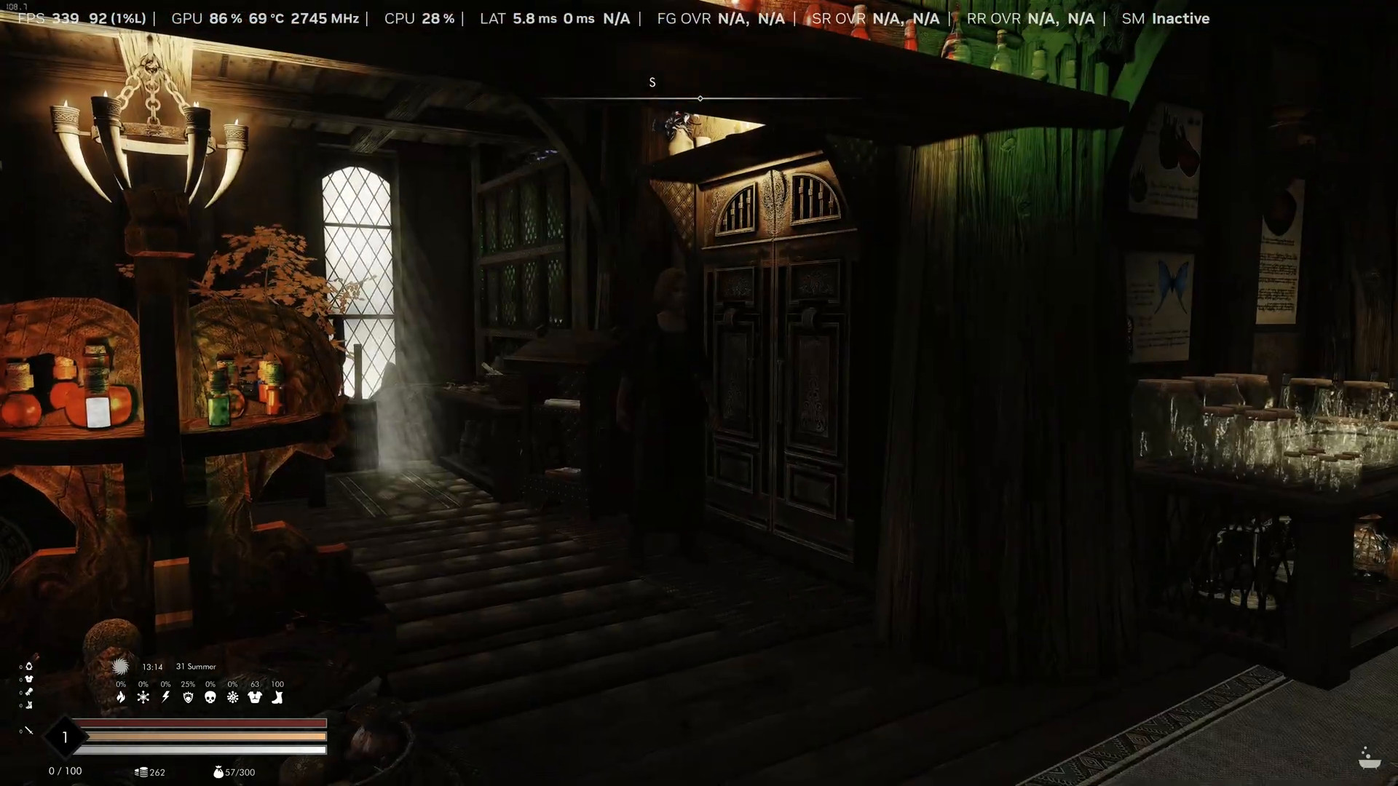
mouse_move(699, 393)
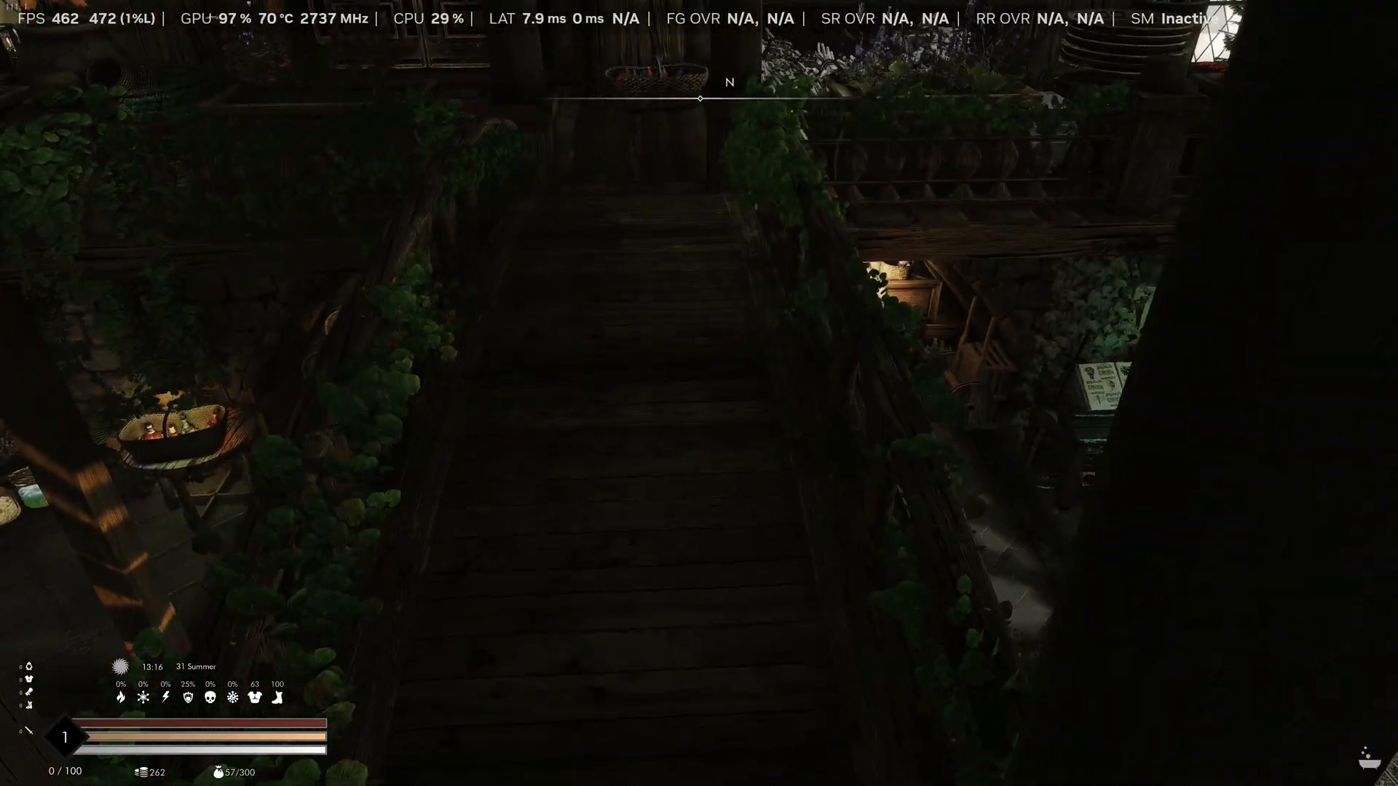
mouse_move(699, 393)
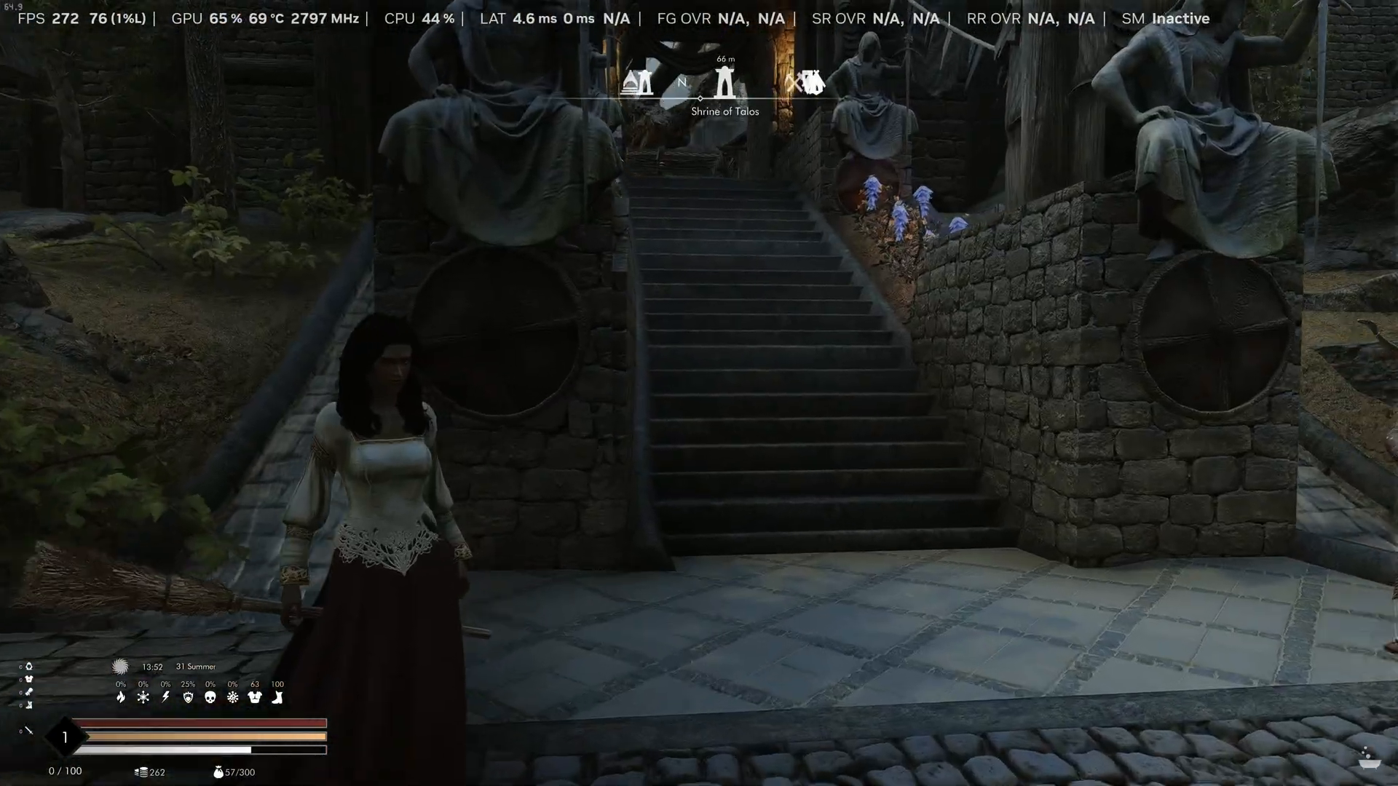
- Climb the stone stairs to the plaza near the Shrine of Talos, overlay near 280 FPS
key("w")
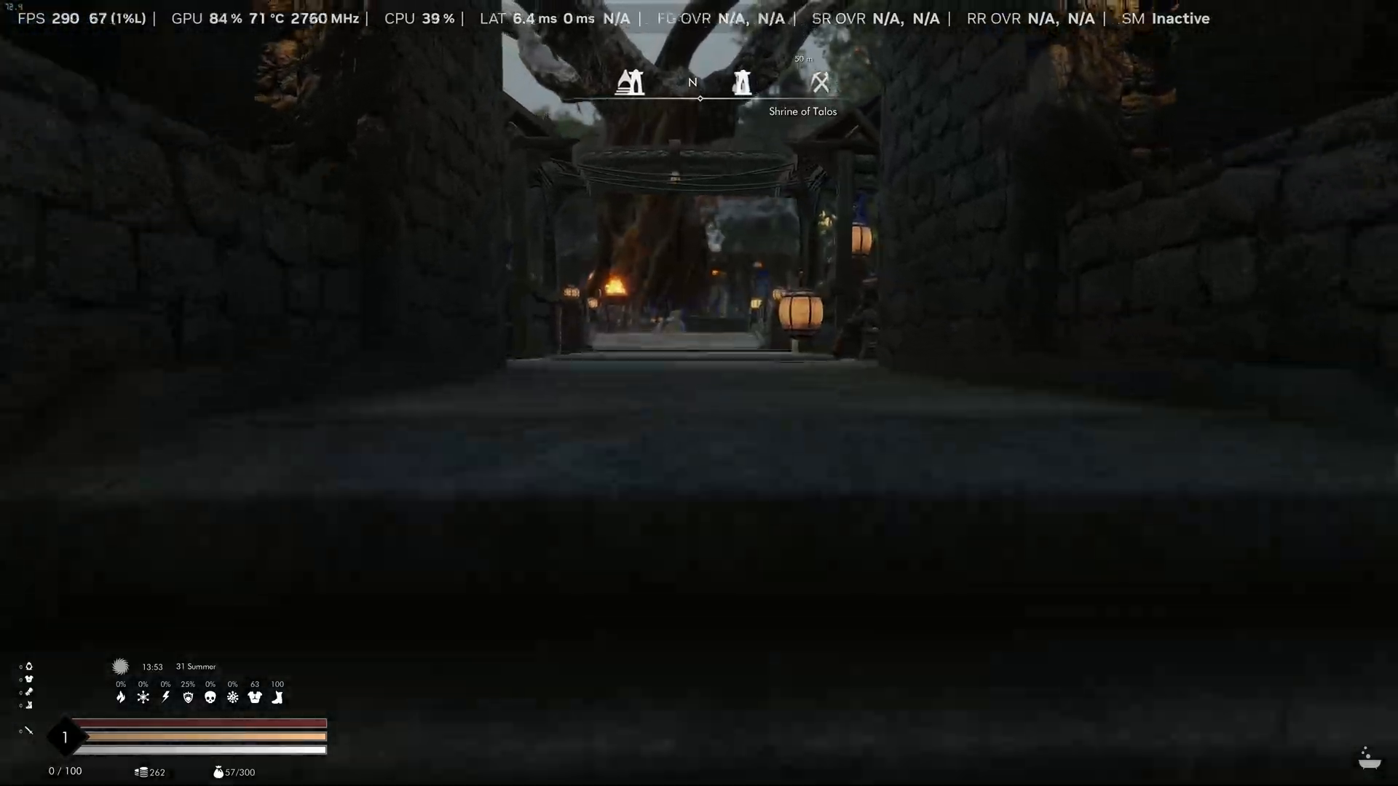
key("w")
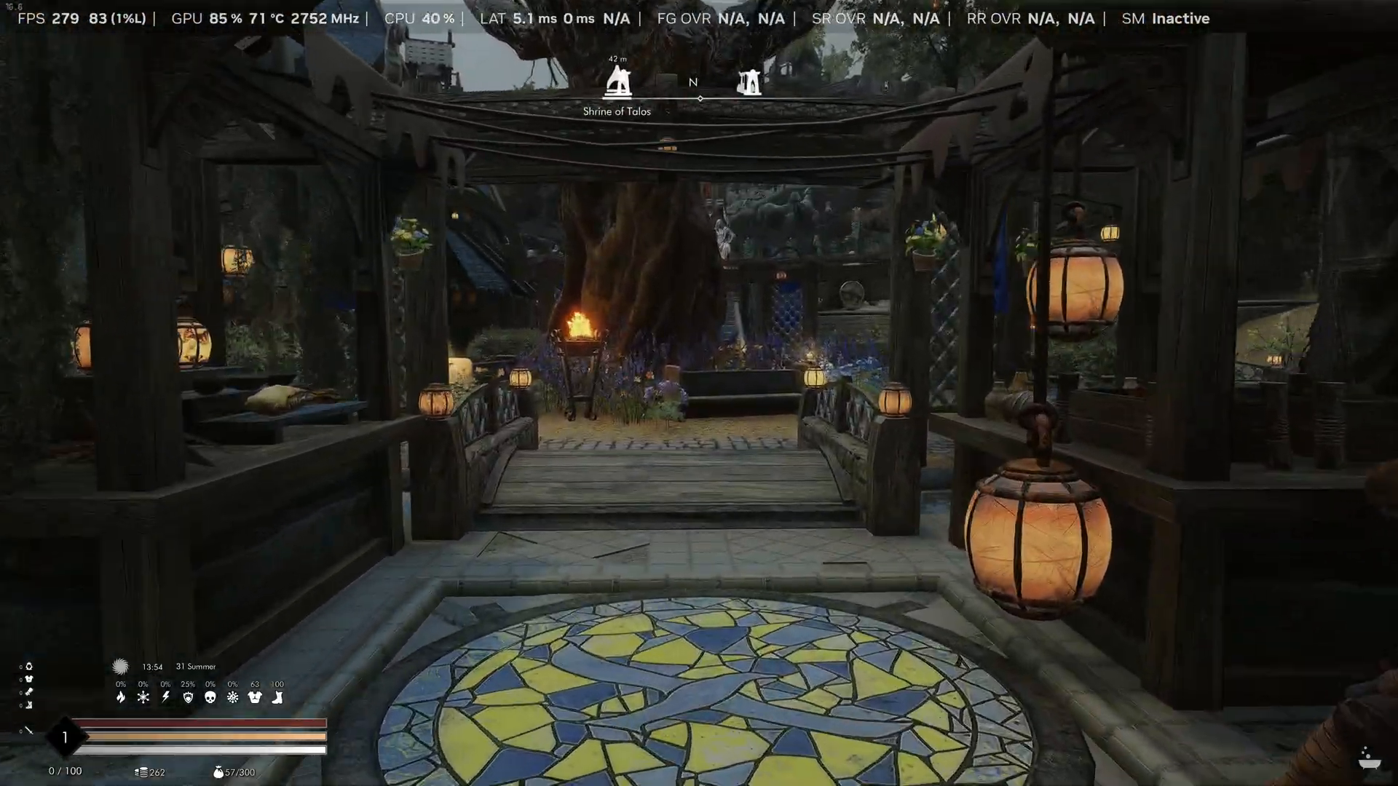